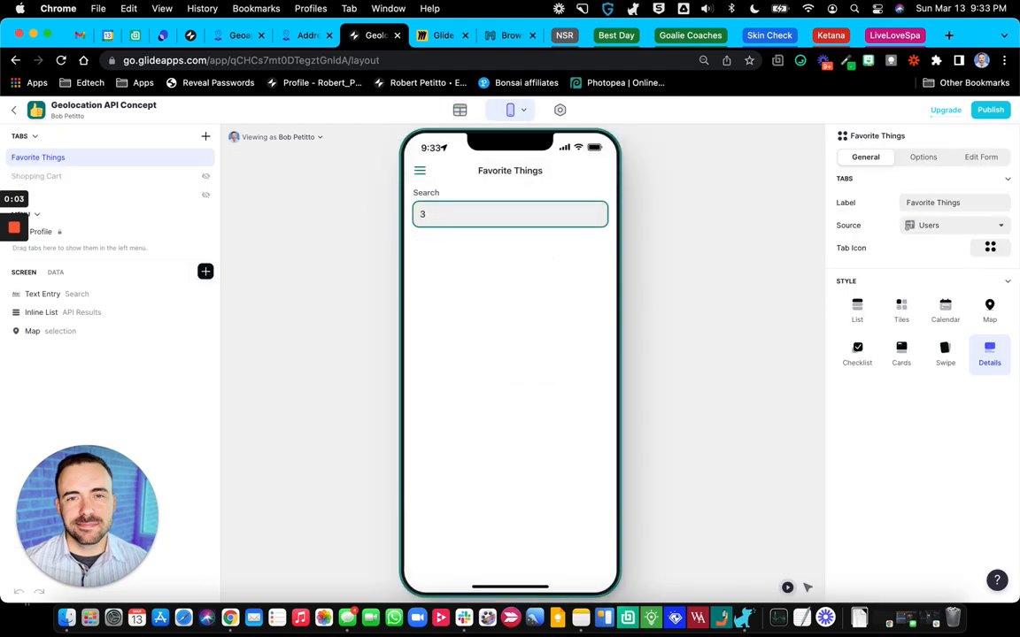
Step: Clear the test value 3 from the Search box and switch to the Geoapify billing page
{"action": "key", "text": "Backspace"}
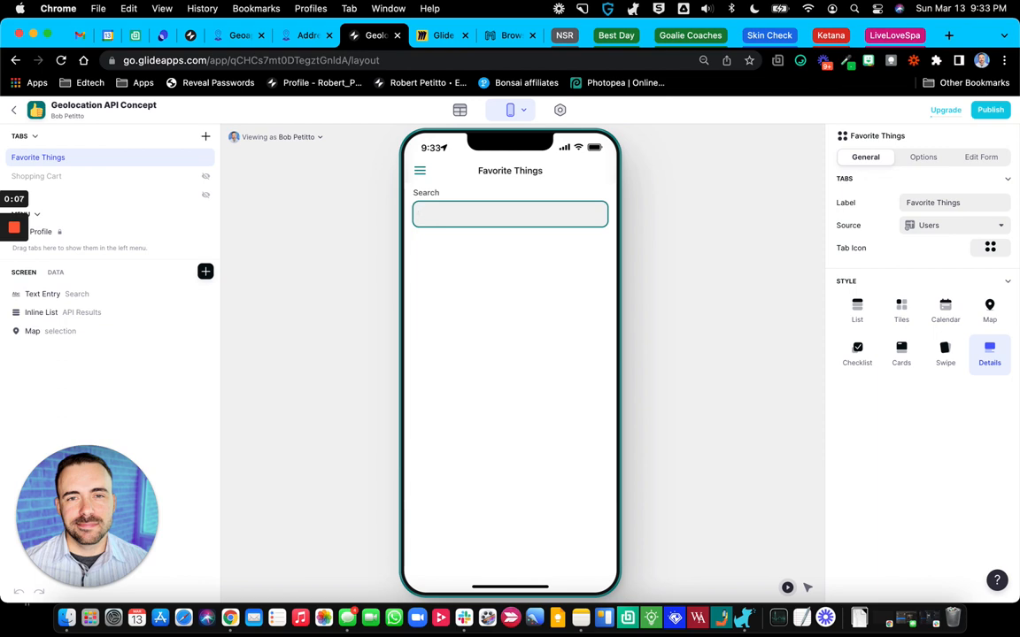
{"action": "left_click", "coordinate": [239, 35]}
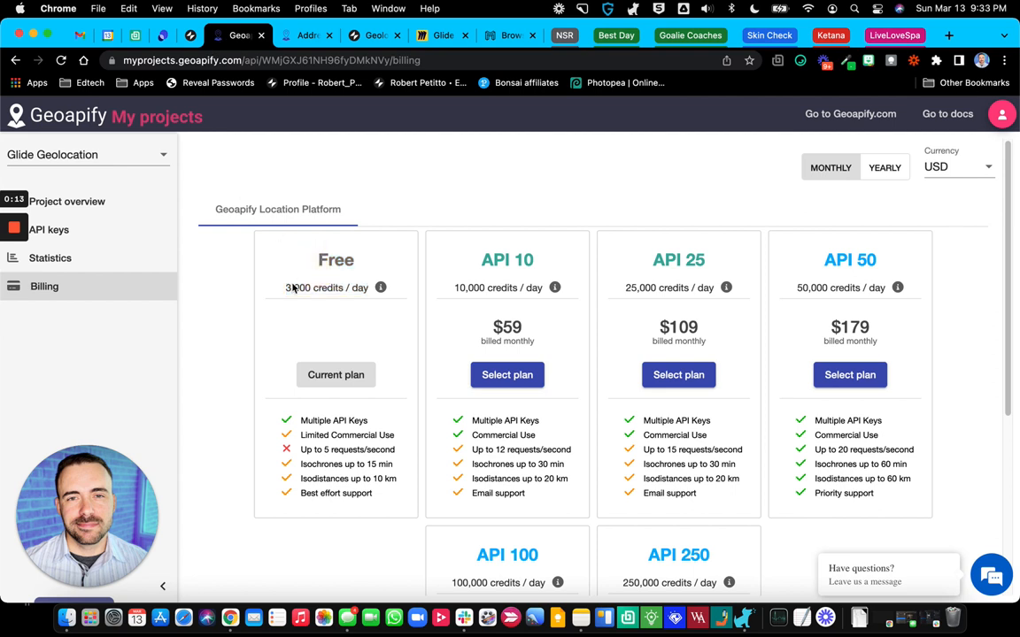
Step: Review the Free plan's 3,000 credits/day pricing, then list all Geoapify projects
{"action": "double_click", "coordinate": [325, 287]}
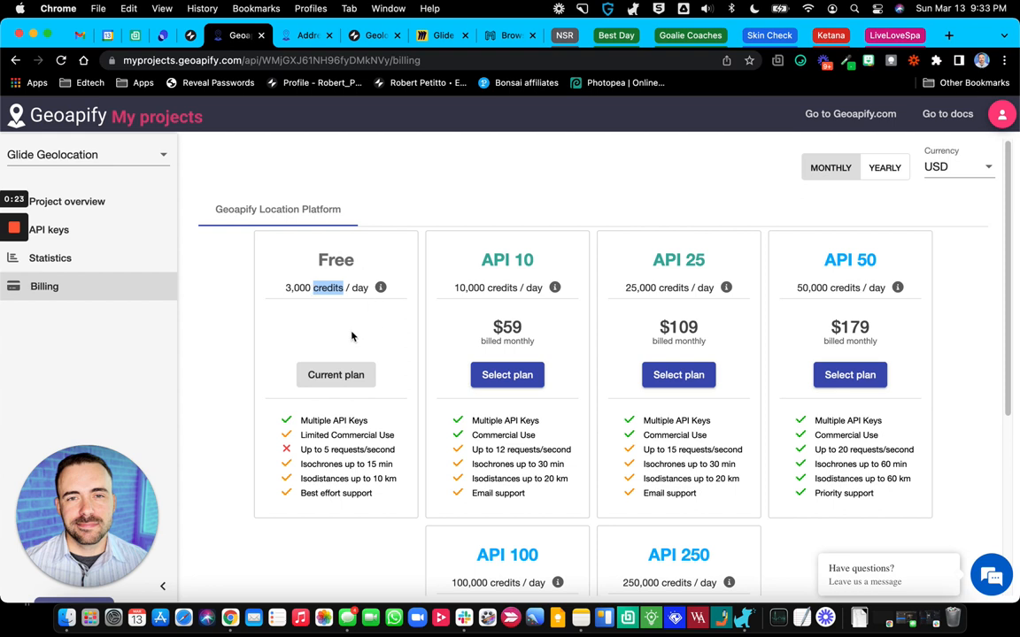
{"action": "scroll", "scroll_direction": "down", "scroll_amount": 3}
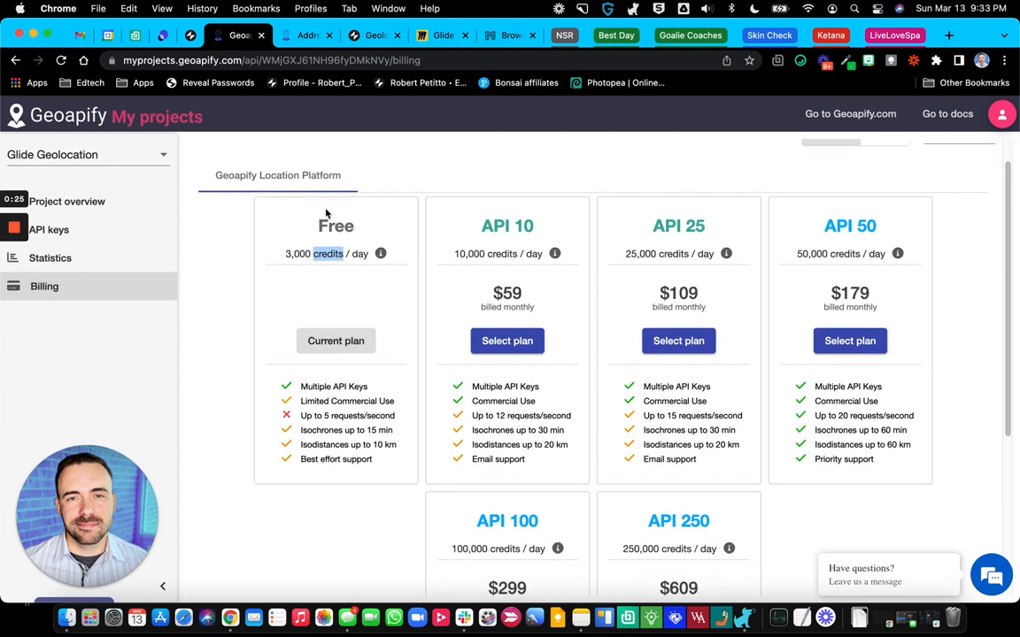
{"action": "mouse_move", "coordinate": [321, 228]}
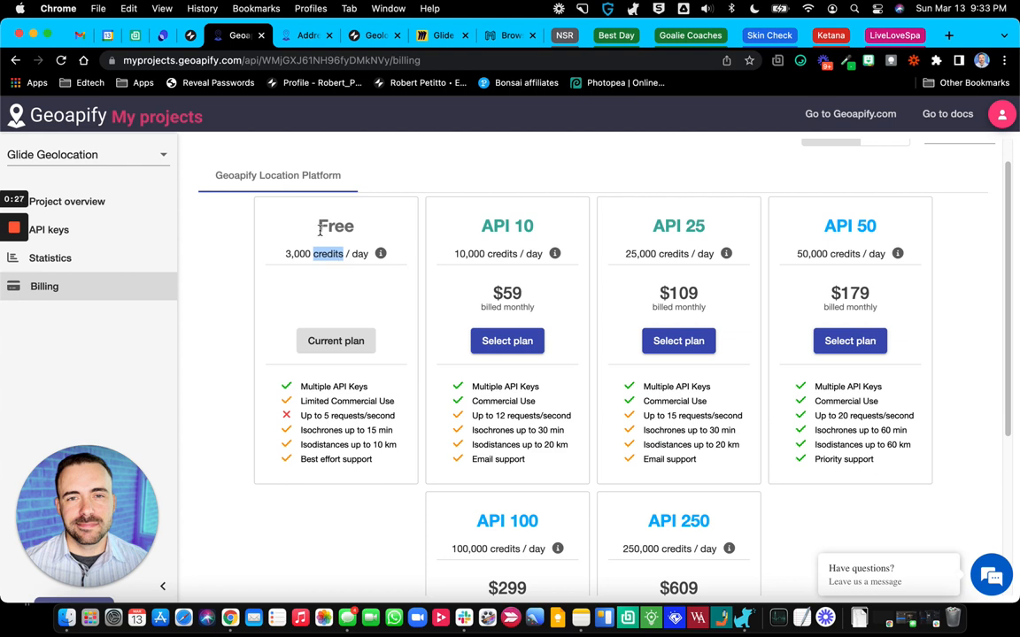
{"action": "mouse_move", "coordinate": [287, 257]}
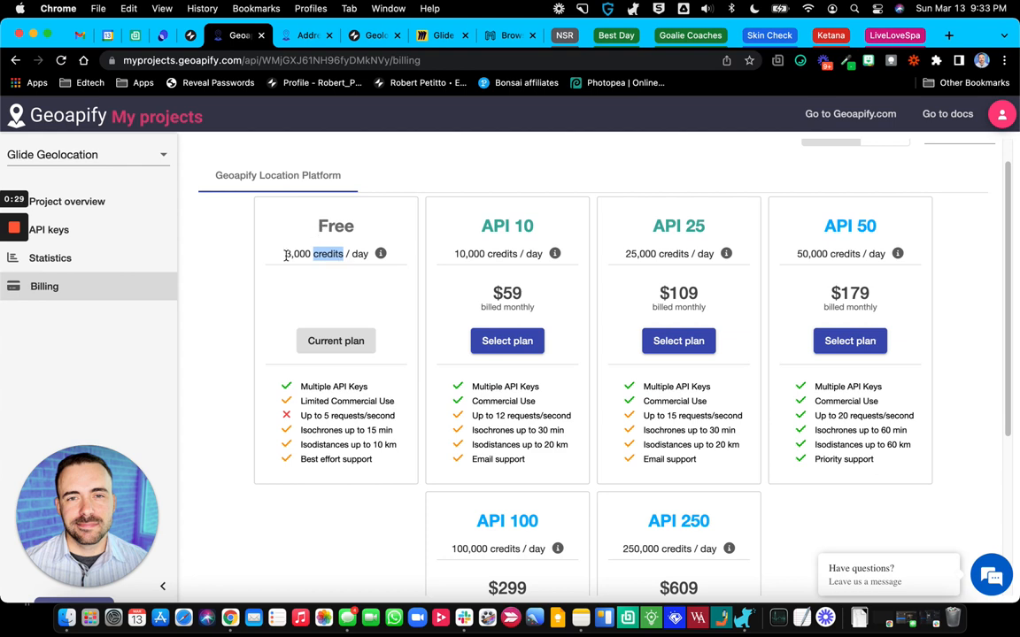
{"action": "scroll", "scroll_direction": "down", "scroll_amount": 3}
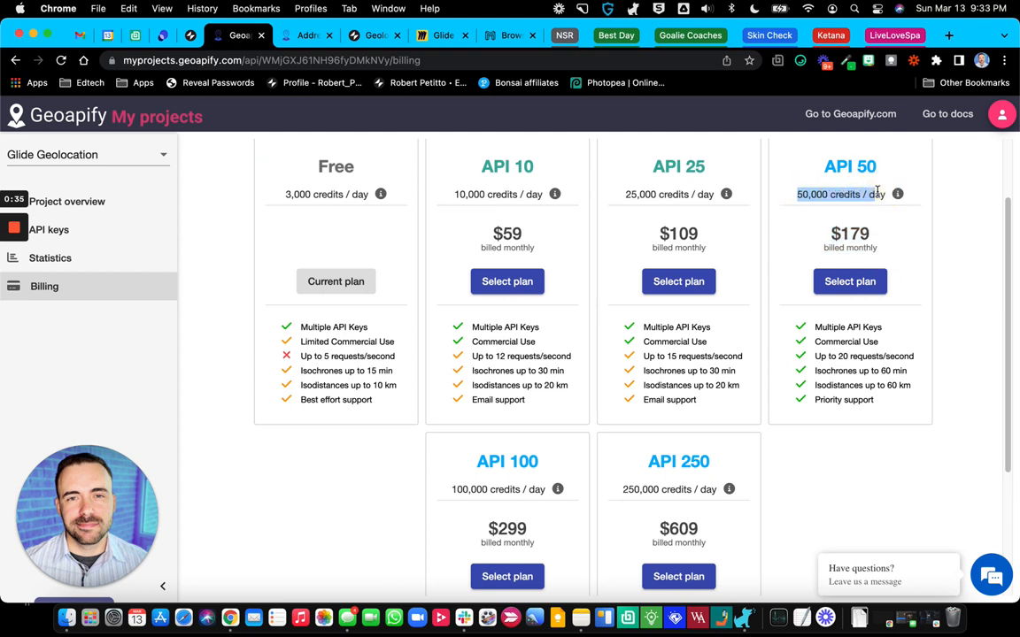
{"action": "mouse_move", "coordinate": [752, 274]}
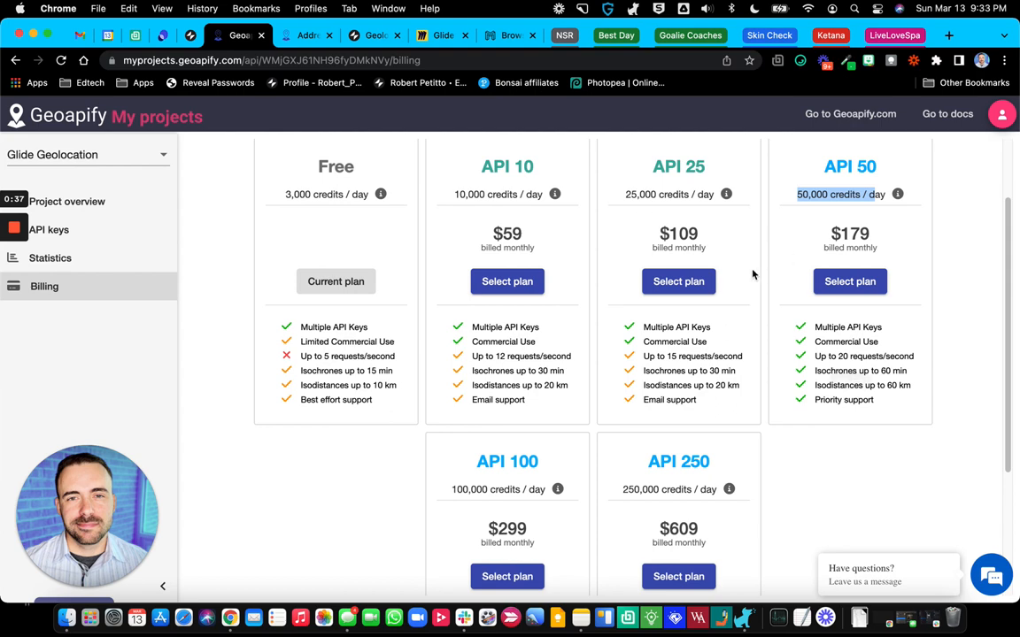
{"action": "scroll", "scroll_direction": "up", "scroll_amount": 3}
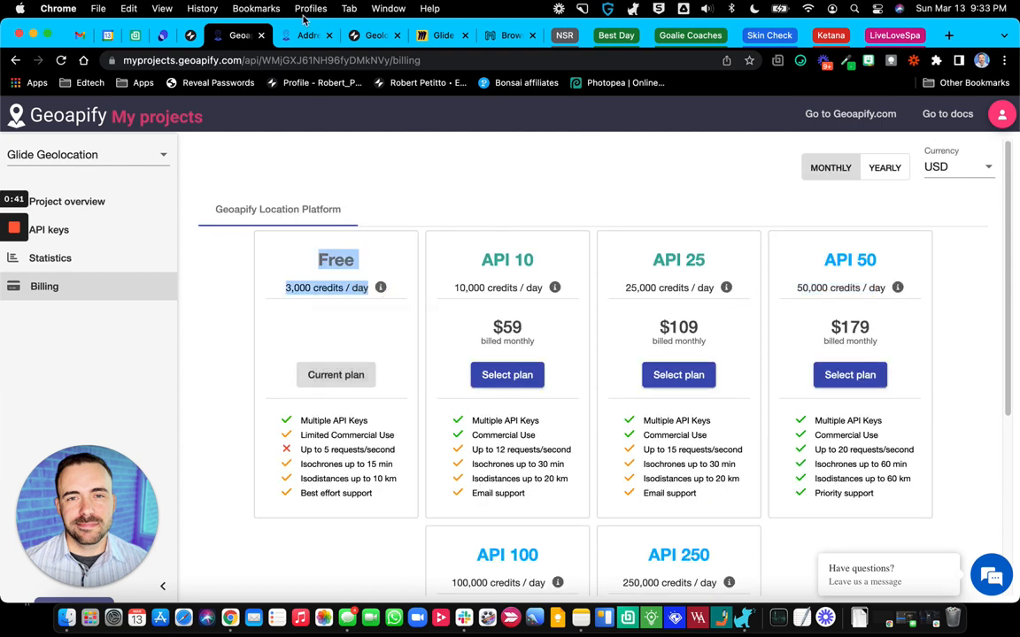
{"action": "mouse_move", "coordinate": [39, 128]}
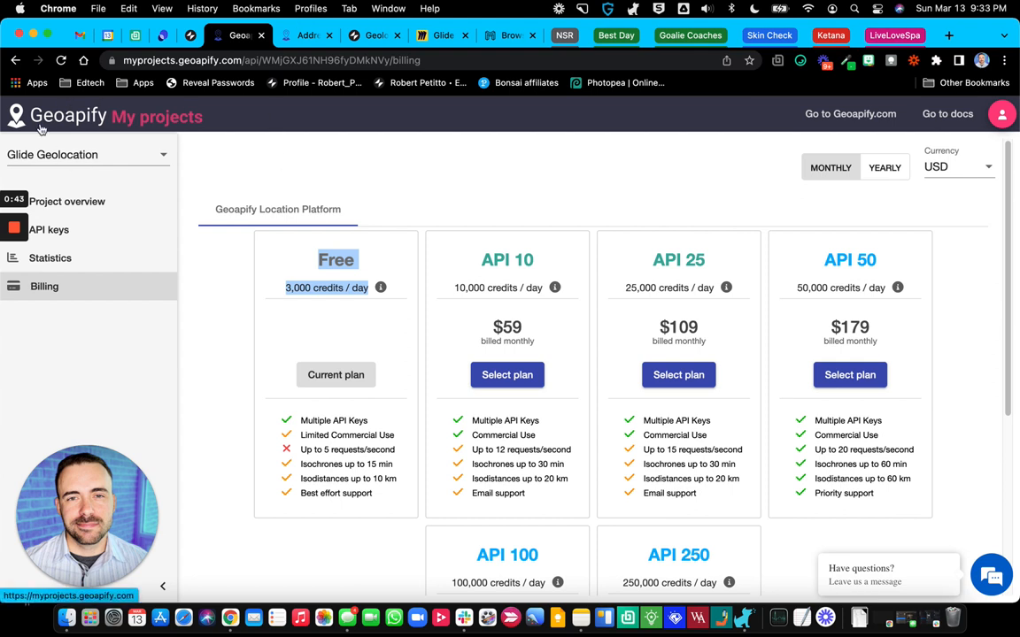
{"action": "mouse_move", "coordinate": [78, 168]}
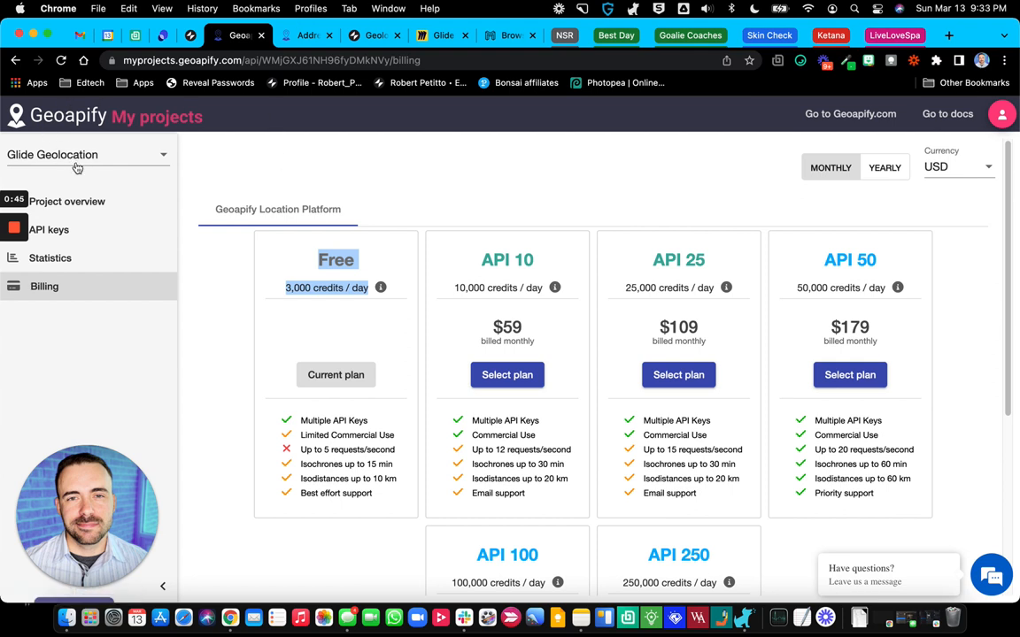
{"action": "left_click", "coordinate": [85, 154]}
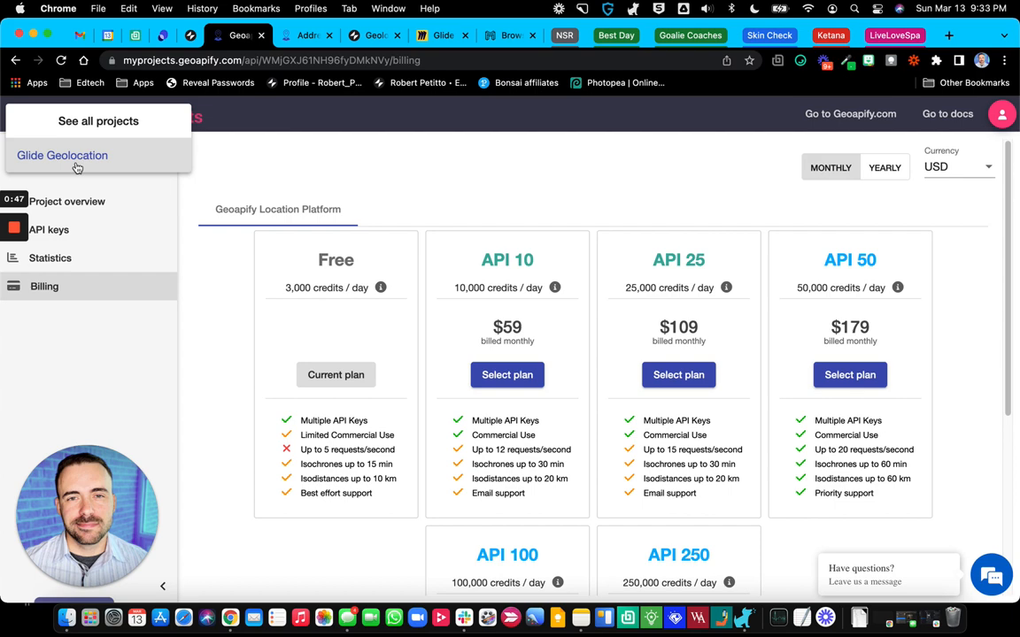
{"action": "left_click", "coordinate": [98, 120]}
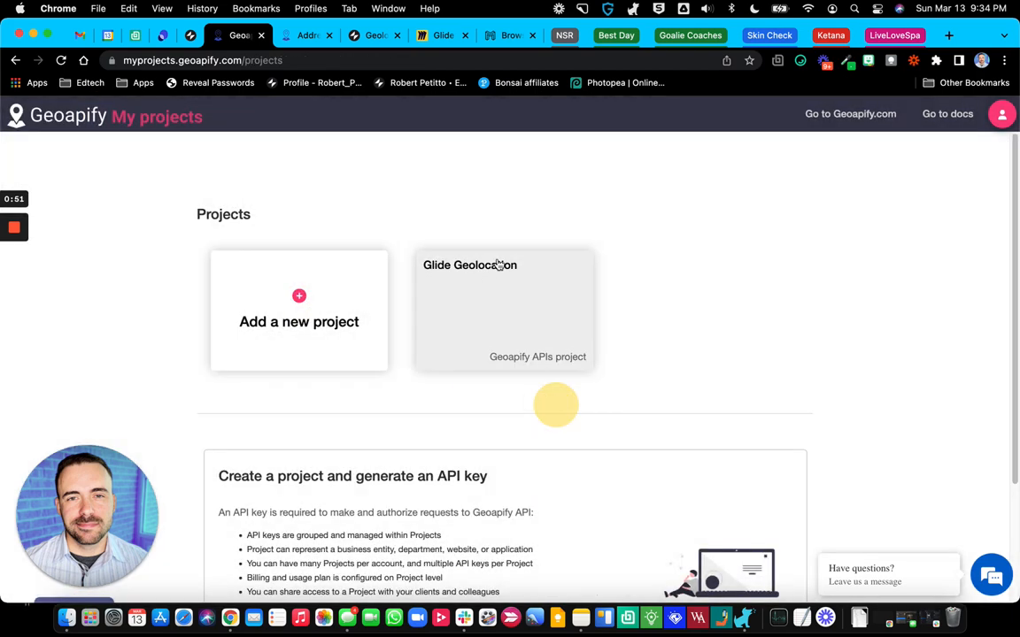
Step: Create a new Geoapify project named Test and generate an API key for it
{"action": "left_click", "coordinate": [297, 310]}
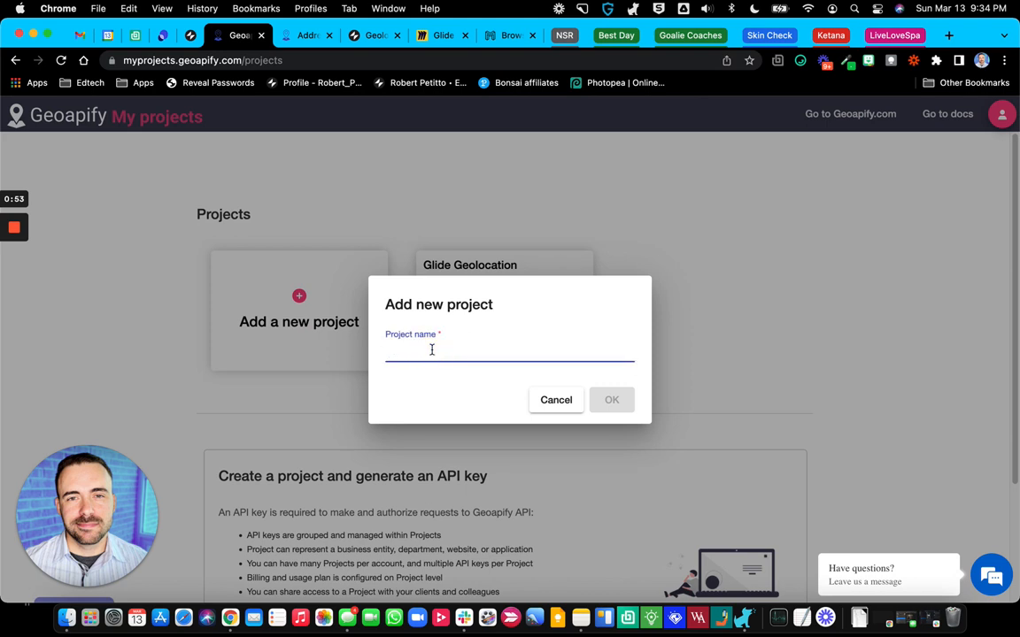
{"action": "type", "text": "Tte"}
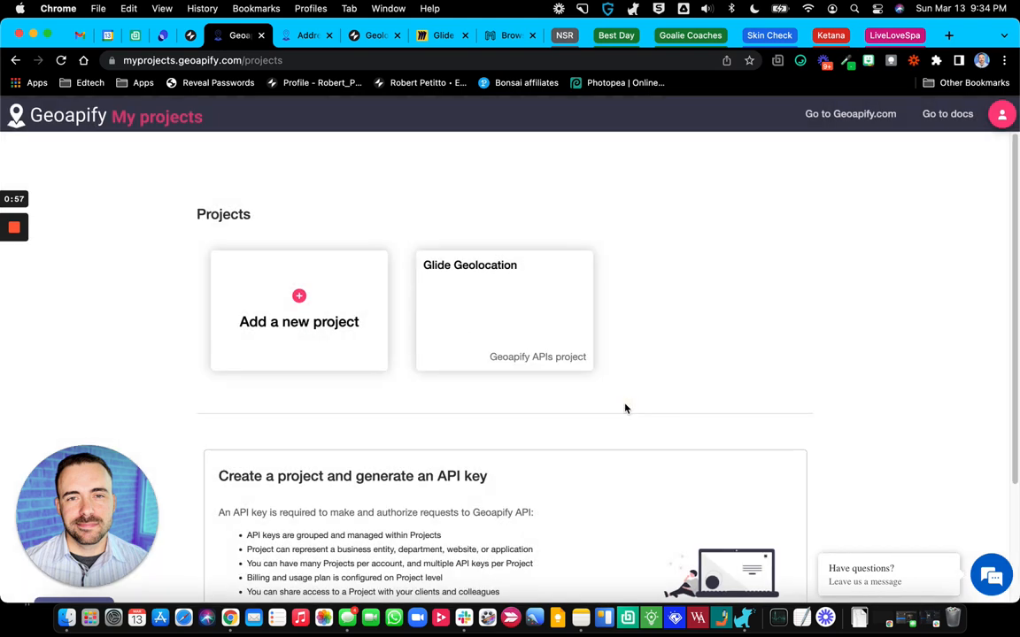
{"action": "left_click", "coordinate": [505, 310]}
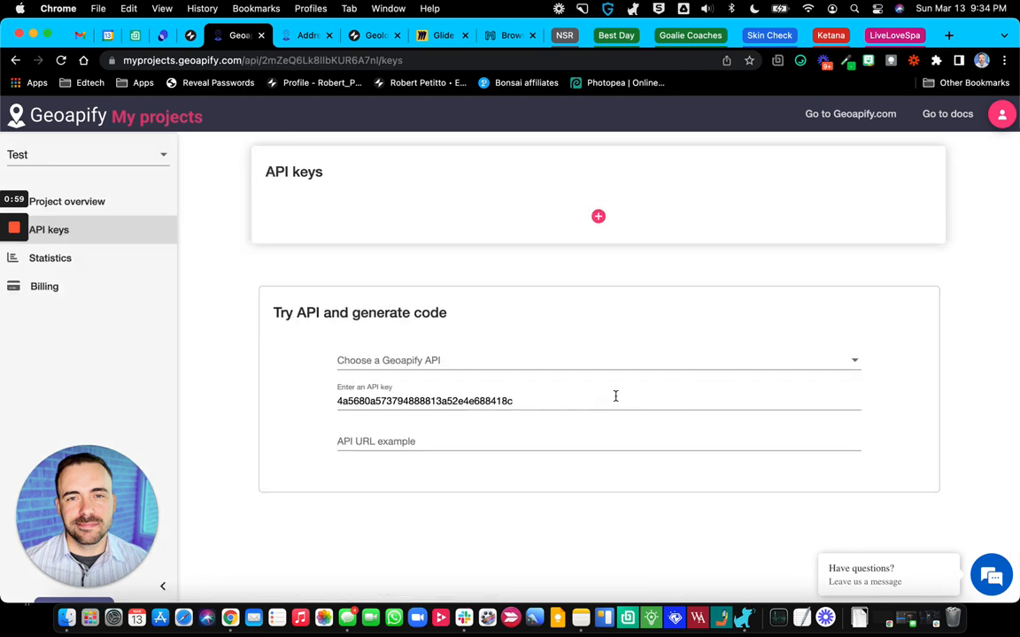
{"action": "left_click", "coordinate": [599, 361]}
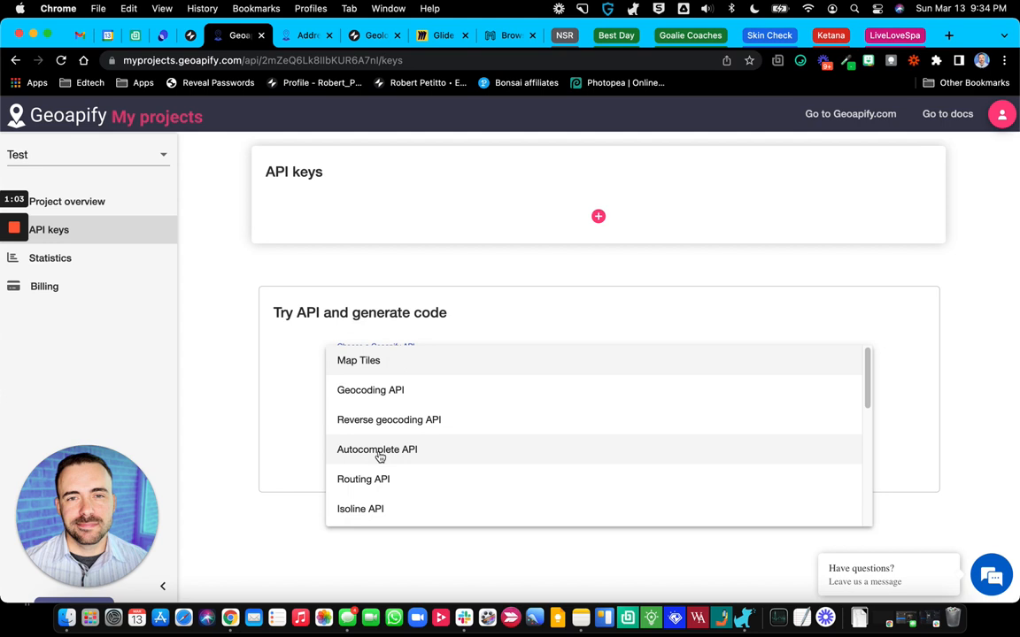
{"action": "left_click", "coordinate": [599, 216]}
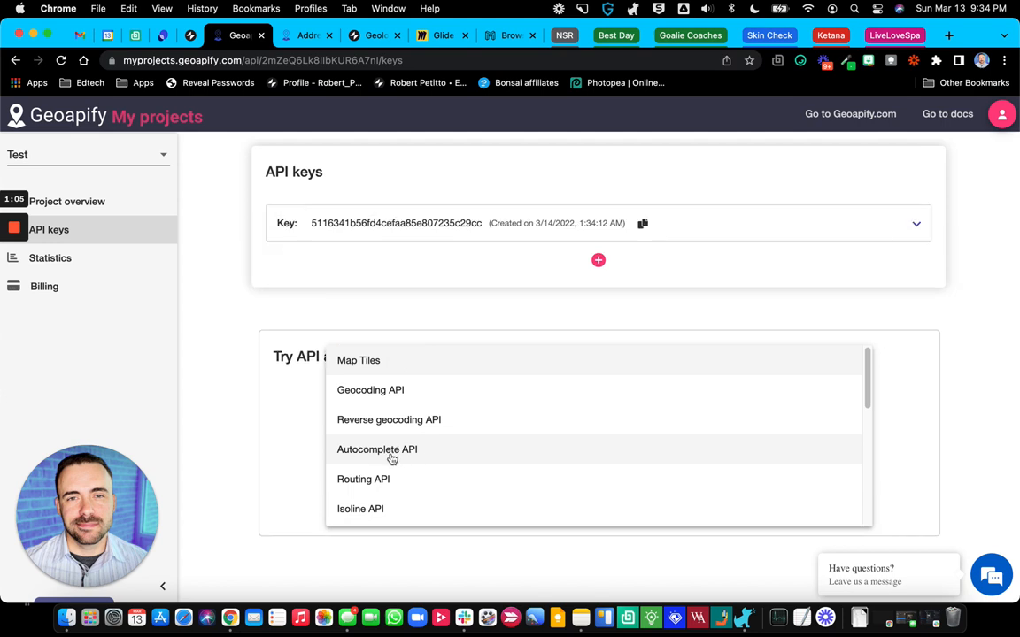
{"action": "mouse_move", "coordinate": [402, 259]}
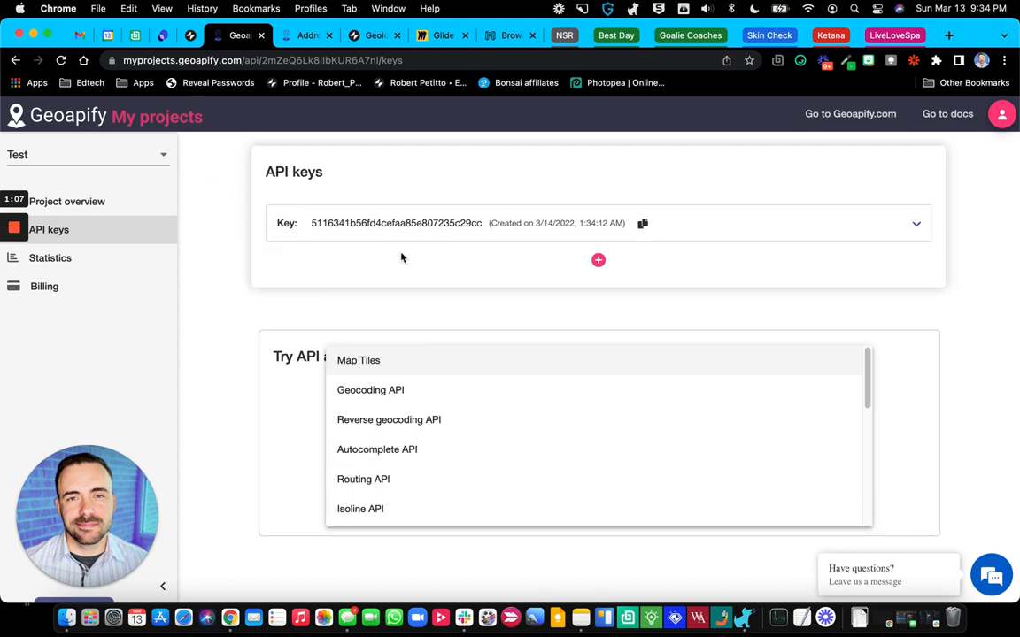
{"action": "mouse_move", "coordinate": [380, 333]}
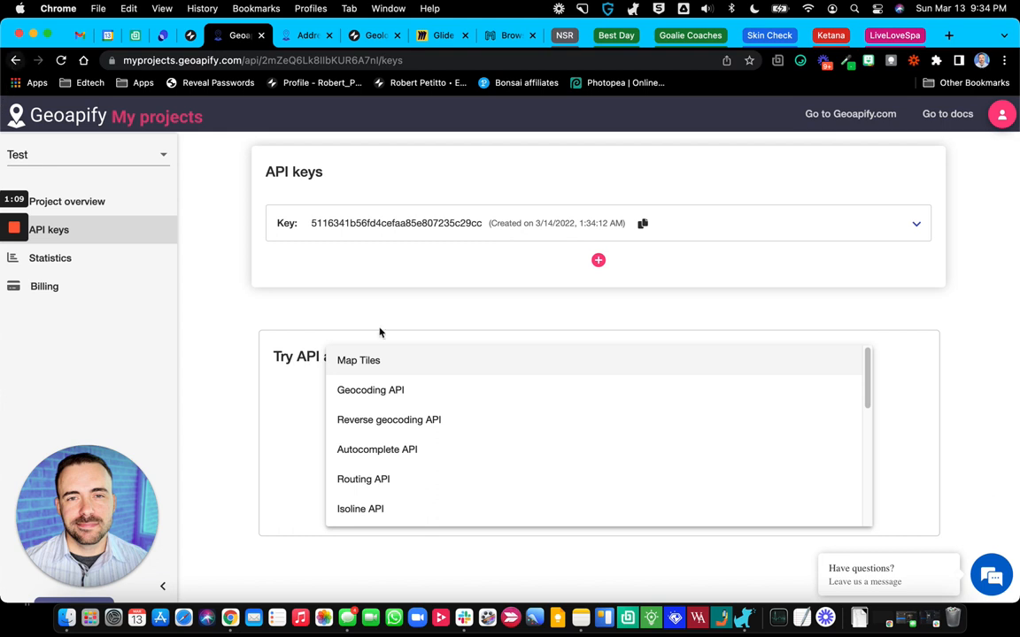
Step: In the Test project, choose the Autocomplete API and copy its example request URL
{"action": "left_click", "coordinate": [14, 60]}
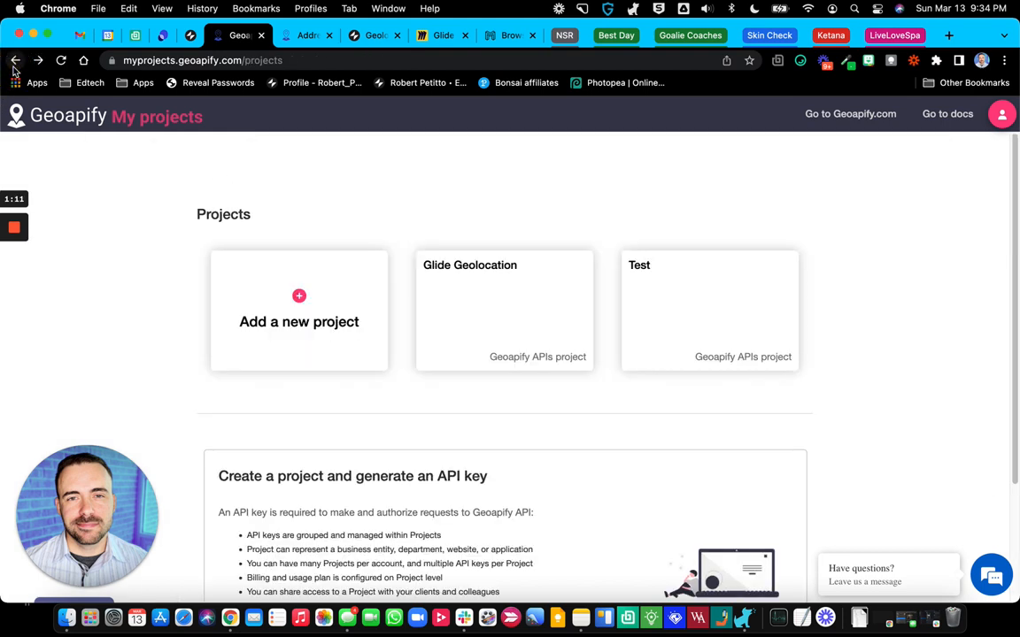
{"action": "mouse_move", "coordinate": [464, 357]}
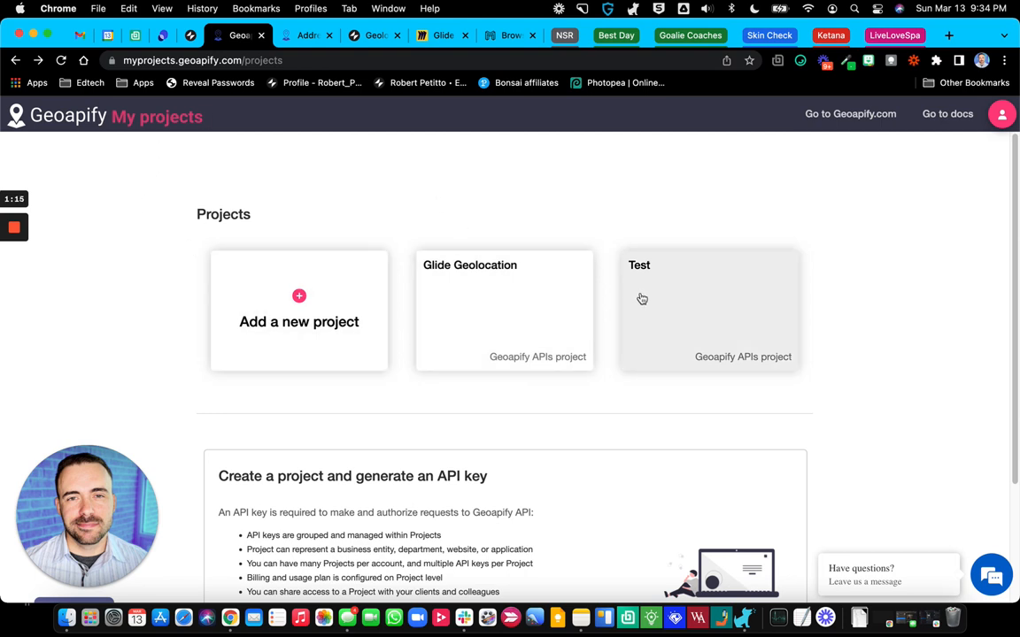
{"action": "left_click", "coordinate": [708, 310]}
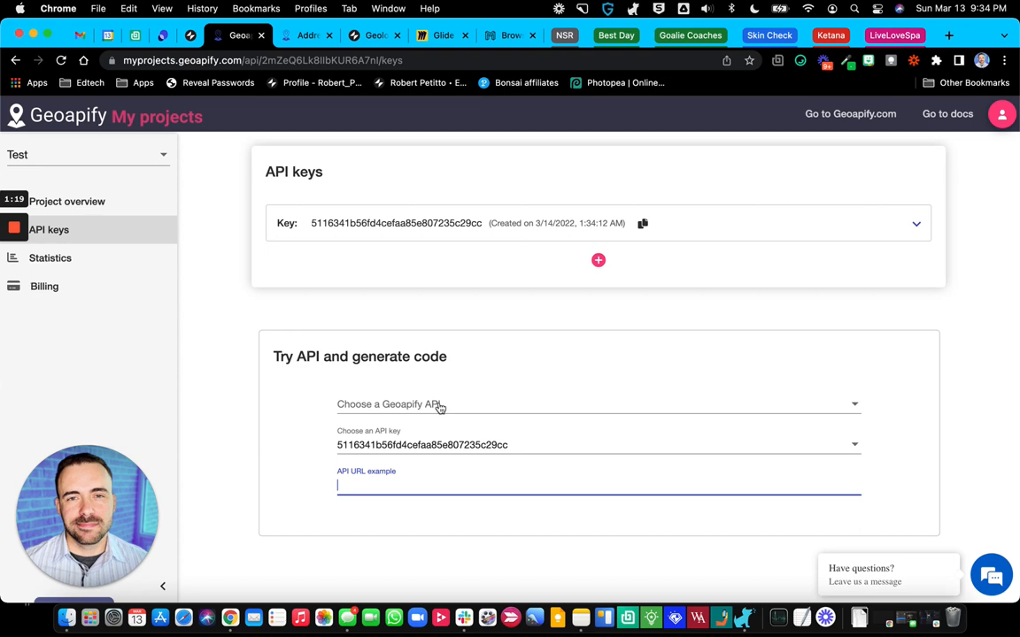
{"action": "left_click", "coordinate": [598, 403]}
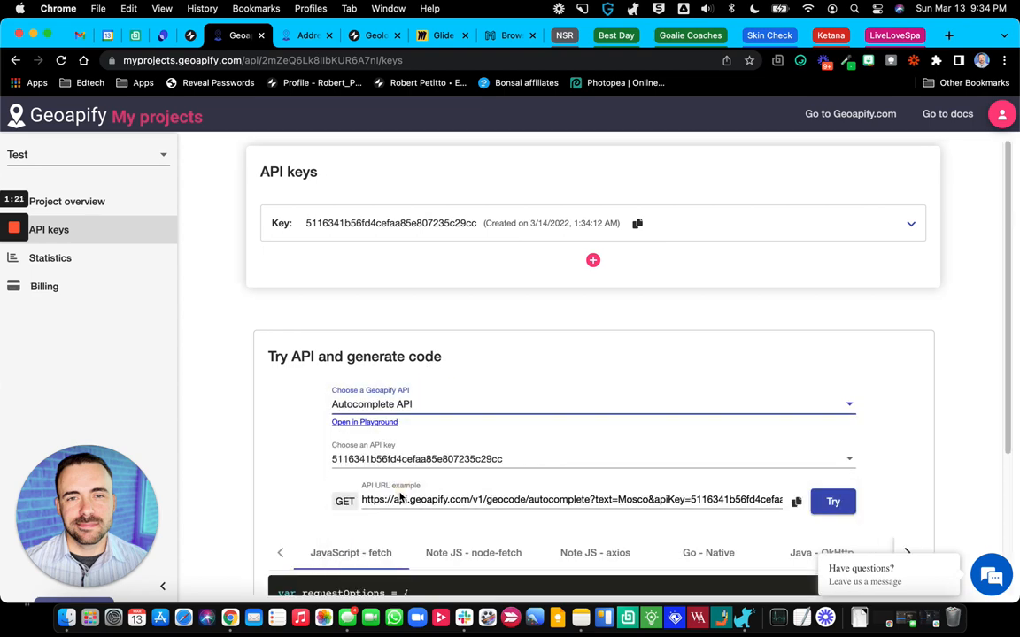
{"action": "scroll", "scroll_direction": "down", "scroll_amount": 3}
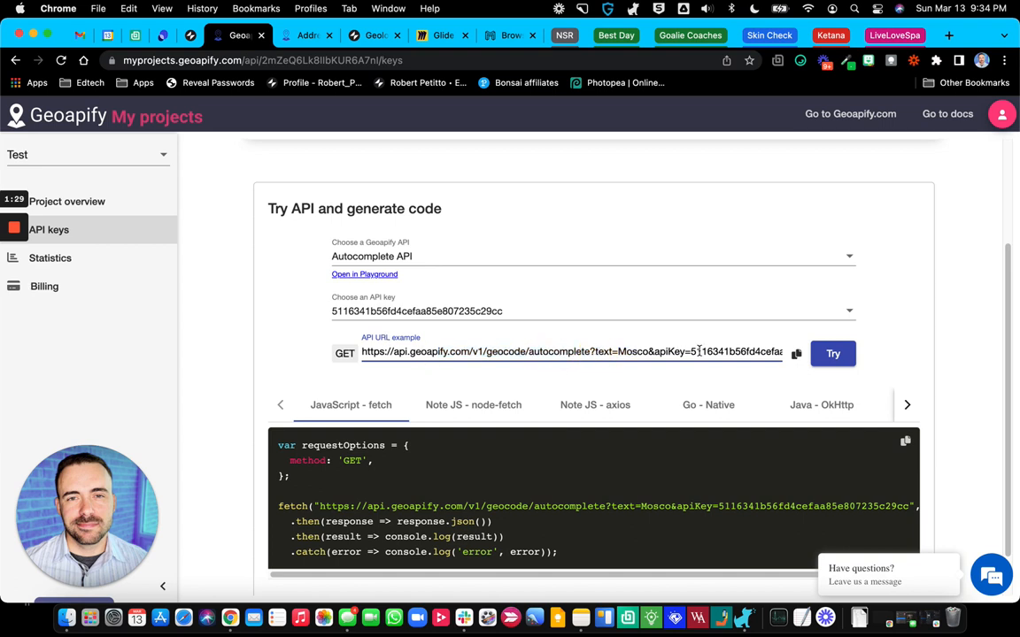
{"action": "left_click", "coordinate": [906, 404]}
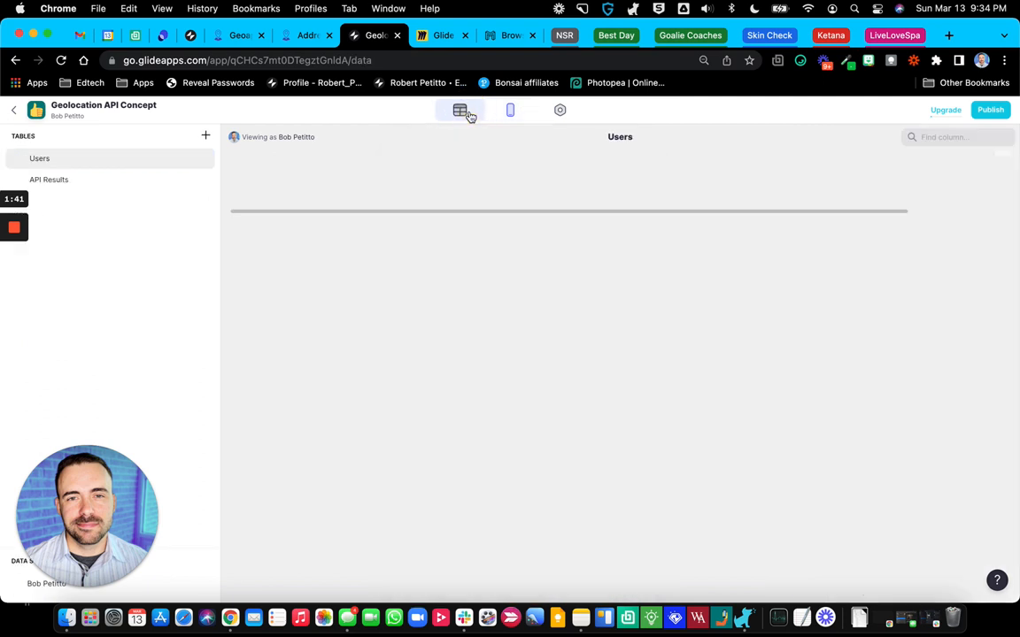
{"action": "left_click", "coordinate": [460, 109]}
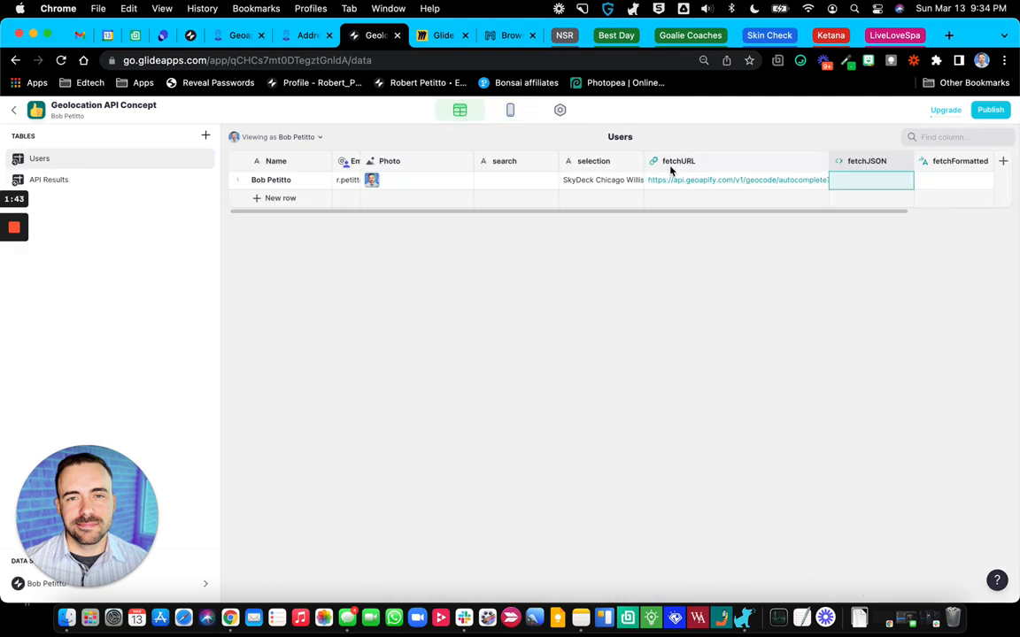
{"action": "mouse_move", "coordinate": [651, 196]}
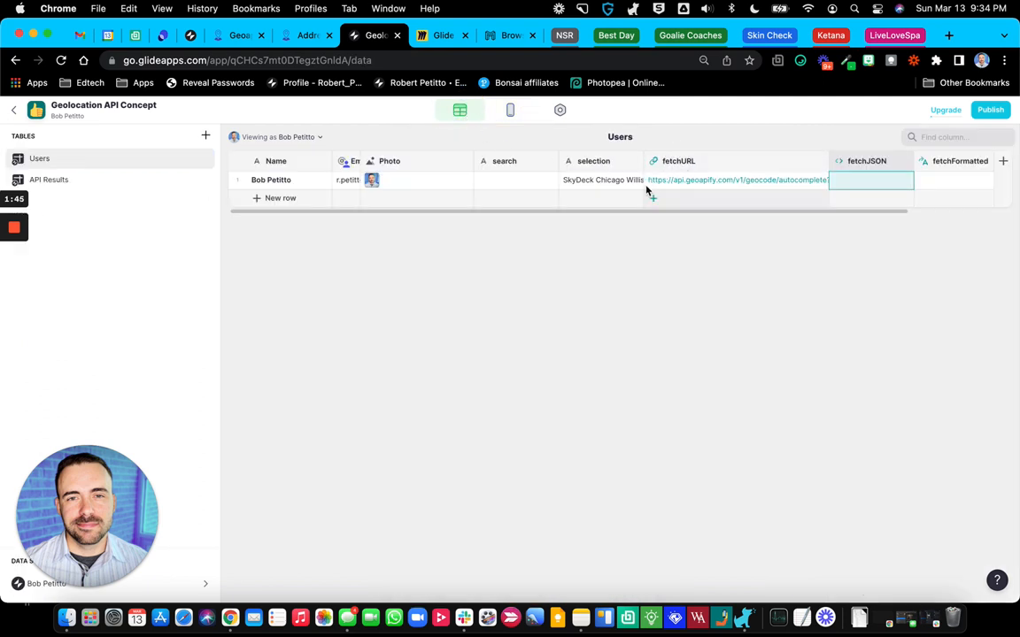
{"action": "mouse_move", "coordinate": [673, 180]}
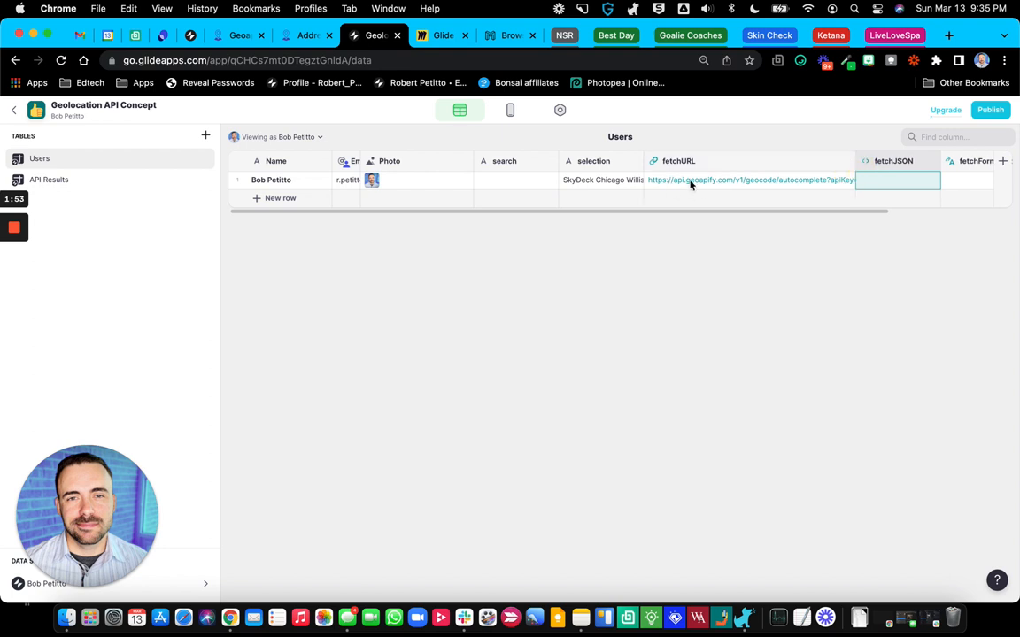
{"action": "mouse_move", "coordinate": [793, 186]}
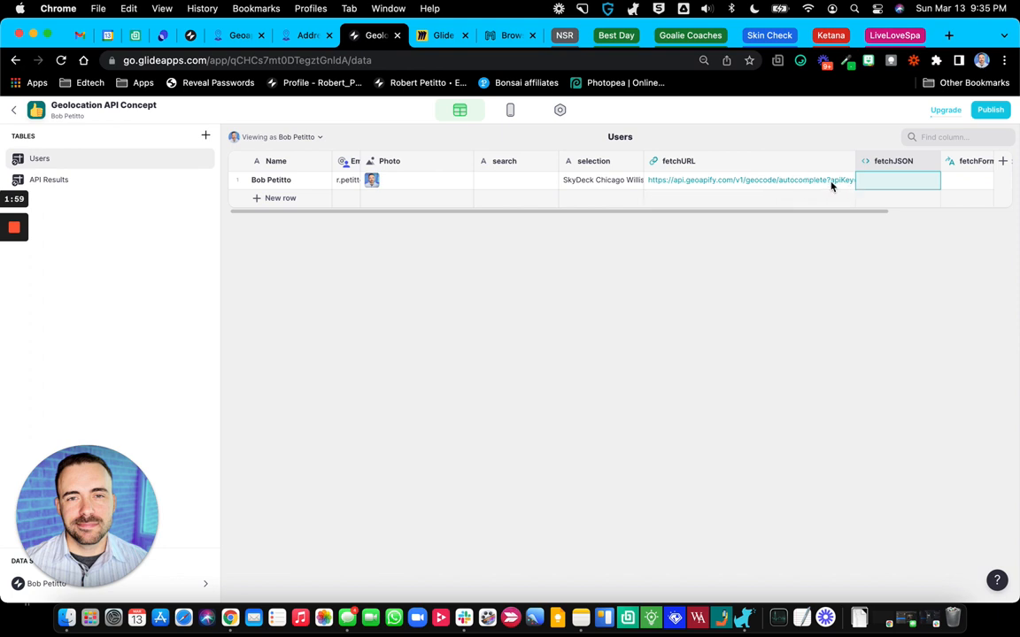
{"action": "left_click", "coordinate": [517, 181]}
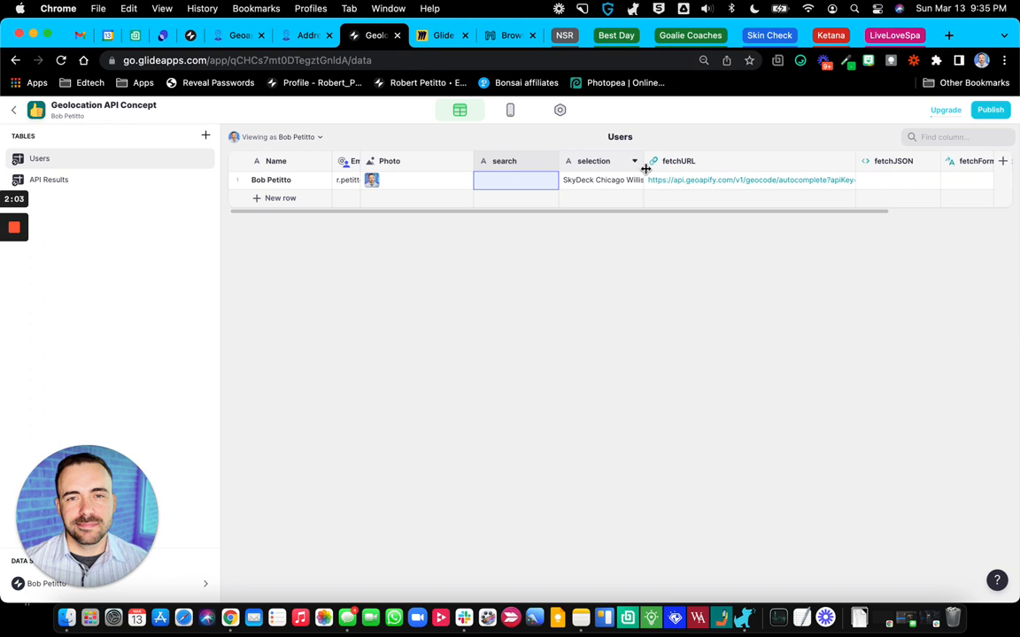
{"action": "scroll", "scroll_direction": "right", "scroll_amount": 3}
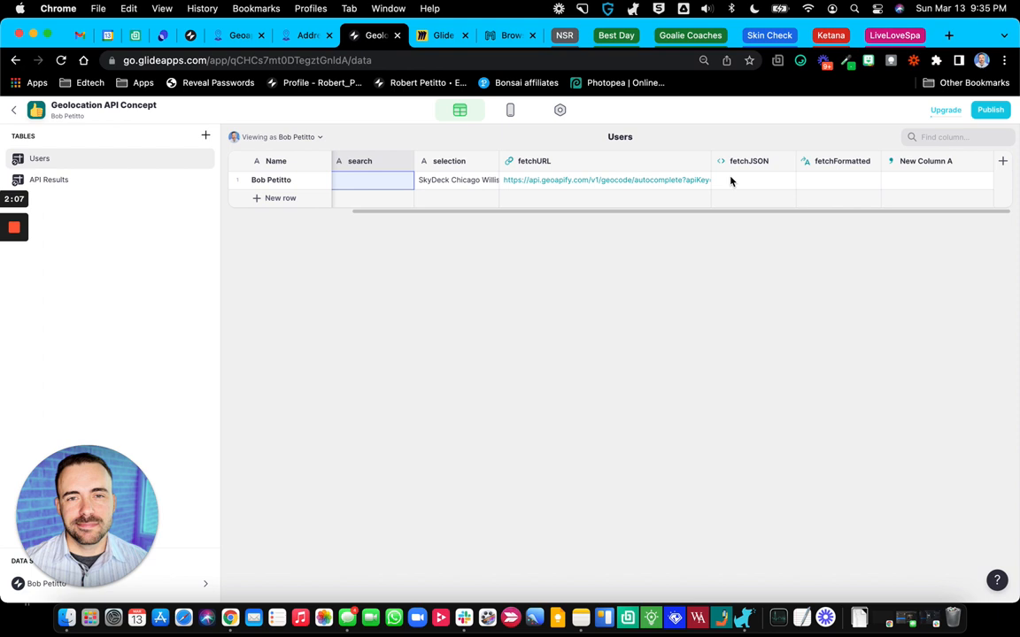
Step: Clear the fetchJSON column's JQ Query and search 326 Long Shore to view the raw JSON results
{"action": "left_click", "coordinate": [749, 160]}
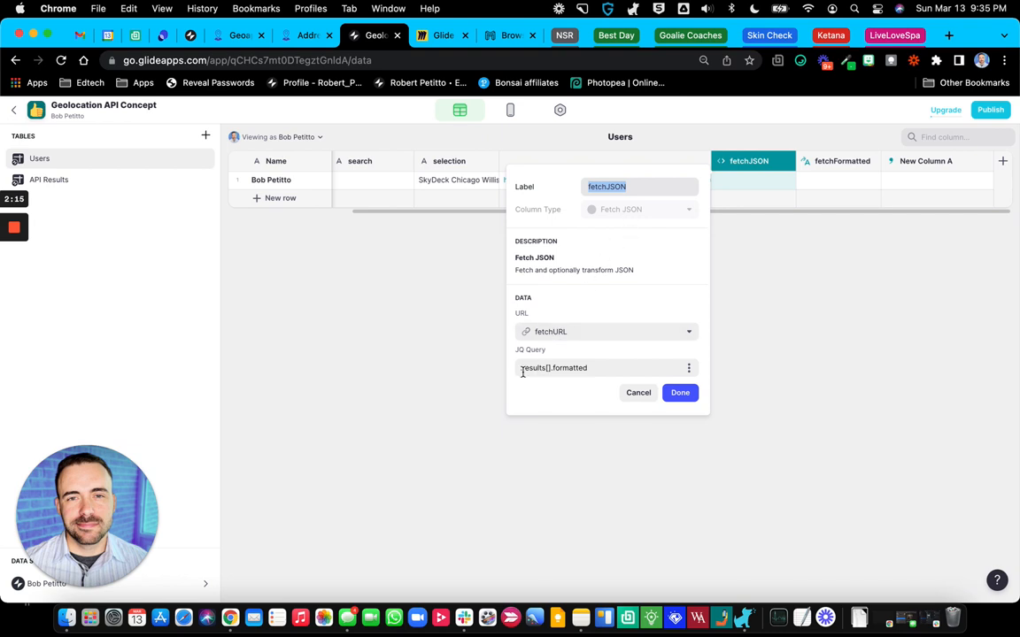
{"action": "left_click", "coordinate": [576, 367]}
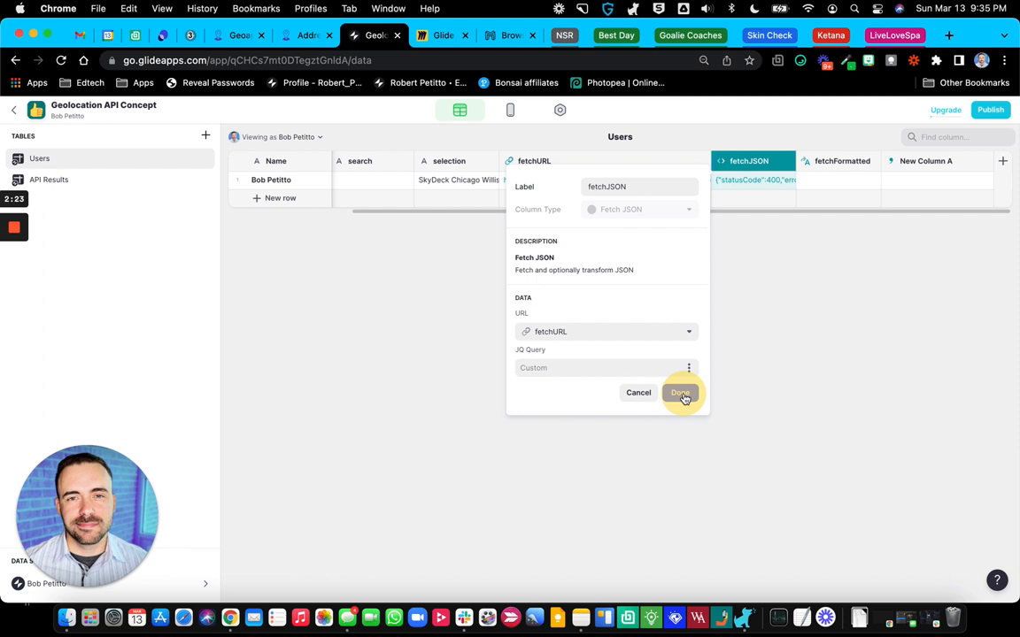
{"action": "left_click", "coordinate": [680, 393]}
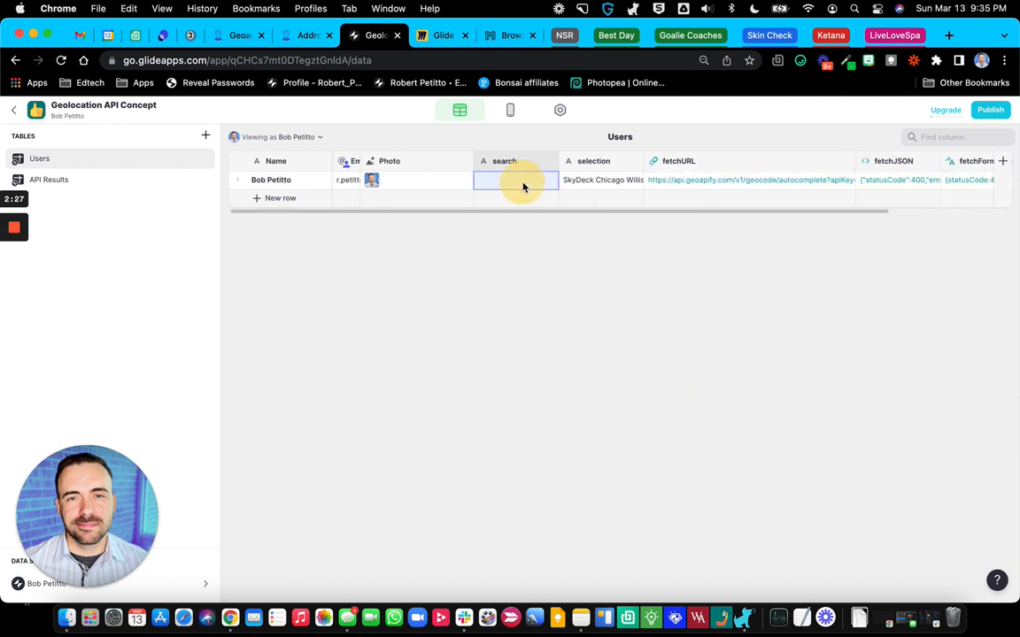
{"action": "type", "text": "326"}
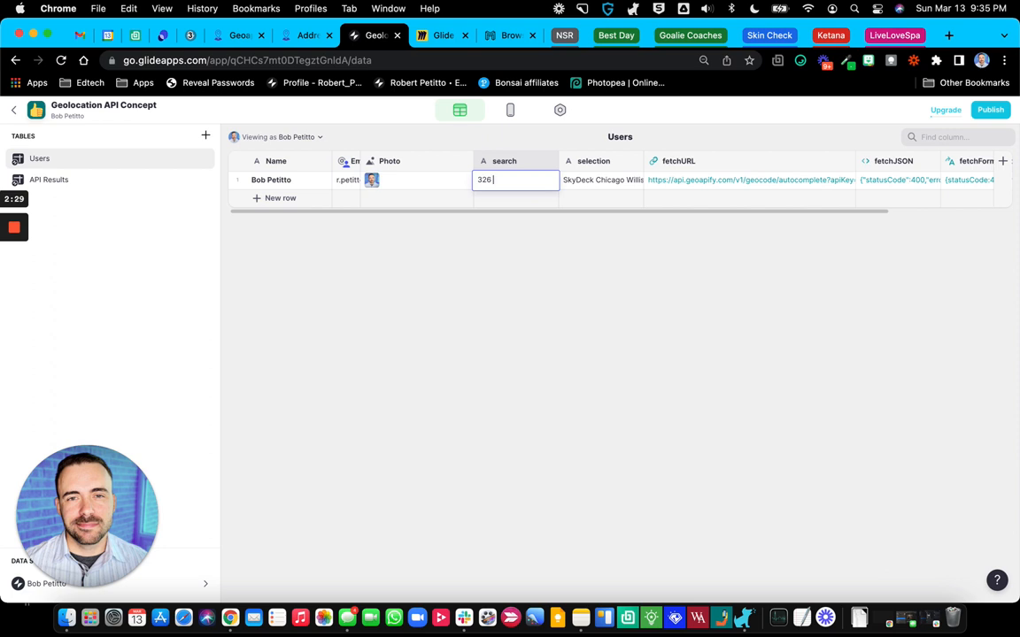
{"action": "type", "text": "Long Shore"}
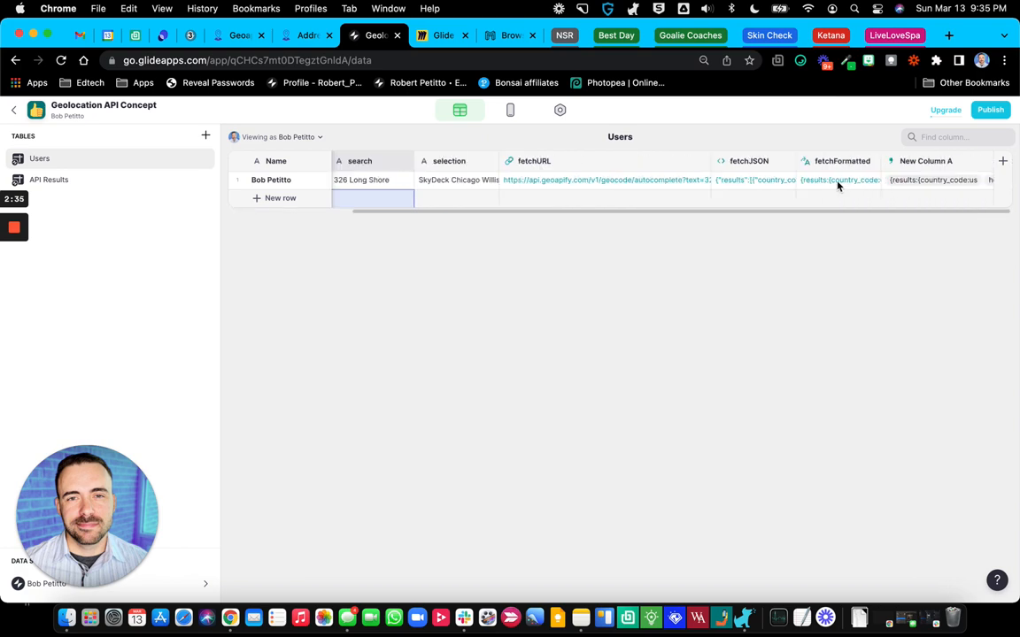
{"action": "left_click", "coordinate": [752, 180]}
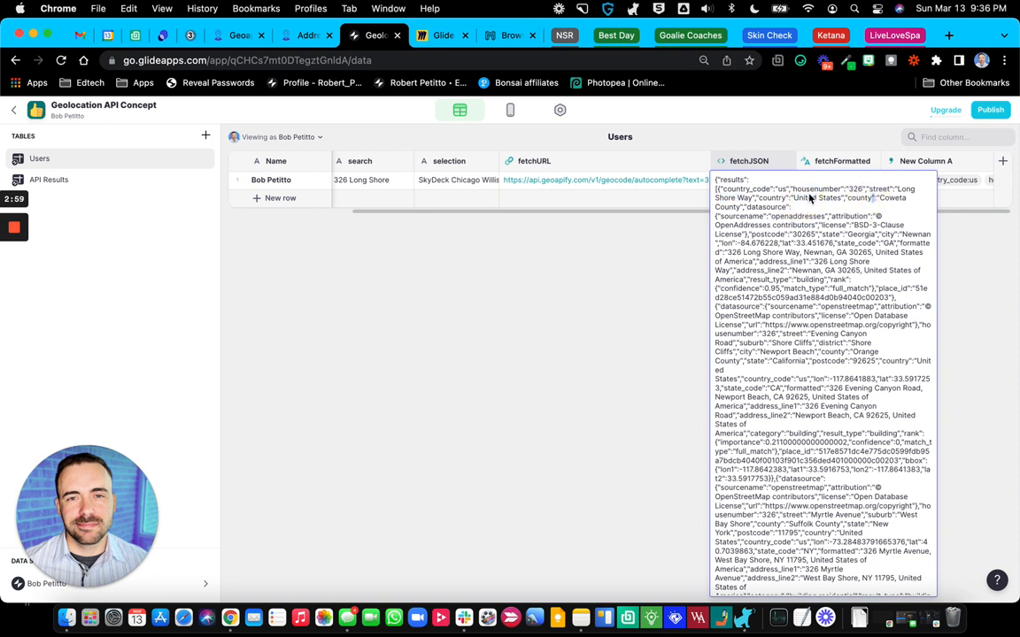
{"action": "mouse_move", "coordinate": [836, 281]}
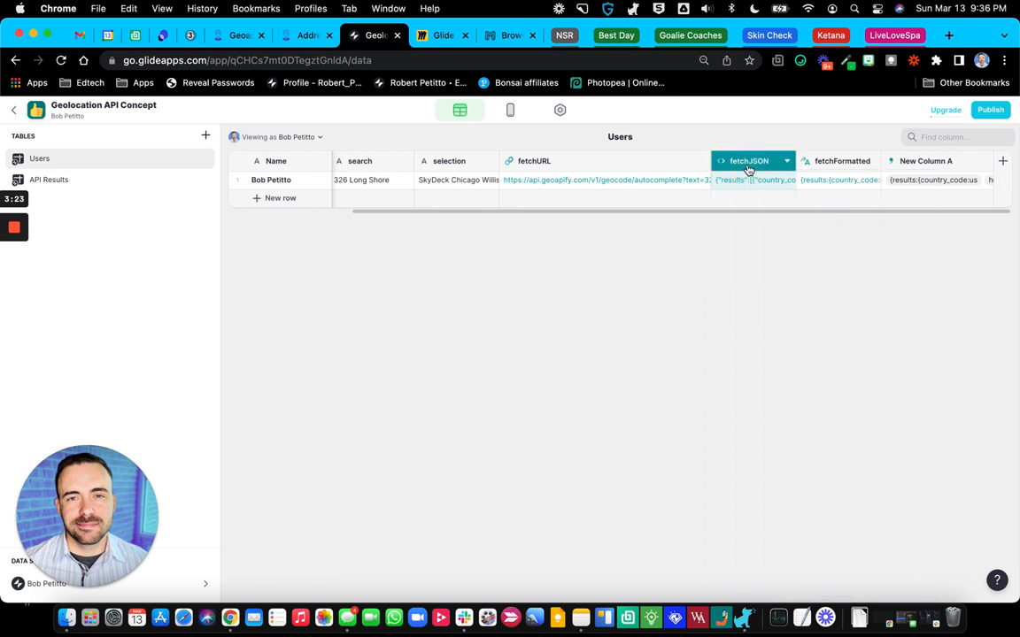
Step: Set the fetchJSON column's JQ Query to results[].formatted for address strings only
{"action": "left_click", "coordinate": [748, 159]}
{"action": "type", "text": ".results"}
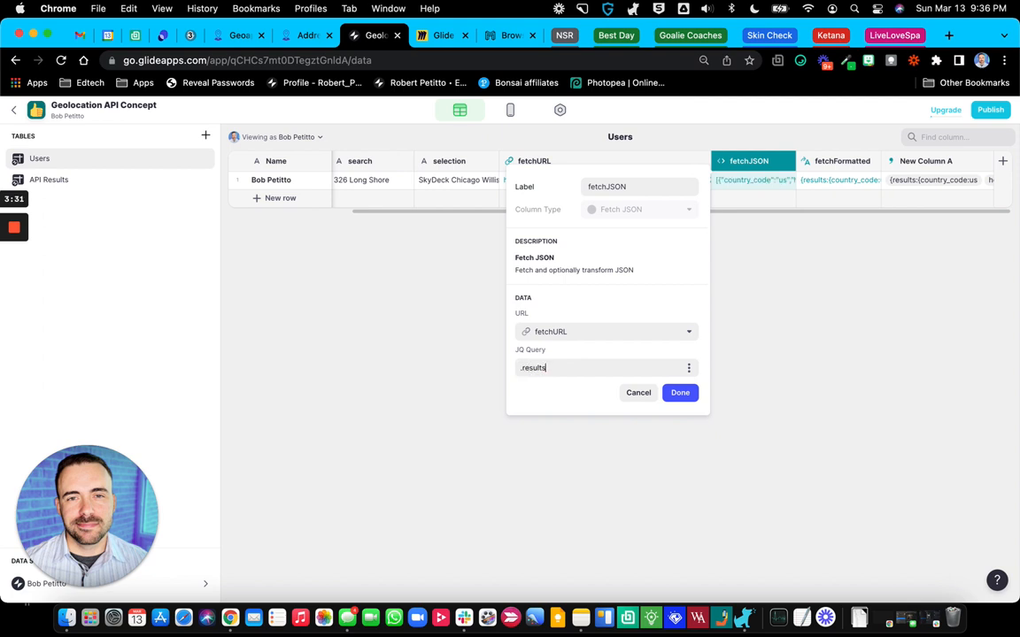
{"action": "type", "text": "["}
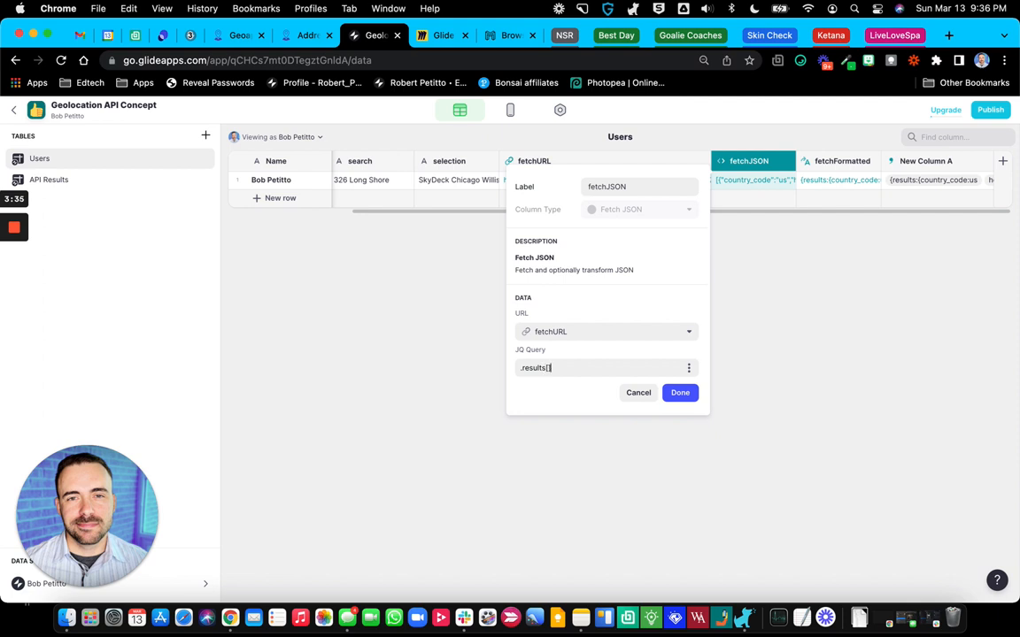
{"action": "type", "text": "].formatted"}
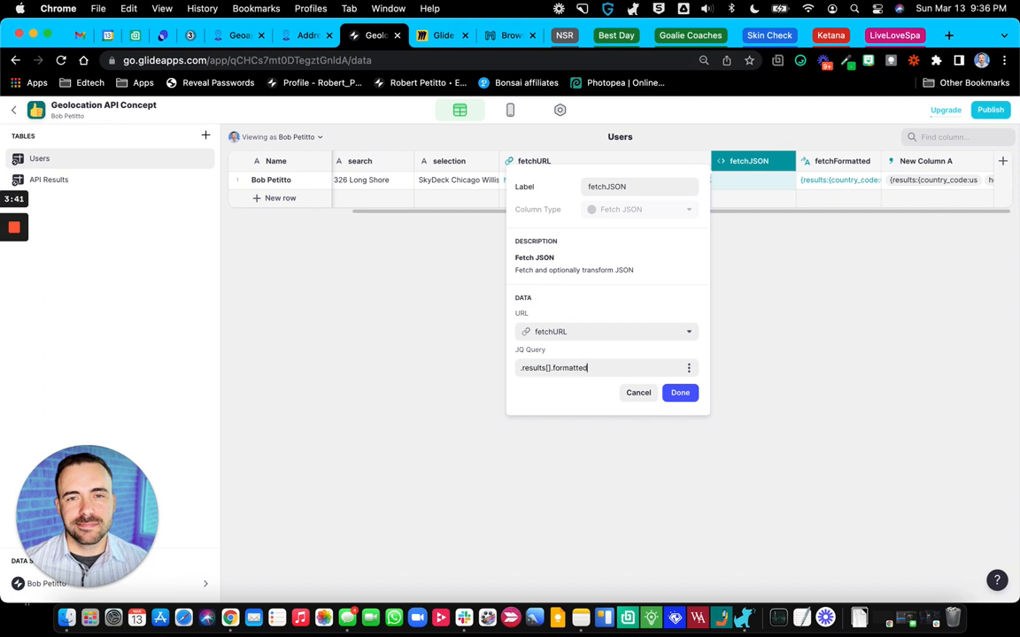
{"action": "left_click", "coordinate": [680, 393]}
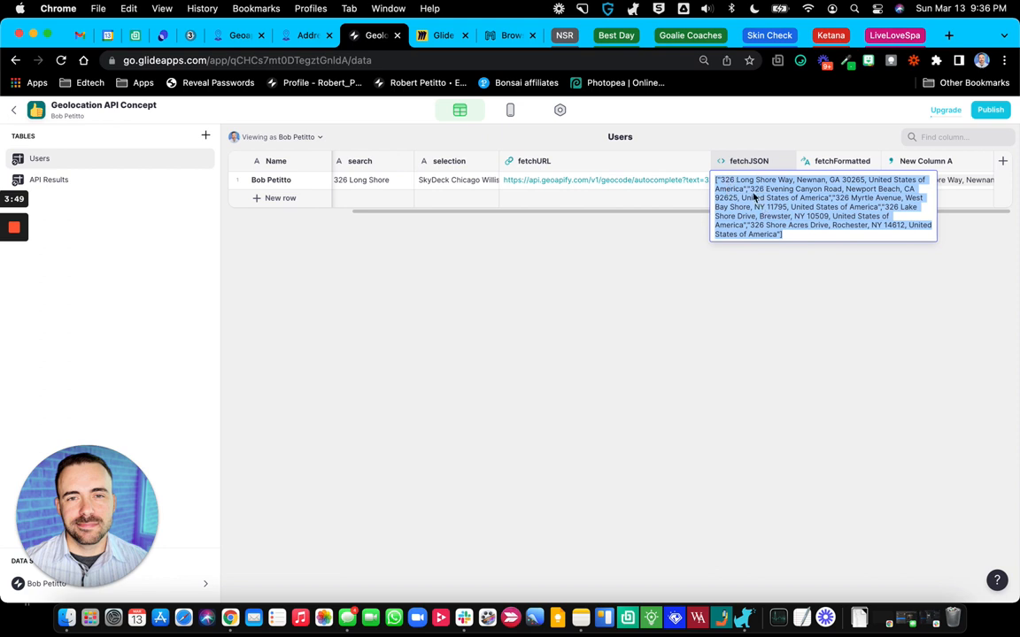
{"action": "mouse_move", "coordinate": [814, 261]}
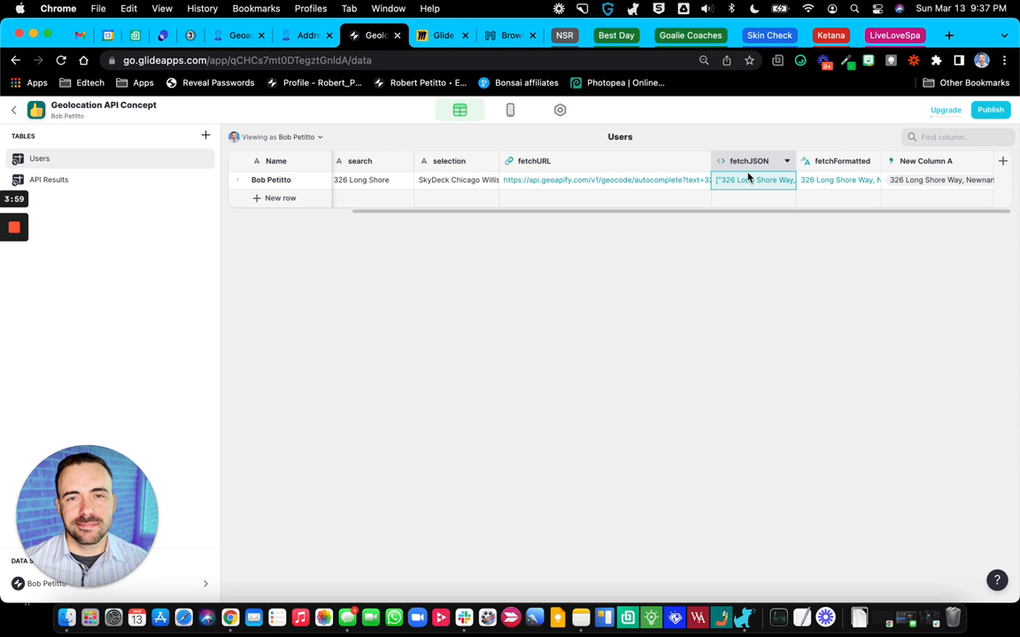
Step: Review the fetchFormatted template column, then rename the split-text column to splitresults
{"action": "left_click", "coordinate": [841, 161]}
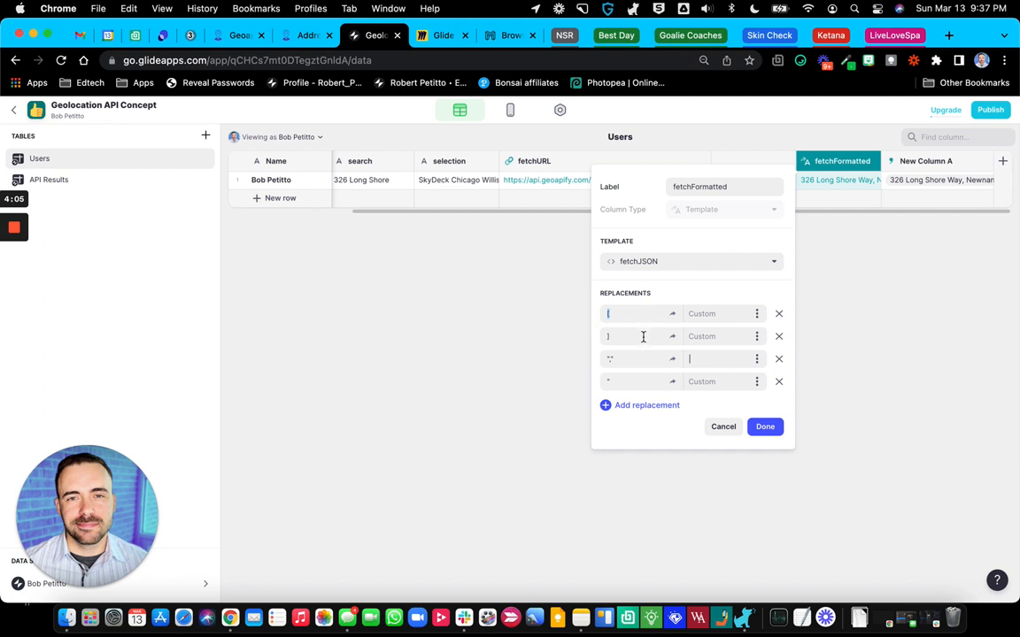
{"action": "mouse_move", "coordinate": [581, 340]}
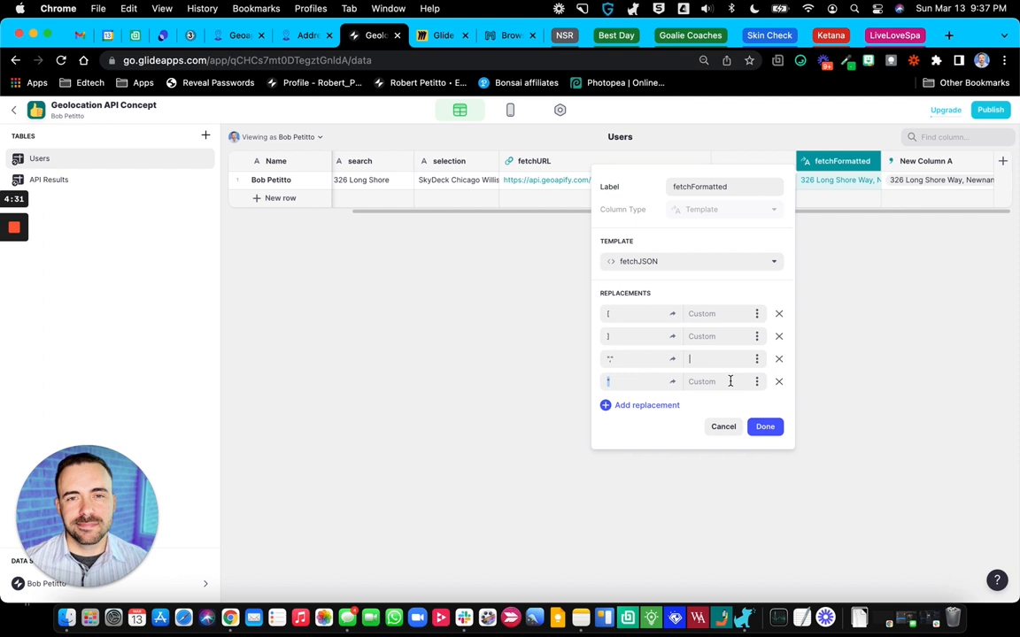
{"action": "left_click", "coordinate": [765, 426]}
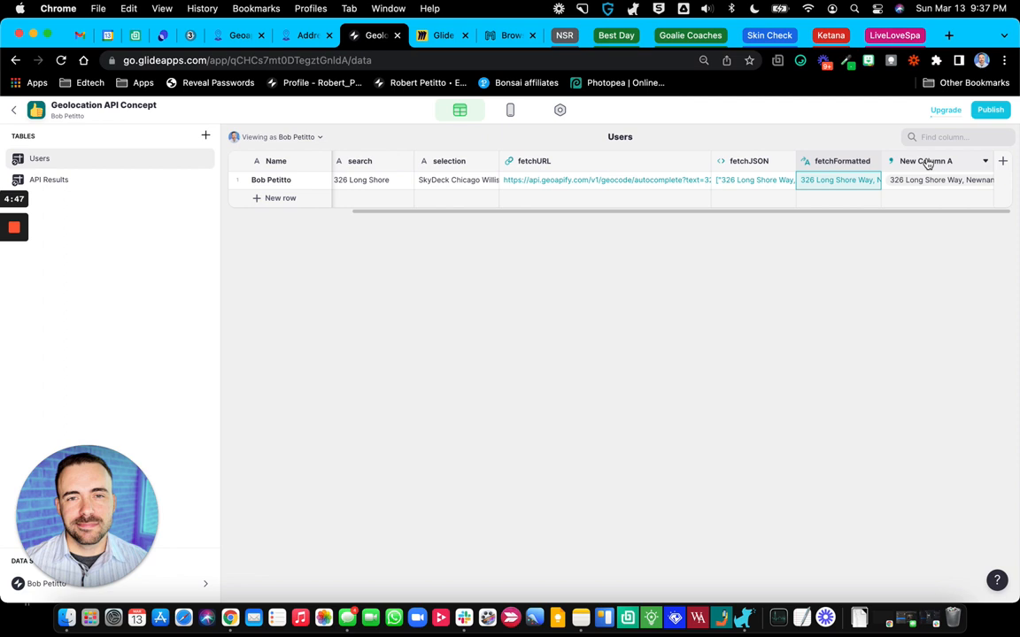
{"action": "left_click", "coordinate": [926, 159]}
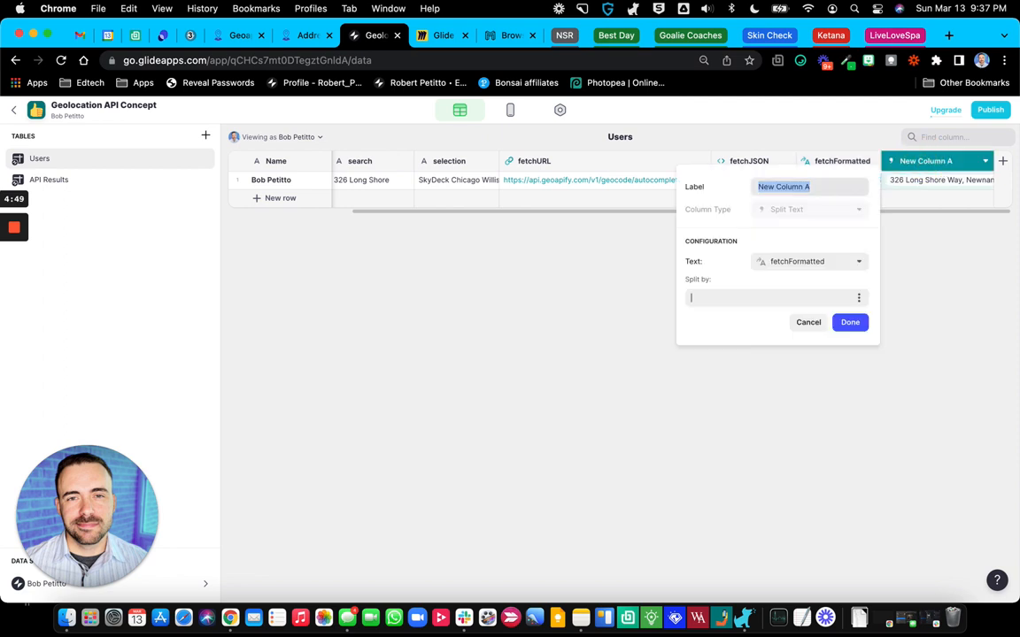
{"action": "type", "text": "splitre"}
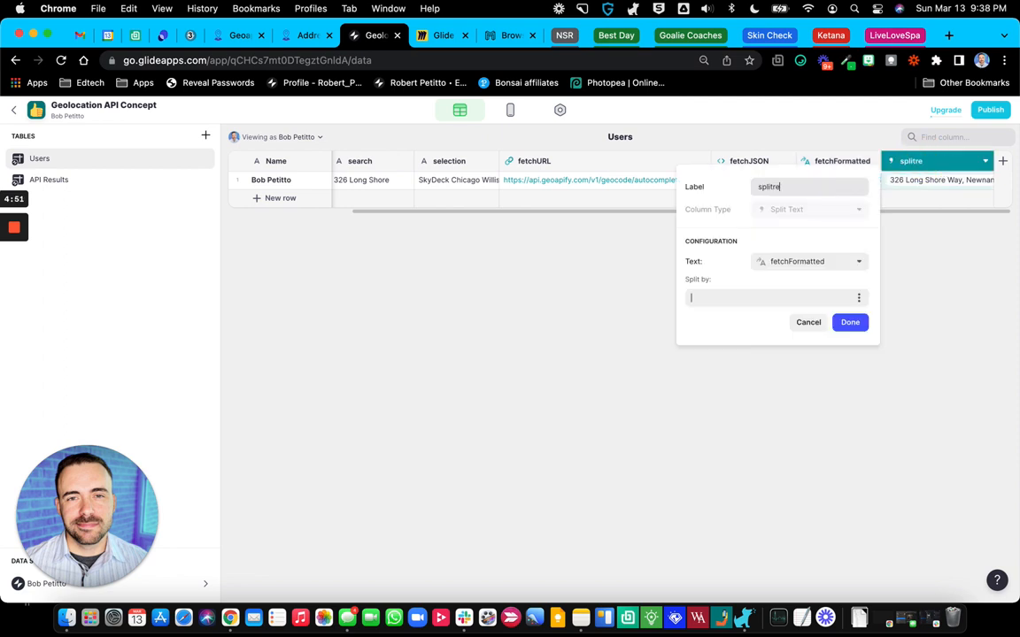
{"action": "type", "text": "results"}
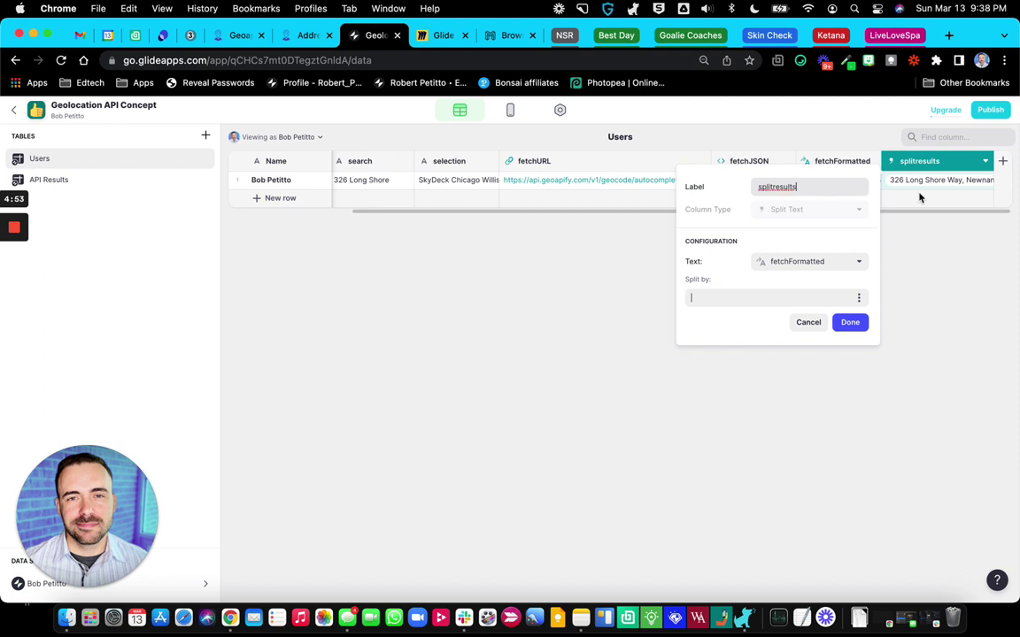
{"action": "left_click", "coordinate": [848, 322]}
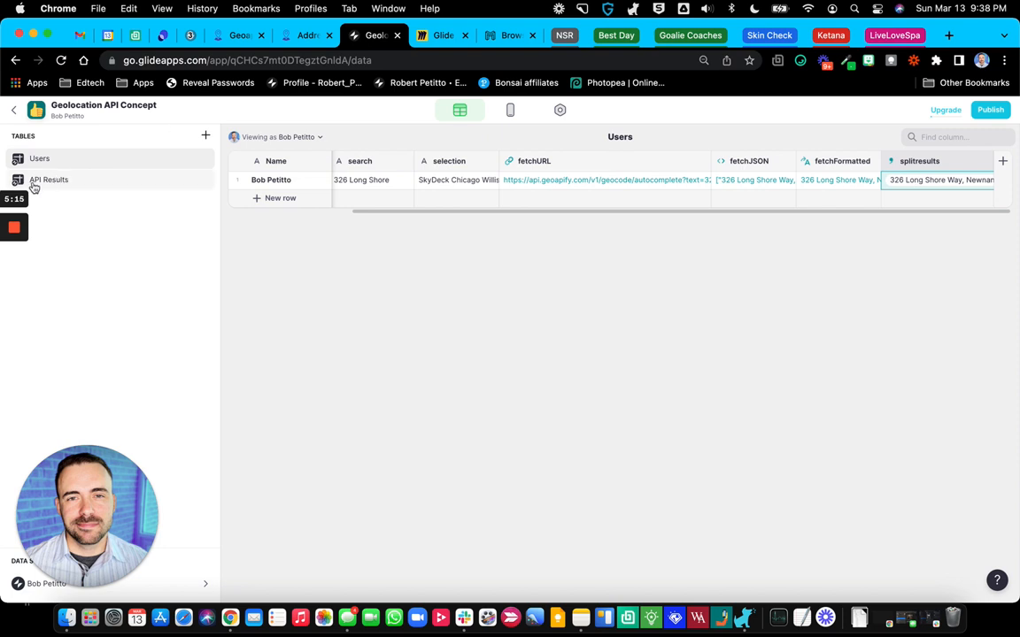
Step: In the API Results table, check the index values 0-9 and start the resultsFromUsers column from Users
{"action": "left_click", "coordinate": [49, 180]}
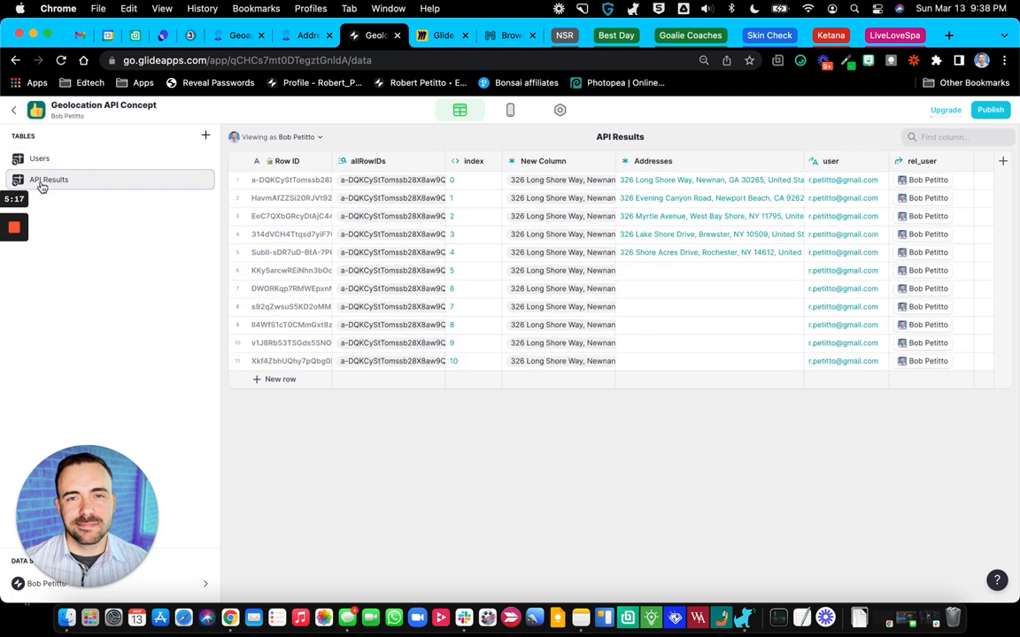
{"action": "mouse_move", "coordinate": [411, 170]}
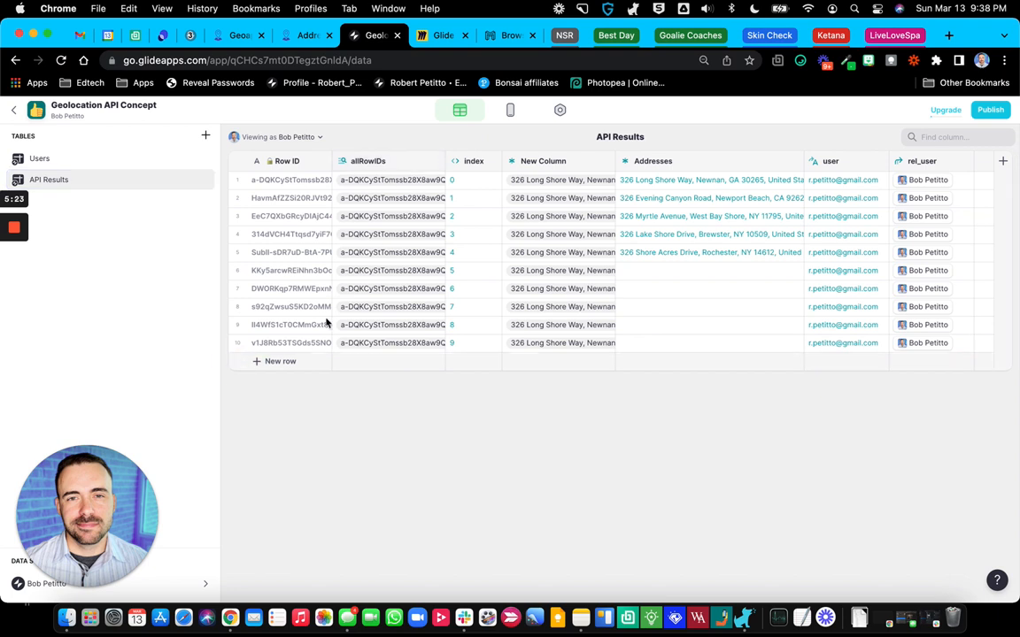
{"action": "left_click", "coordinate": [474, 159]}
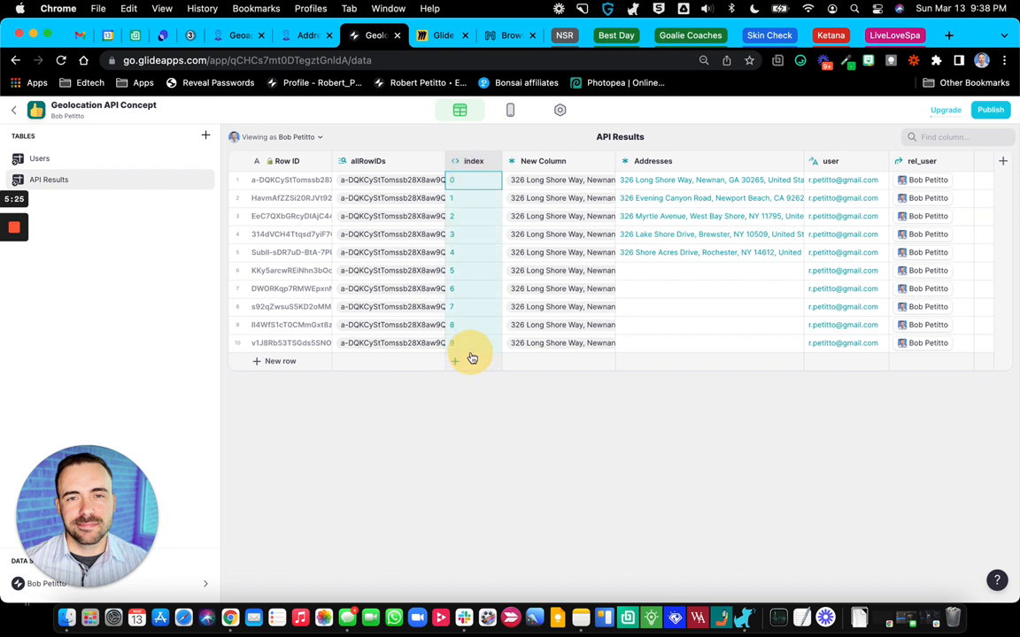
{"action": "mouse_move", "coordinate": [476, 337]}
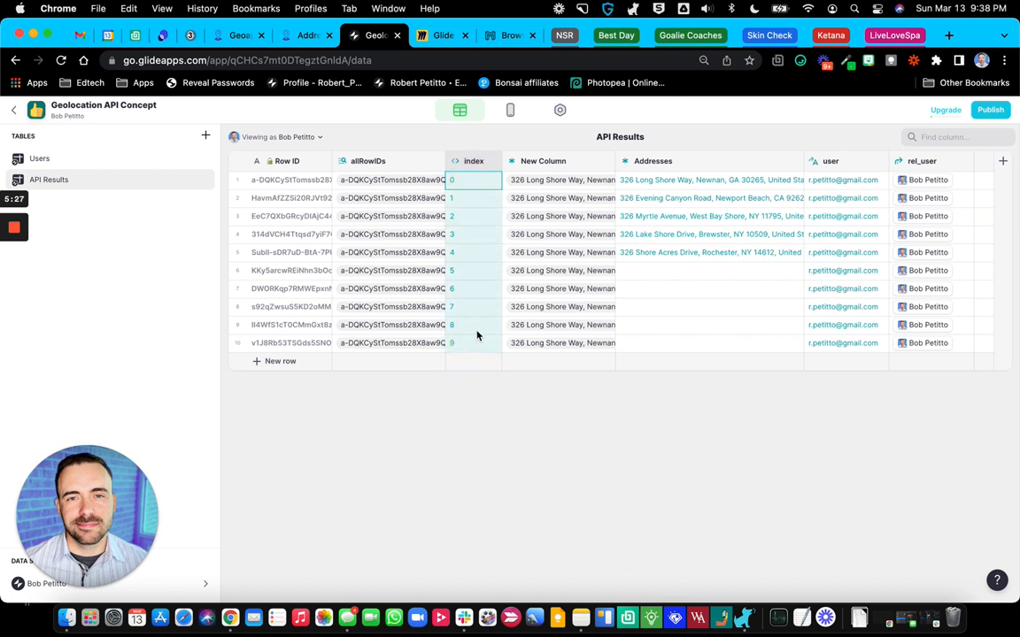
{"action": "mouse_move", "coordinate": [462, 226]}
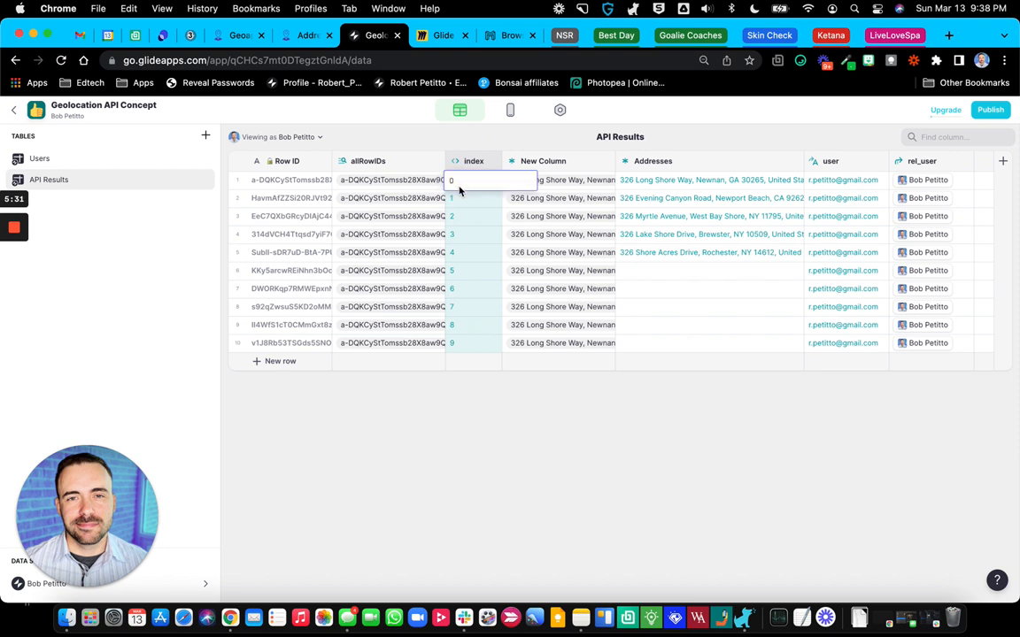
{"action": "left_click", "coordinate": [474, 198]}
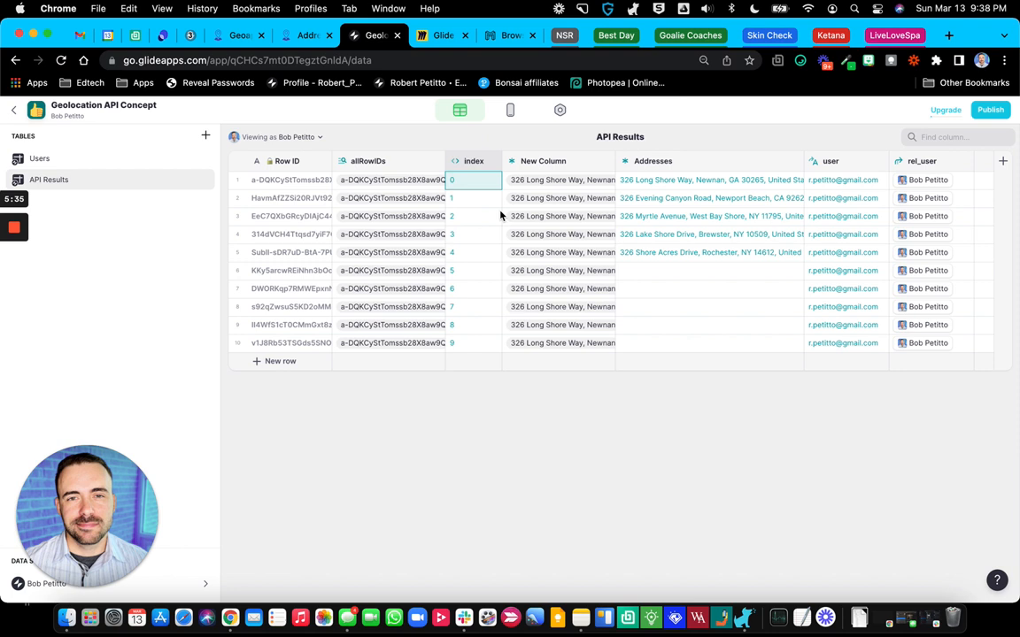
{"action": "left_click", "coordinate": [542, 161]}
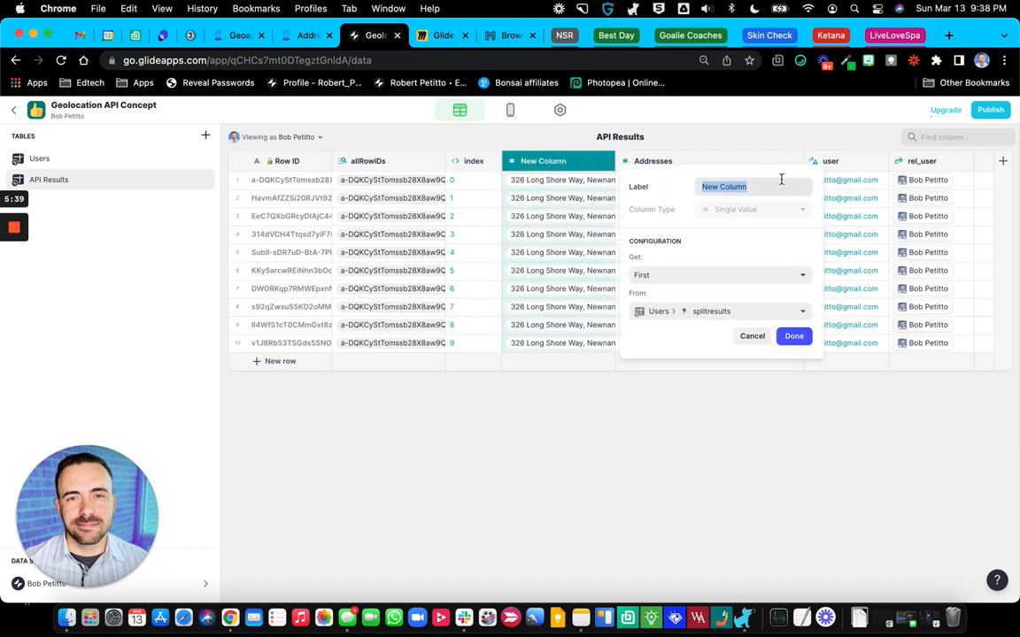
{"action": "type", "text": "resultsFrom"}
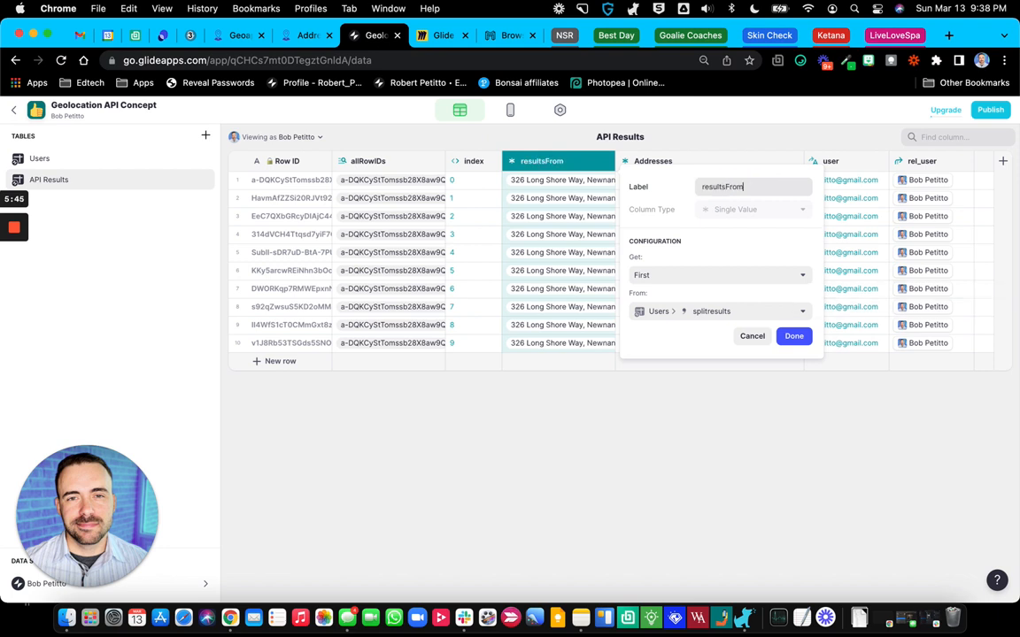
{"action": "type", "text": "Users"}
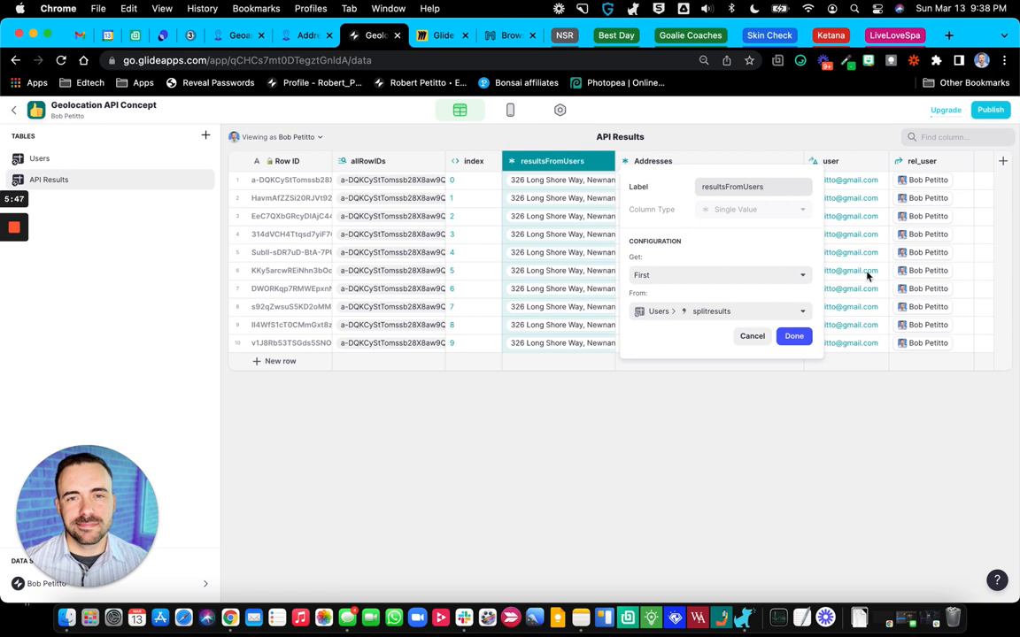
Step: Check the Users table, then reopen the resultsFromUsers column settings
{"action": "left_click", "coordinate": [39, 159]}
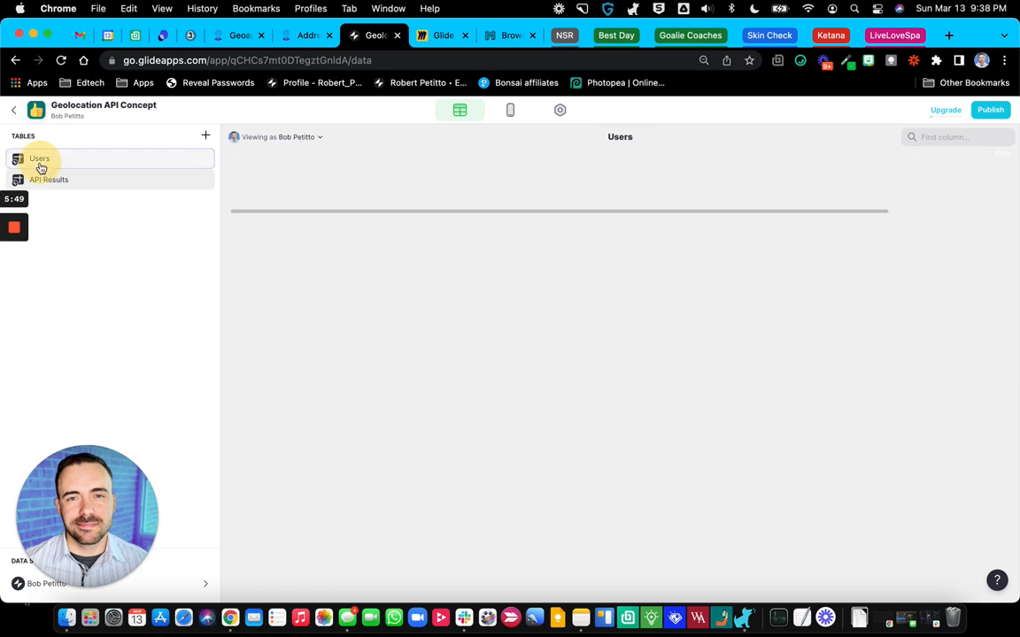
{"action": "left_click", "coordinate": [49, 179]}
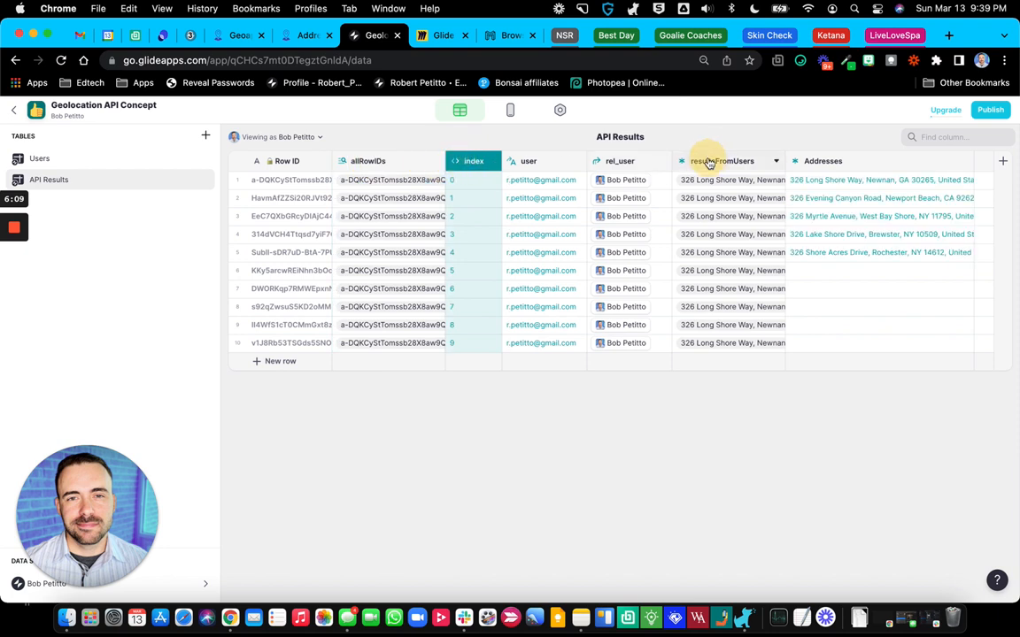
{"action": "left_click", "coordinate": [722, 159]}
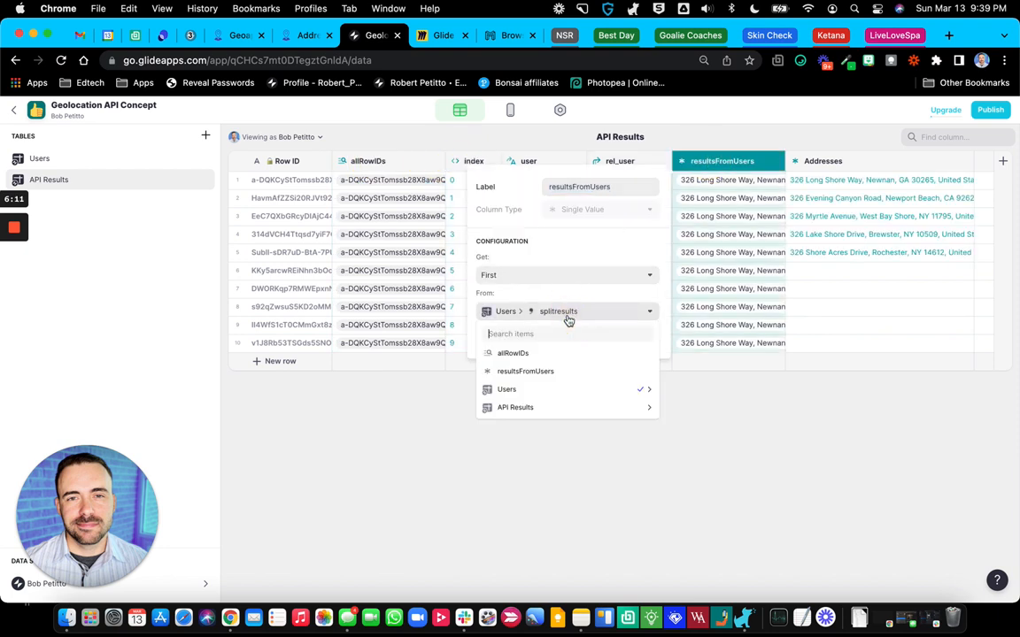
{"action": "mouse_move", "coordinate": [567, 312]}
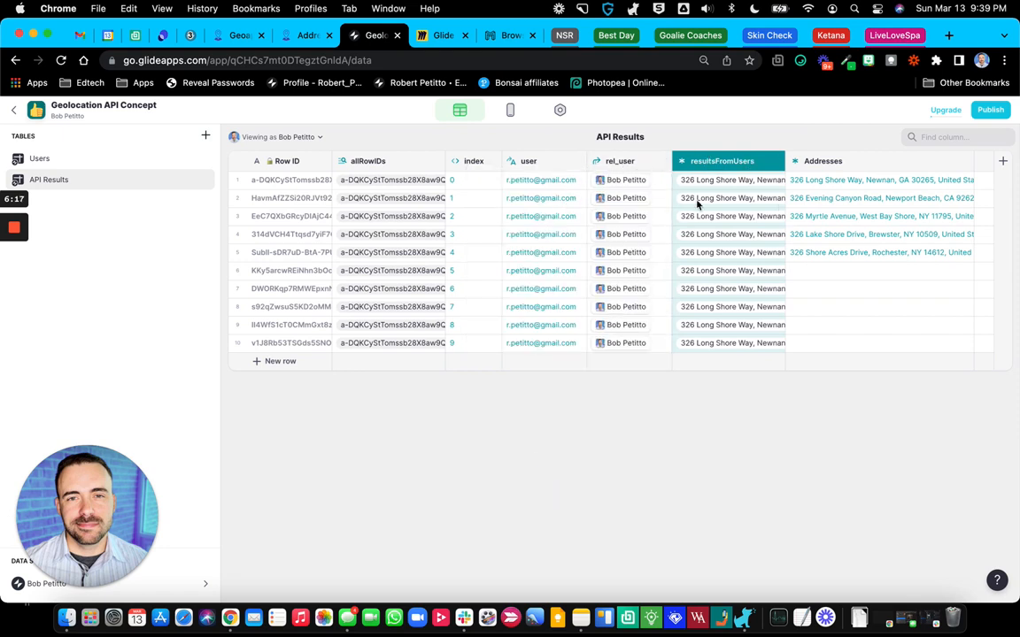
{"action": "mouse_move", "coordinate": [637, 404]}
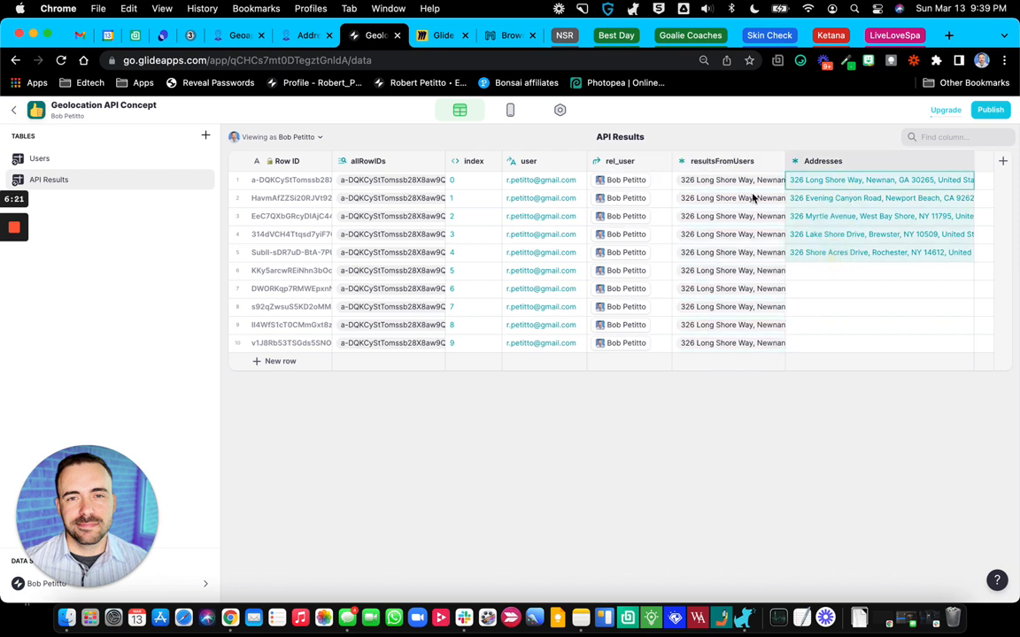
{"action": "mouse_move", "coordinate": [722, 174]}
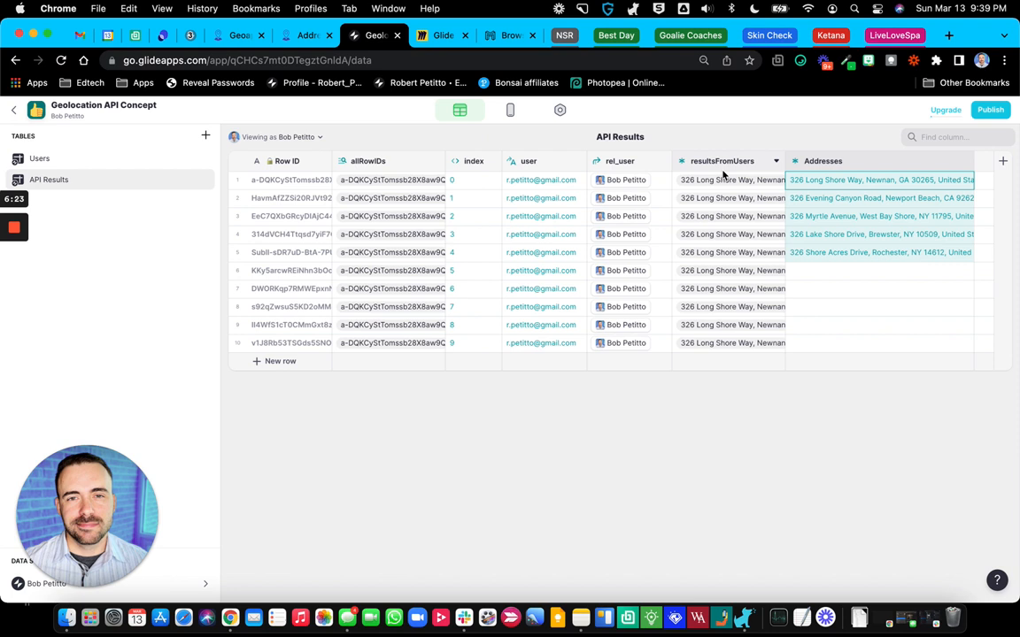
{"action": "left_click", "coordinate": [1002, 161]}
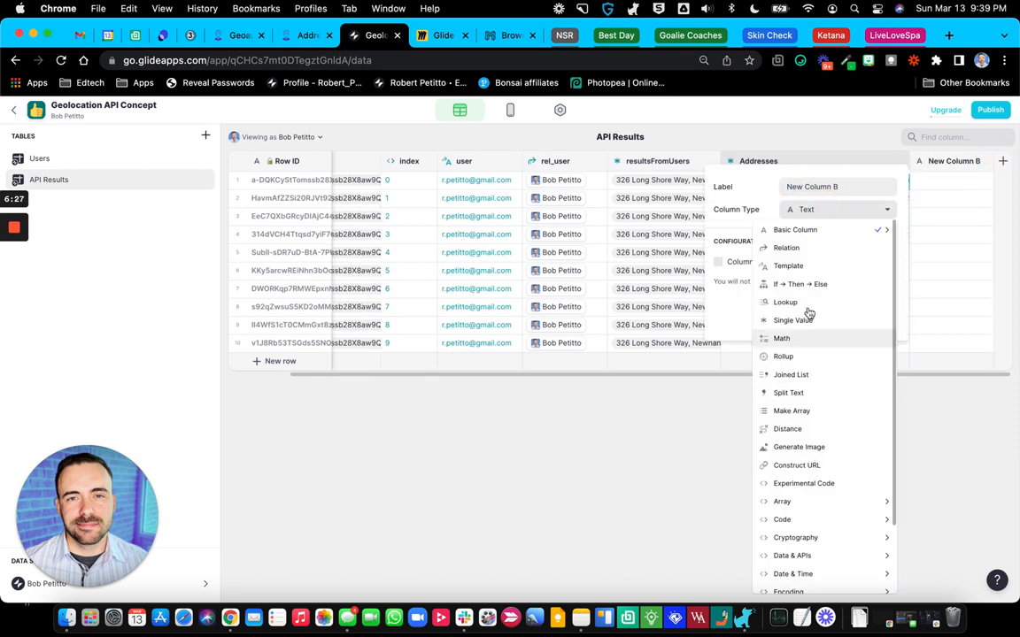
{"action": "left_click", "coordinate": [788, 265]}
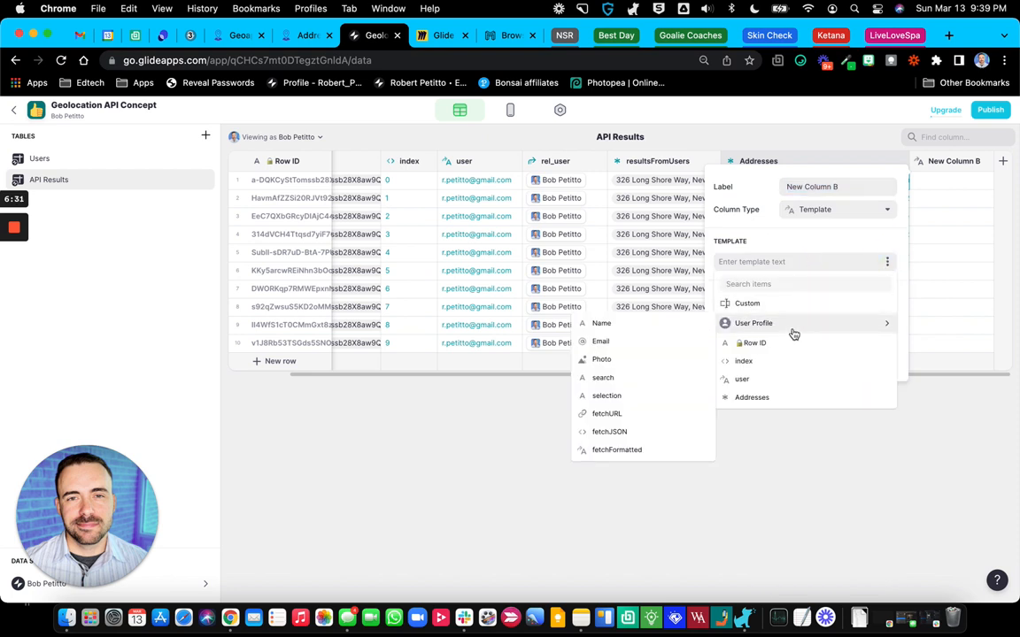
{"action": "mouse_move", "coordinate": [616, 450]}
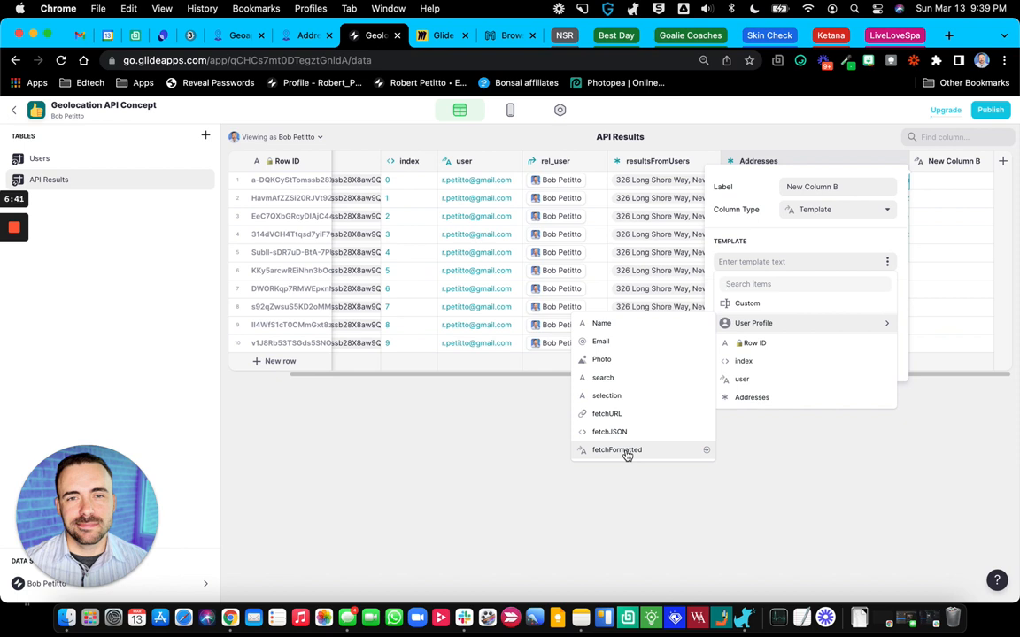
{"action": "left_click", "coordinate": [616, 450]}
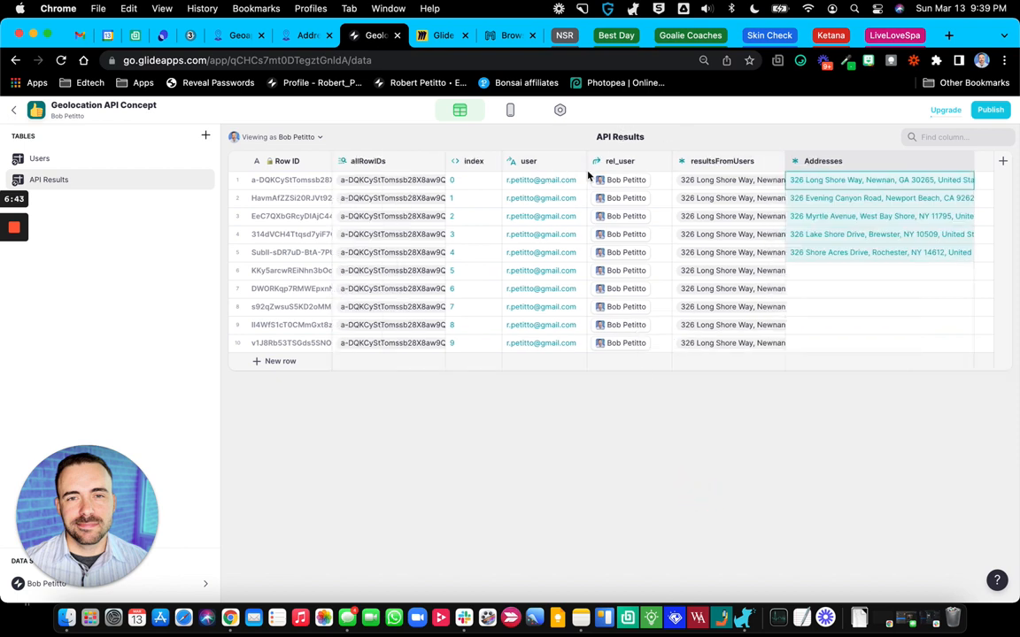
{"action": "mouse_move", "coordinate": [469, 386]}
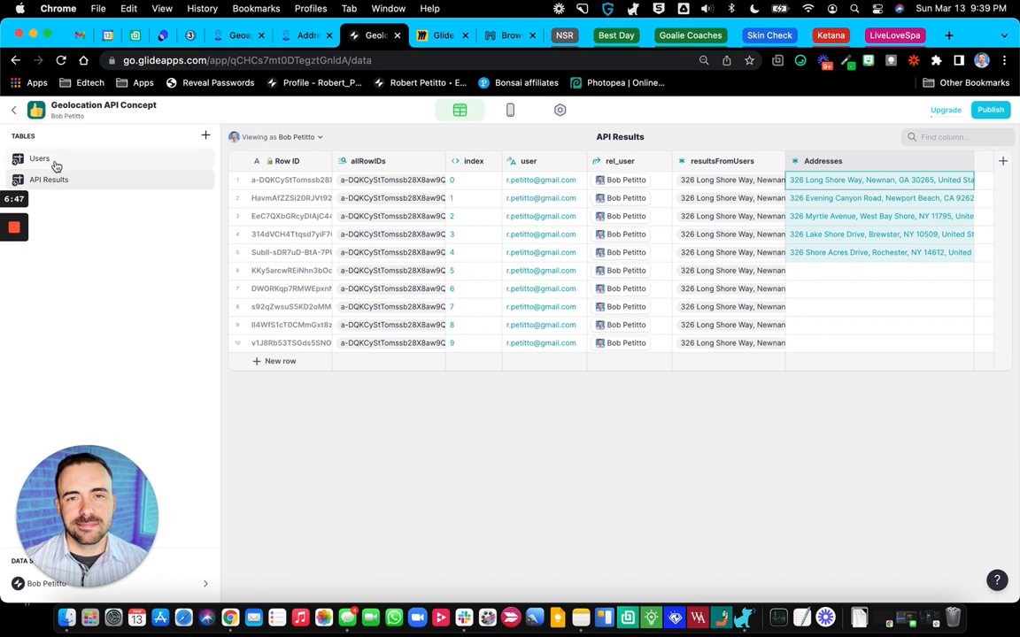
{"action": "left_click", "coordinate": [39, 160]}
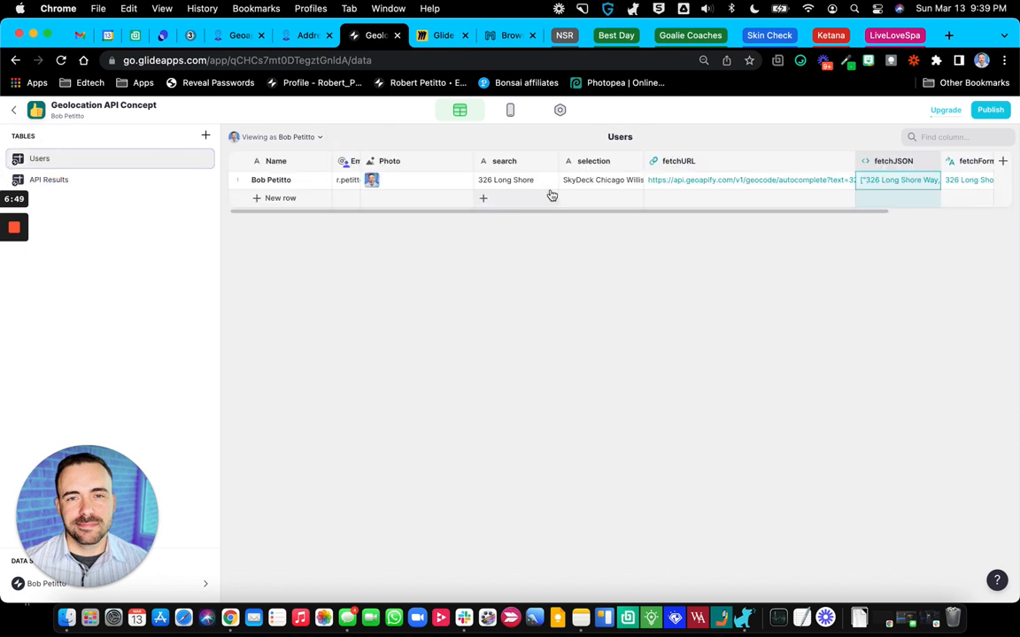
{"action": "left_click", "coordinate": [50, 181]}
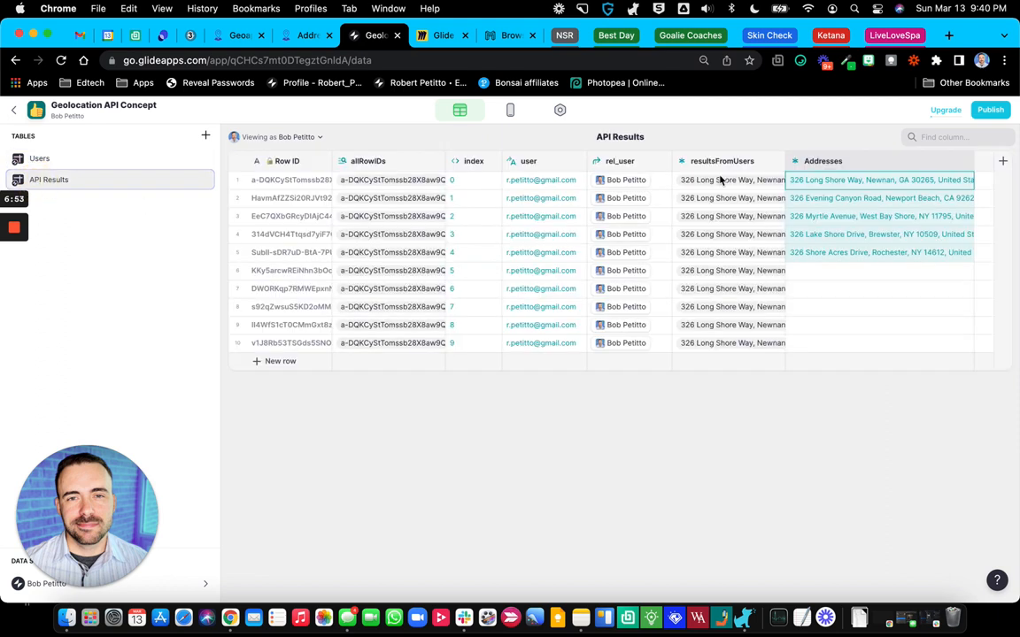
{"action": "left_click", "coordinate": [723, 160]}
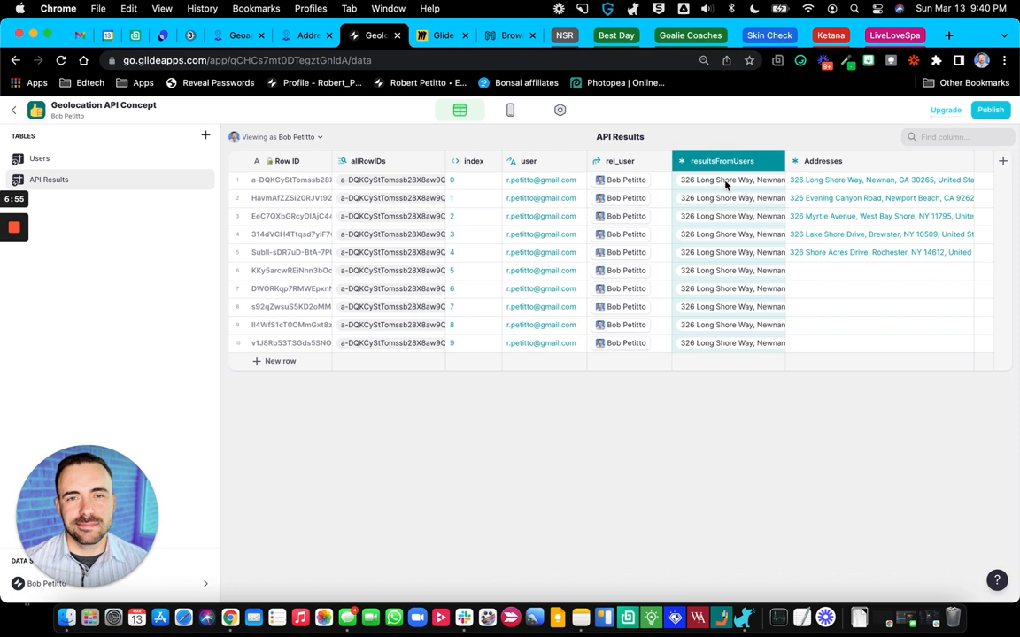
{"action": "left_click", "coordinate": [728, 181]}
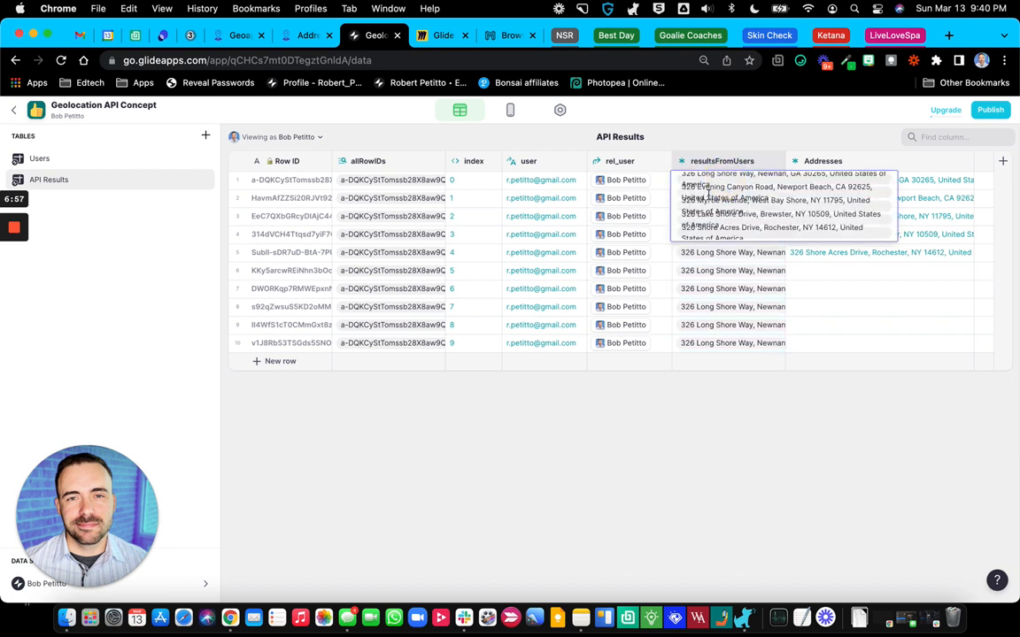
{"action": "left_click", "coordinate": [39, 159]}
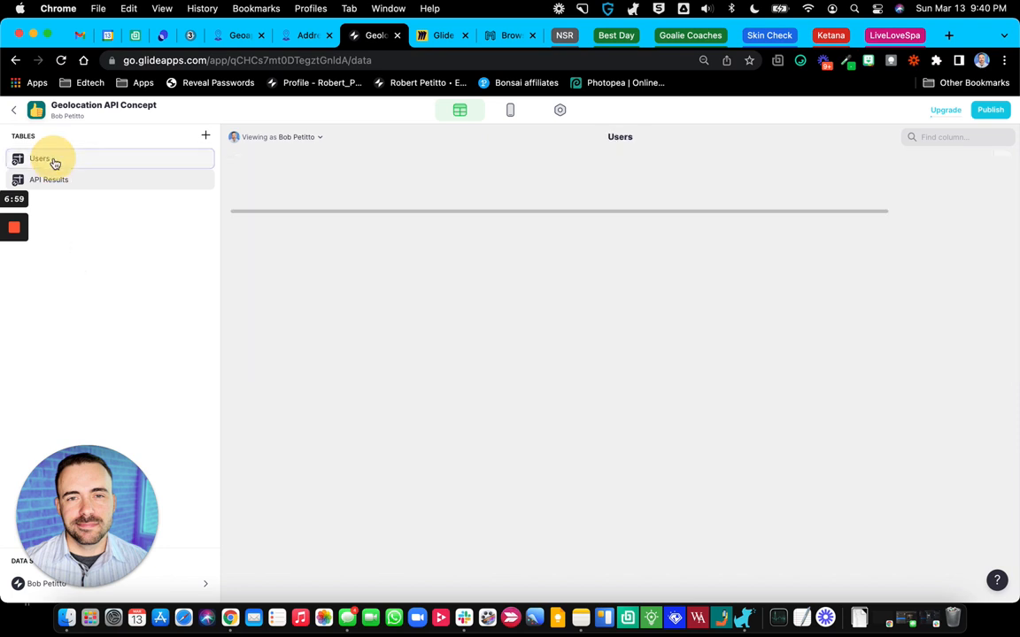
{"action": "left_click", "coordinate": [39, 159]}
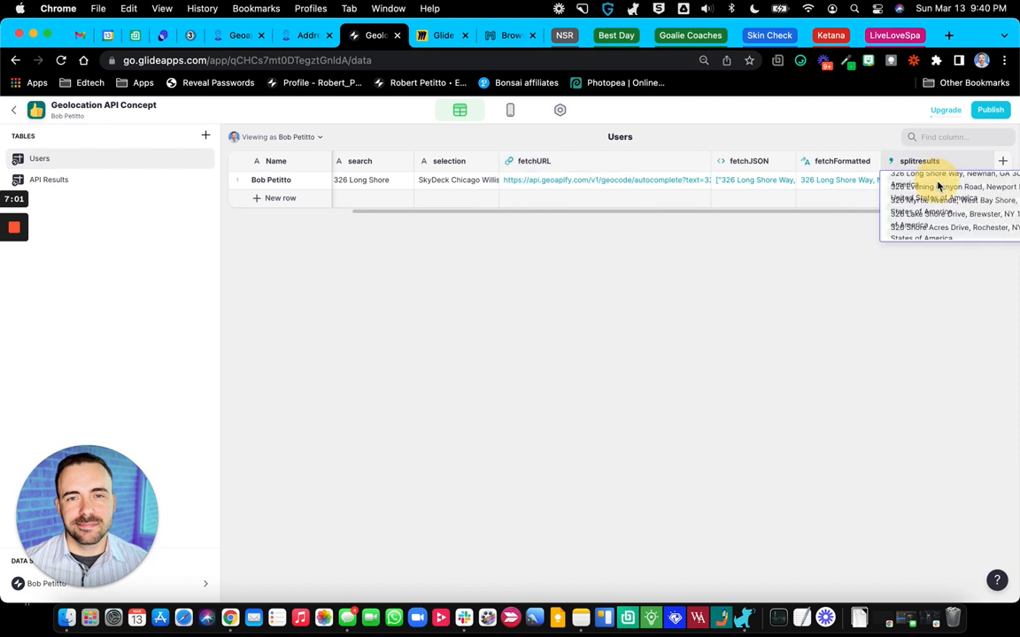
{"action": "left_click", "coordinate": [49, 179]}
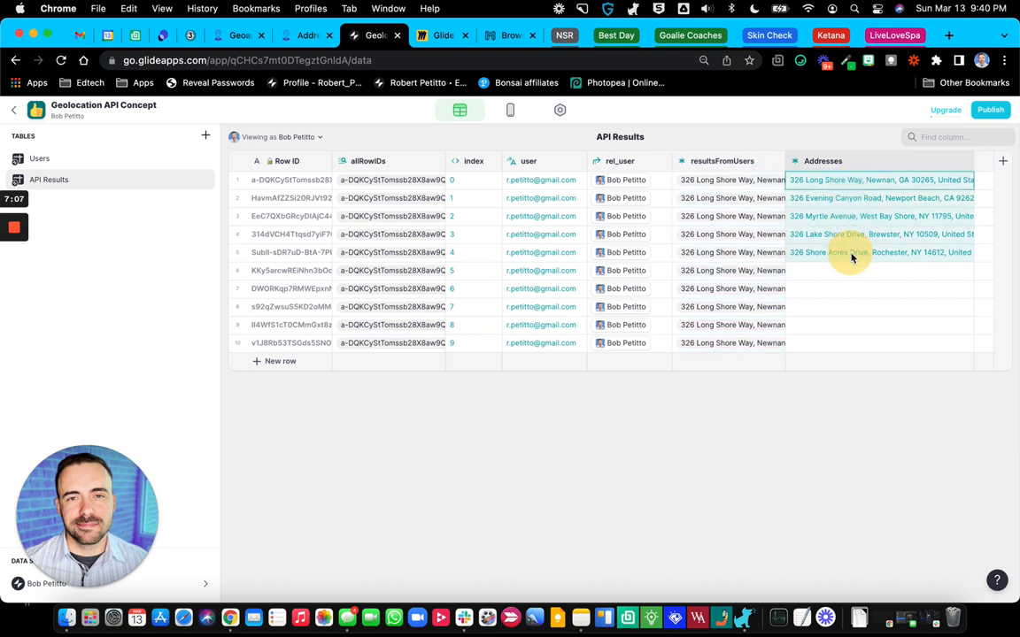
{"action": "left_click", "coordinate": [822, 160]}
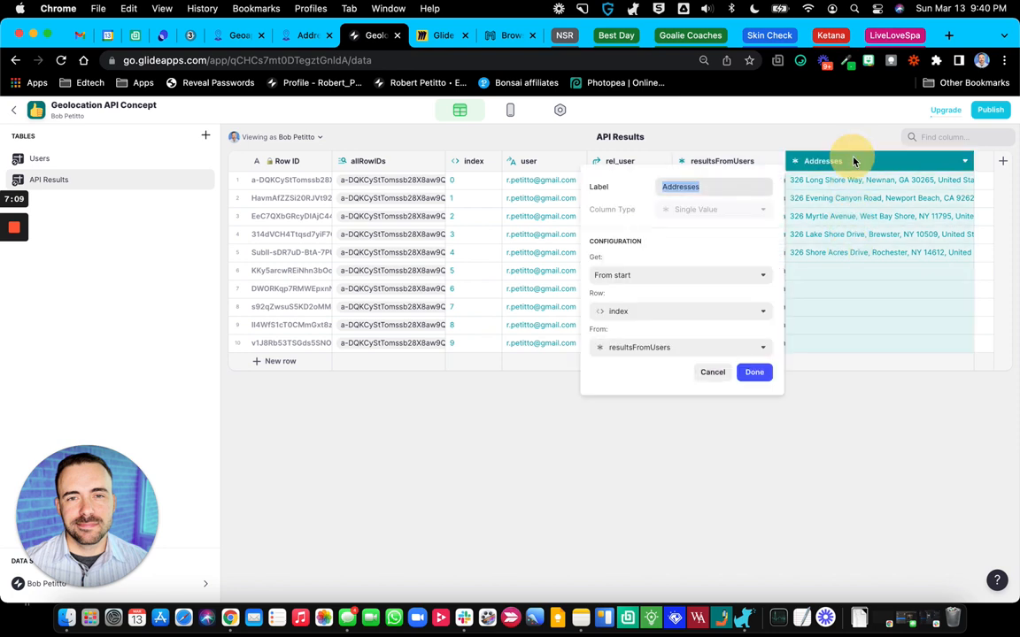
{"action": "mouse_move", "coordinate": [631, 282]}
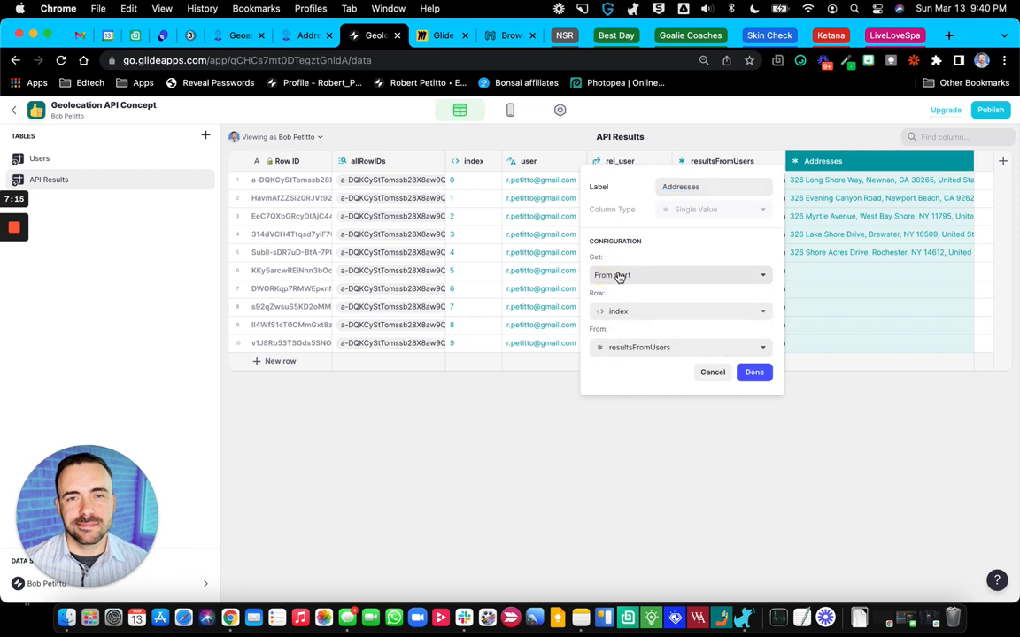
{"action": "left_click", "coordinate": [680, 274]}
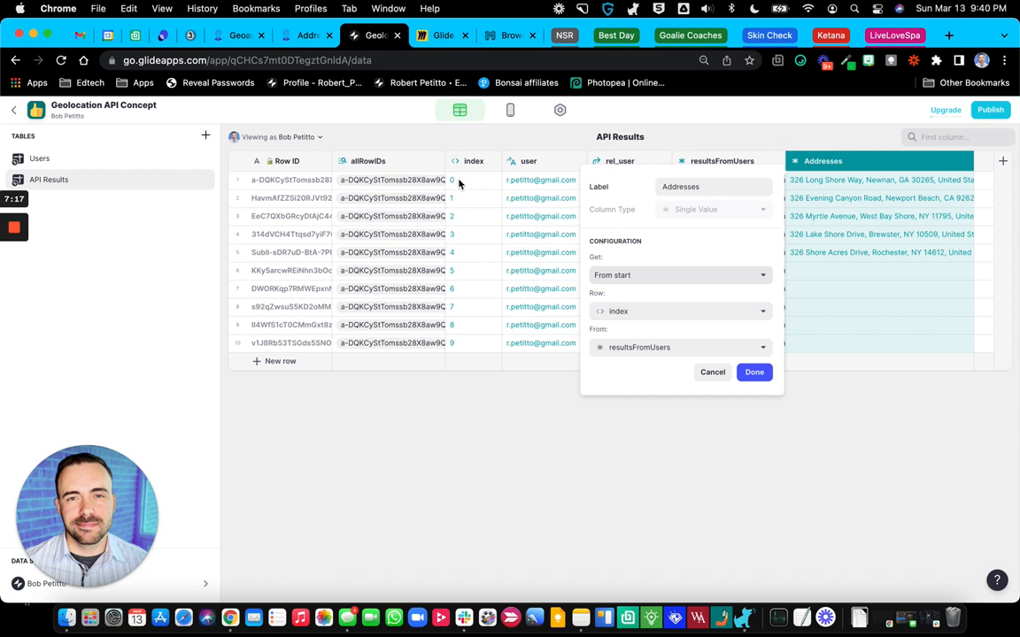
{"action": "left_click", "coordinate": [754, 371]}
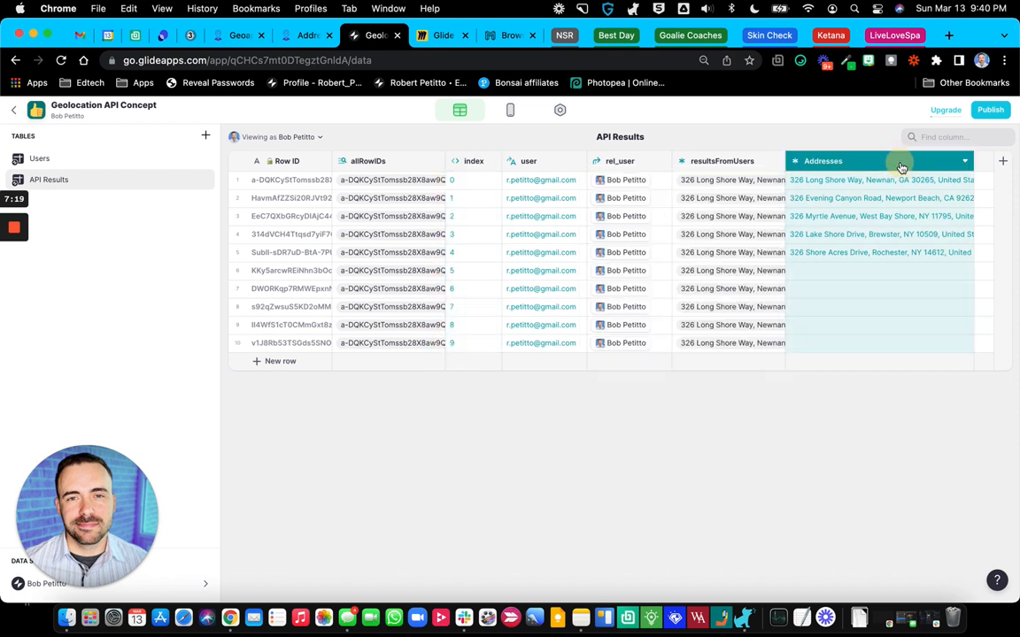
{"action": "left_click", "coordinate": [963, 161]}
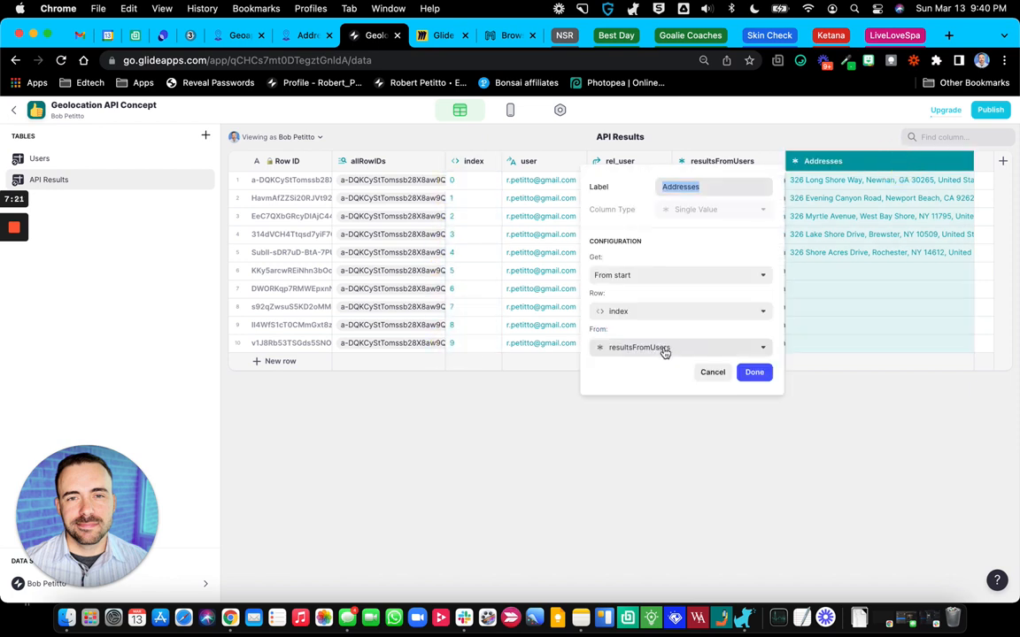
{"action": "mouse_move", "coordinate": [616, 363]}
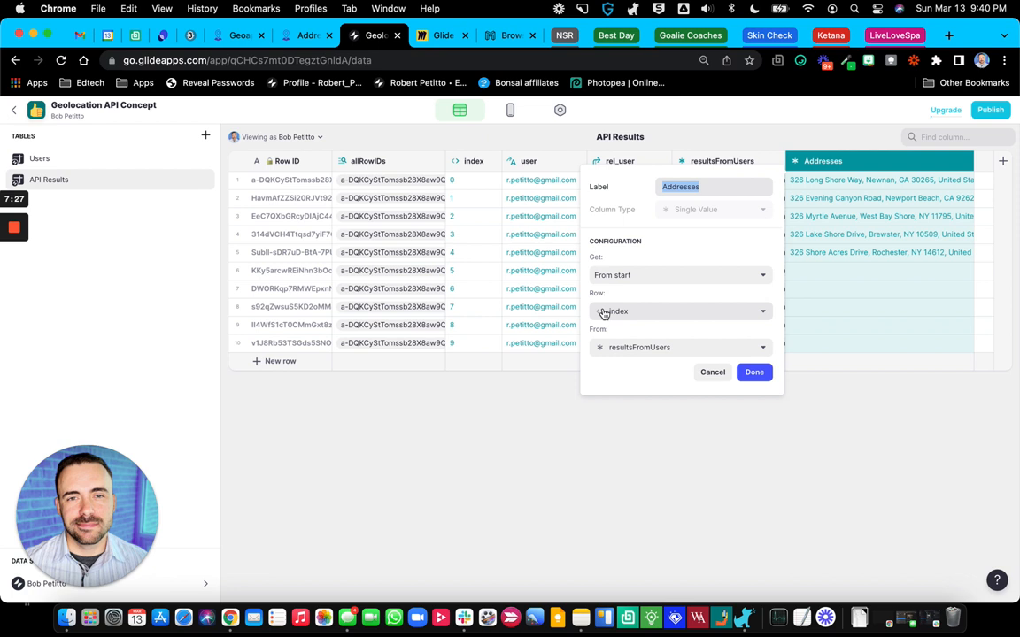
{"action": "left_click", "coordinate": [754, 372]}
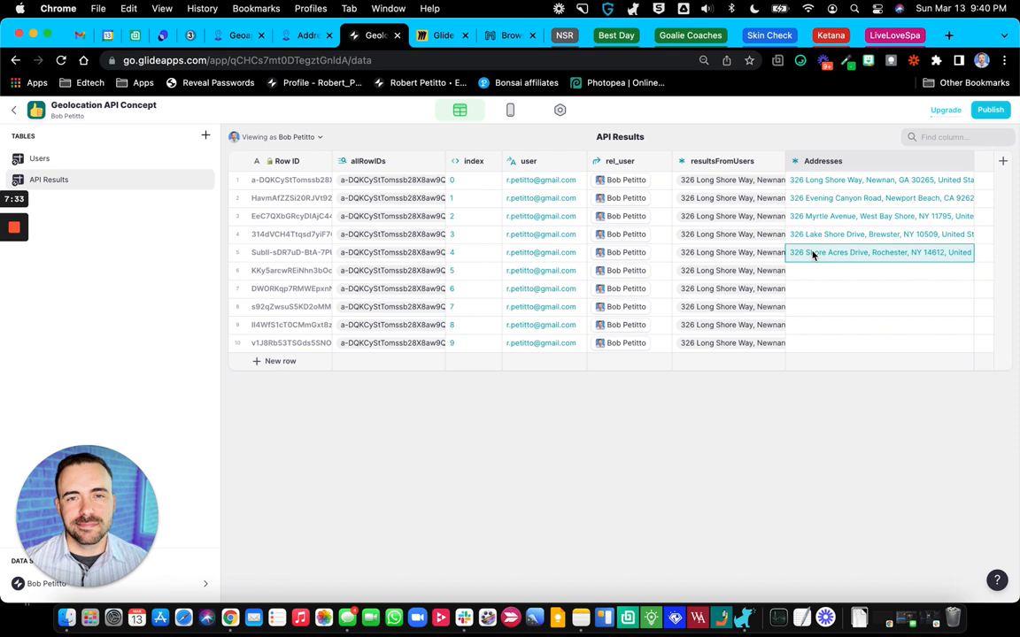
{"action": "mouse_move", "coordinate": [743, 292]}
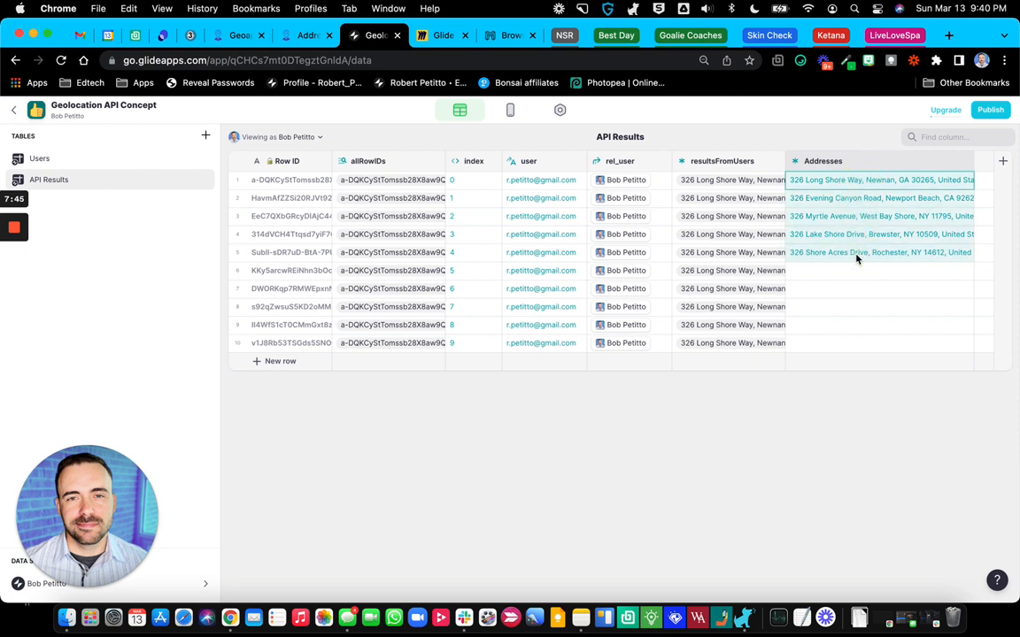
{"action": "mouse_move", "coordinate": [507, 109]}
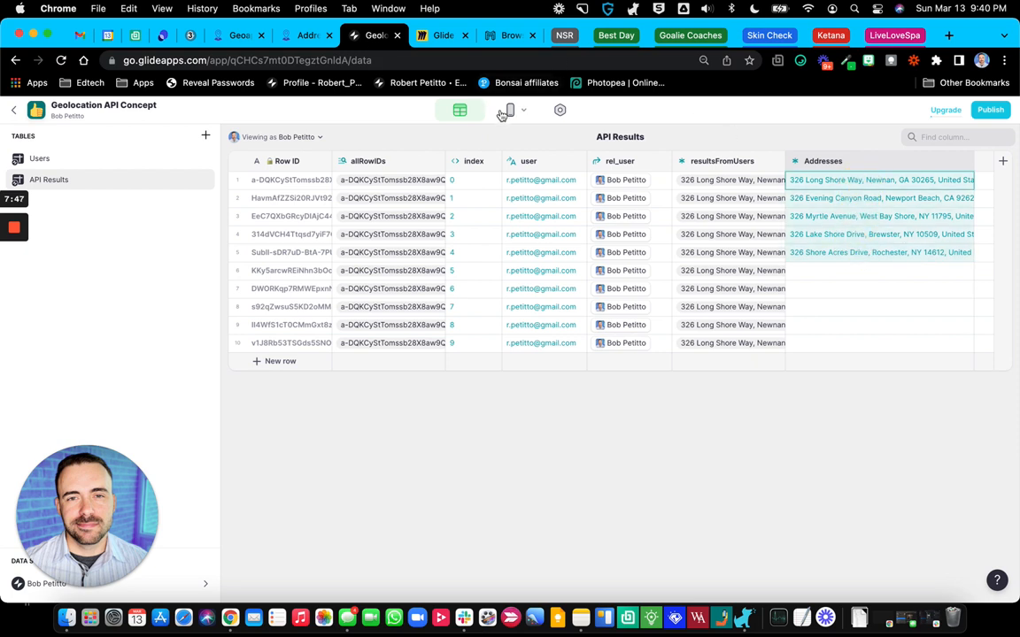
{"action": "left_click", "coordinate": [510, 110]}
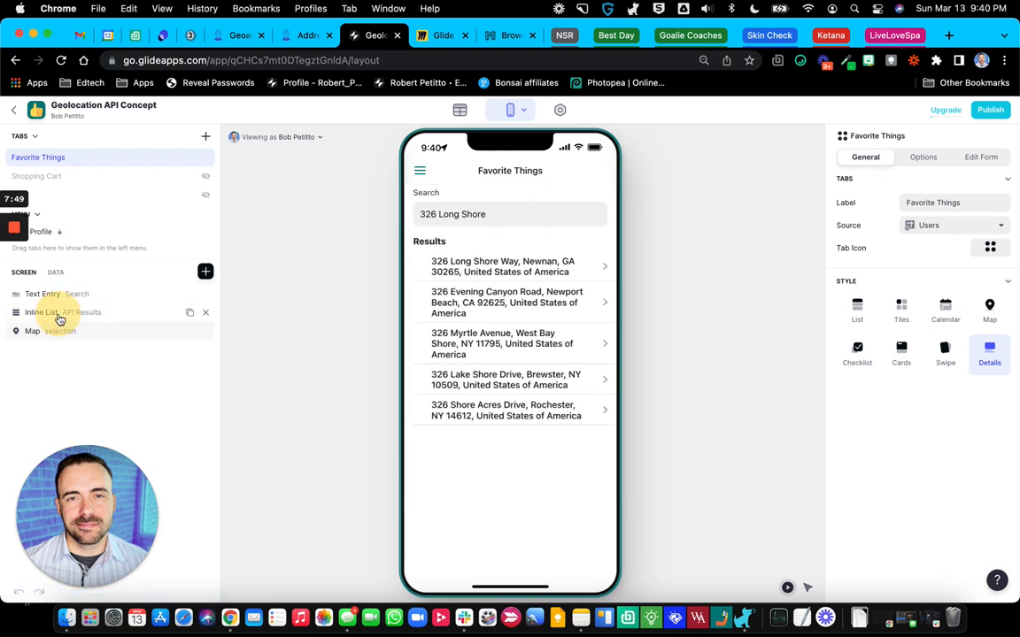
{"action": "left_click", "coordinate": [41, 311]}
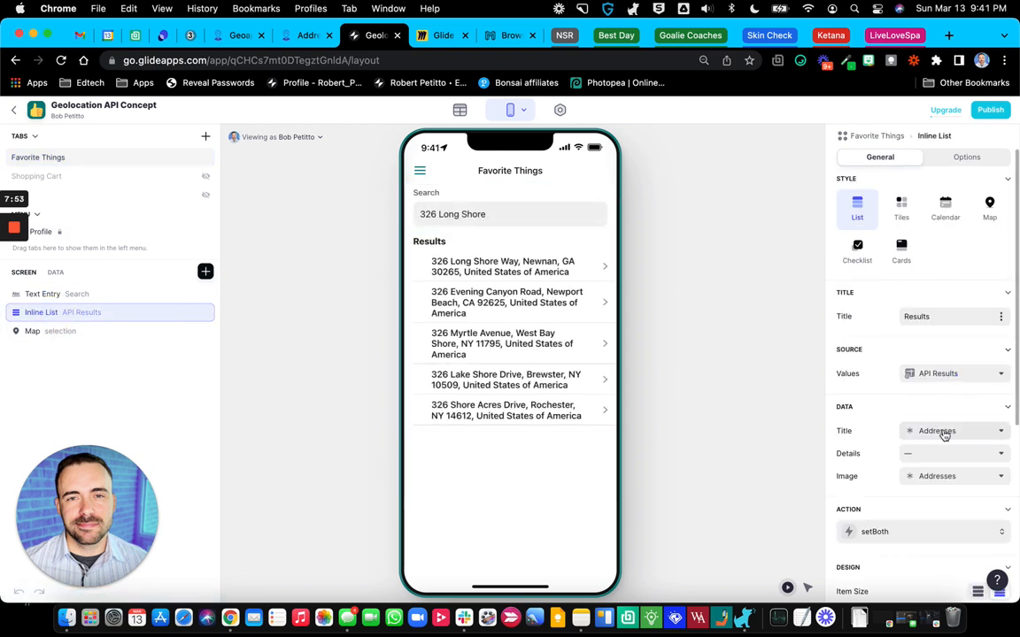
{"action": "mouse_move", "coordinate": [980, 476]}
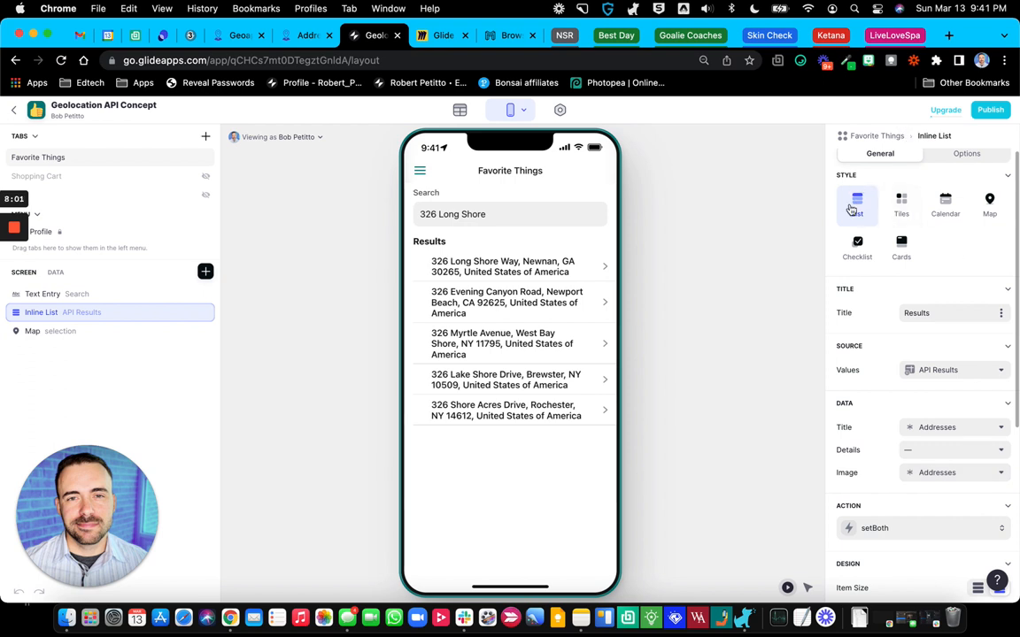
{"action": "left_click", "coordinate": [900, 204]}
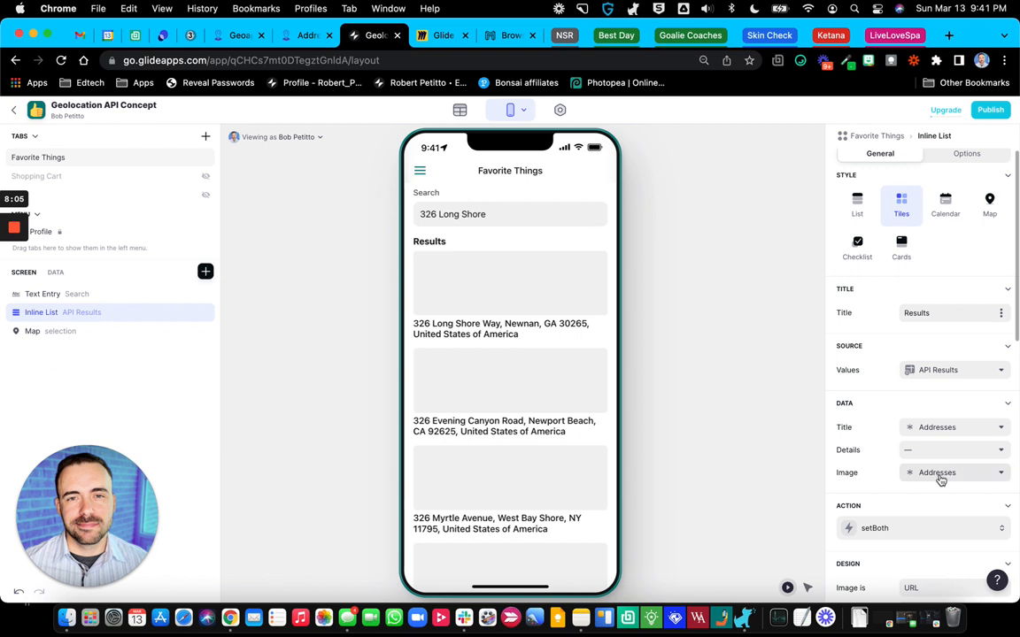
{"action": "left_click", "coordinate": [952, 404]}
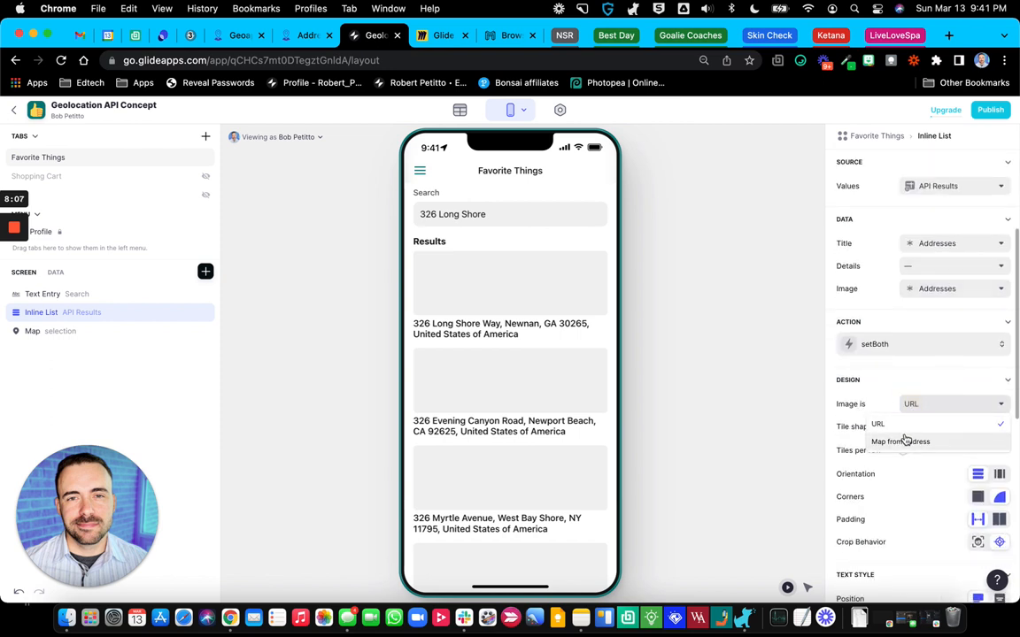
{"action": "left_click", "coordinate": [899, 441]}
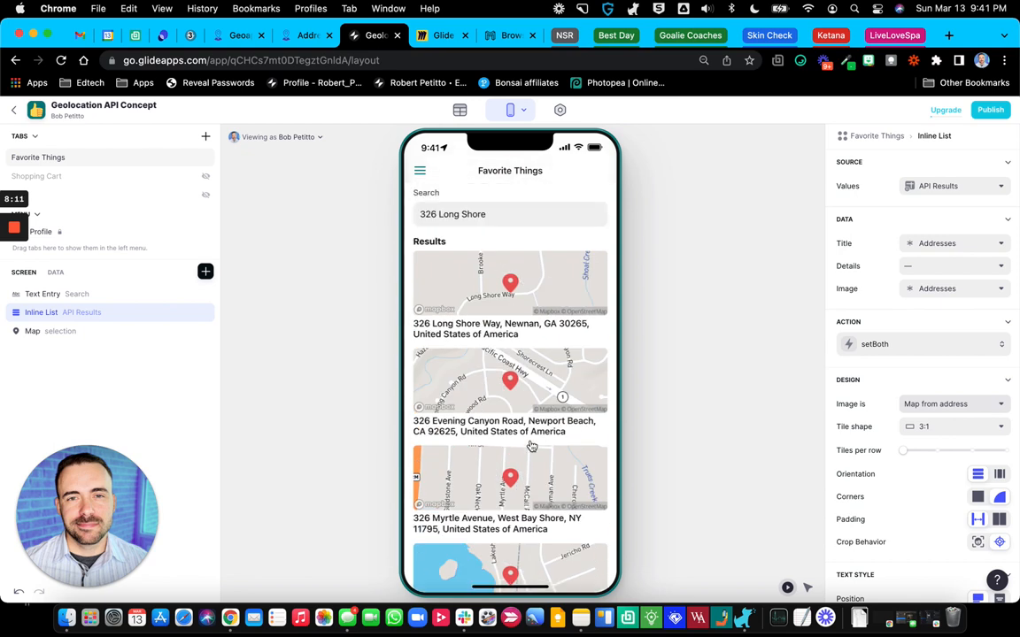
{"action": "scroll", "scroll_direction": "down", "scroll_amount": 3}
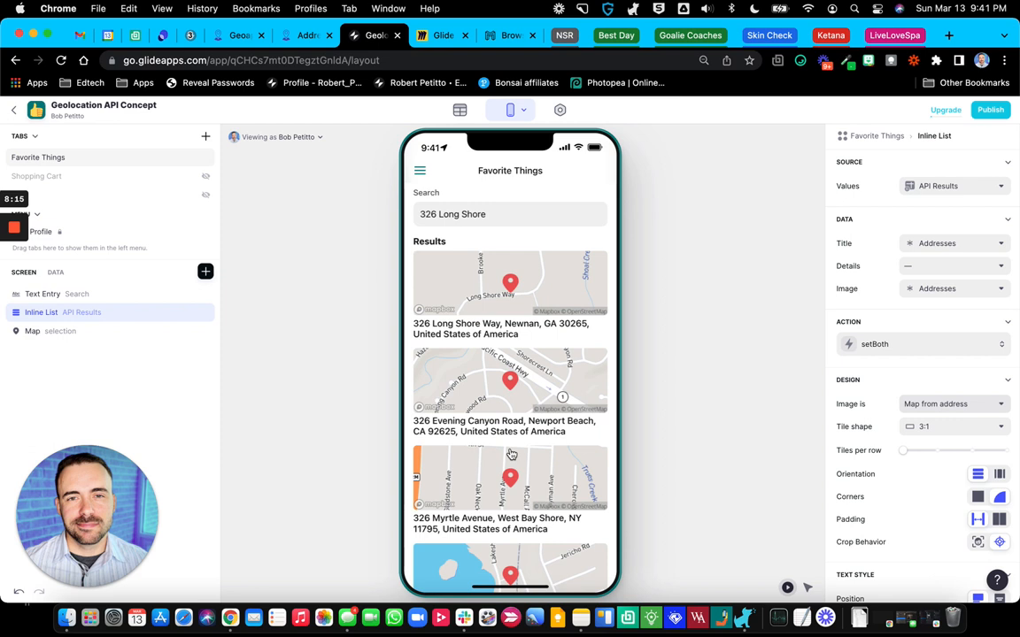
{"action": "mouse_move", "coordinate": [899, 304]}
{"action": "type", "text": "3"}
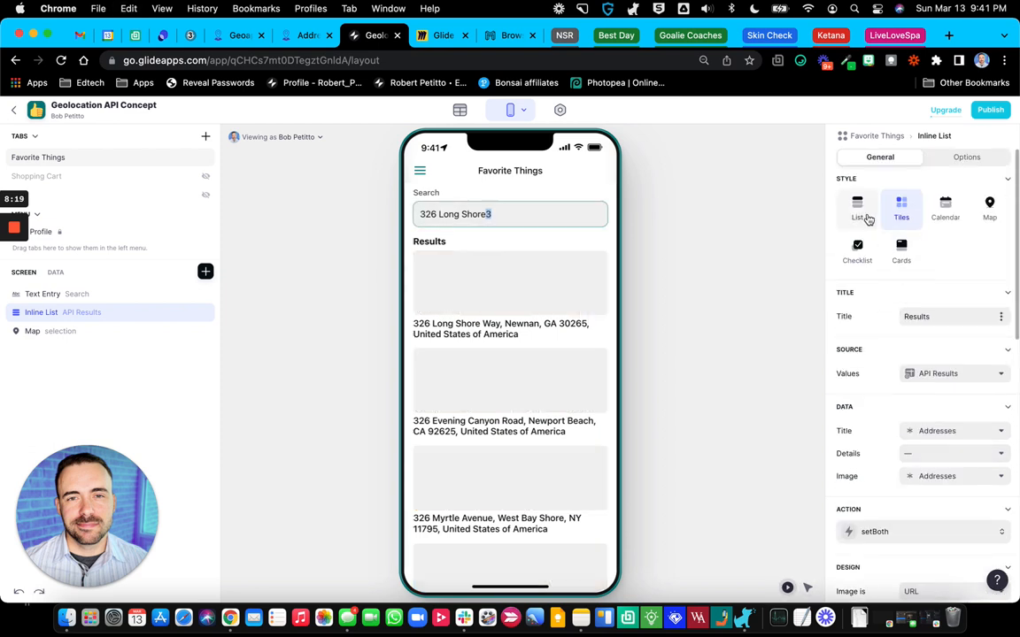
{"action": "left_click", "coordinate": [857, 208]}
{"action": "type", "text": "2"}
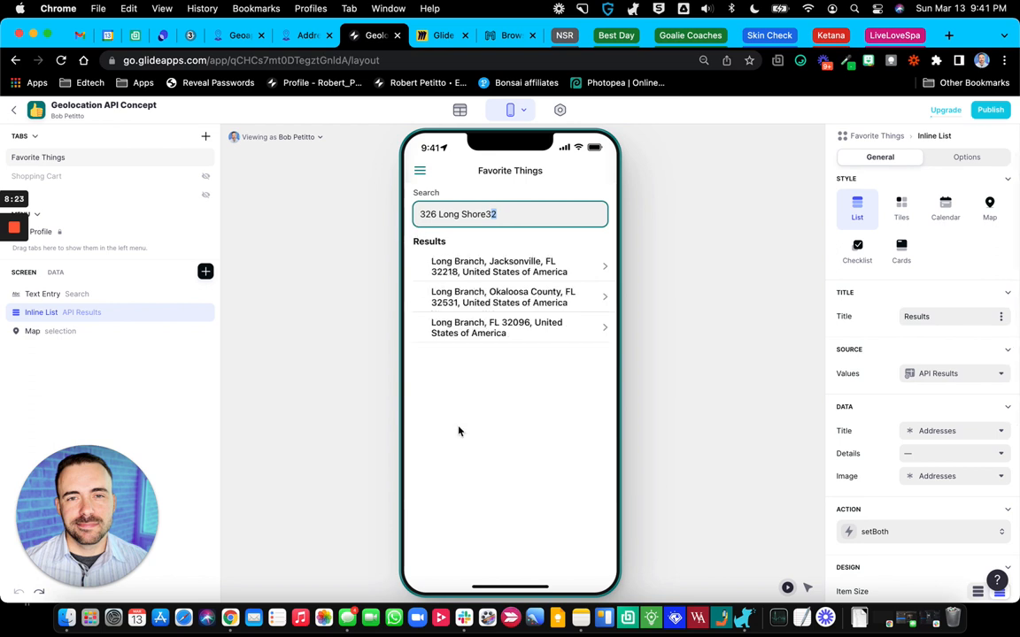
{"action": "key", "text": "Backspace"}
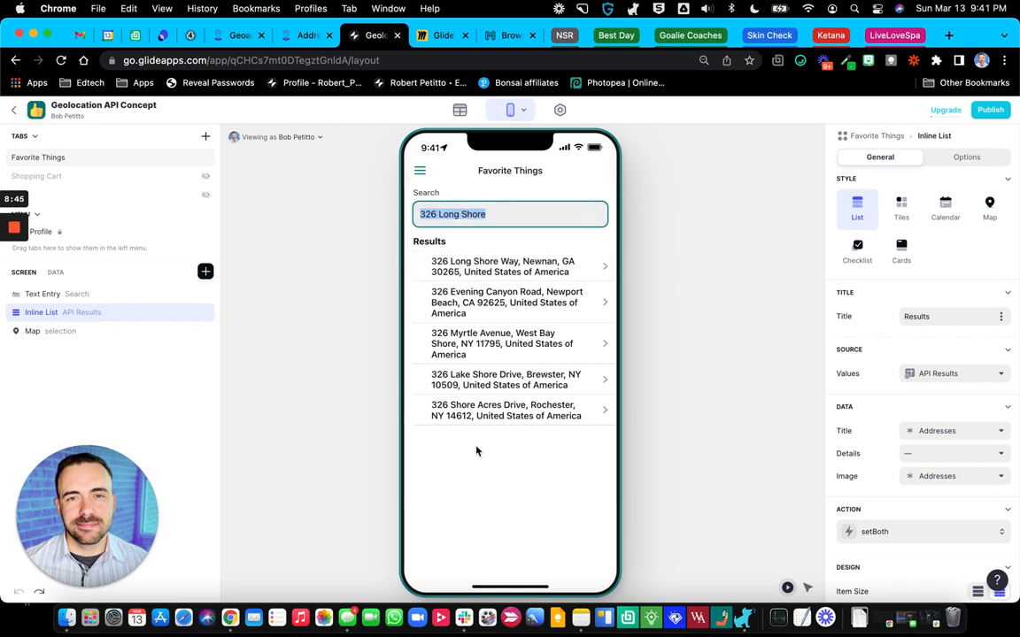
{"action": "mouse_move", "coordinate": [493, 464]}
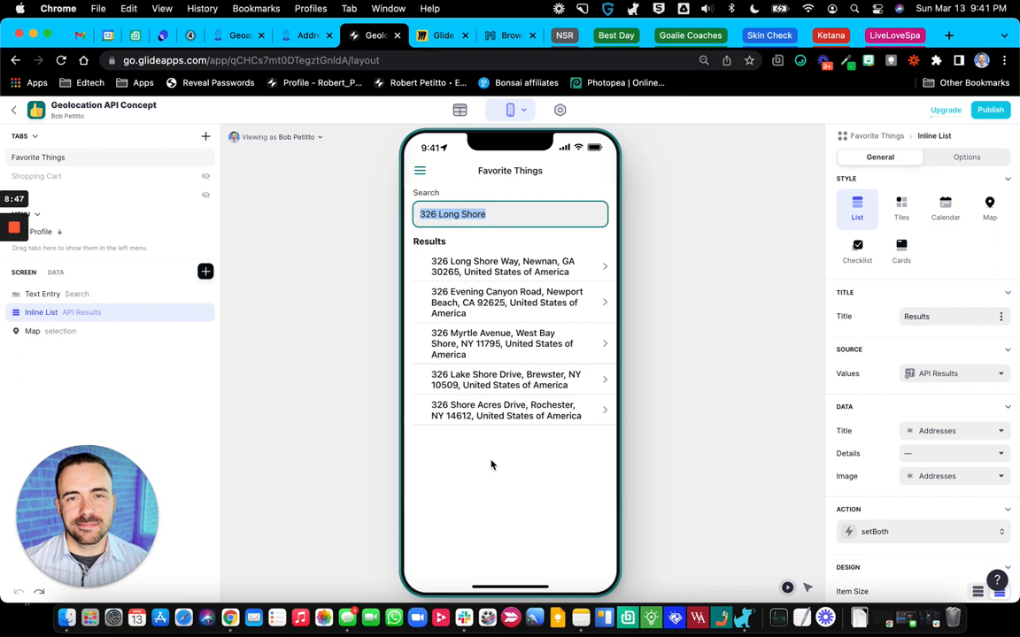
{"action": "mouse_move", "coordinate": [616, 331]}
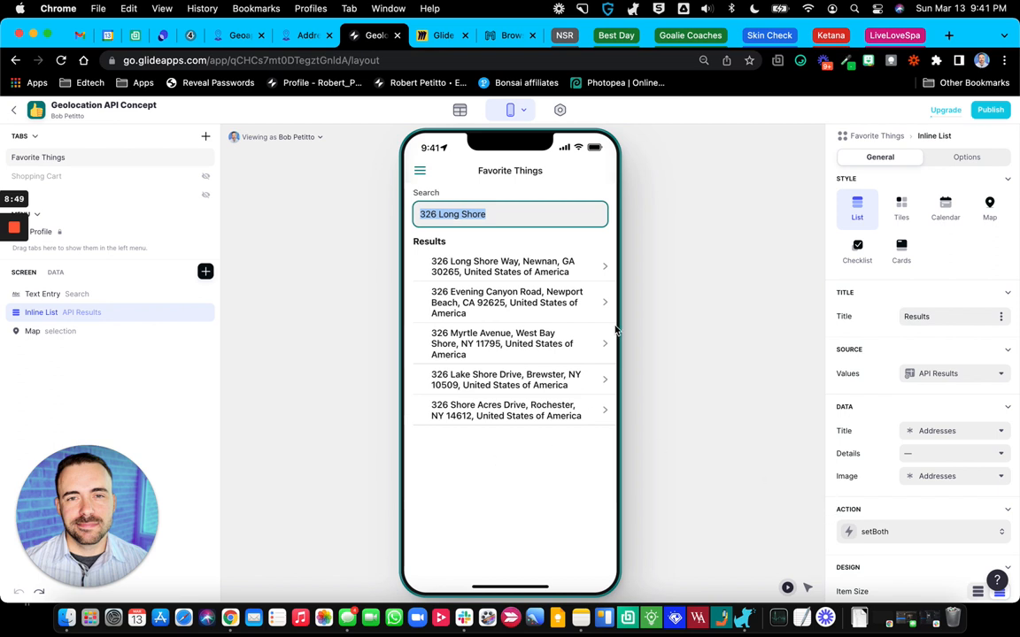
Step: Check the Users table's selection and search columns, tapping a result to confirm the saved selection
{"action": "left_click", "coordinate": [460, 110]}
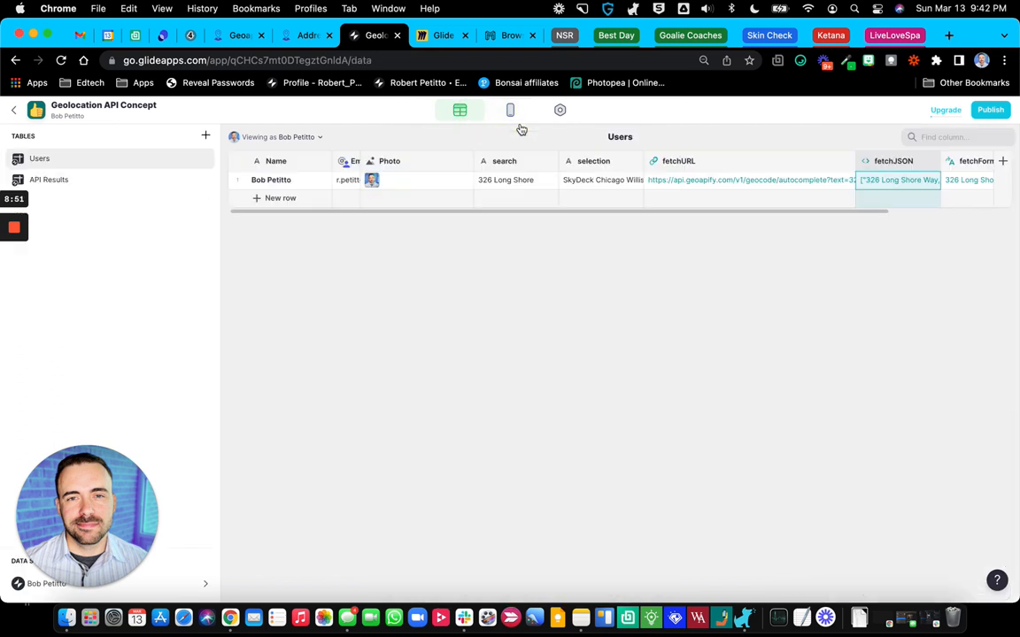
{"action": "left_click", "coordinate": [593, 159]}
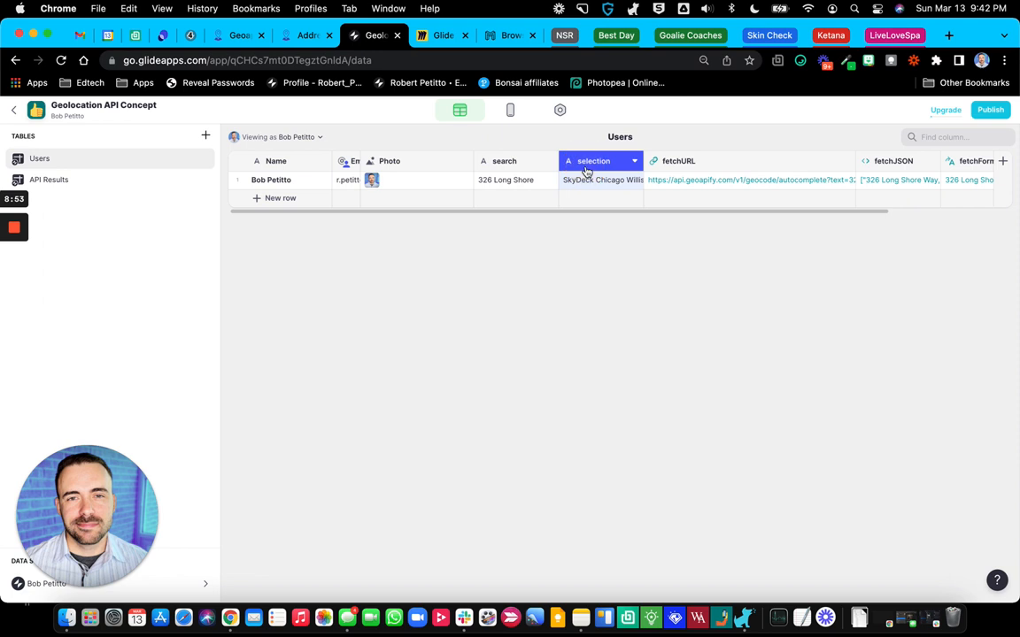
{"action": "left_click", "coordinate": [516, 181]}
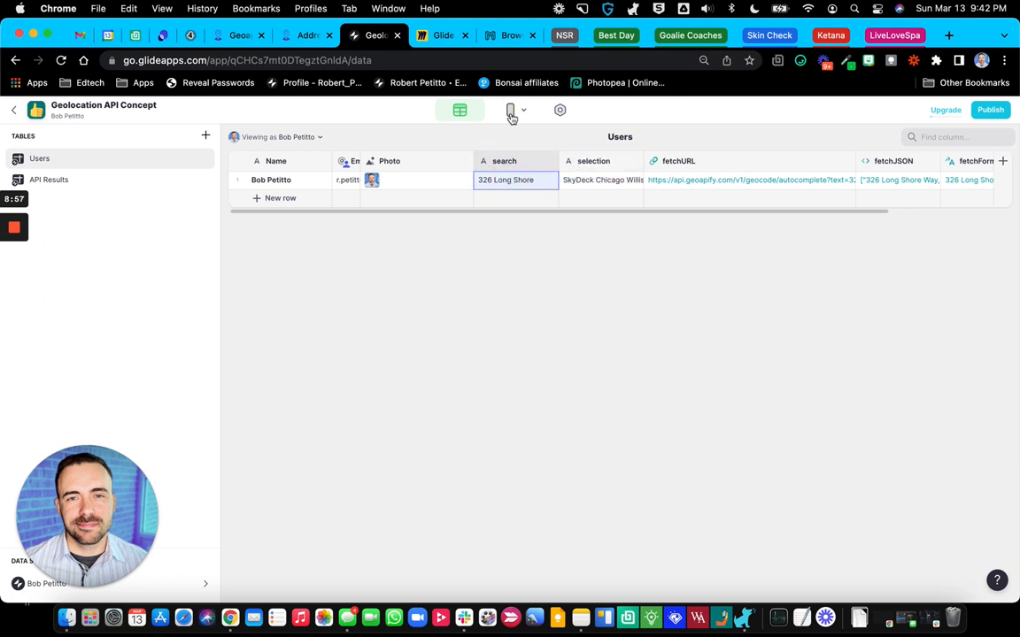
{"action": "left_click", "coordinate": [510, 110]}
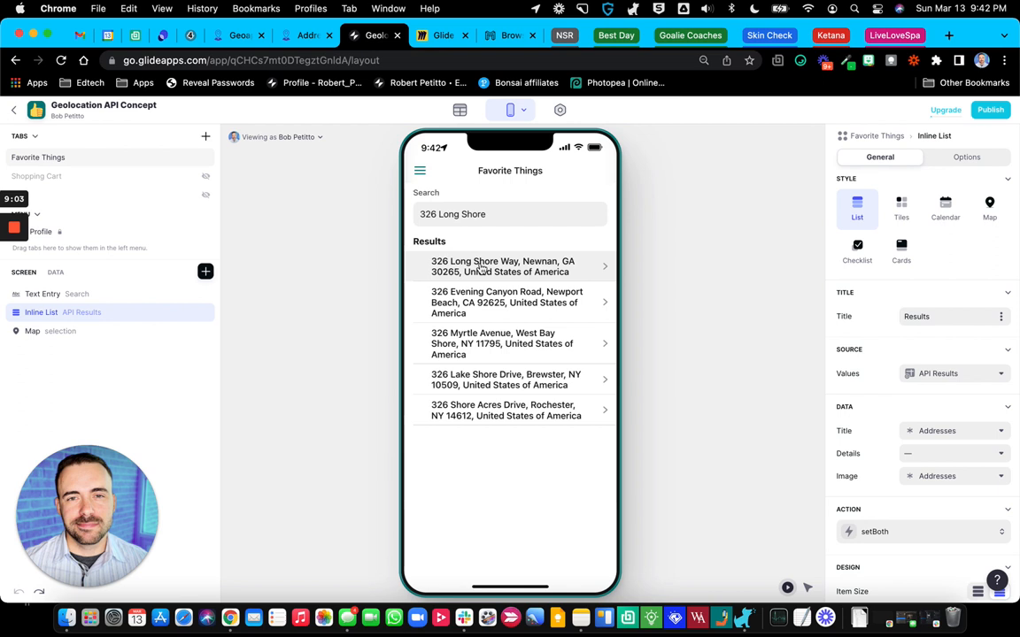
{"action": "mouse_move", "coordinate": [564, 269]}
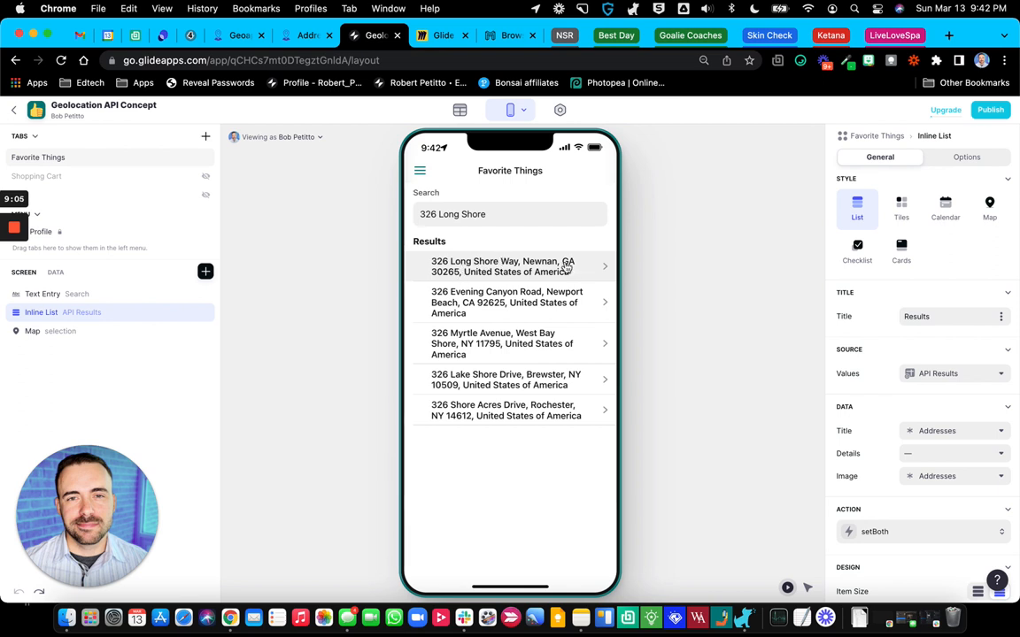
{"action": "left_click", "coordinate": [460, 110]}
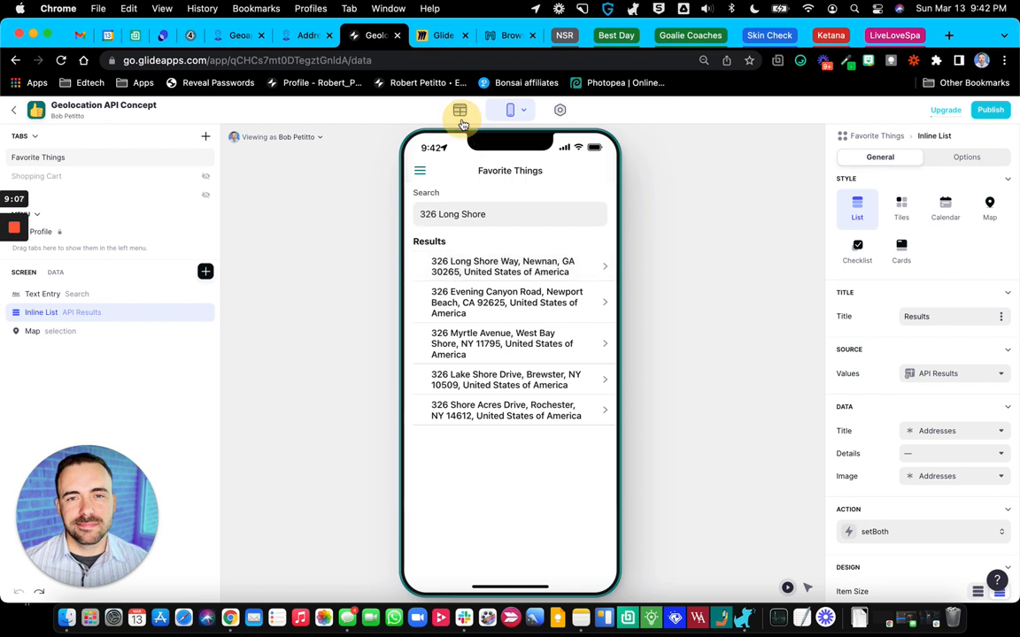
{"action": "left_click", "coordinate": [461, 110]}
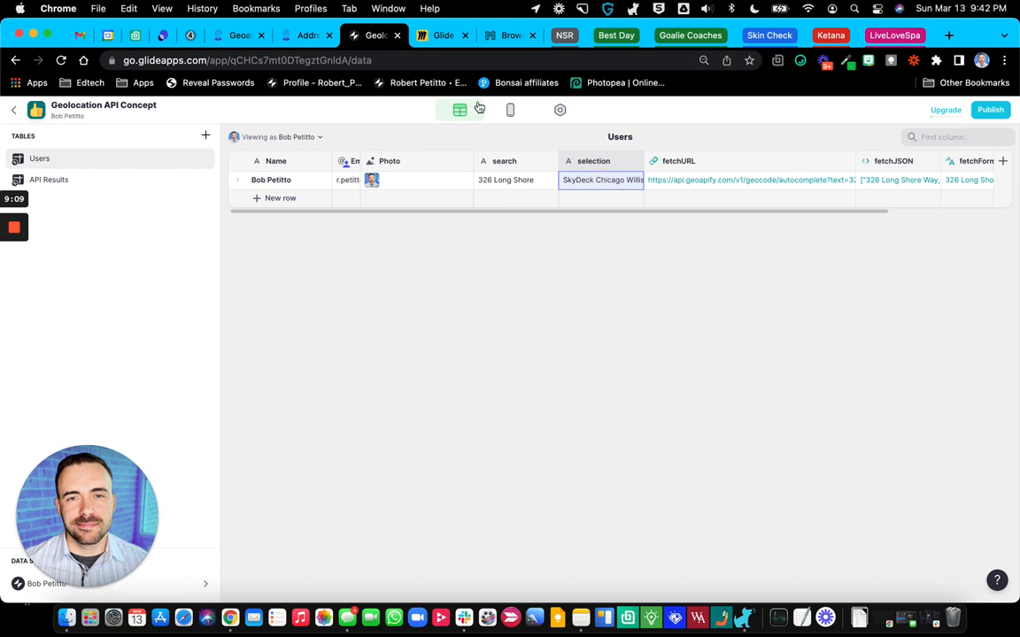
{"action": "left_click", "coordinate": [510, 110]}
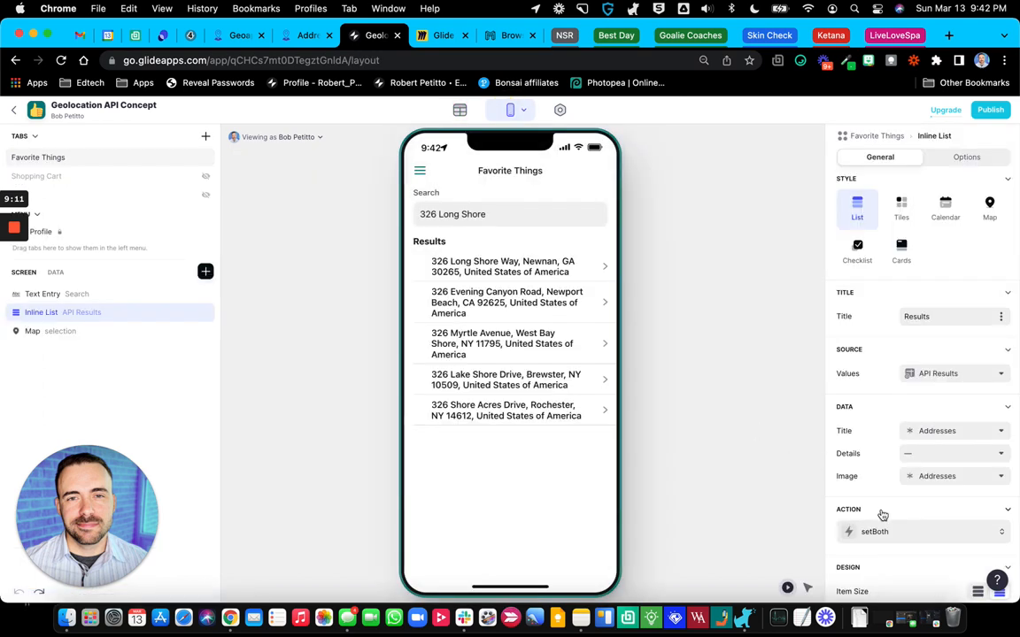
{"action": "mouse_move", "coordinate": [520, 379]}
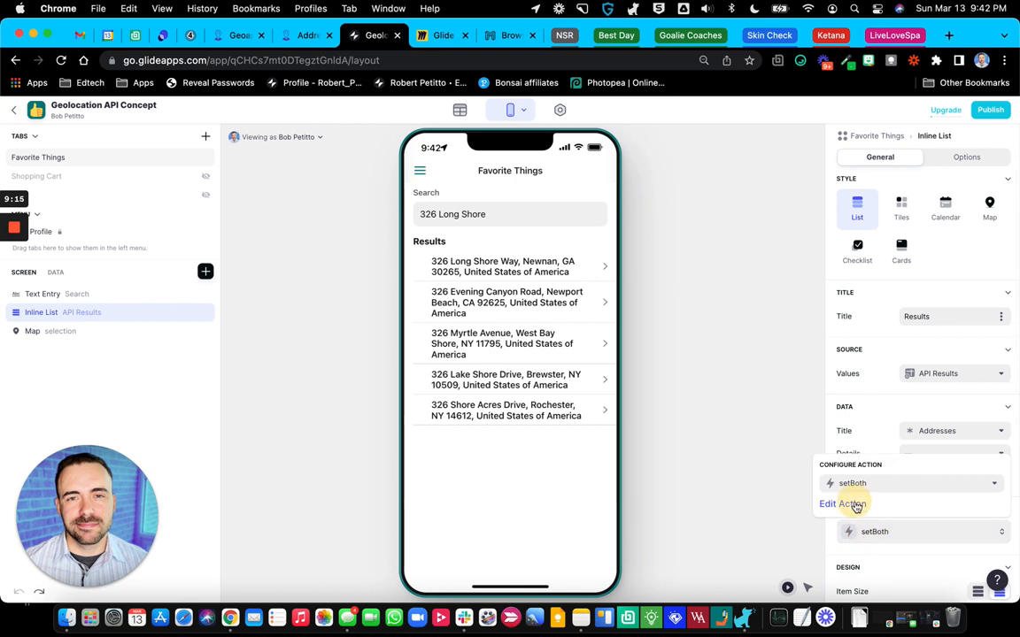
Step: Review the Set Column Values step writing to Row rel_user's search and selection, then cancel
{"action": "left_click", "coordinate": [841, 503]}
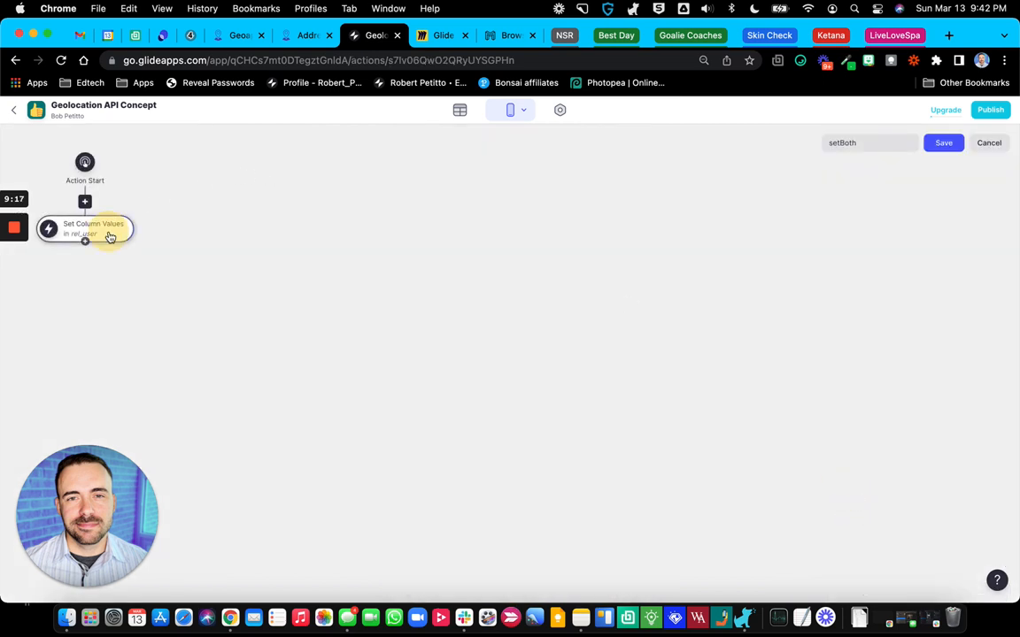
{"action": "left_click", "coordinate": [85, 228]}
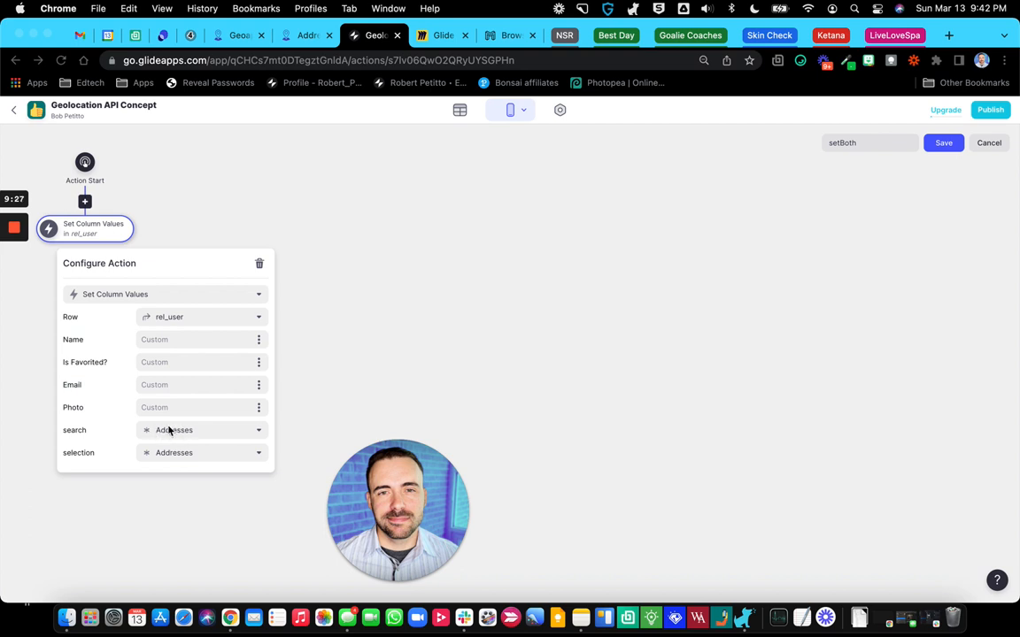
{"action": "mouse_move", "coordinate": [94, 432]}
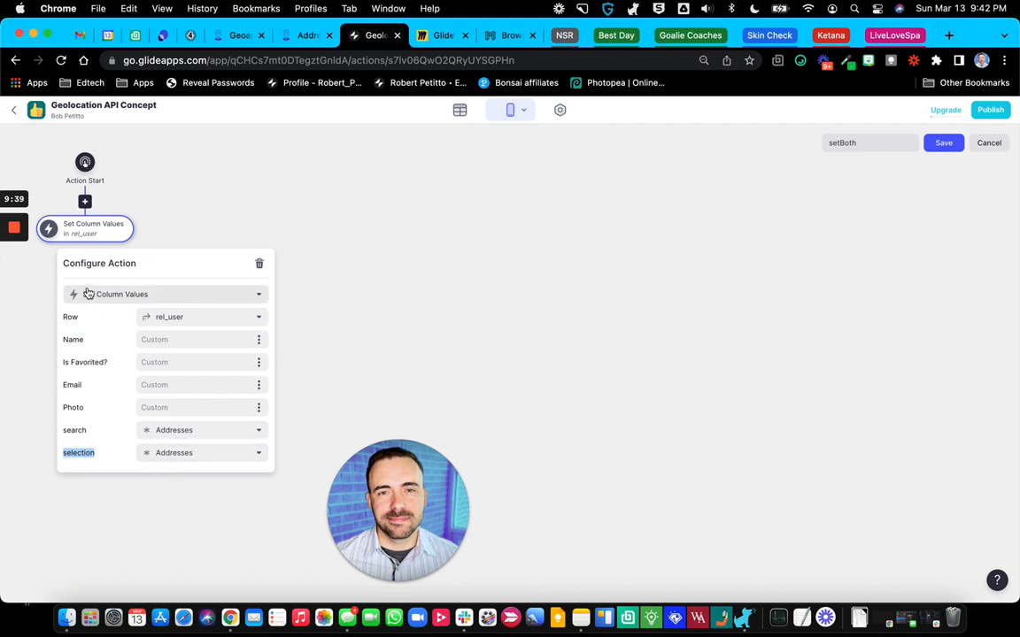
{"action": "left_click", "coordinate": [194, 340]}
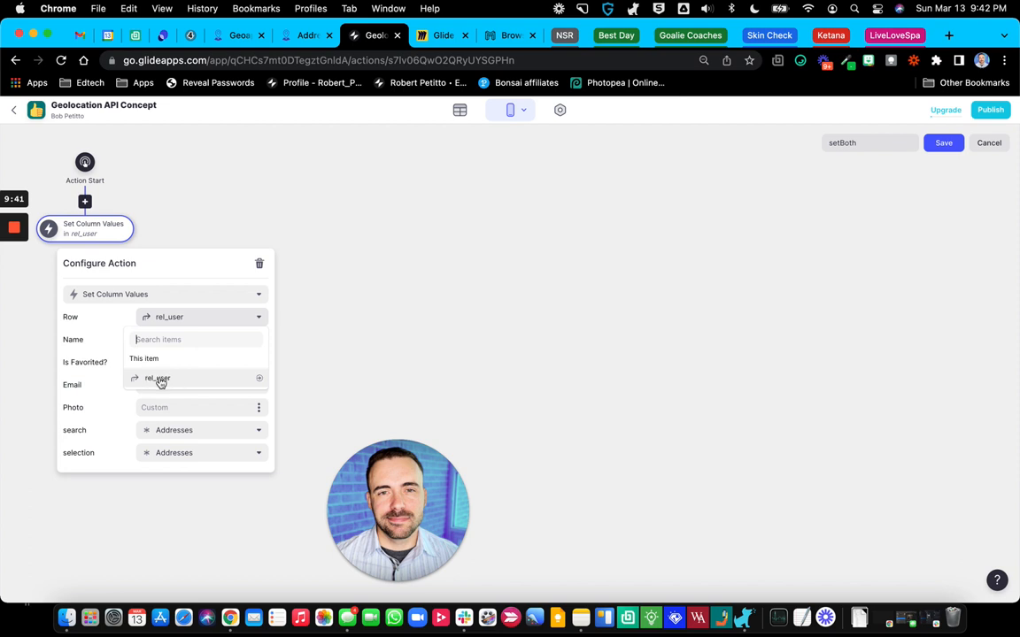
{"action": "left_click", "coordinate": [156, 379]}
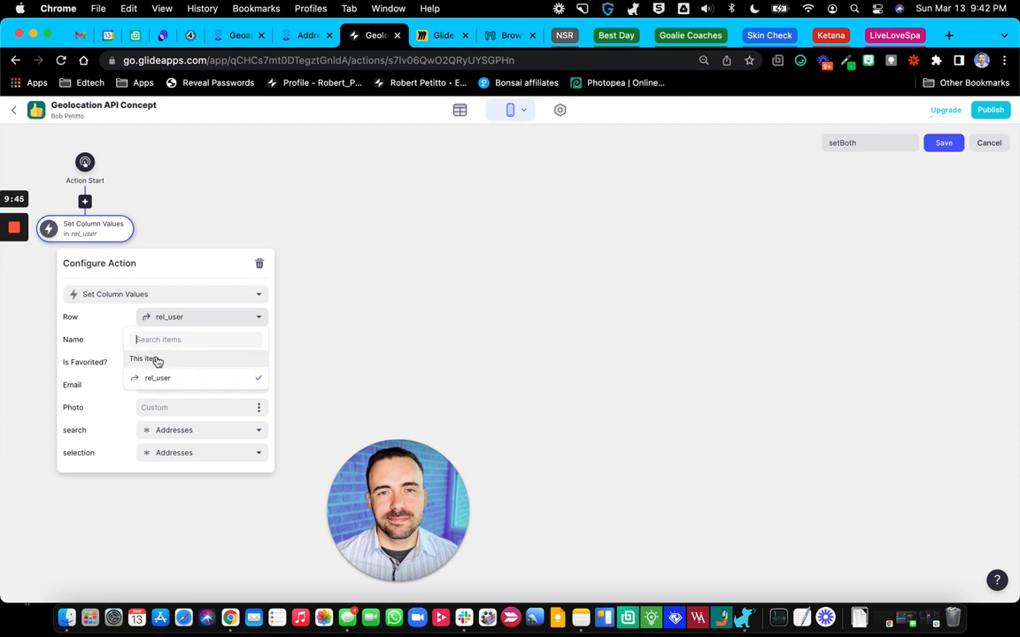
{"action": "mouse_move", "coordinate": [450, 287]}
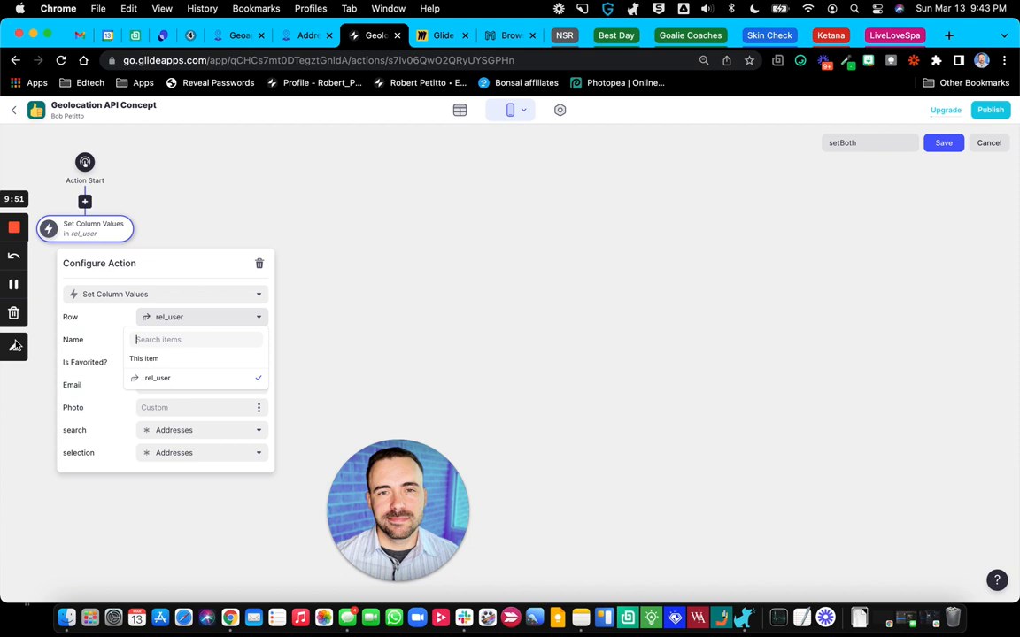
{"action": "mouse_move", "coordinate": [896, 219]}
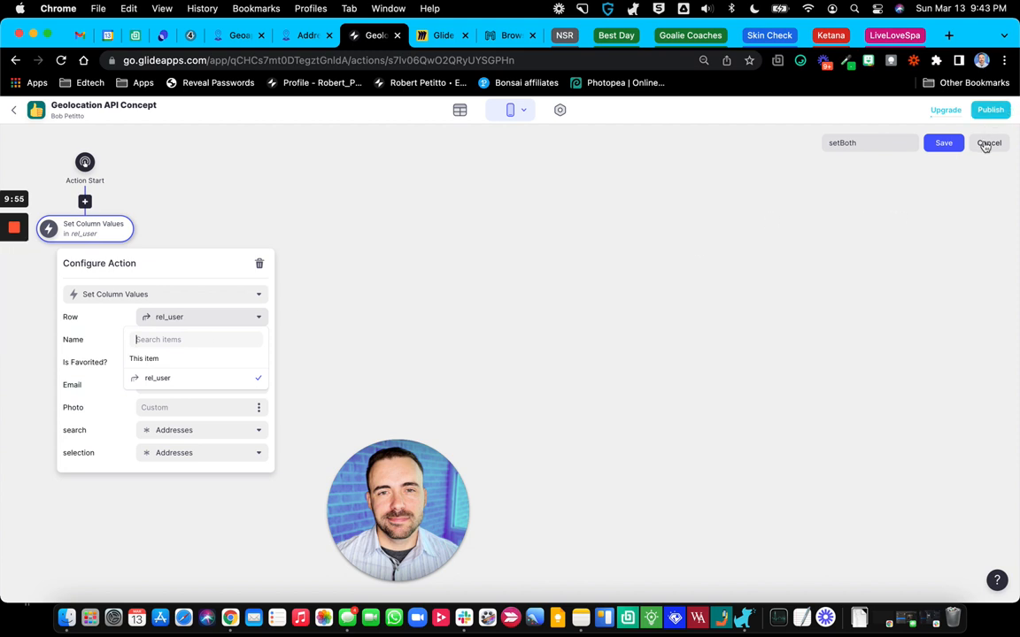
{"action": "mouse_move", "coordinate": [148, 457]}
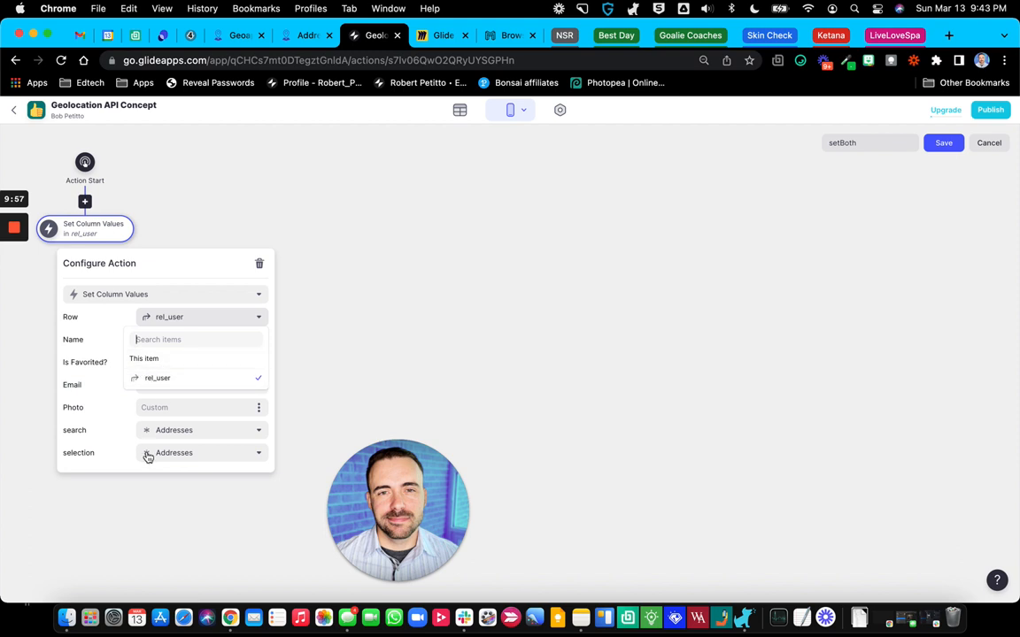
{"action": "left_click", "coordinate": [334, 383]}
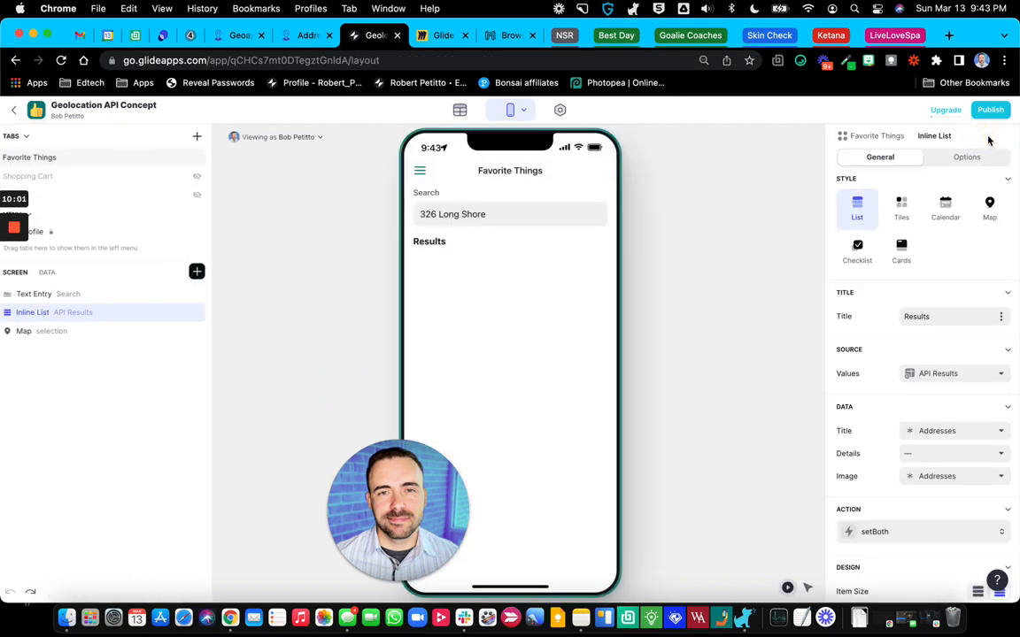
Step: Confirm the API Results user template and rel_user relation to Users > Email, then show the Users table
{"action": "left_click", "coordinate": [460, 110]}
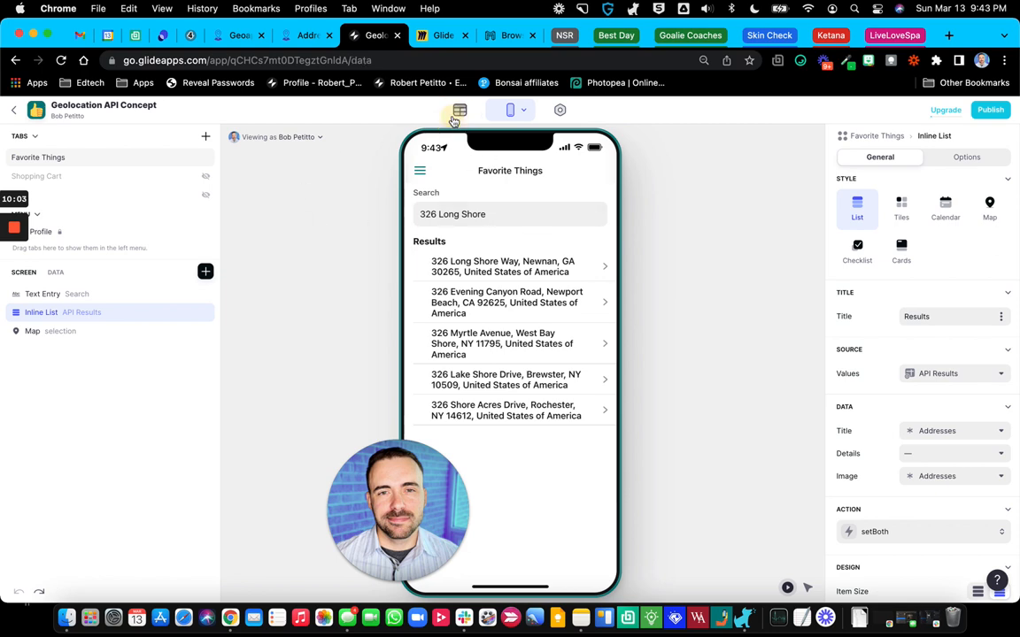
{"action": "left_click", "coordinate": [460, 109]}
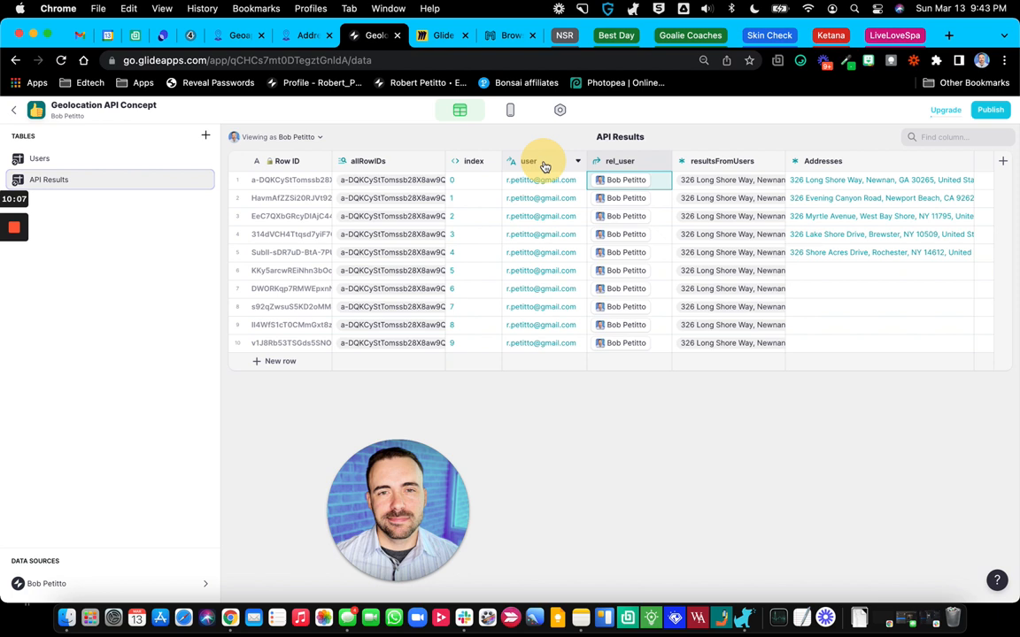
{"action": "left_click", "coordinate": [528, 159]}
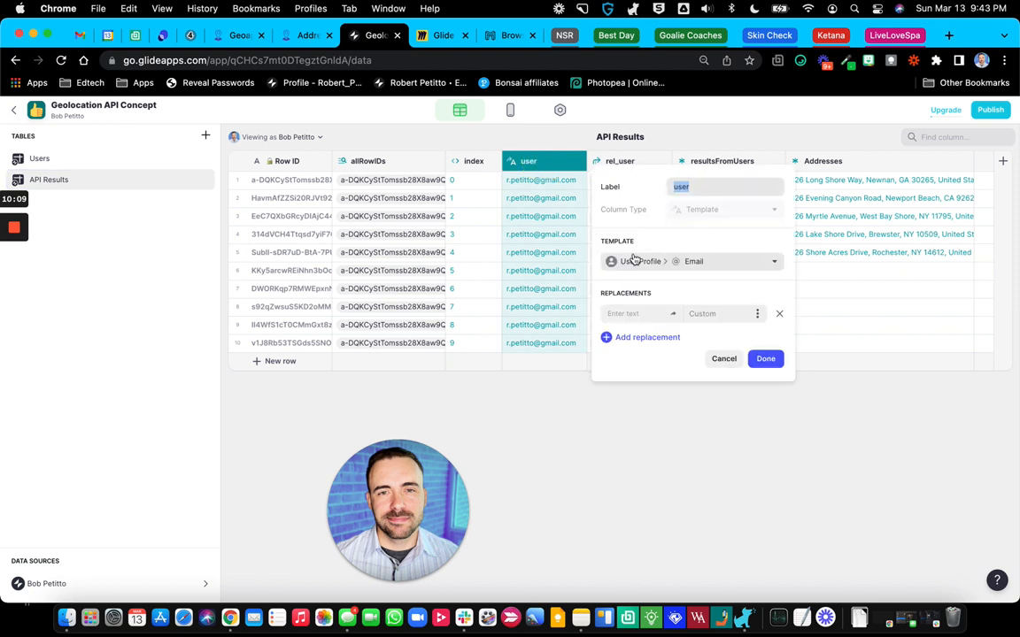
{"action": "left_click", "coordinate": [765, 358]}
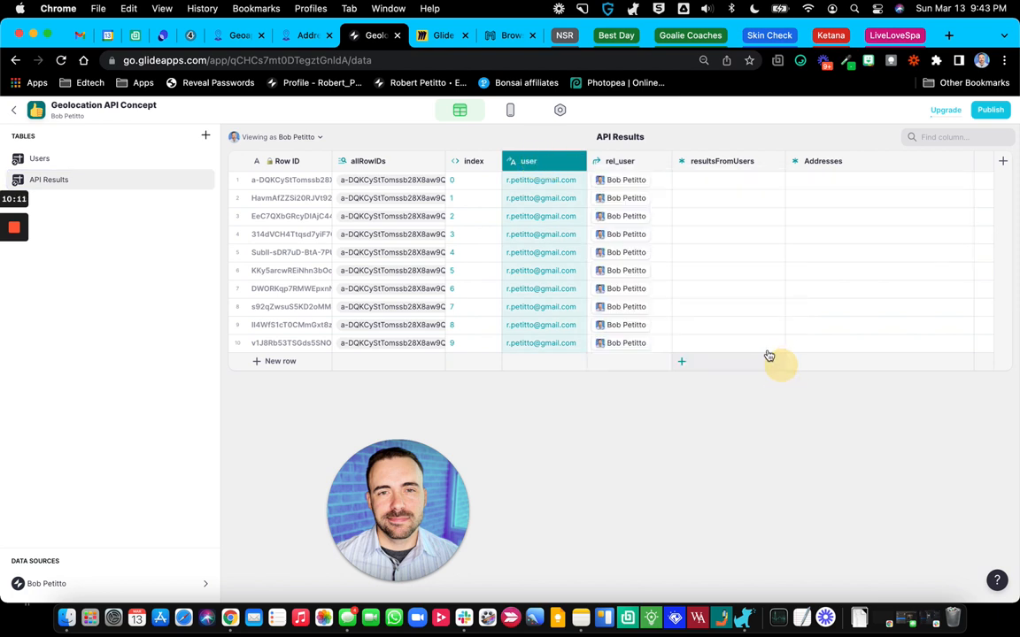
{"action": "left_click", "coordinate": [620, 159]}
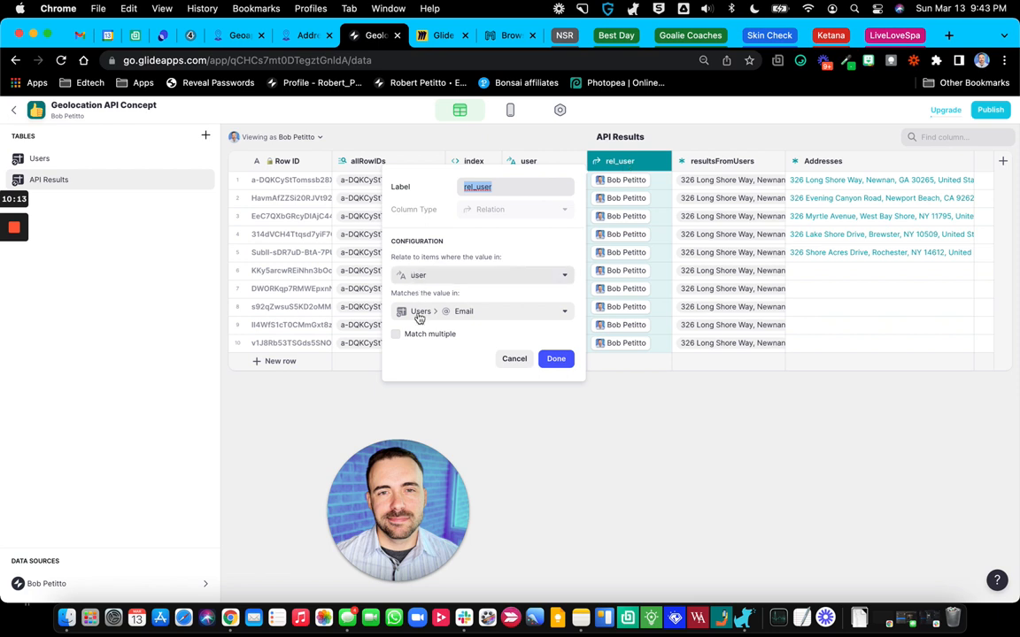
{"action": "mouse_move", "coordinate": [418, 304]}
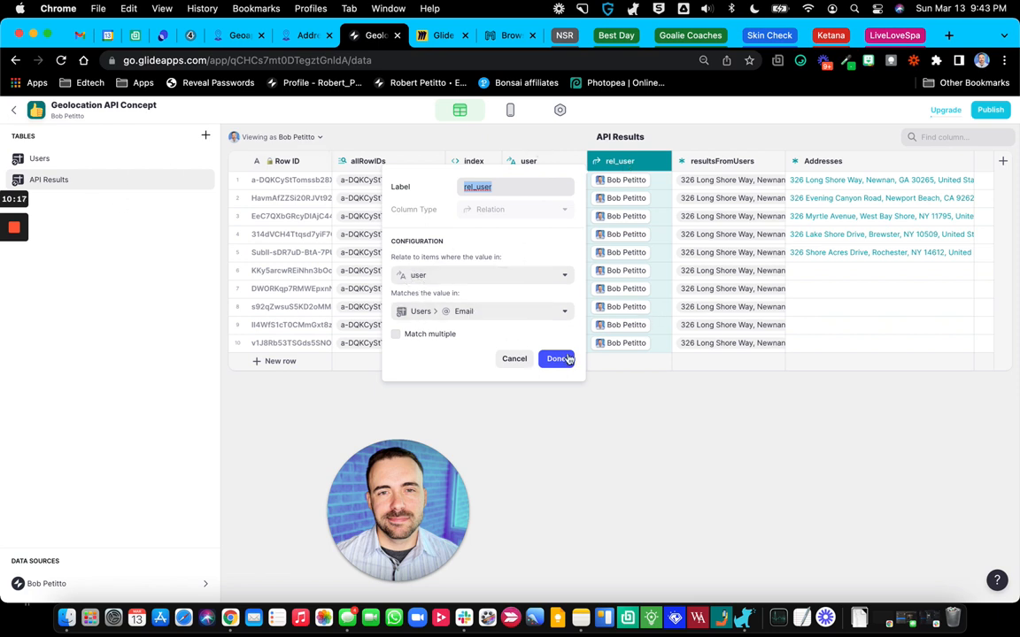
{"action": "left_click", "coordinate": [556, 358]}
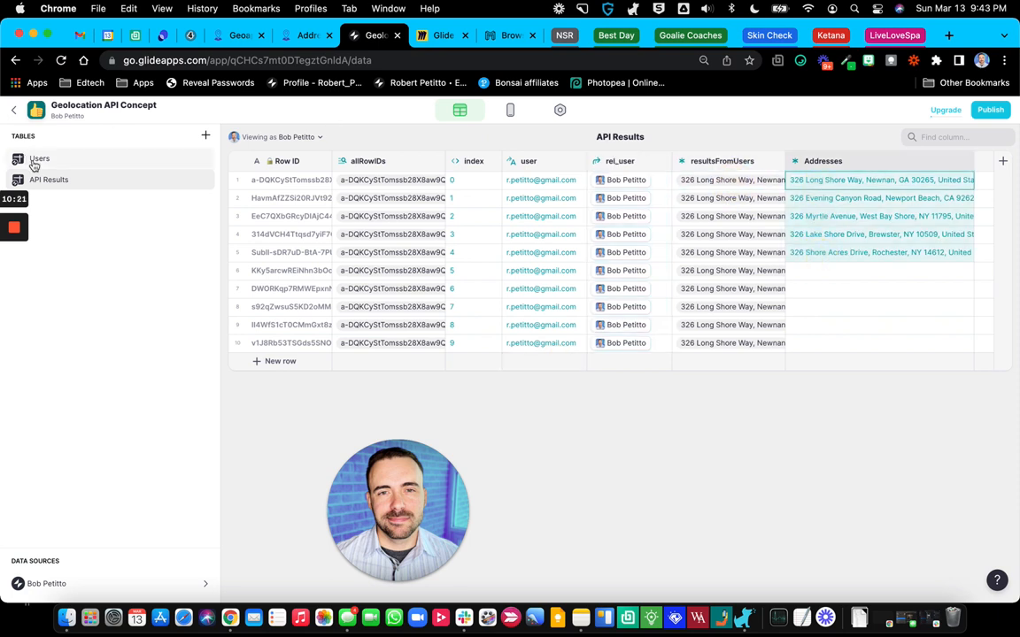
{"action": "left_click", "coordinate": [39, 159]}
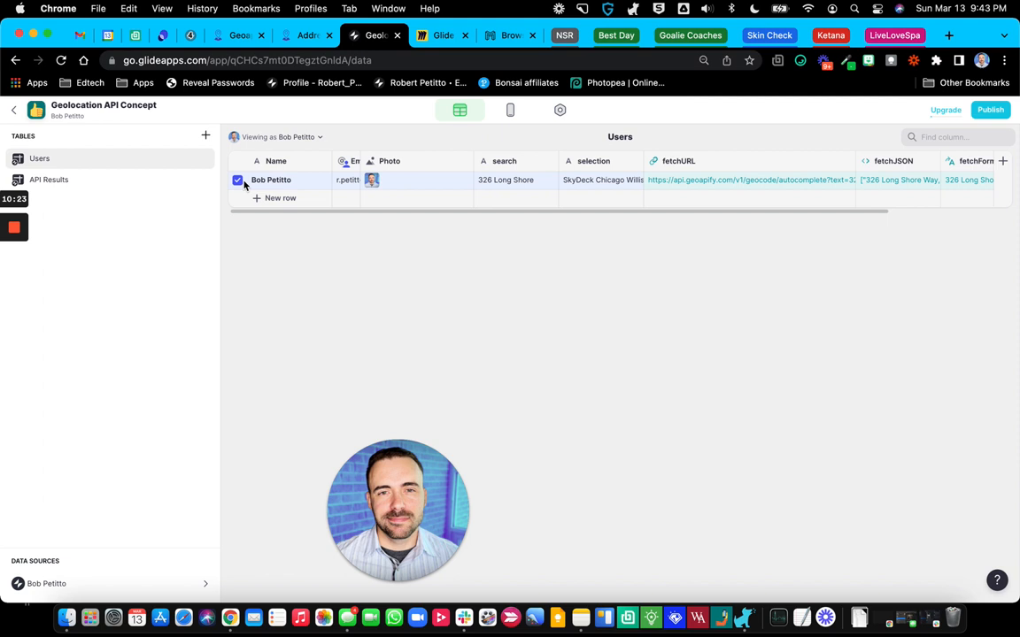
Step: Toggle between layout preview and data editor, then tap the first address result in the preview
{"action": "left_click", "coordinate": [510, 110]}
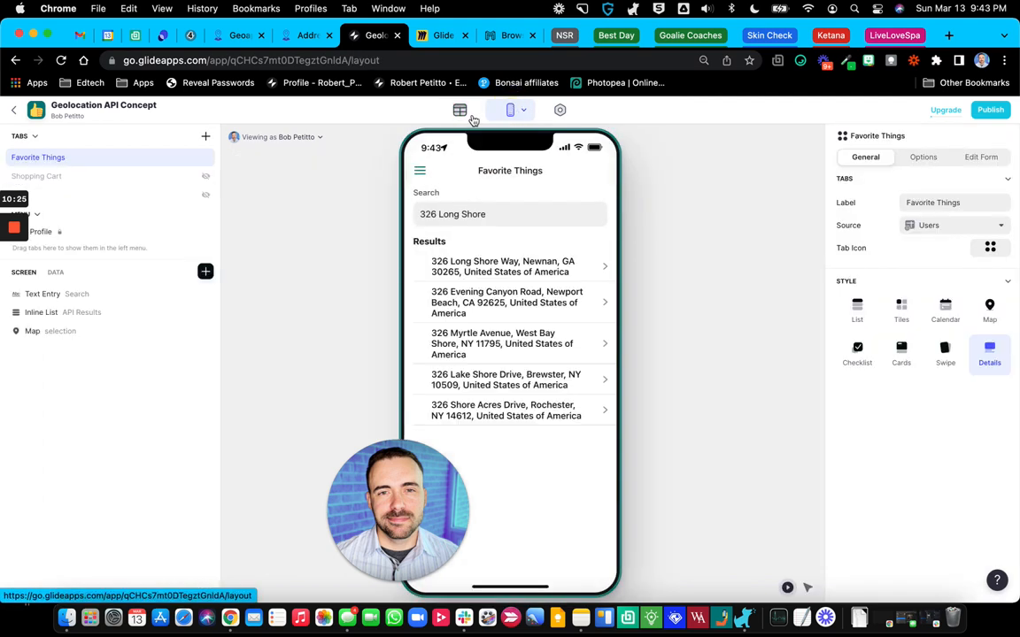
{"action": "left_click", "coordinate": [461, 110]}
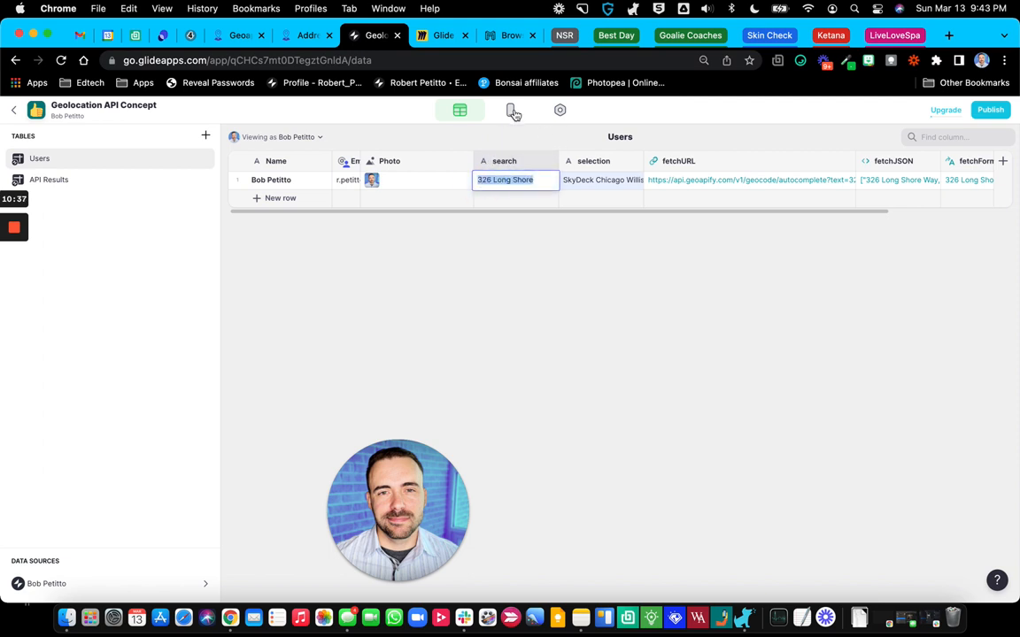
{"action": "left_click", "coordinate": [509, 109]}
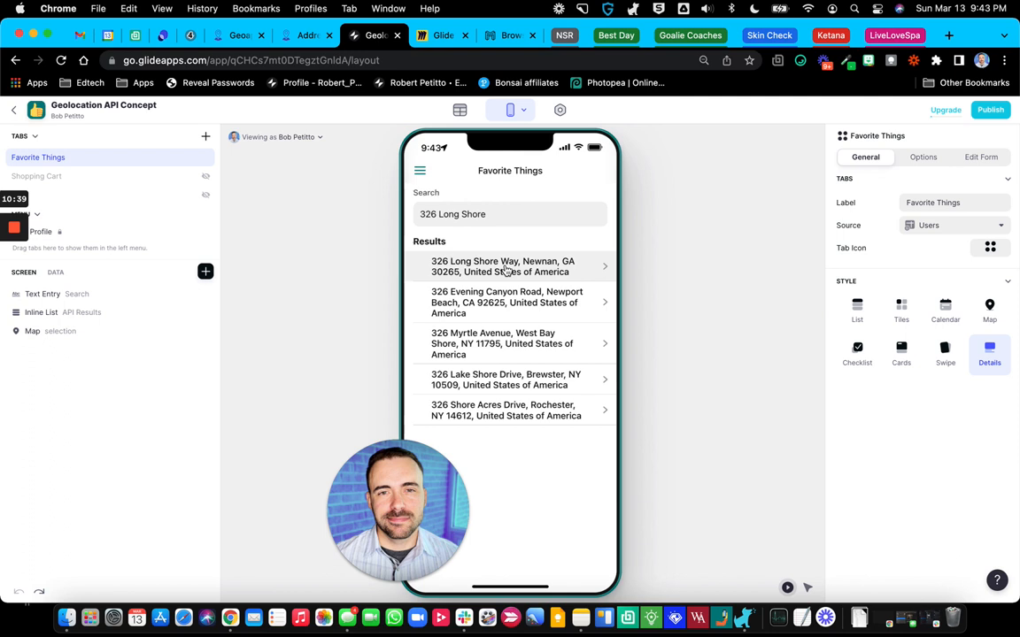
{"action": "mouse_move", "coordinate": [451, 259]}
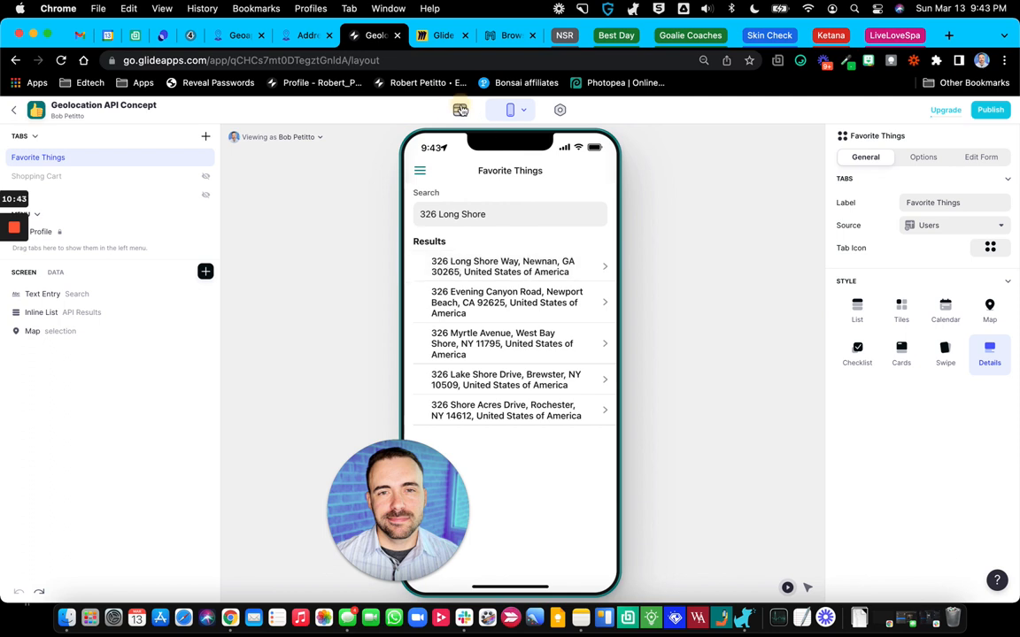
{"action": "left_click", "coordinate": [460, 110]}
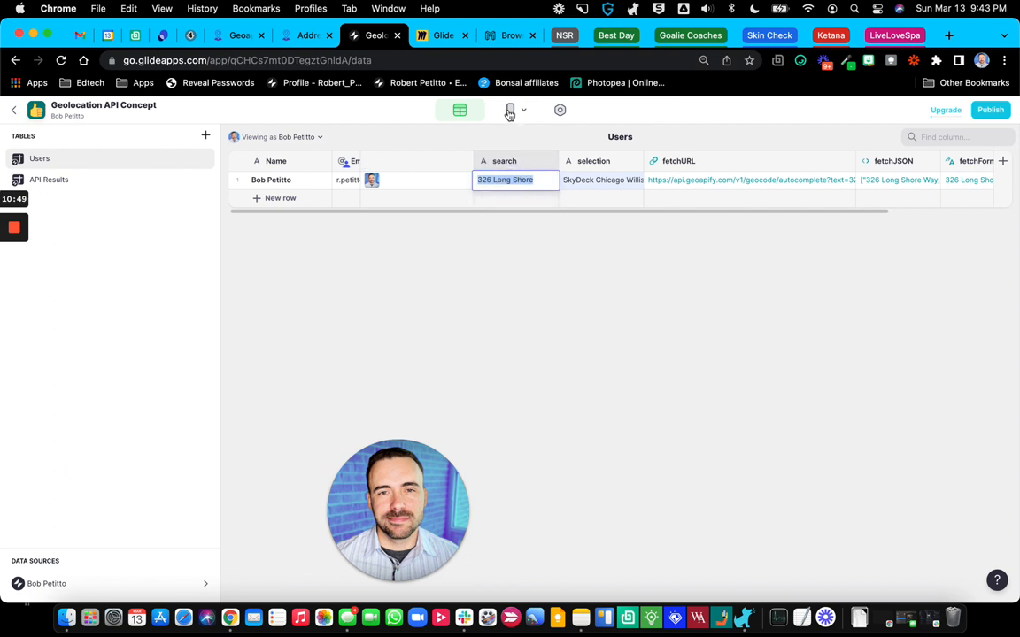
{"action": "left_click", "coordinate": [509, 109]}
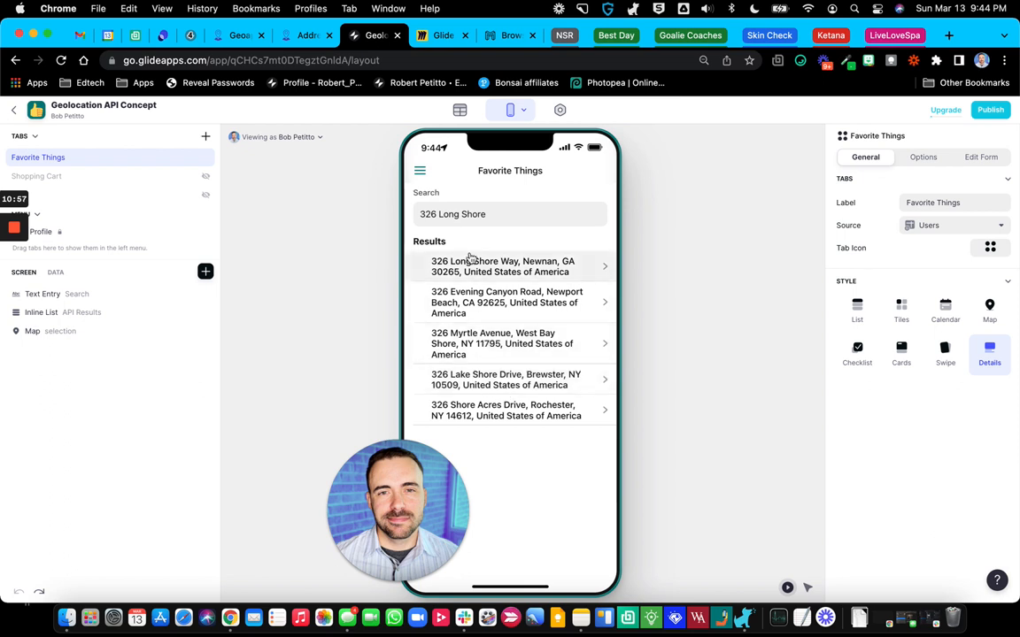
{"action": "left_click", "coordinate": [510, 213]}
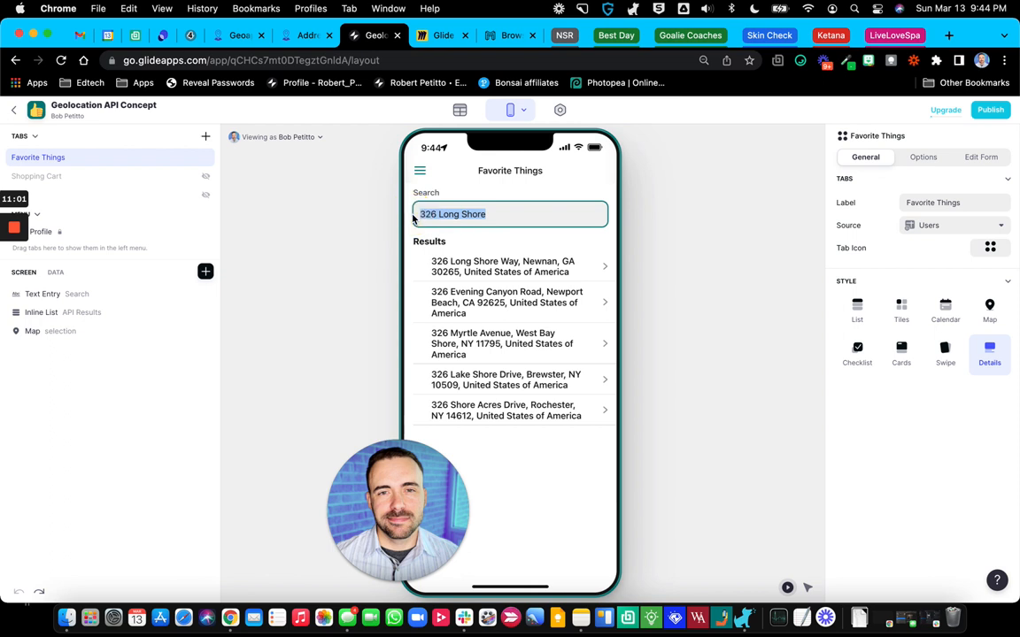
{"action": "left_click", "coordinate": [461, 109]}
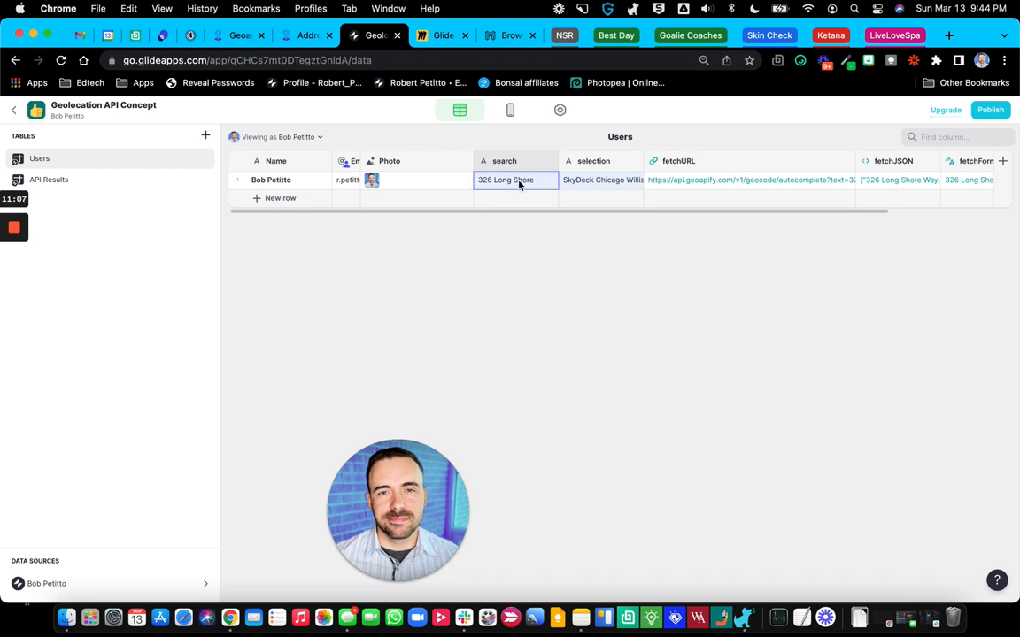
{"action": "left_click", "coordinate": [602, 180]}
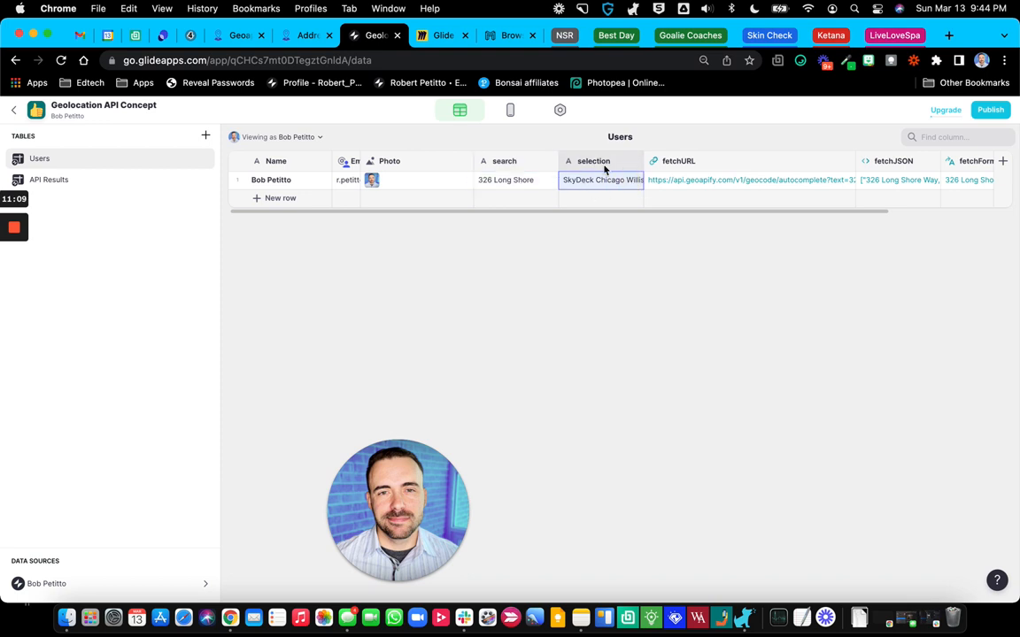
{"action": "left_click", "coordinate": [509, 109]}
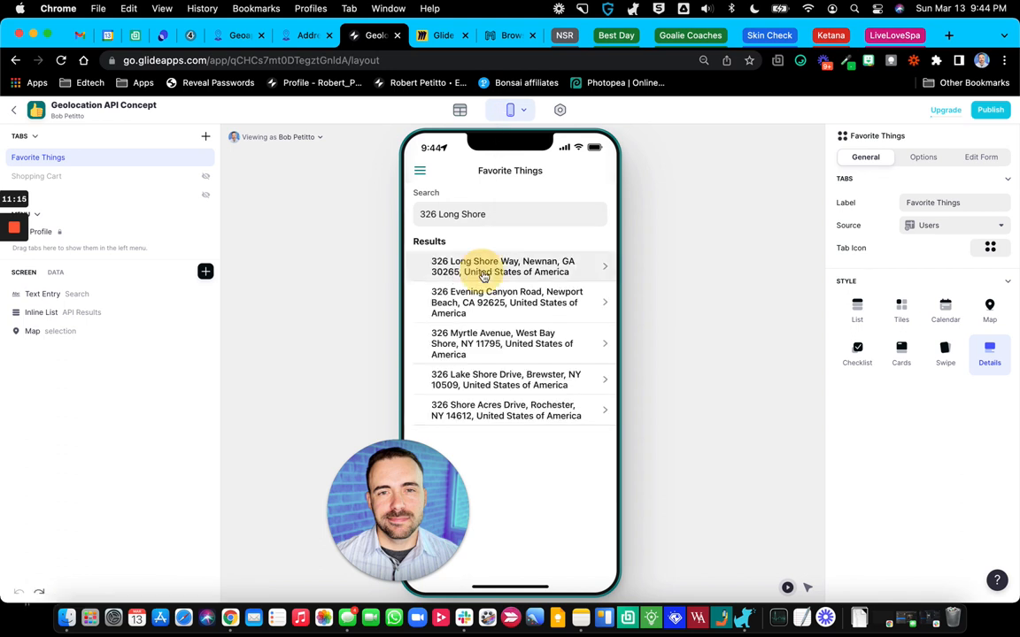
{"action": "left_click", "coordinate": [458, 110]}
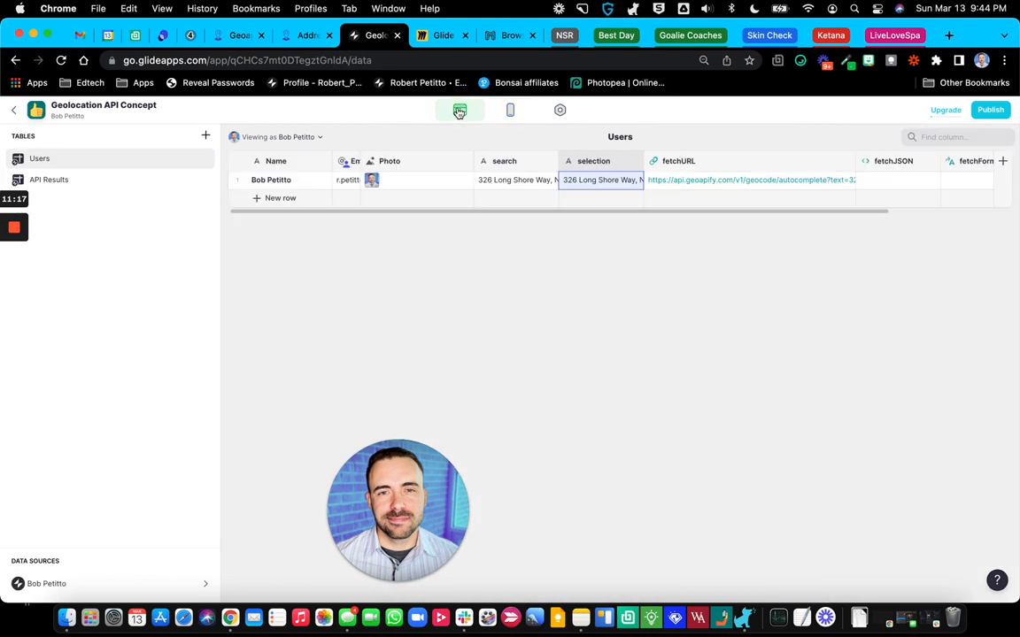
{"action": "left_click", "coordinate": [517, 180]}
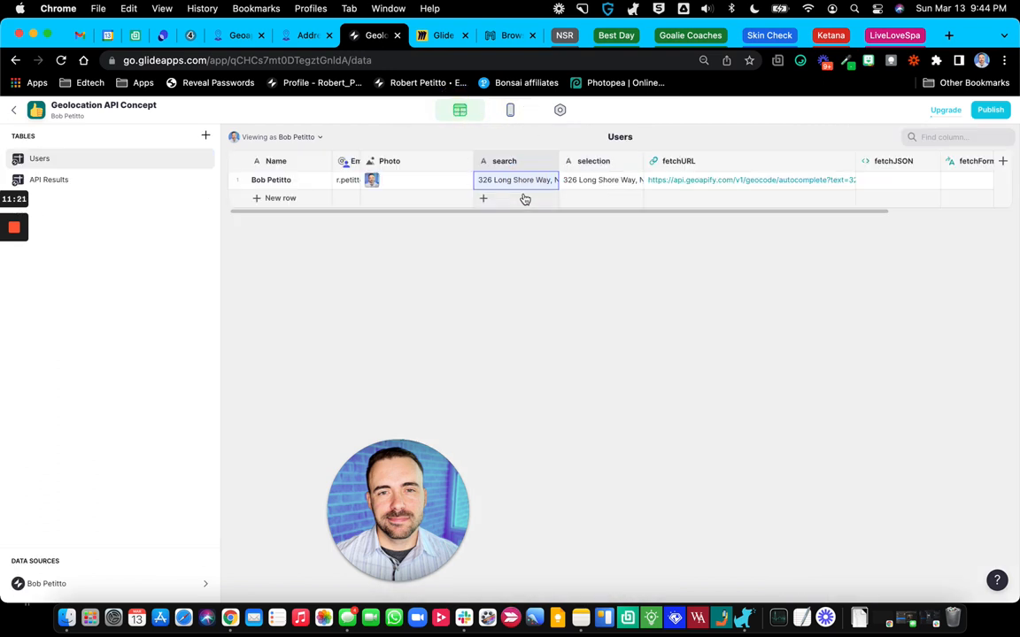
{"action": "left_click", "coordinate": [602, 180]}
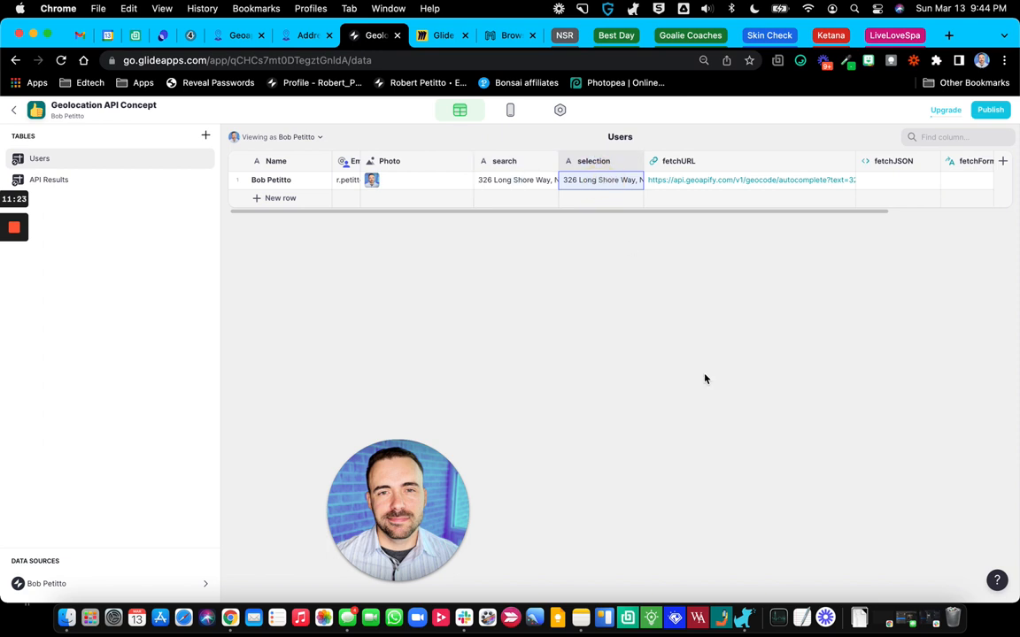
{"action": "mouse_move", "coordinate": [517, 186]}
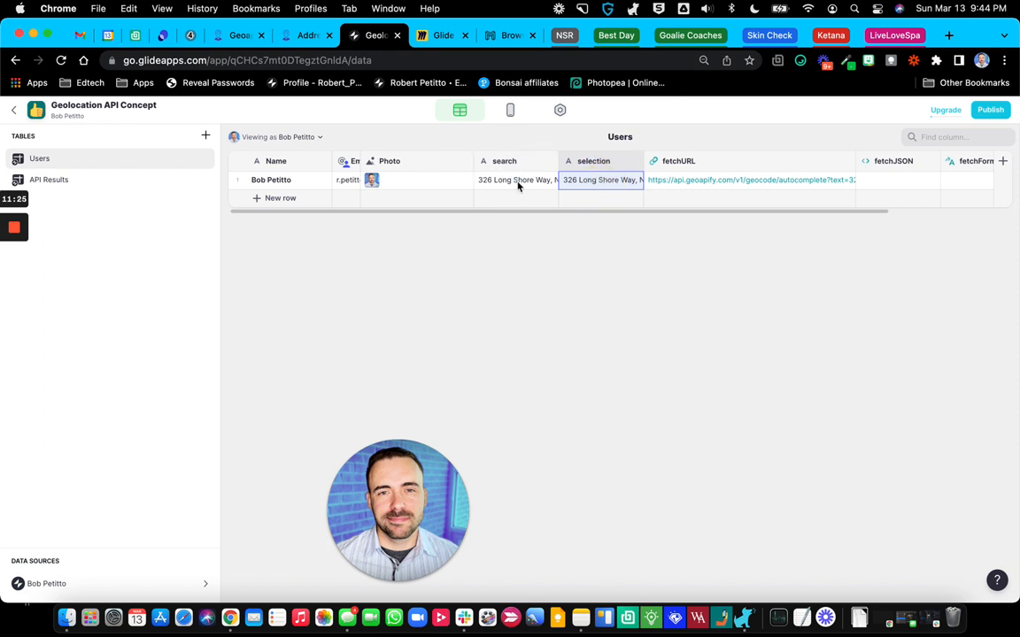
{"action": "left_click", "coordinate": [517, 180]}
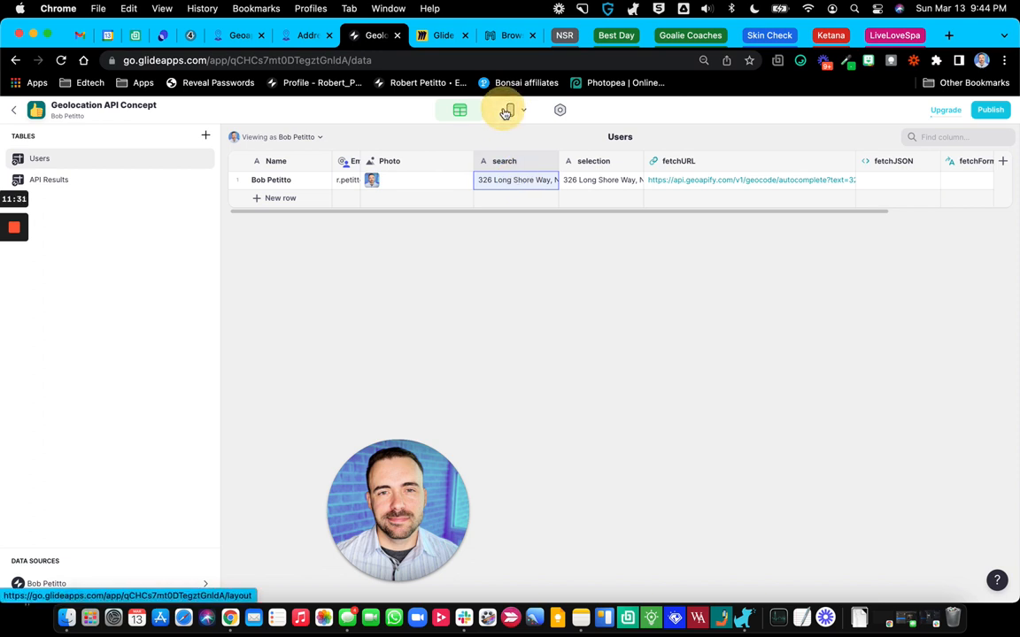
Step: Review visibility conditions on the Results inline list and the Map component (selection vs search)
{"action": "left_click", "coordinate": [510, 110]}
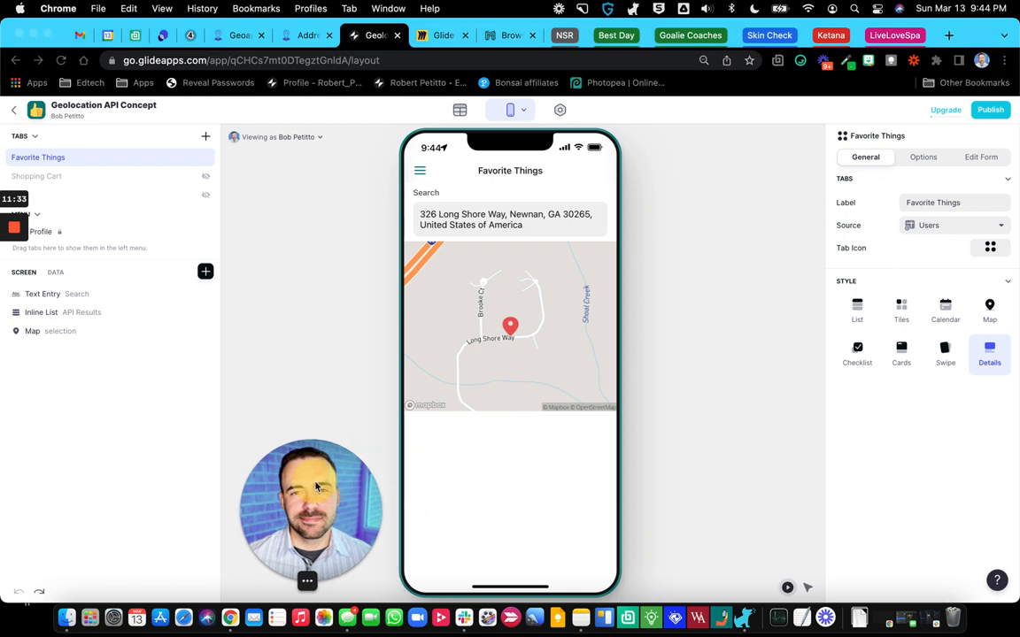
{"action": "left_click", "coordinate": [41, 312]}
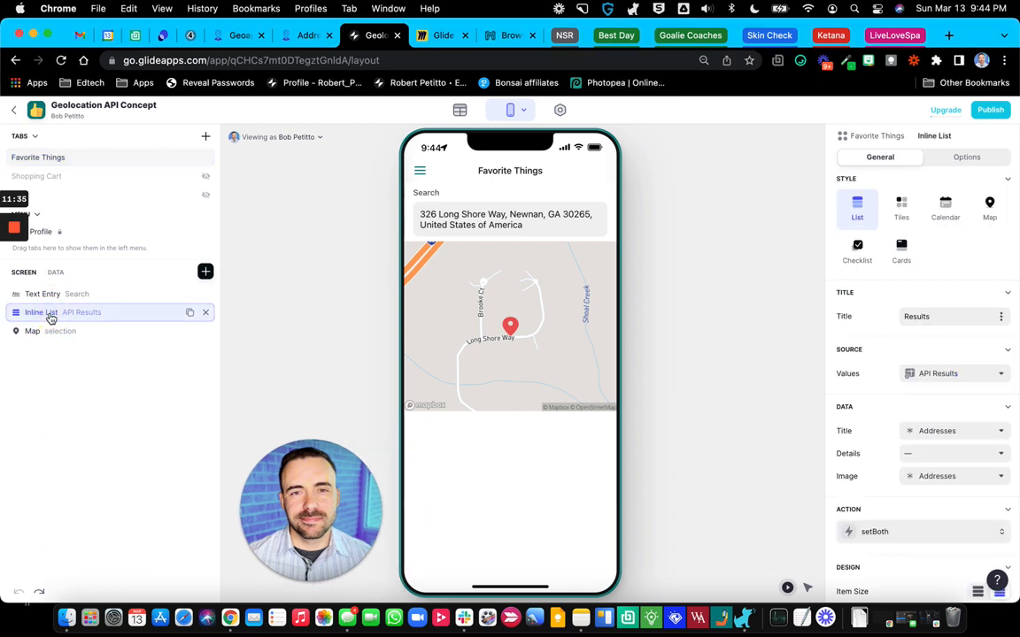
{"action": "mouse_move", "coordinate": [354, 277]}
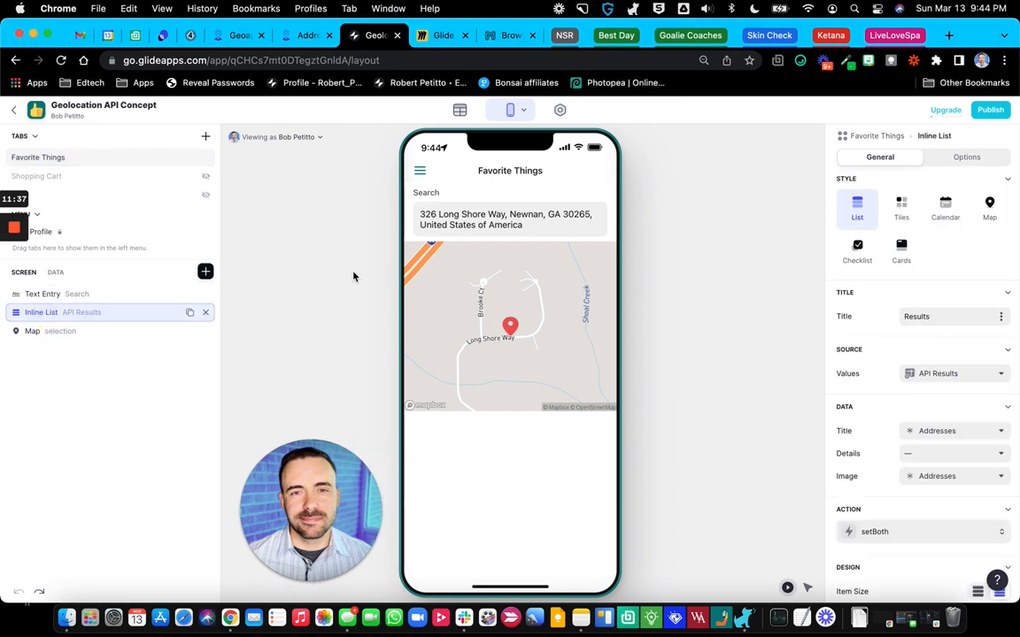
{"action": "left_click", "coordinate": [967, 156]}
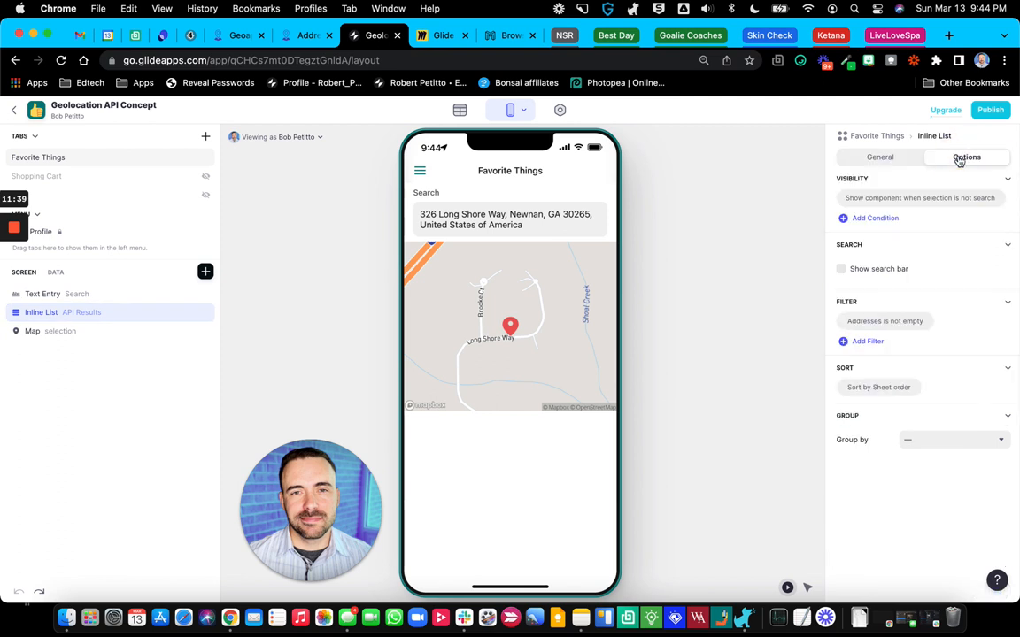
{"action": "mouse_move", "coordinate": [910, 327]}
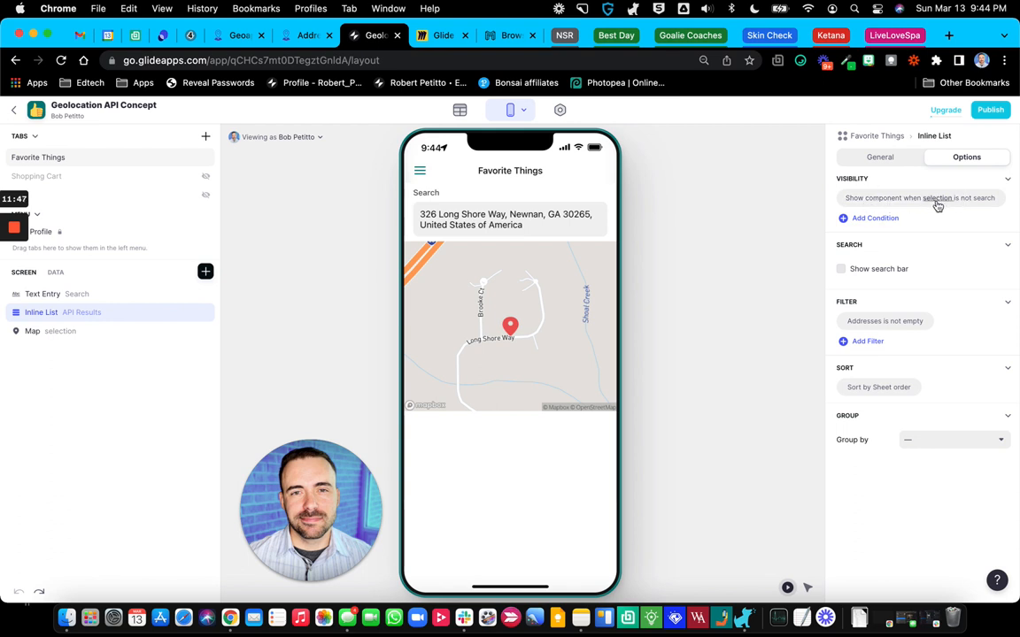
{"action": "mouse_move", "coordinate": [807, 191]}
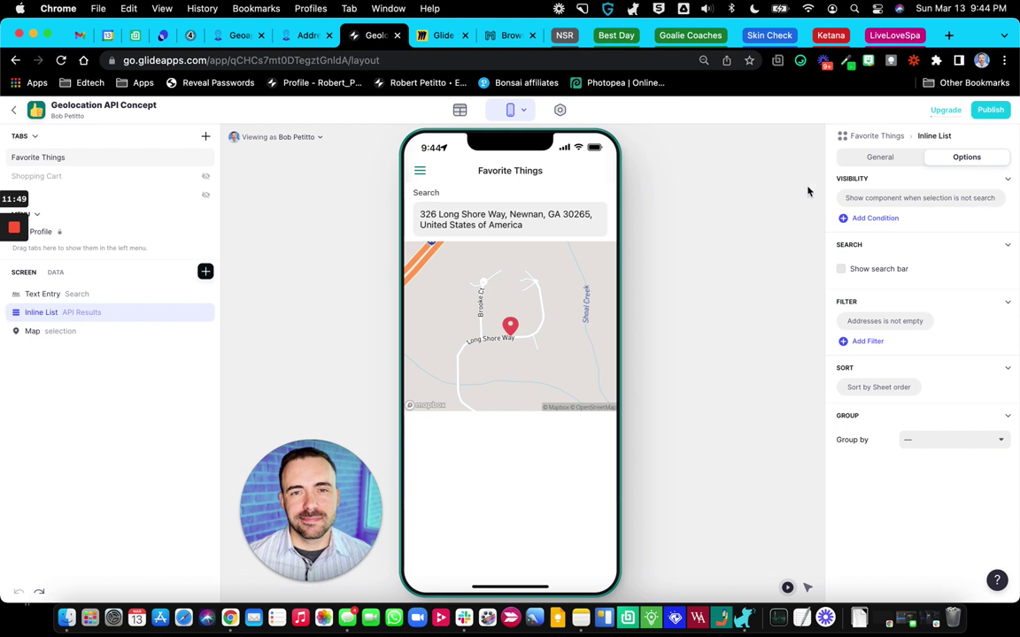
{"action": "mouse_move", "coordinate": [585, 477]}
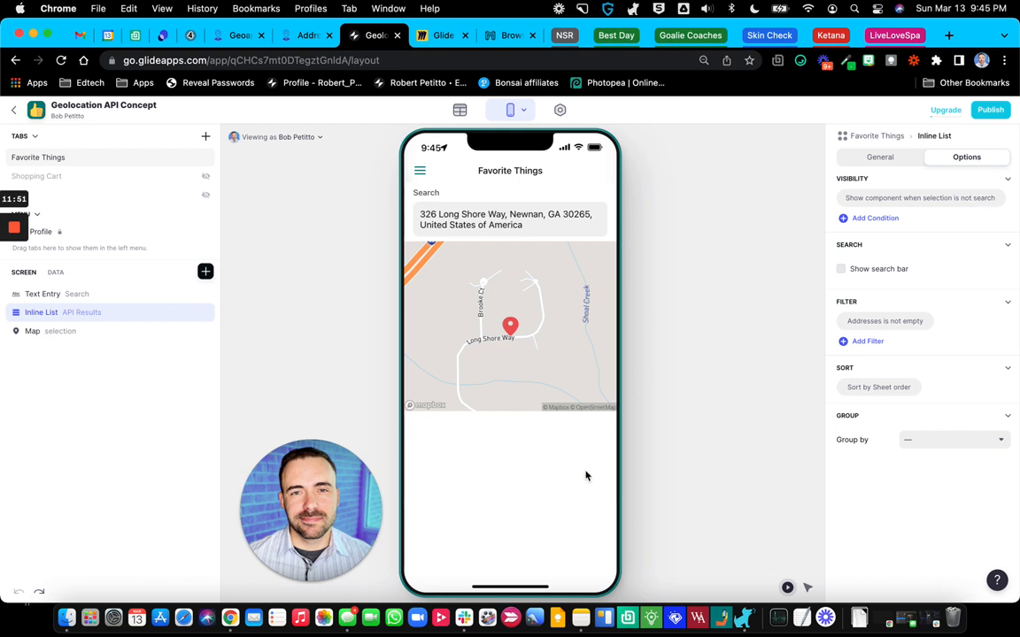
{"action": "mouse_move", "coordinate": [541, 278]}
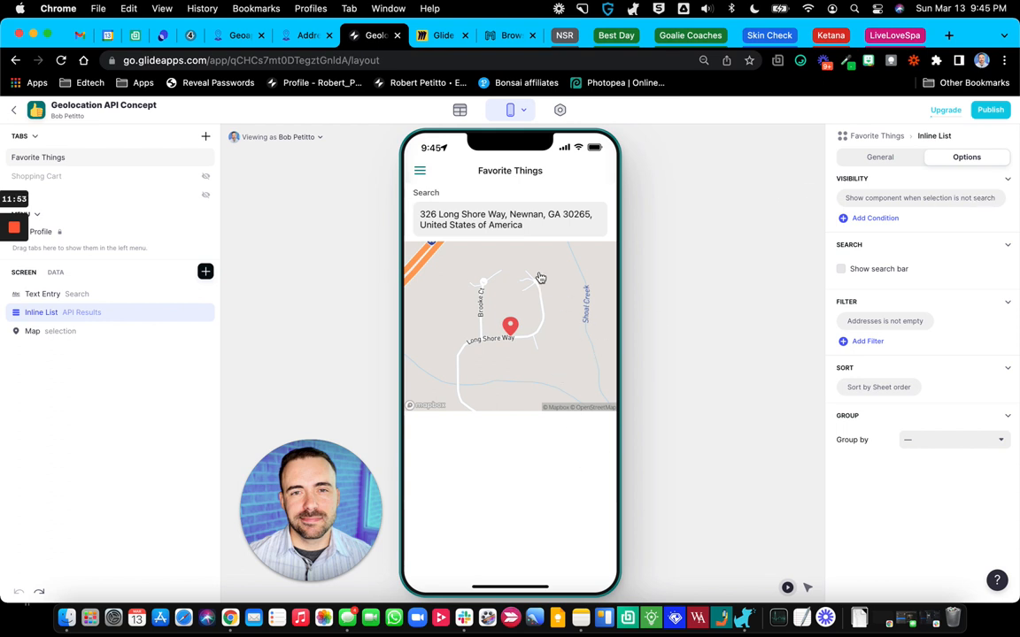
{"action": "mouse_move", "coordinate": [917, 200]}
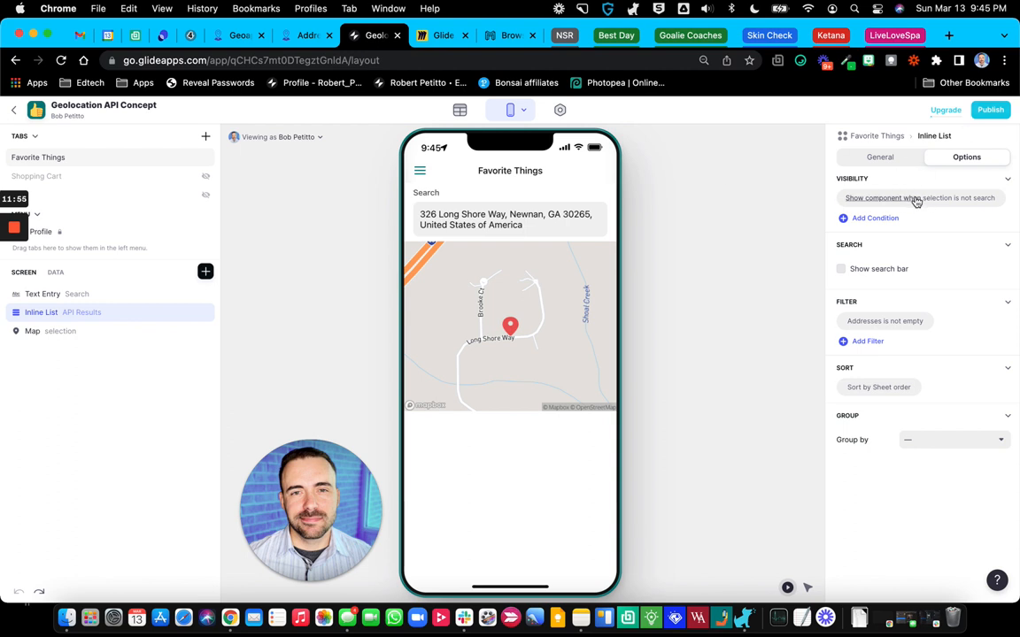
{"action": "mouse_move", "coordinate": [69, 331]}
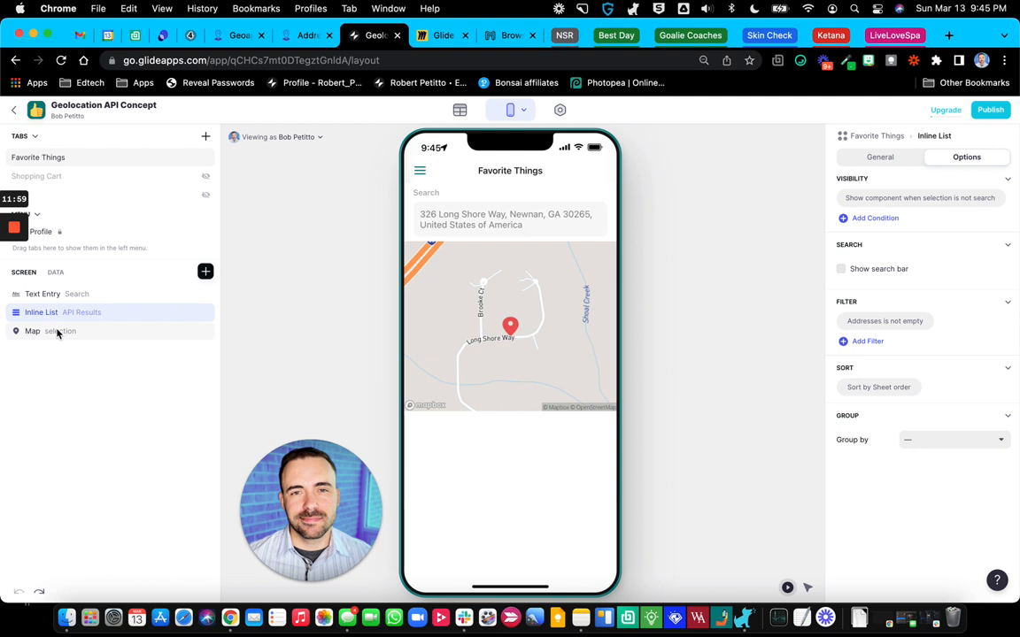
{"action": "left_click", "coordinate": [32, 331]}
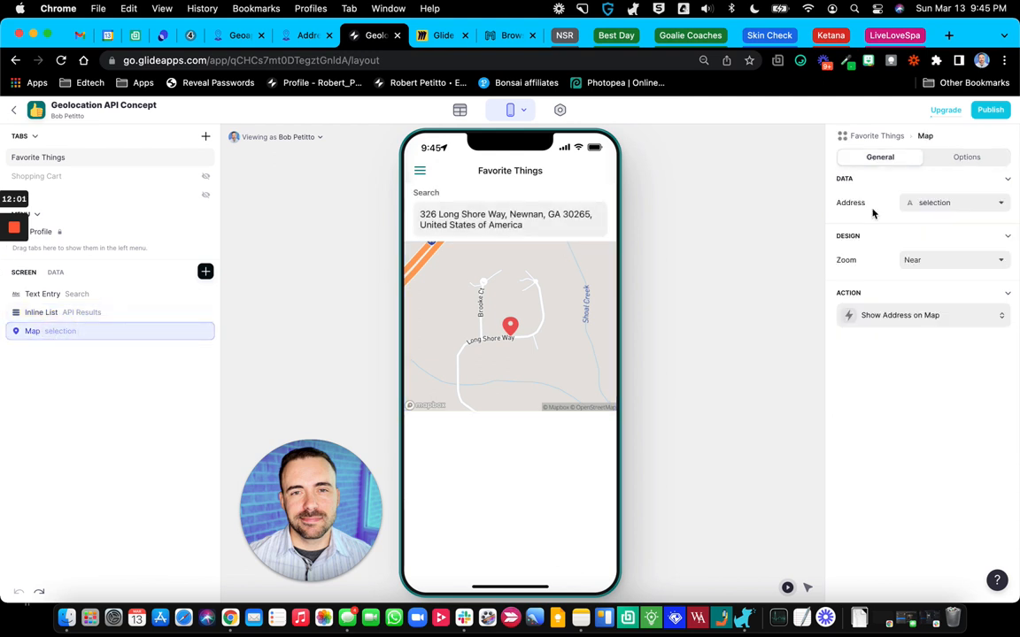
{"action": "left_click", "coordinate": [967, 156]}
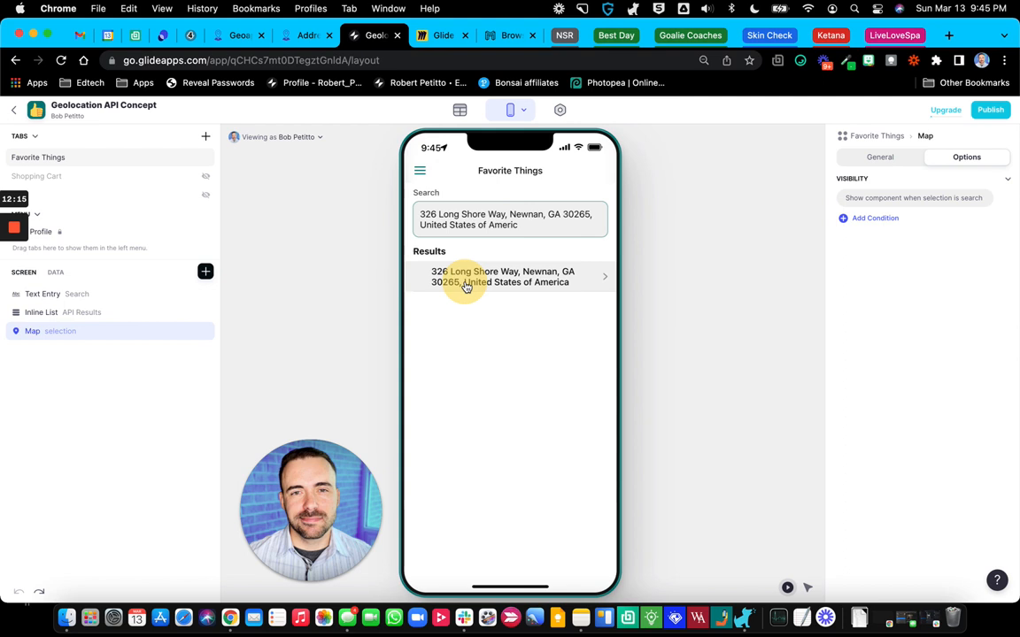
Step: Pick the Long Shore Way result so its map replaces the results list, then clear for a new search
{"action": "left_click", "coordinate": [503, 276]}
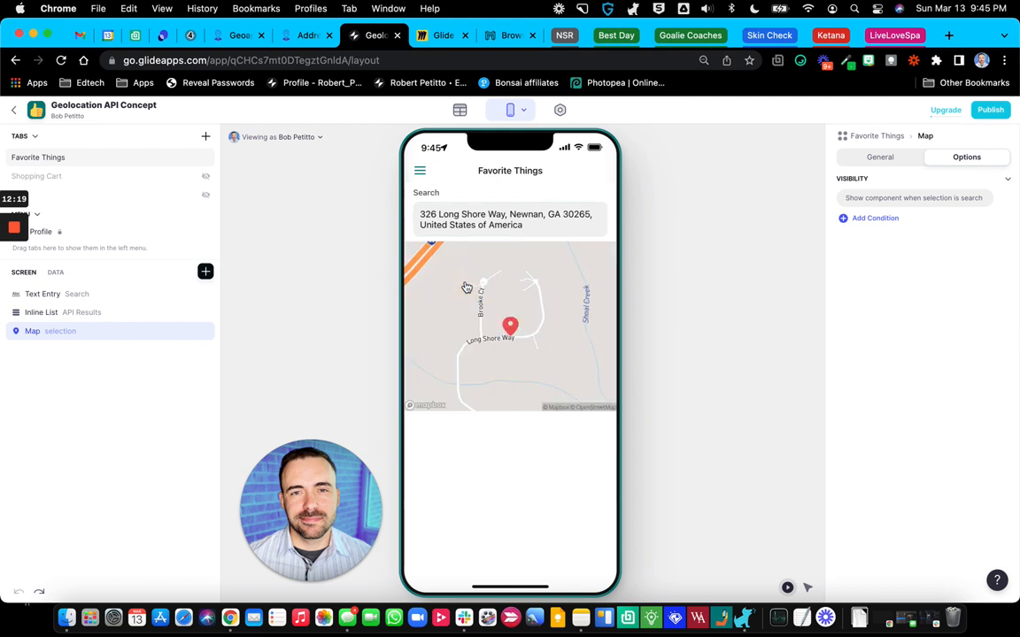
{"action": "mouse_move", "coordinate": [524, 278]}
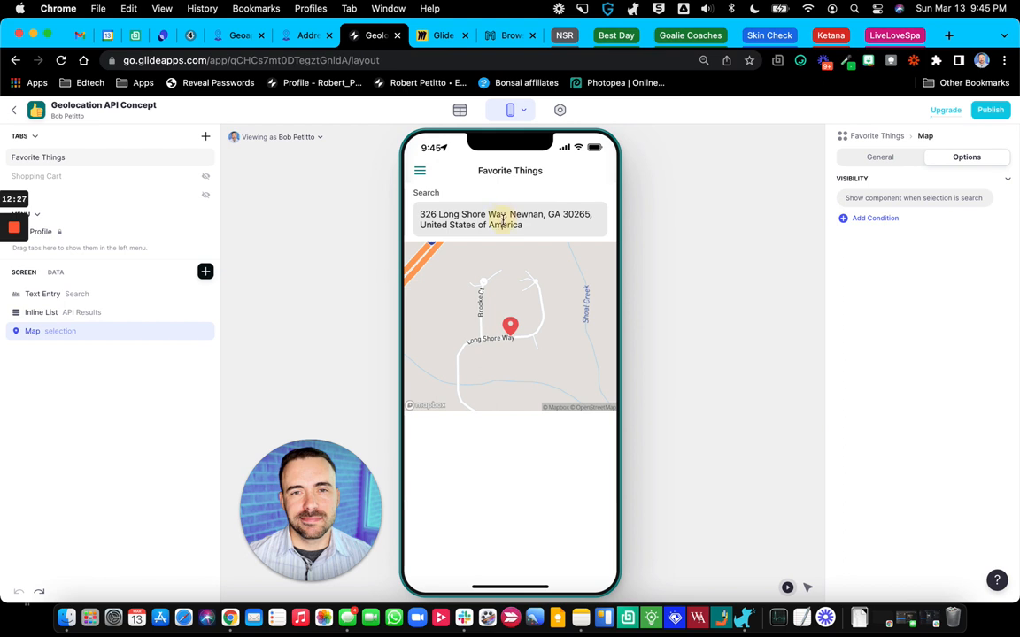
{"action": "left_click", "coordinate": [510, 220]}
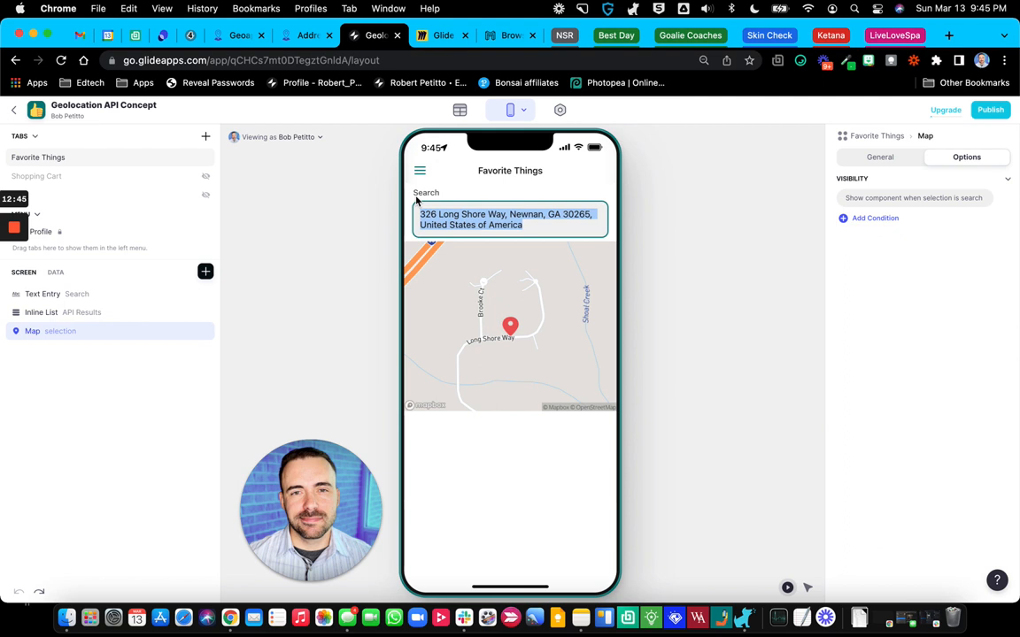
Step: Search '1662 rugby' and pick the Woodward Academy result to map it
{"action": "type", "text": "166"}
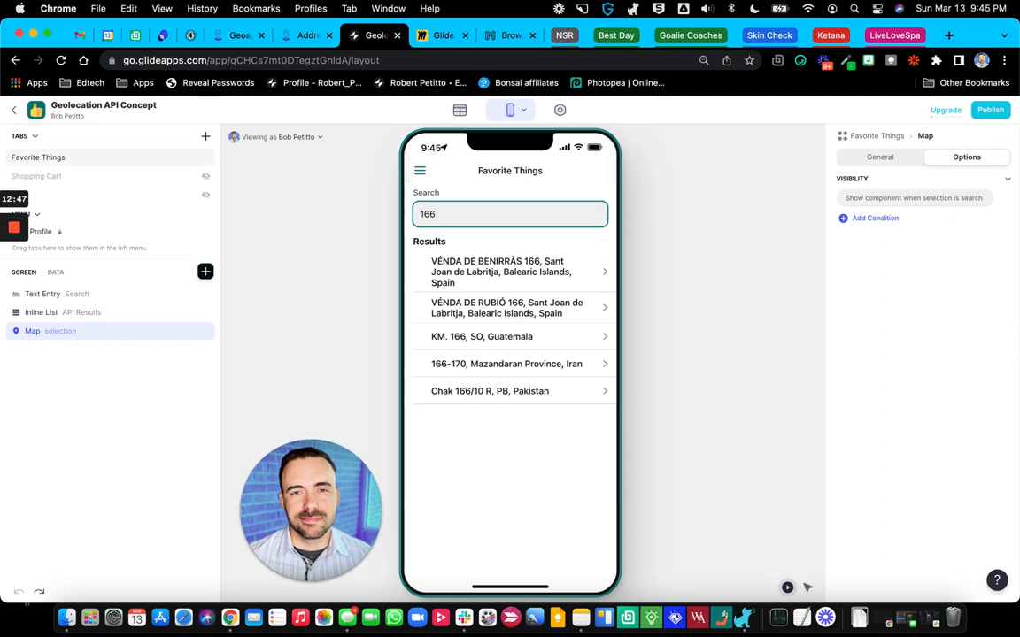
{"action": "type", "text": "2"}
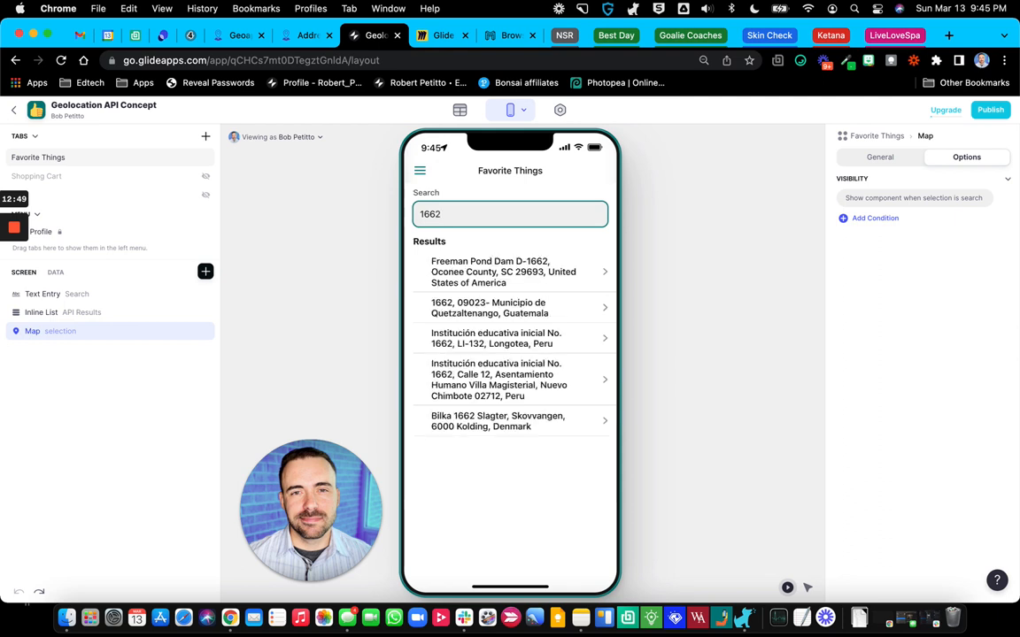
{"action": "type", "text": "rugby"}
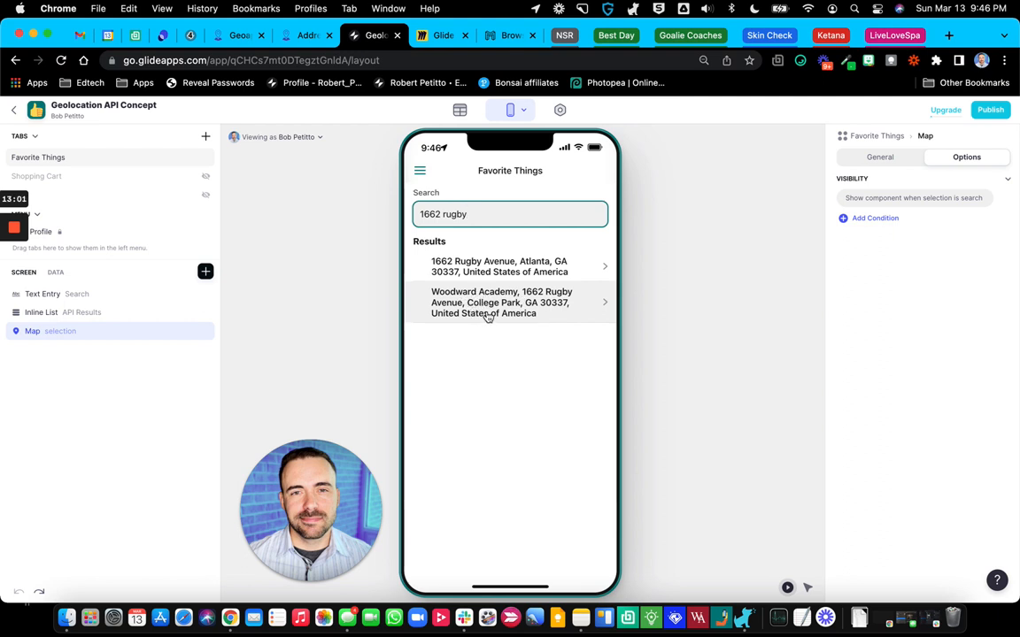
{"action": "left_click", "coordinate": [510, 300]}
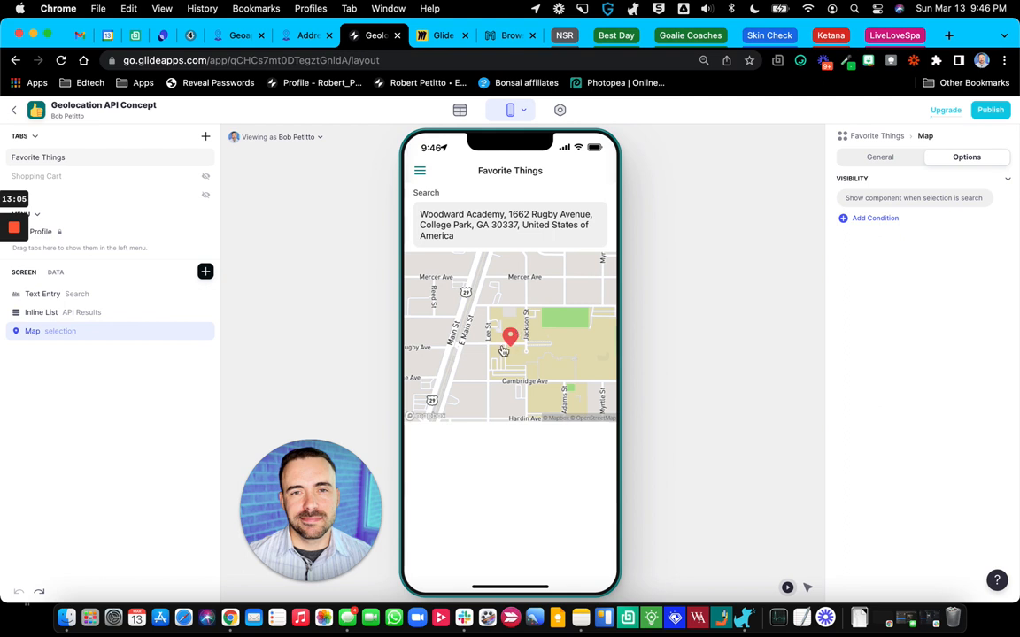
{"action": "mouse_move", "coordinate": [471, 237]}
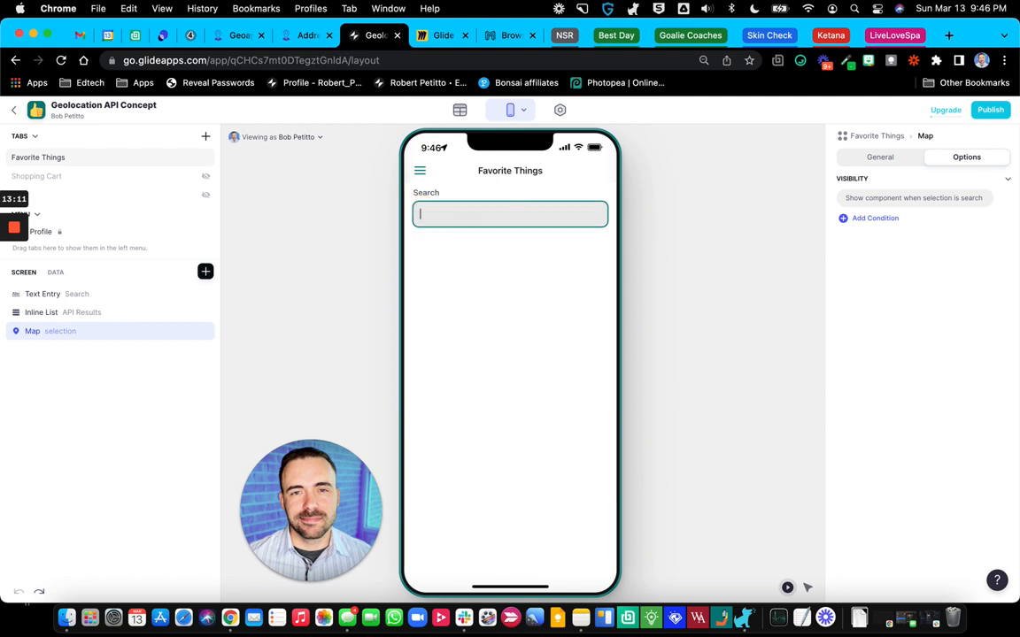
Step: Search 'eiffel tower' and pick the Paris result so the map centres on it
{"action": "type", "text": "e"}
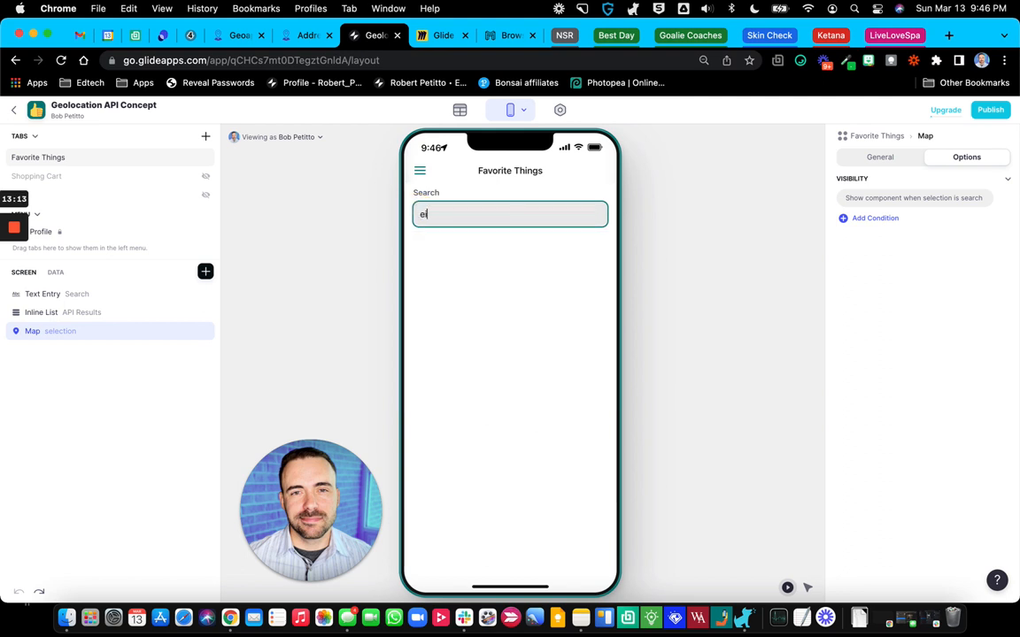
{"action": "type", "text": "iffel to"}
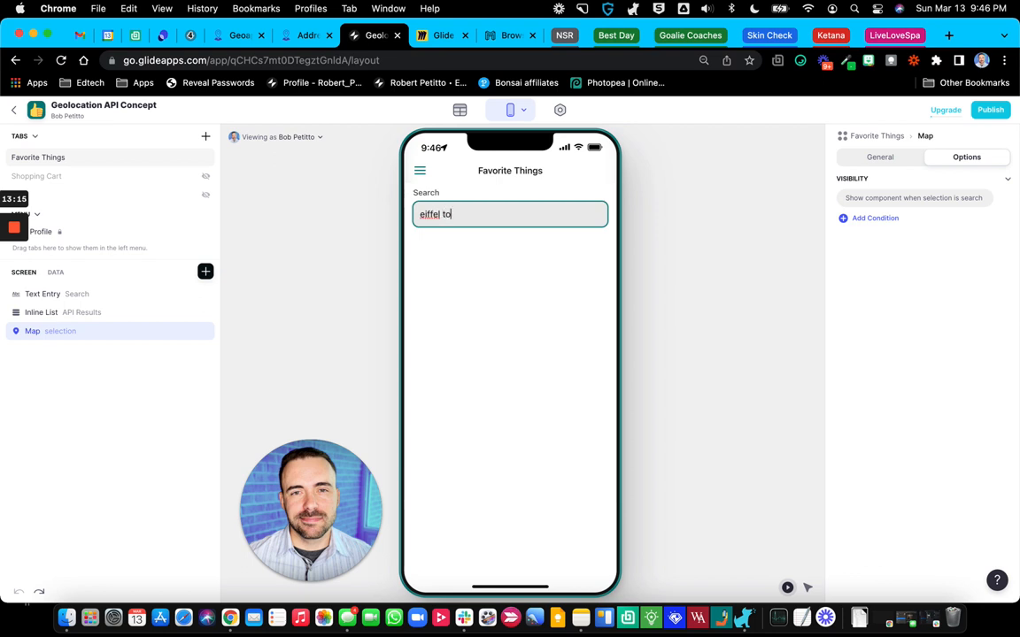
{"action": "type", "text": "wer"}
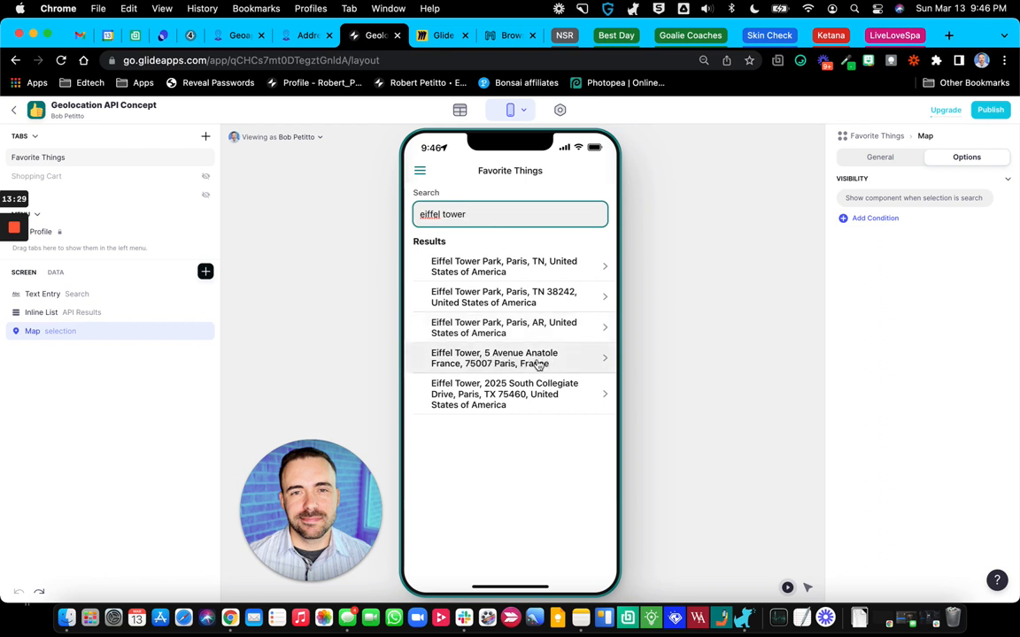
{"action": "left_click", "coordinate": [510, 357]}
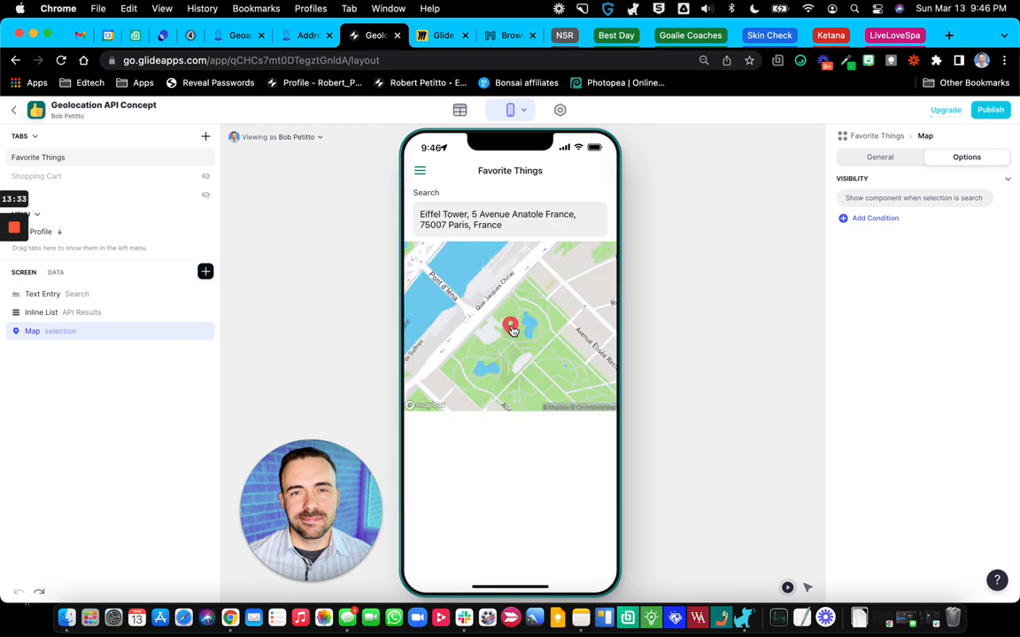
{"action": "mouse_move", "coordinate": [305, 422]}
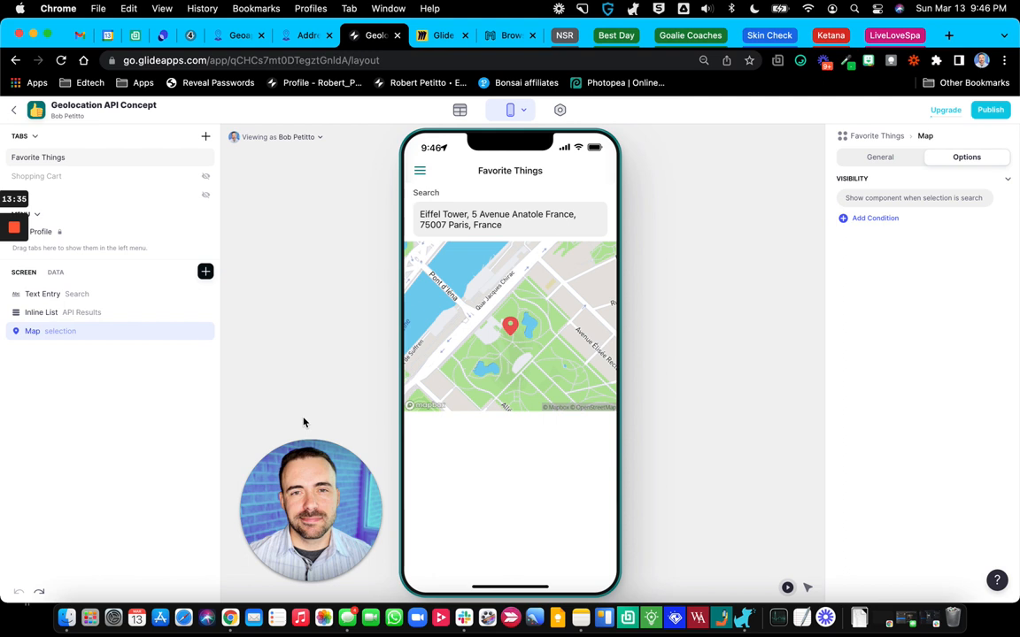
{"action": "mouse_move", "coordinate": [411, 424]}
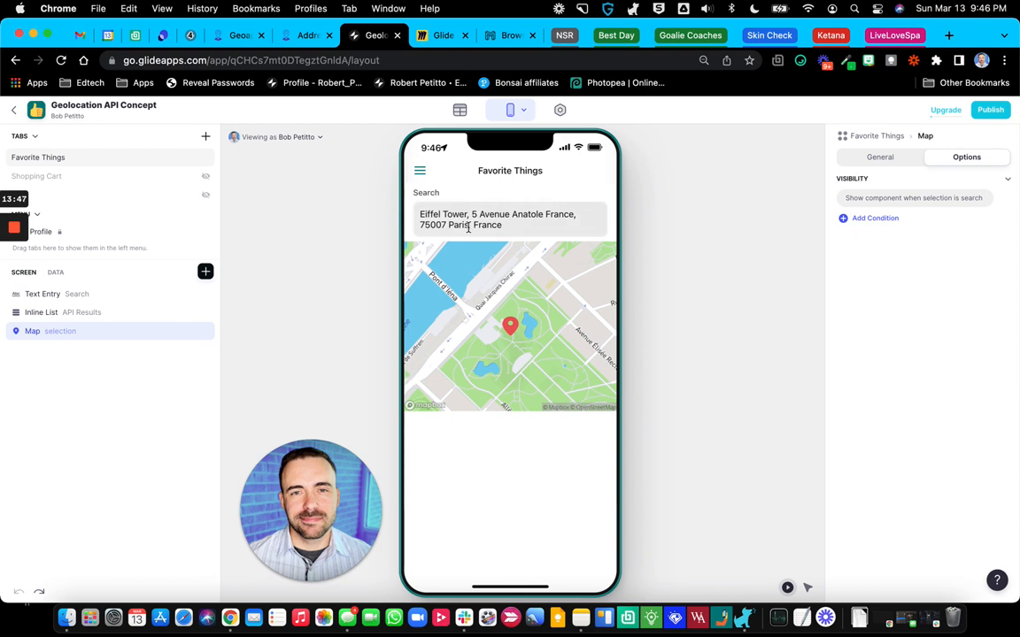
{"action": "mouse_move", "coordinate": [478, 246]}
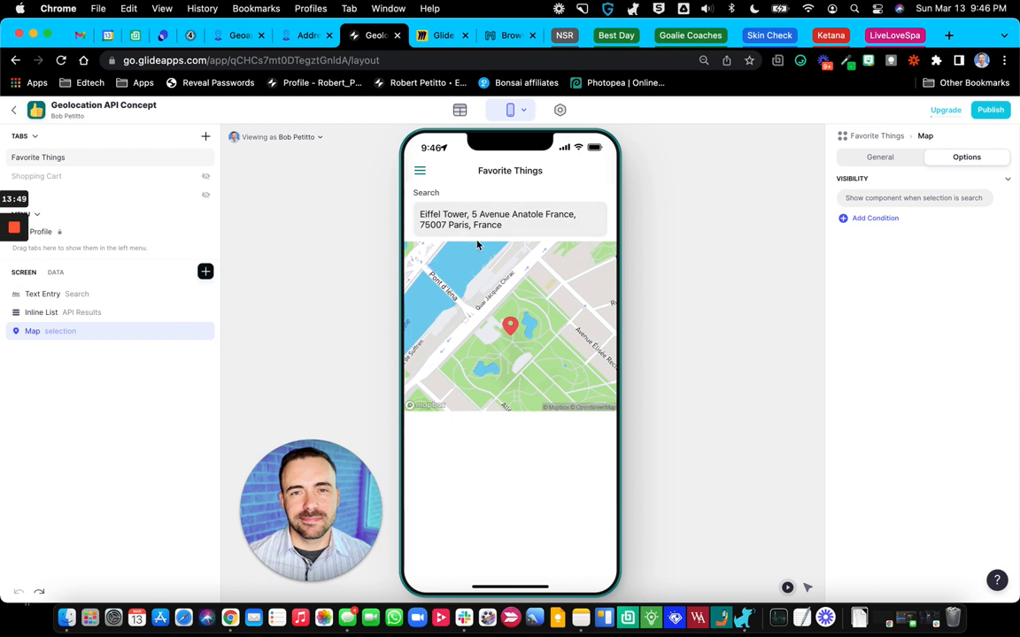
{"action": "mouse_move", "coordinate": [375, 227]}
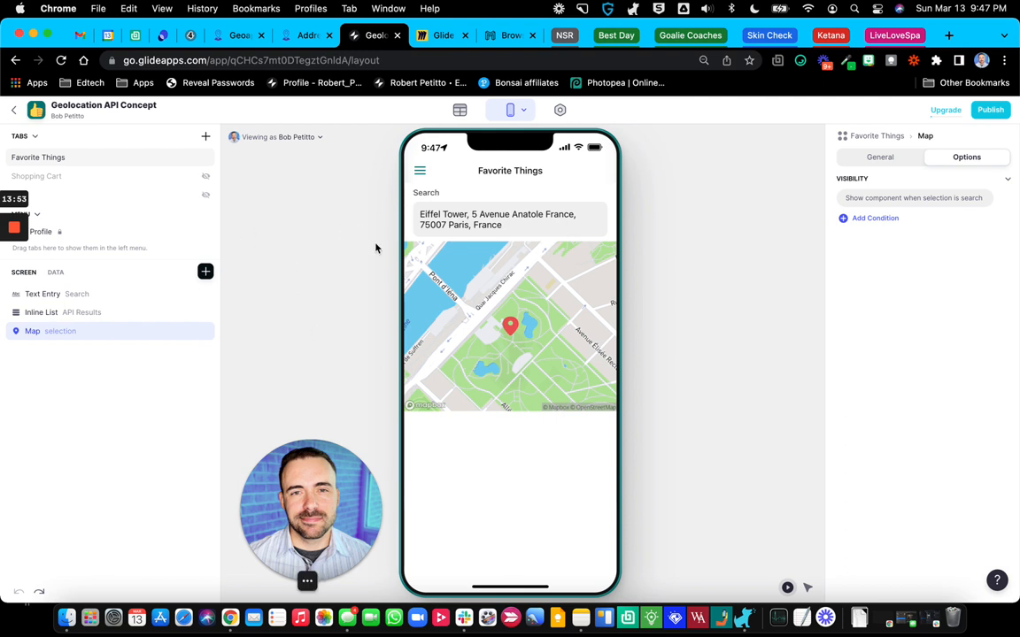
{"action": "mouse_move", "coordinate": [308, 237]}
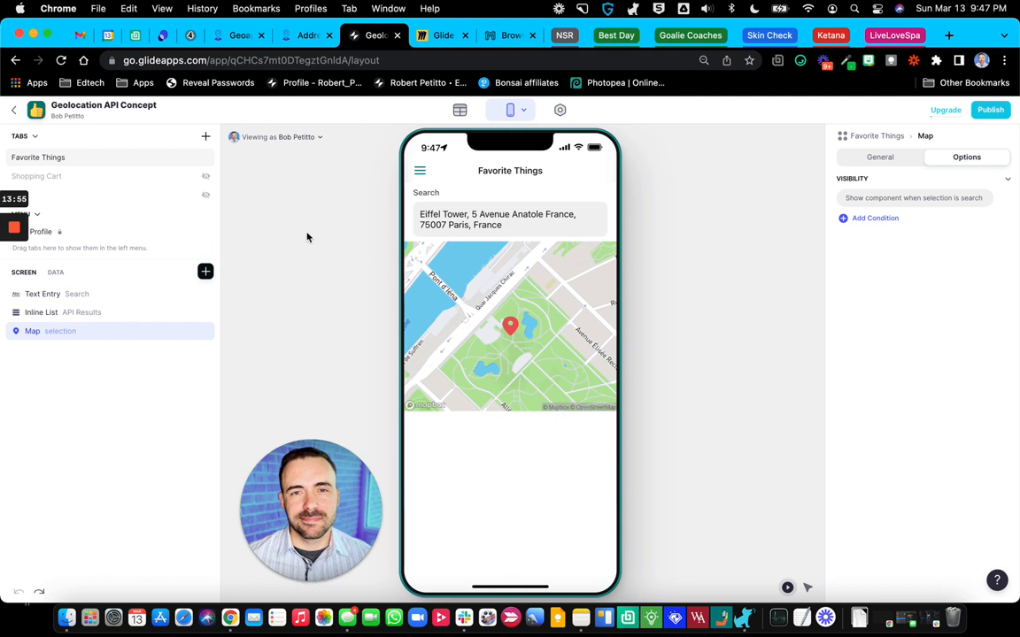
{"action": "left_click", "coordinate": [206, 273]}
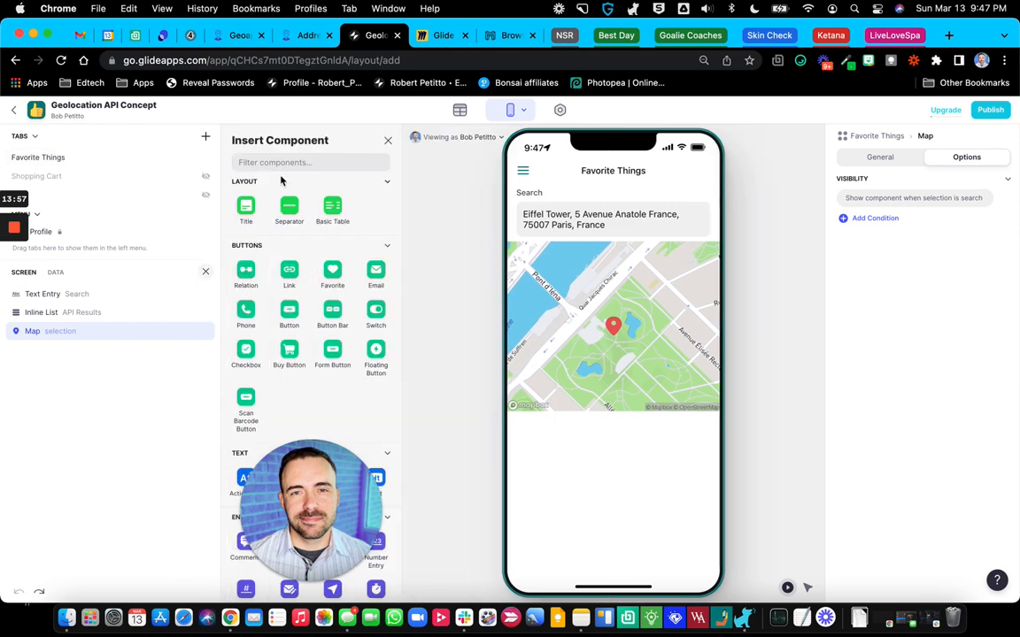
Step: Add a button beneath the map and label it Save
{"action": "type", "text": "butto"}
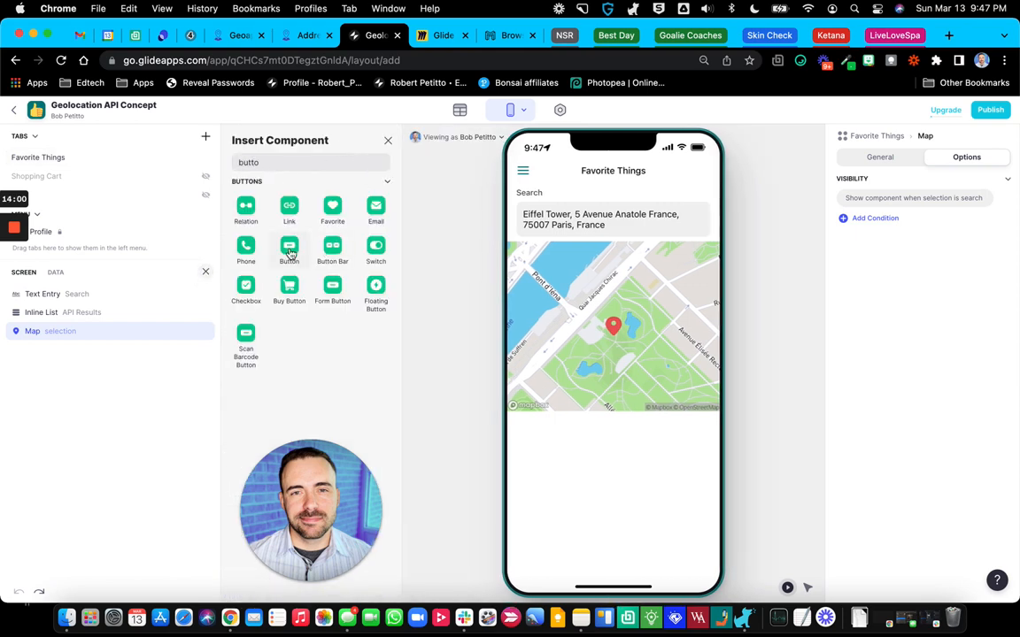
{"action": "left_click", "coordinate": [290, 251]}
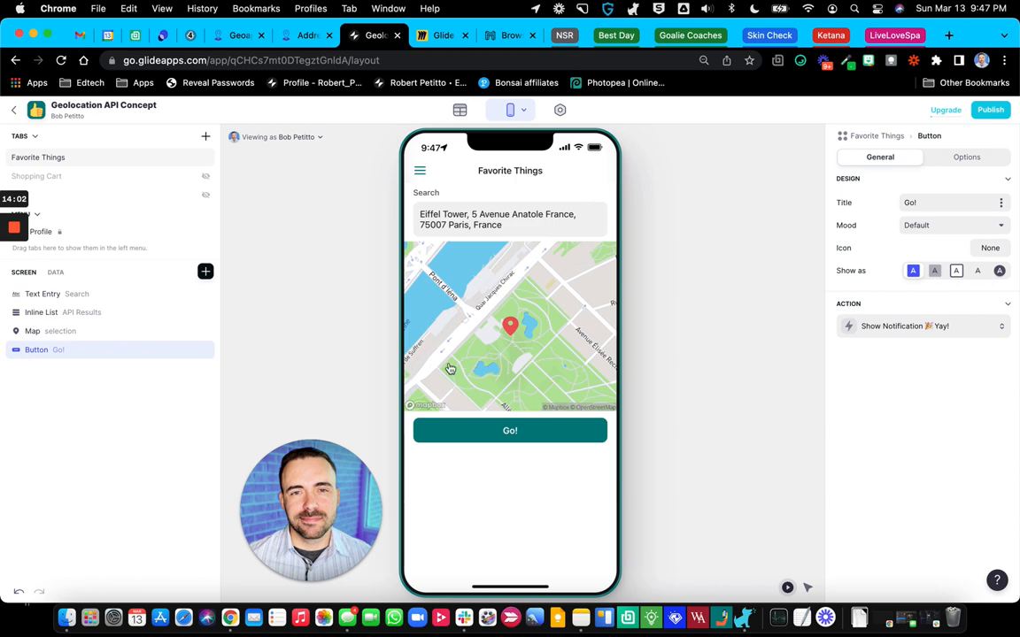
{"action": "mouse_move", "coordinate": [485, 322]}
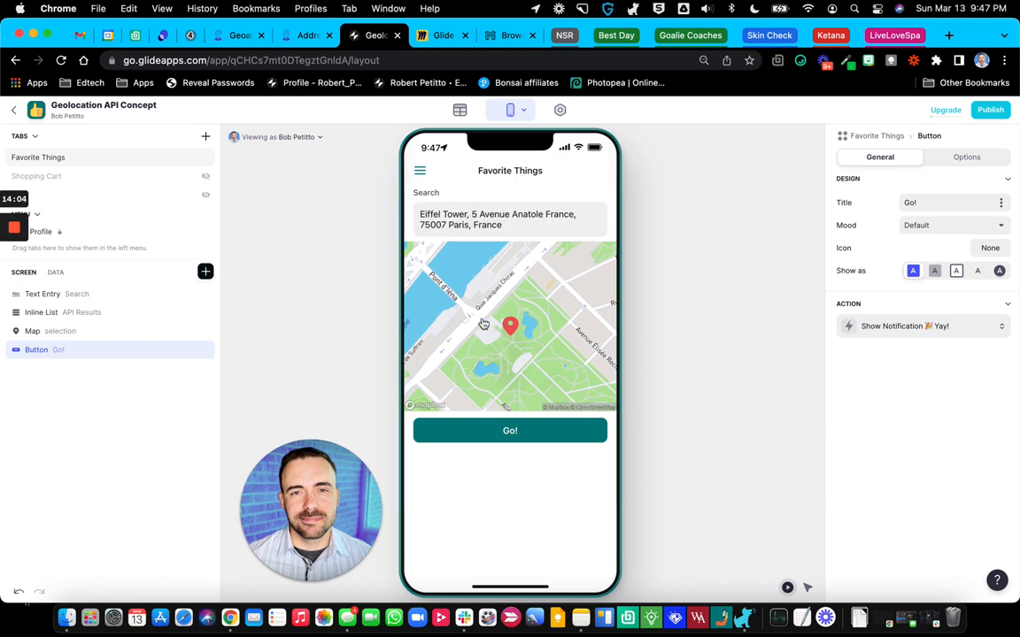
{"action": "mouse_move", "coordinate": [542, 352]}
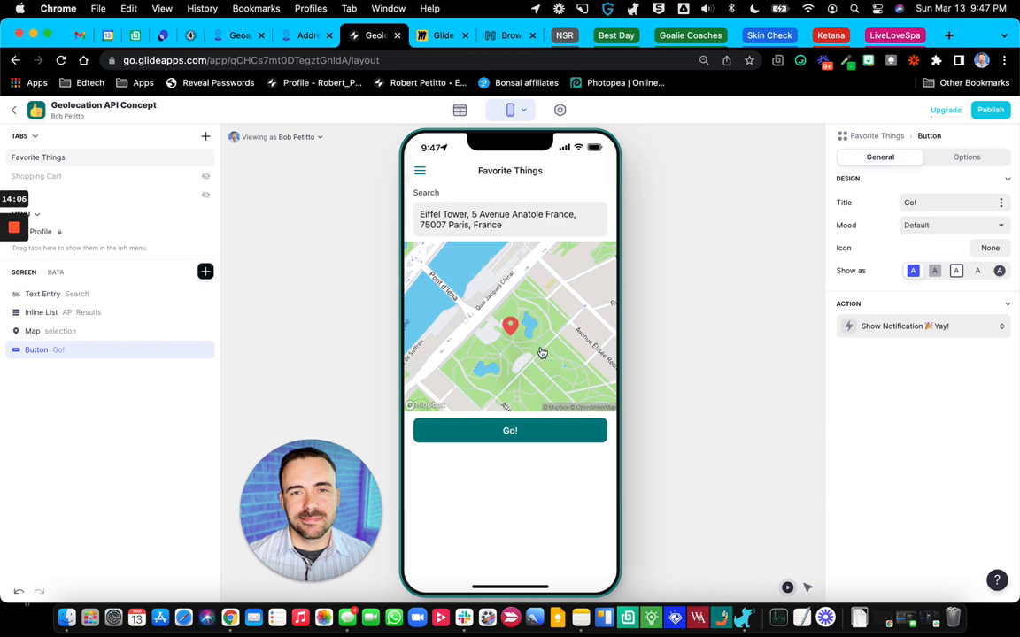
{"action": "mouse_move", "coordinate": [566, 393]}
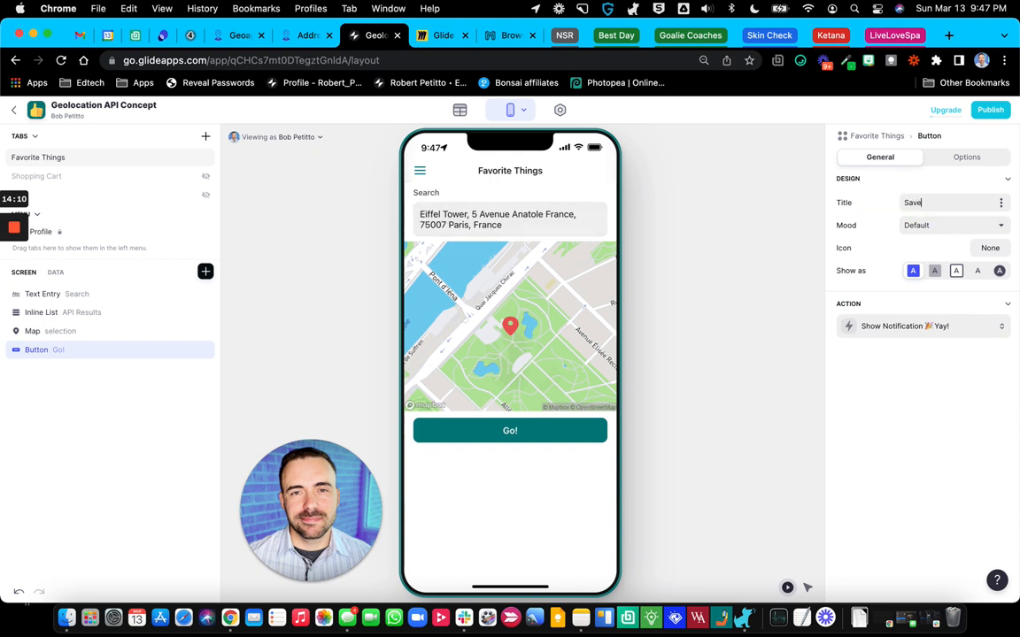
{"action": "type", "text": "Save"}
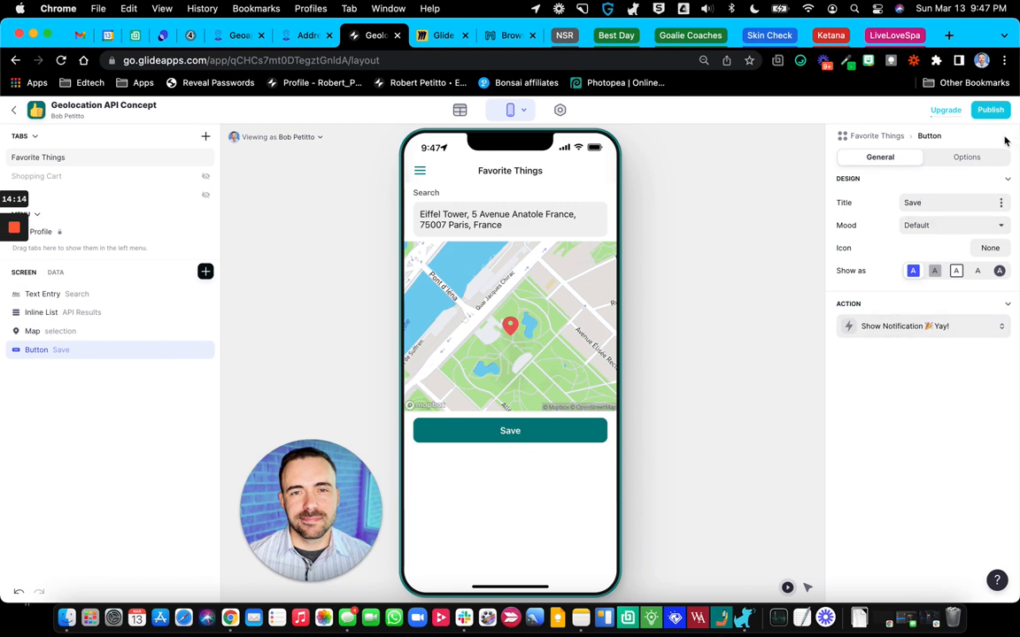
Step: Give the Save button a visibility condition: search is selection
{"action": "left_click", "coordinate": [967, 155]}
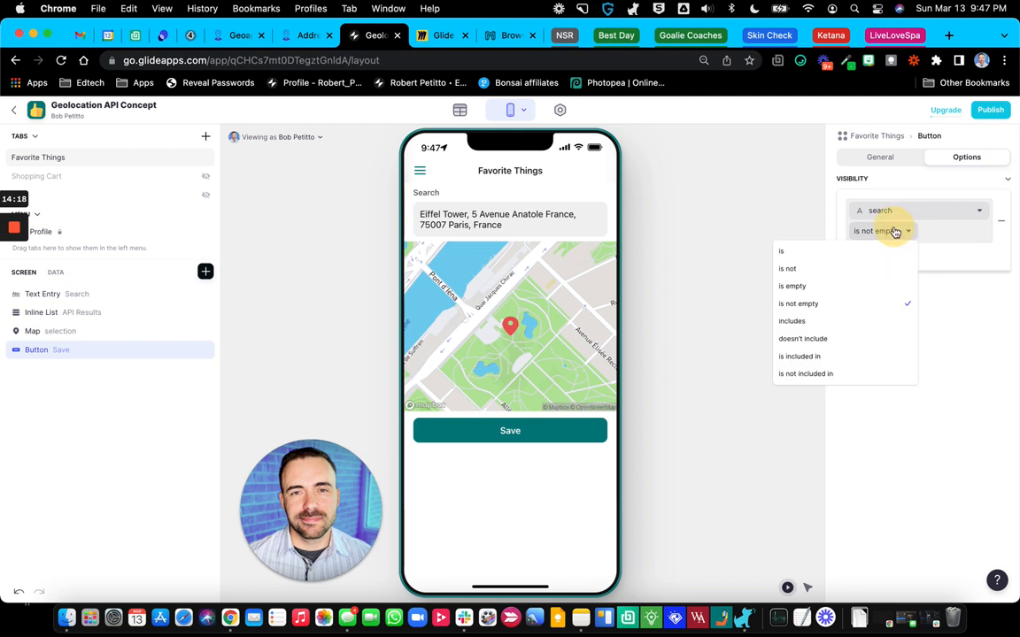
{"action": "mouse_move", "coordinate": [825, 270]}
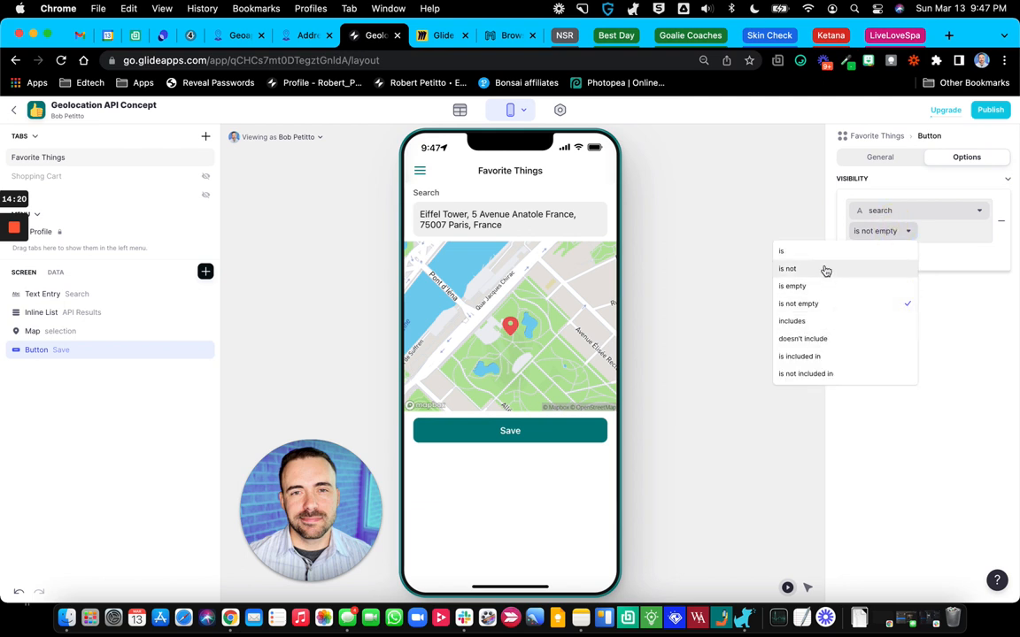
{"action": "left_click", "coordinate": [780, 252]}
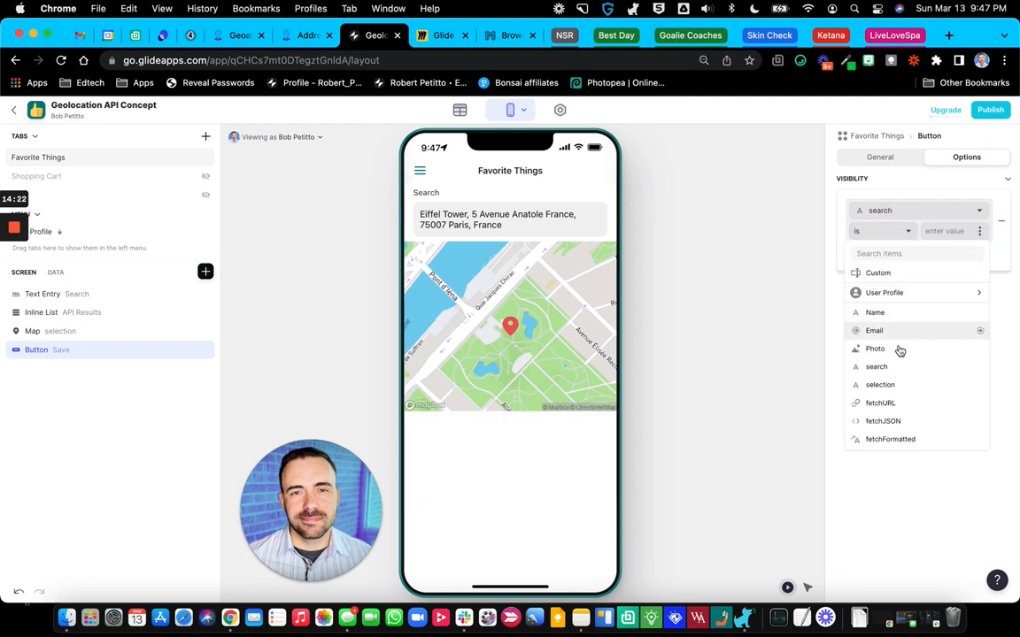
{"action": "left_click", "coordinate": [880, 384]}
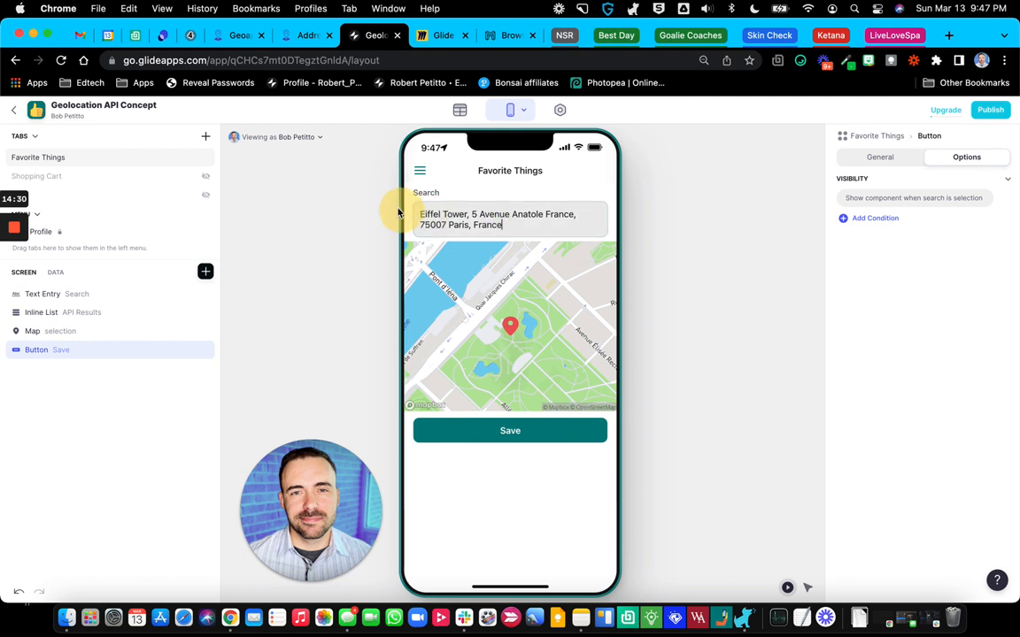
{"action": "left_click", "coordinate": [39, 156]}
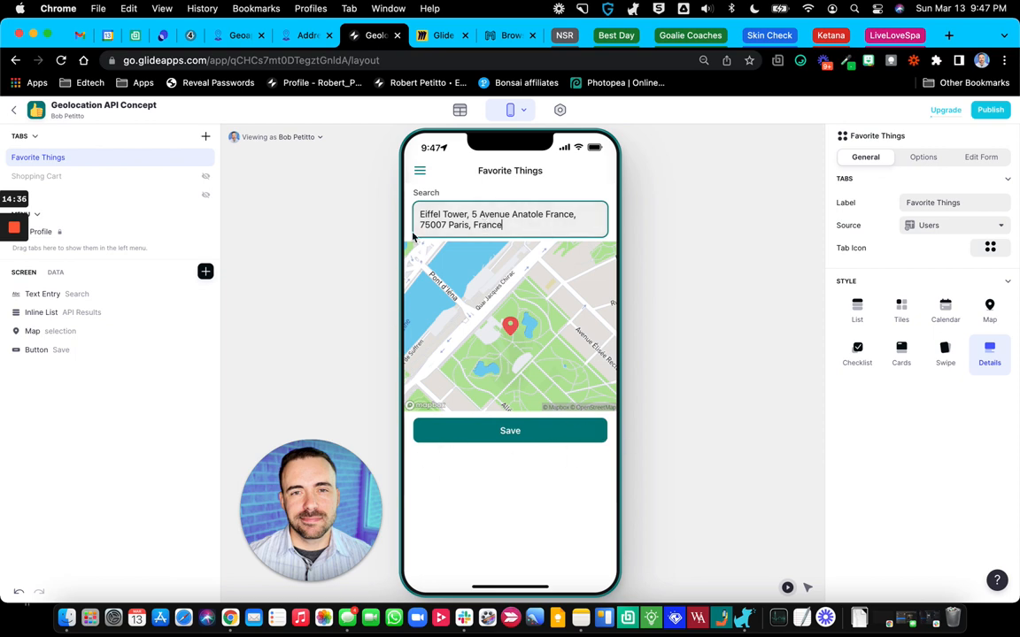
Step: Create an empty table named savedLocations with its default column renamed Address
{"action": "left_click", "coordinate": [461, 110]}
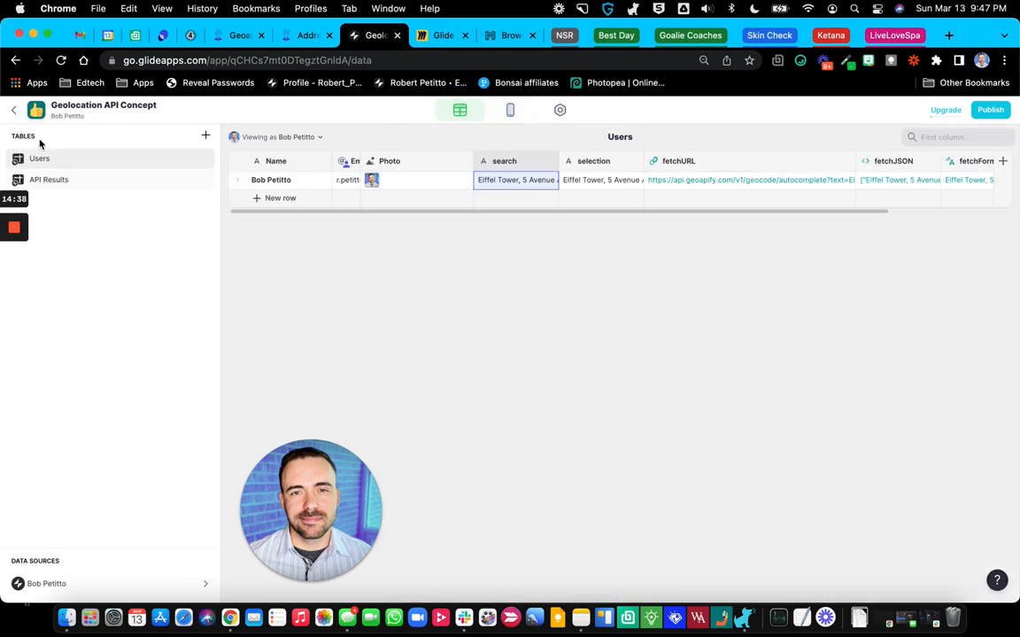
{"action": "left_click", "coordinate": [205, 135]}
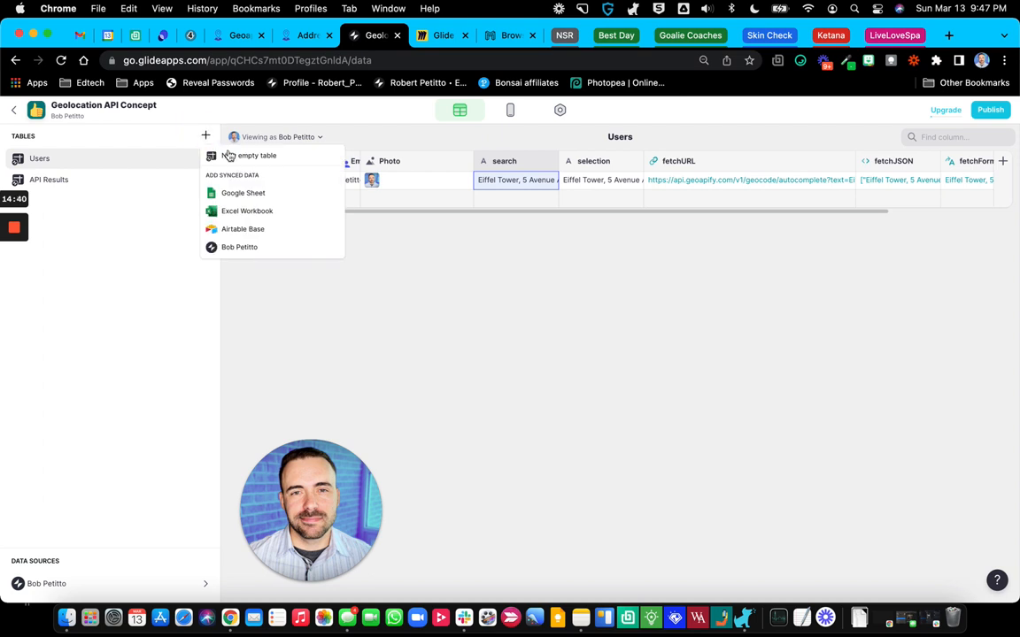
{"action": "left_click", "coordinate": [257, 156]}
{"action": "type", "text": "saved"}
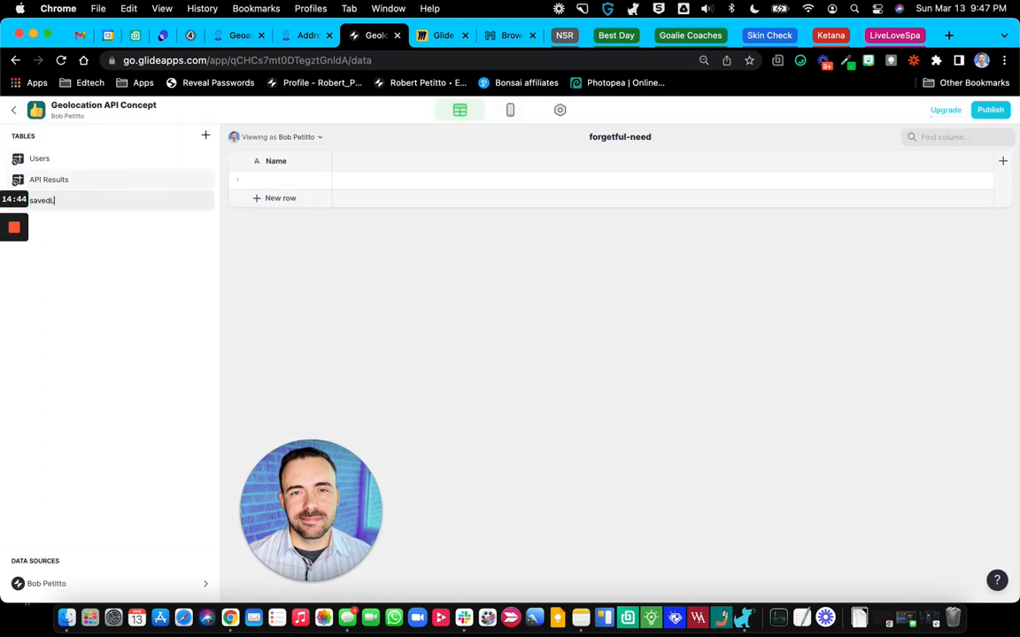
{"action": "type", "text": "Locations"}
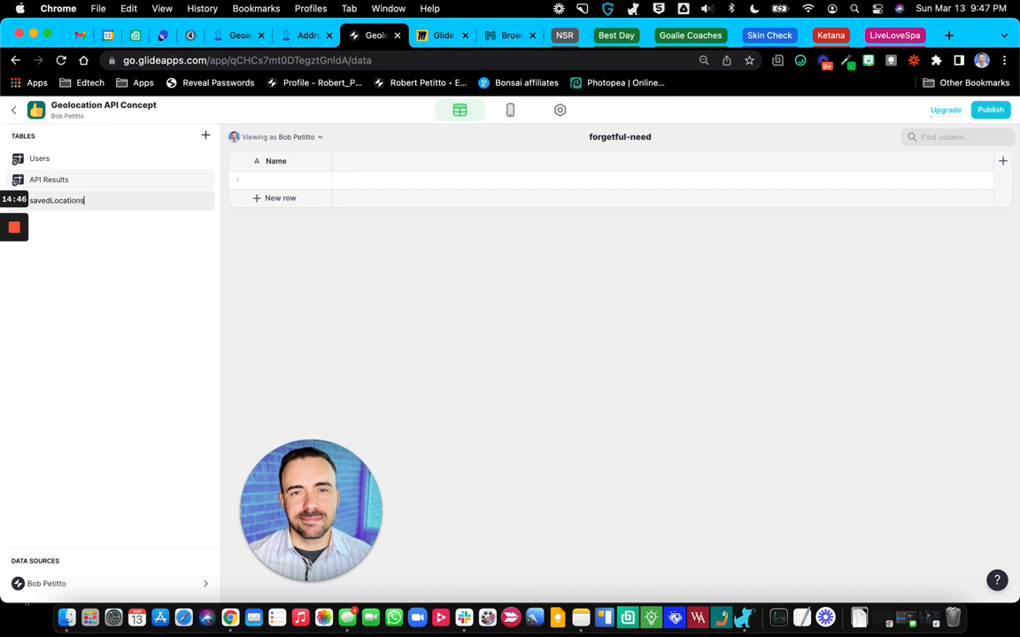
{"action": "left_click", "coordinate": [1002, 160]}
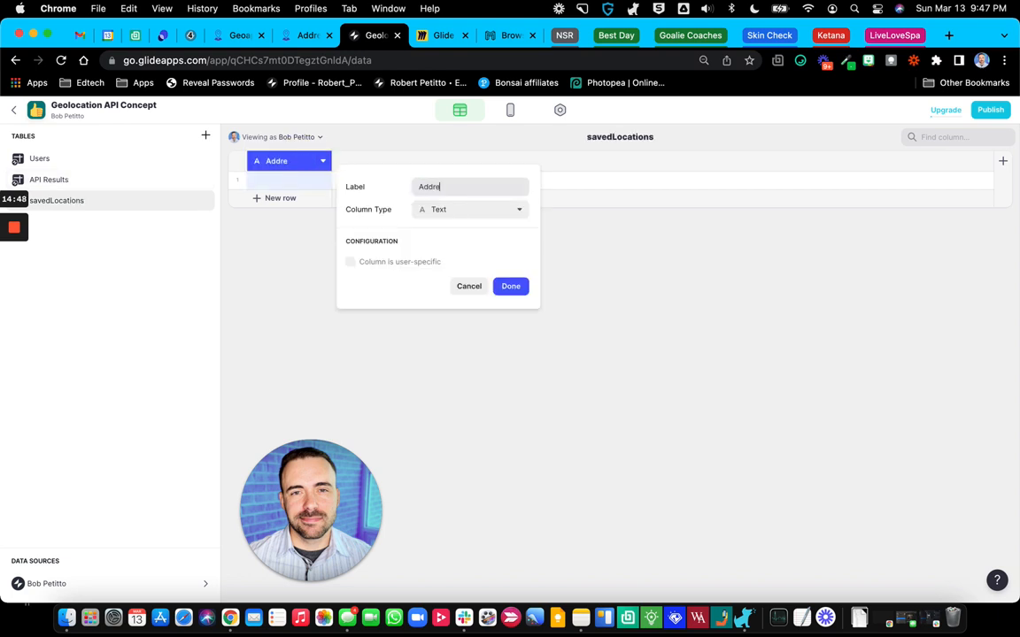
{"action": "left_click", "coordinate": [510, 287]}
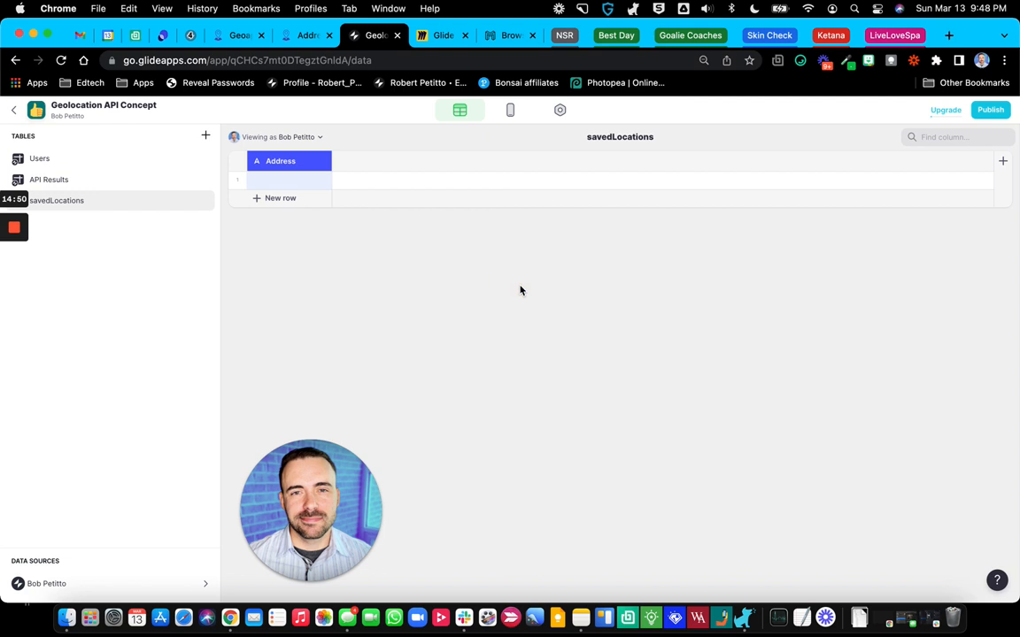
Step: Add email and timestamp columns to savedLocations
{"action": "left_click", "coordinate": [1002, 160]}
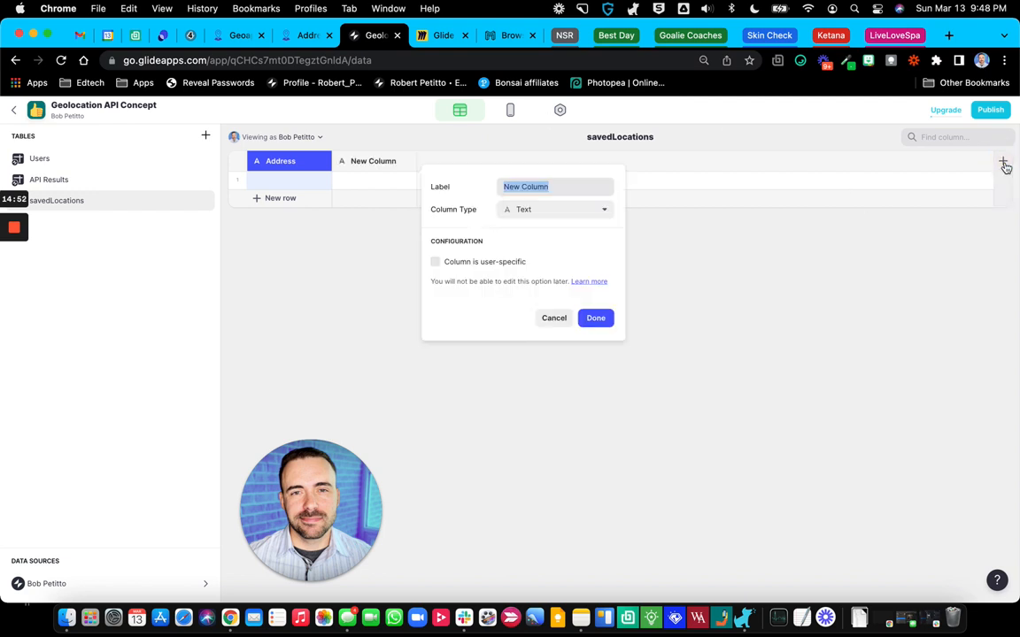
{"action": "type", "text": "email"}
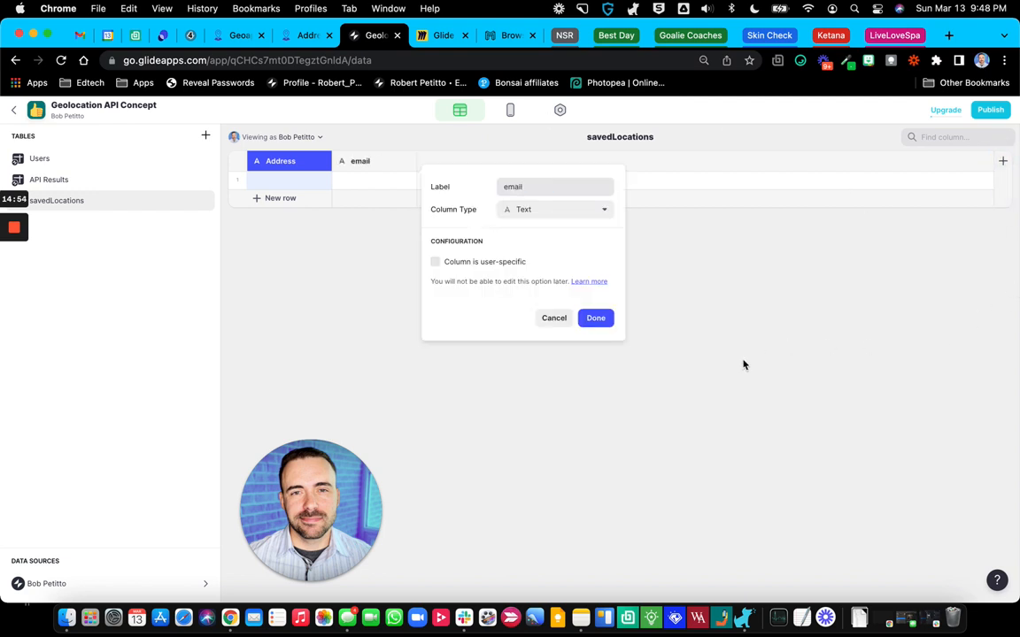
{"action": "left_click", "coordinate": [552, 209]}
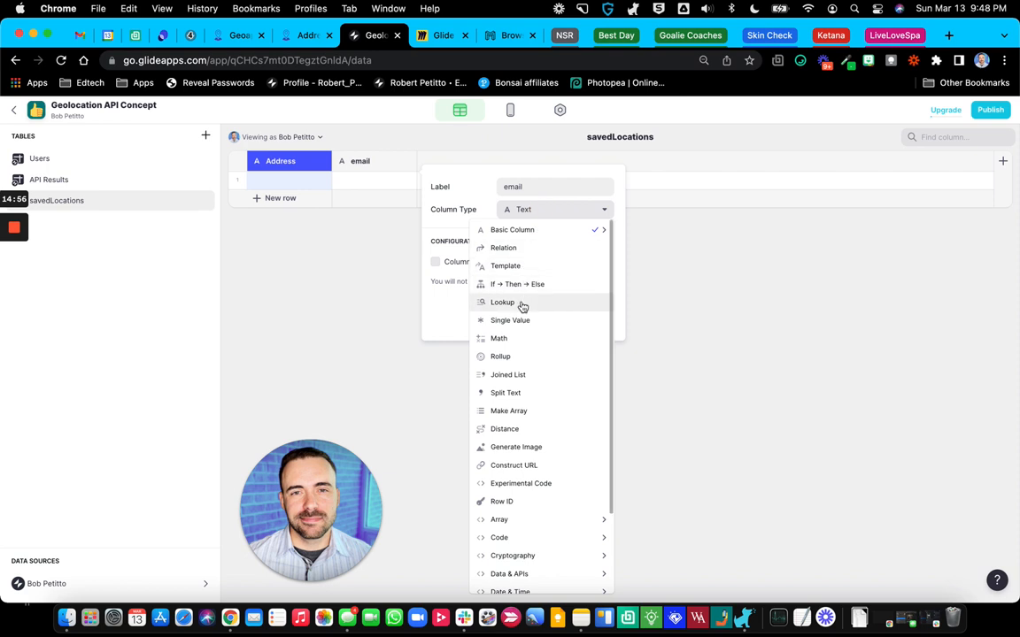
{"action": "mouse_move", "coordinate": [521, 325]}
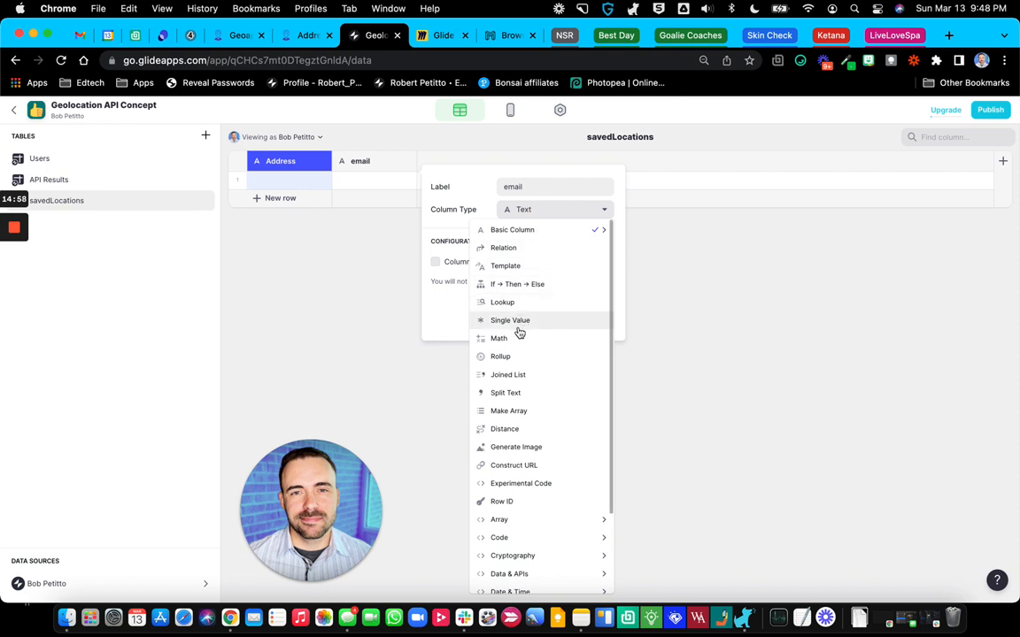
{"action": "left_click", "coordinate": [510, 318]}
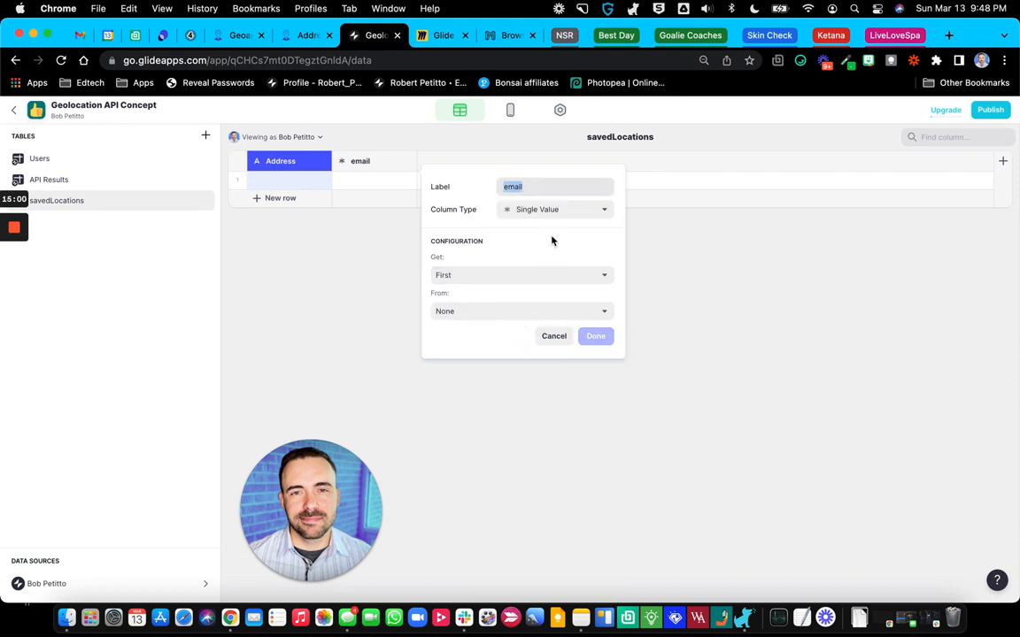
{"action": "left_click", "coordinate": [556, 209]}
{"action": "type", "text": "timestam"}
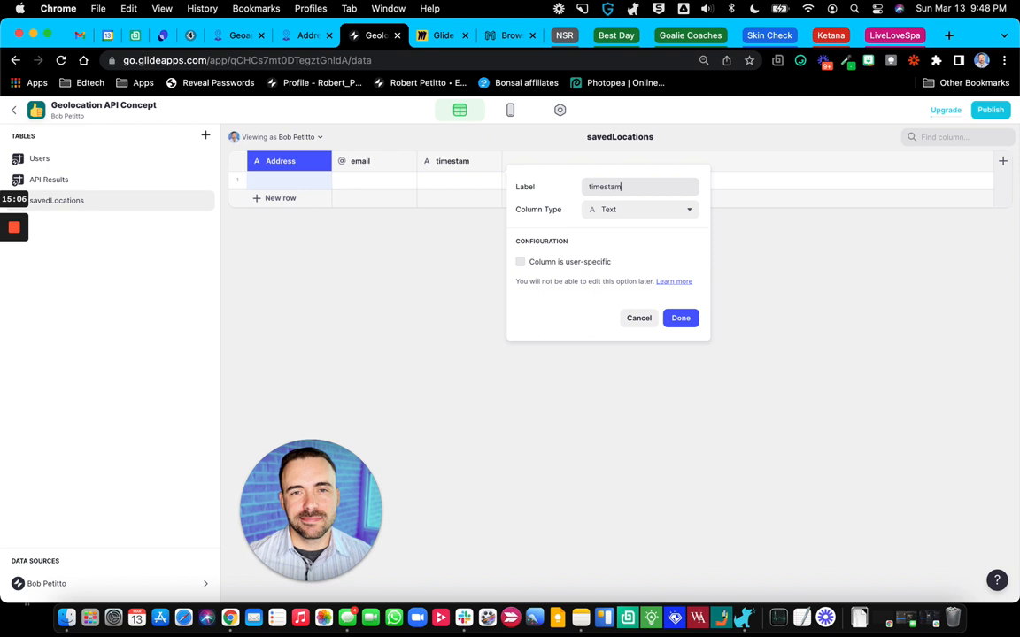
{"action": "left_click", "coordinate": [637, 209]}
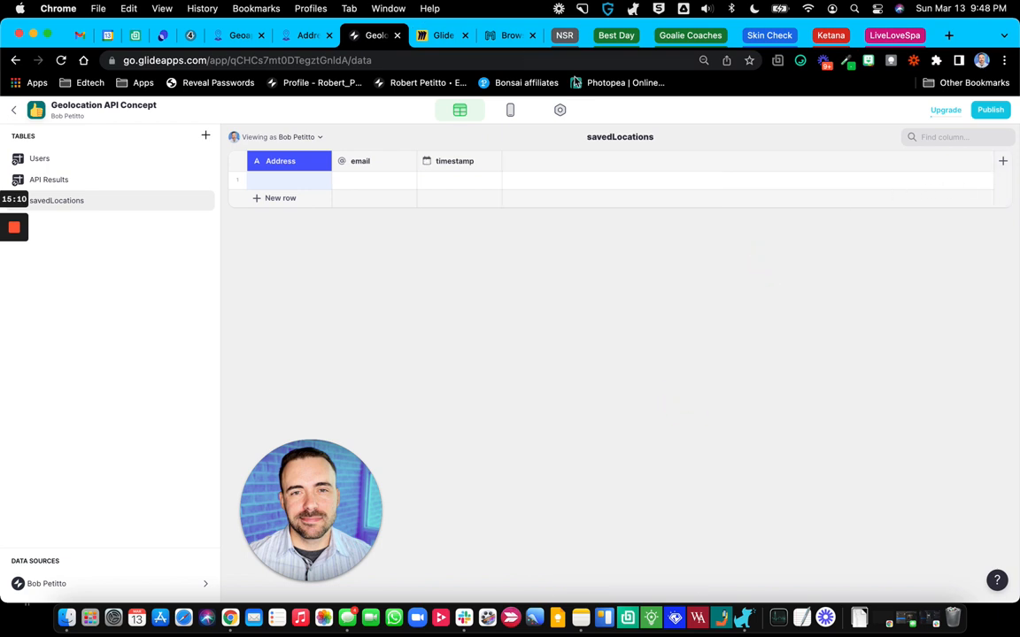
{"action": "left_click", "coordinate": [510, 109]}
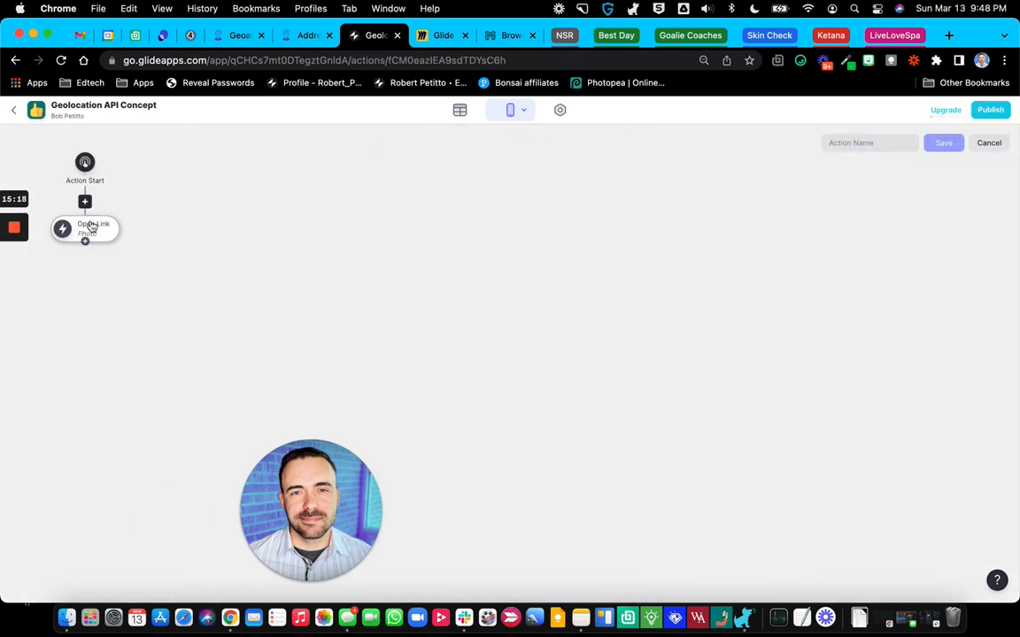
Step: Configure Add Row to savedLocations filling Address from search, then add a Show Notification step
{"action": "left_click", "coordinate": [85, 228]}
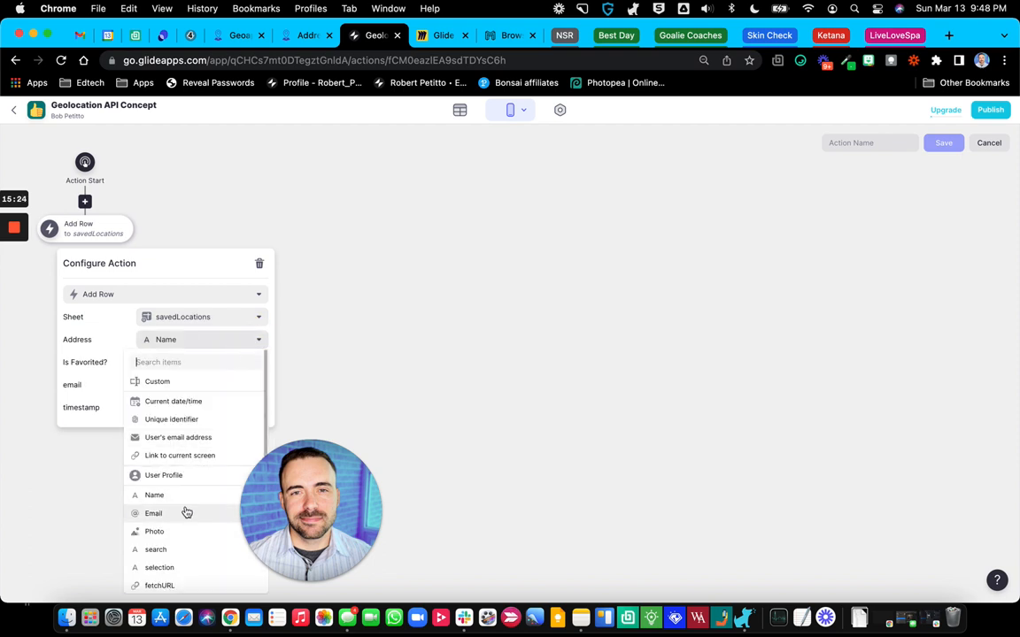
{"action": "scroll", "scroll_direction": "down", "scroll_amount": 3}
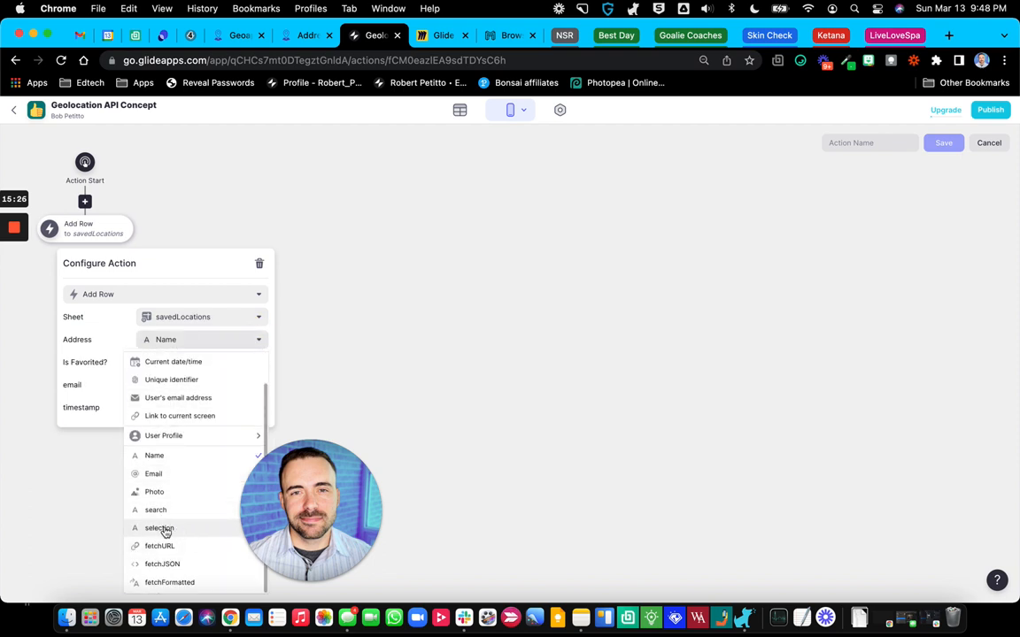
{"action": "mouse_move", "coordinate": [155, 510]}
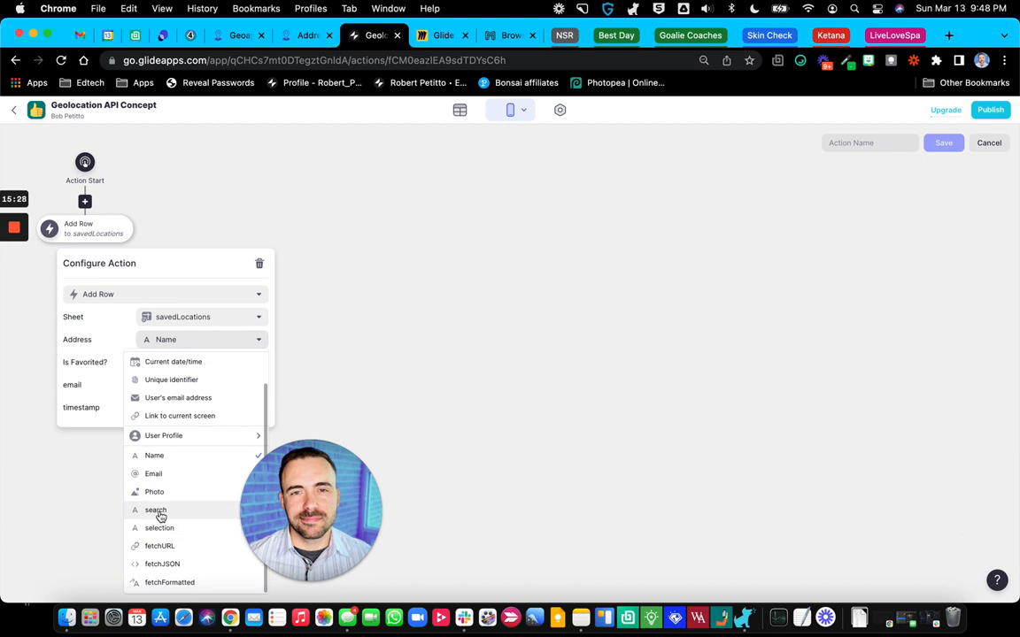
{"action": "left_click", "coordinate": [159, 528]}
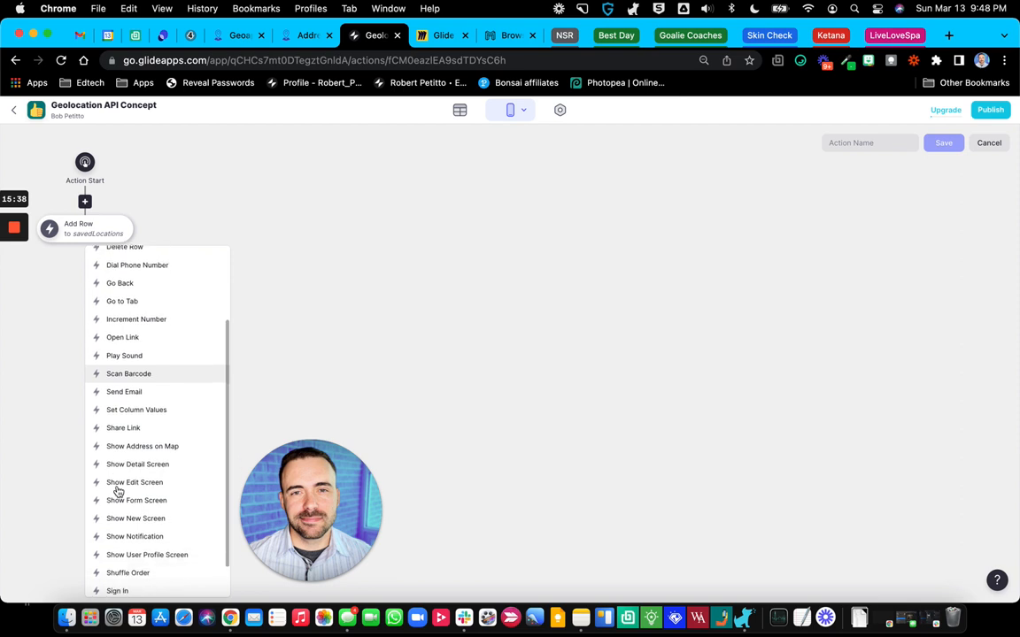
{"action": "scroll", "scroll_direction": "down", "scroll_amount": 3}
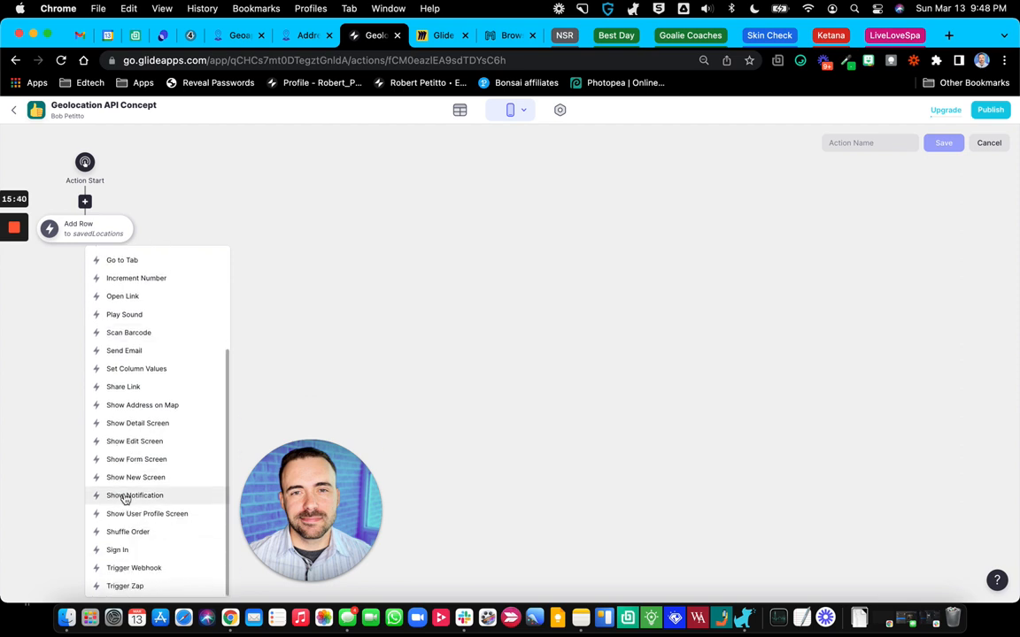
{"action": "left_click", "coordinate": [134, 496]}
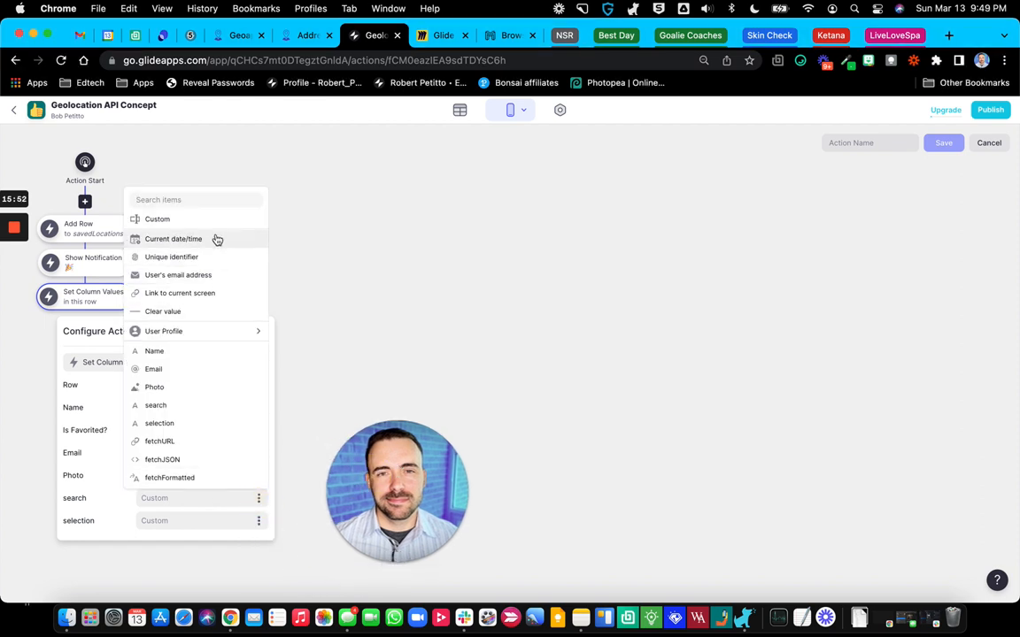
Step: Add Set Column Values clearing search and selection, and name the action 'save location and clear'
{"action": "left_click", "coordinate": [163, 312]}
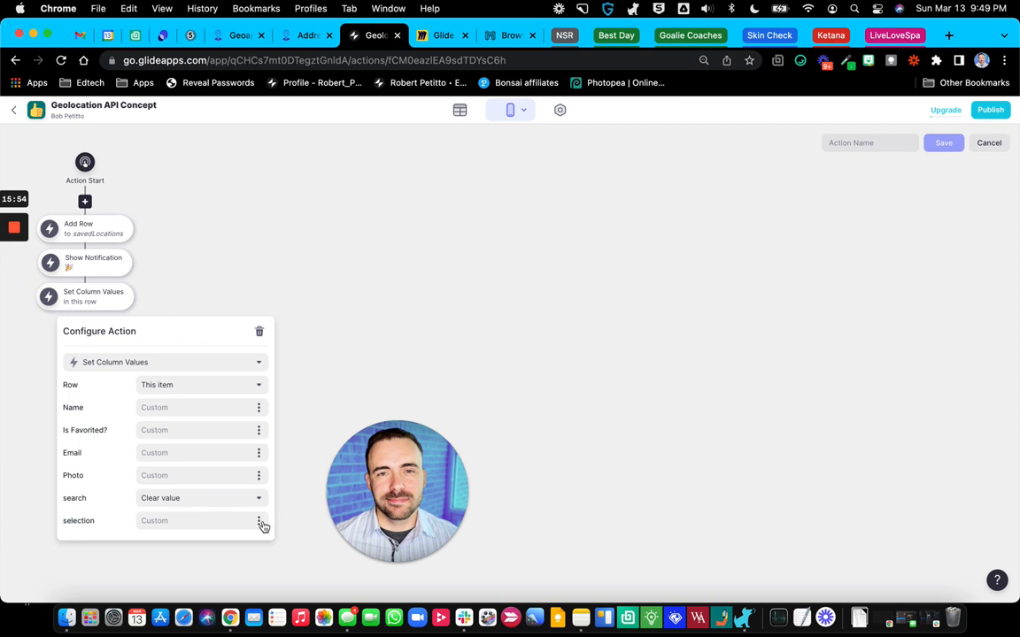
{"action": "left_click", "coordinate": [355, 340]}
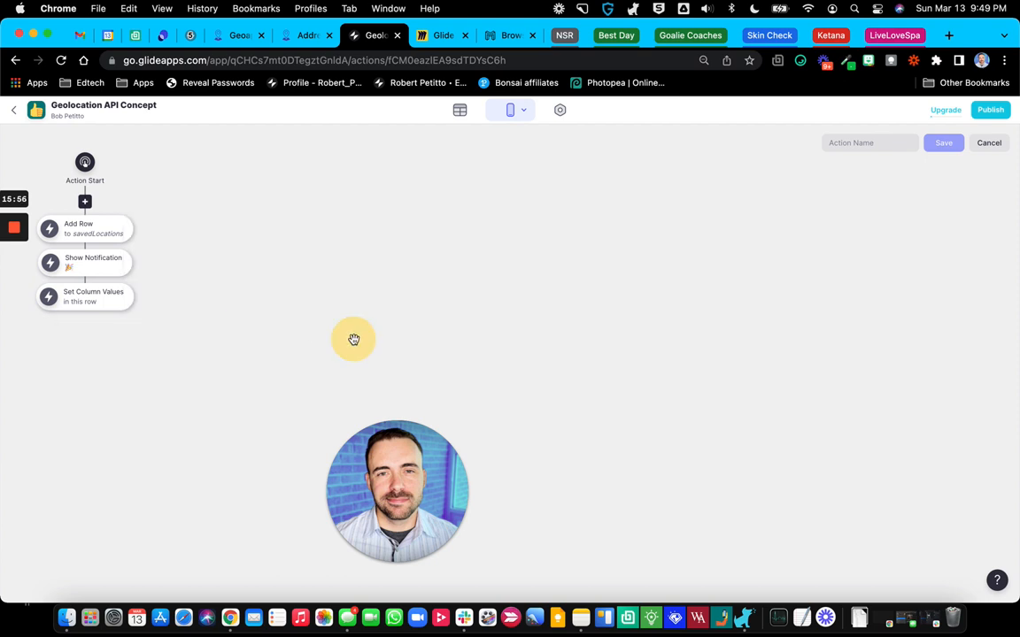
{"action": "left_click", "coordinate": [871, 142]}
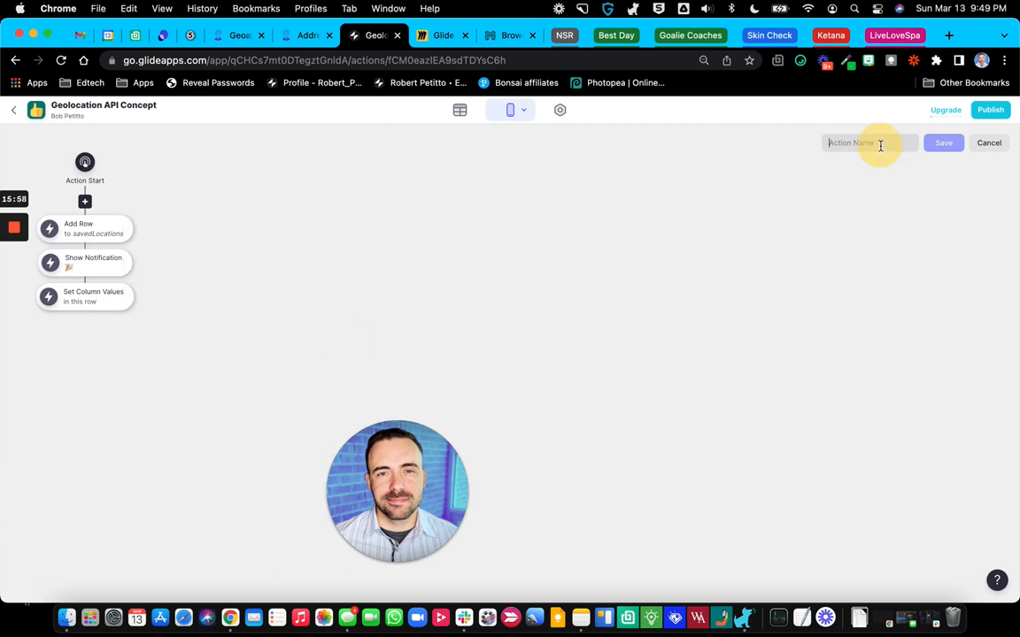
{"action": "type", "text": "save location"}
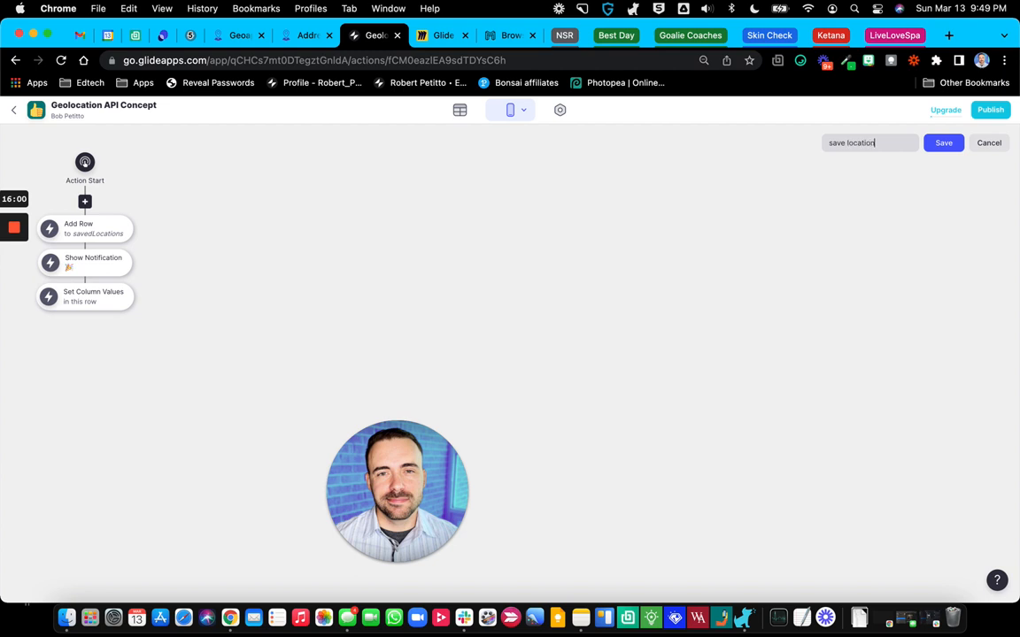
{"action": "type", "text": "and clear"}
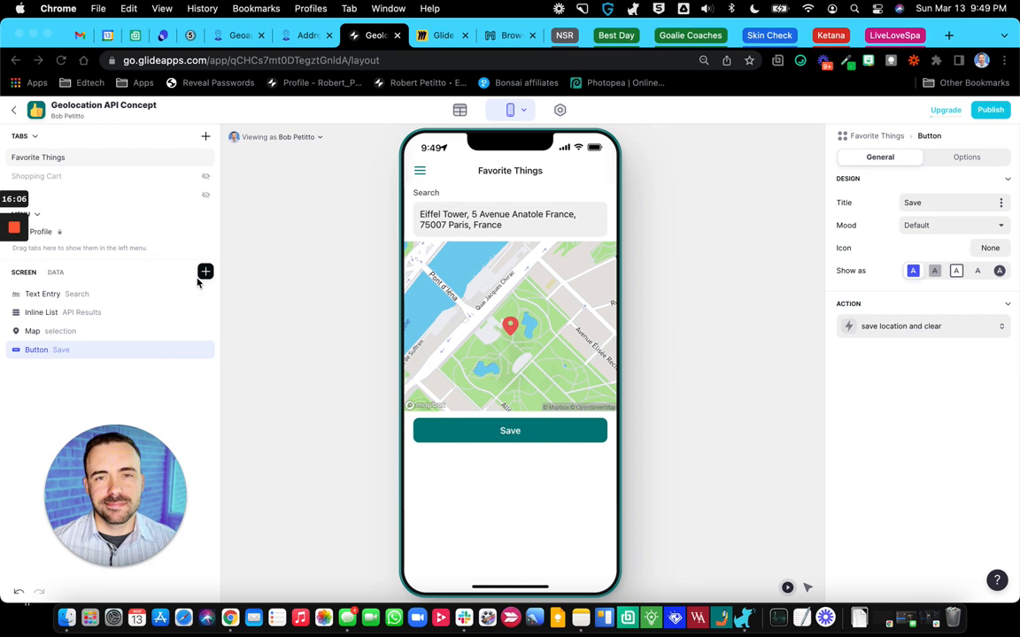
{"action": "left_click", "coordinate": [206, 272]}
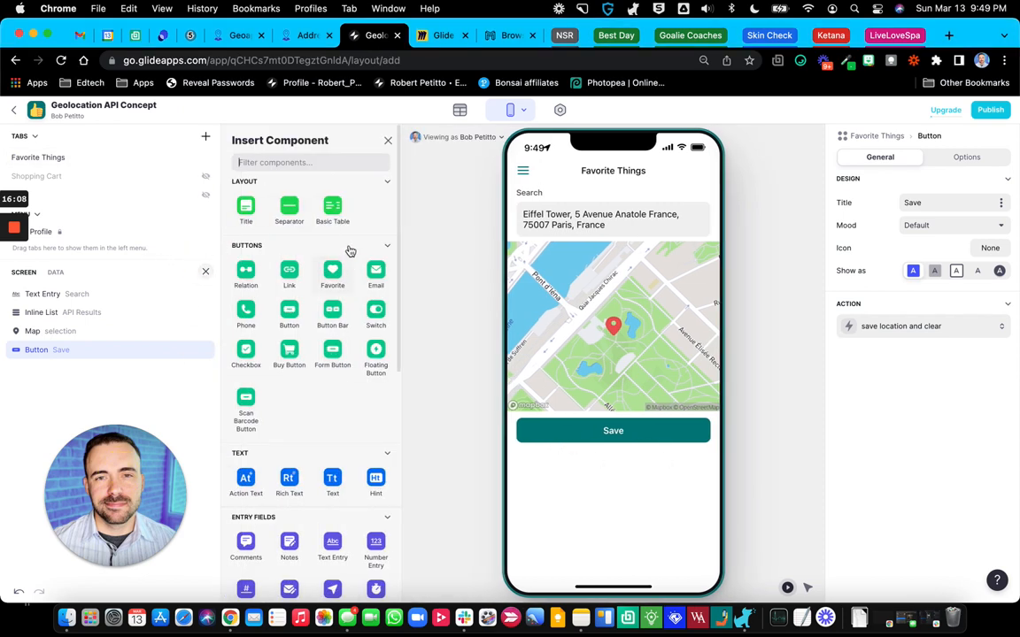
{"action": "type", "text": "inl"}
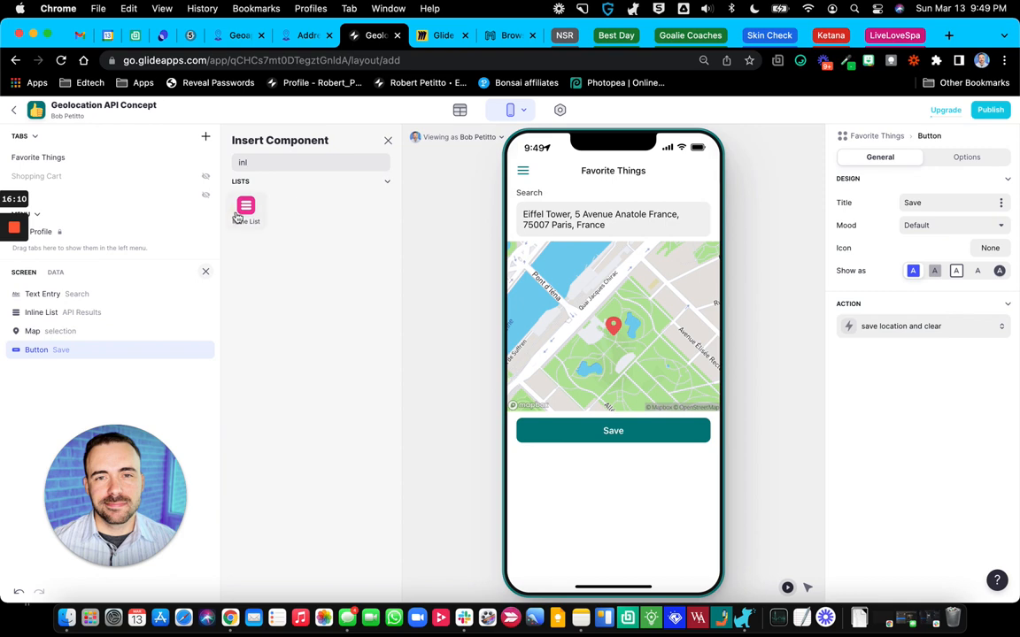
{"action": "left_click", "coordinate": [246, 211]}
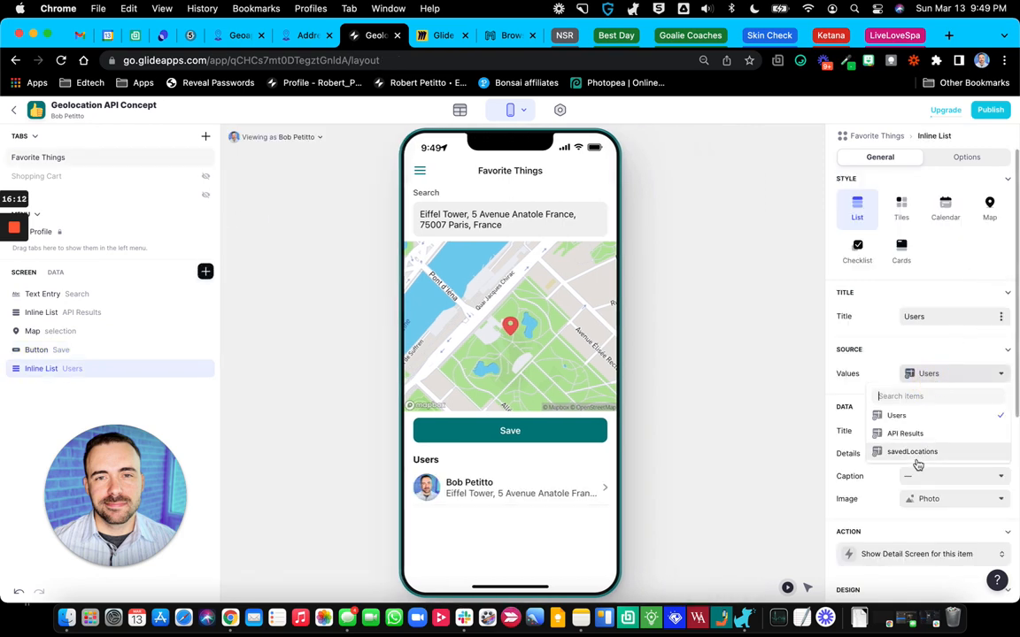
{"action": "left_click", "coordinate": [912, 451]}
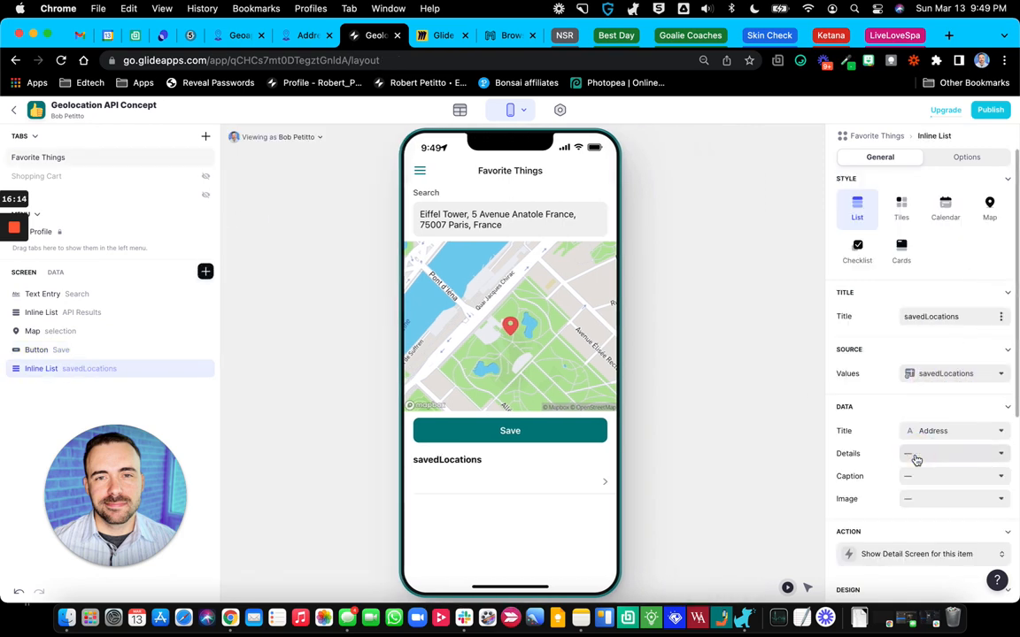
{"action": "left_click", "coordinate": [458, 109]}
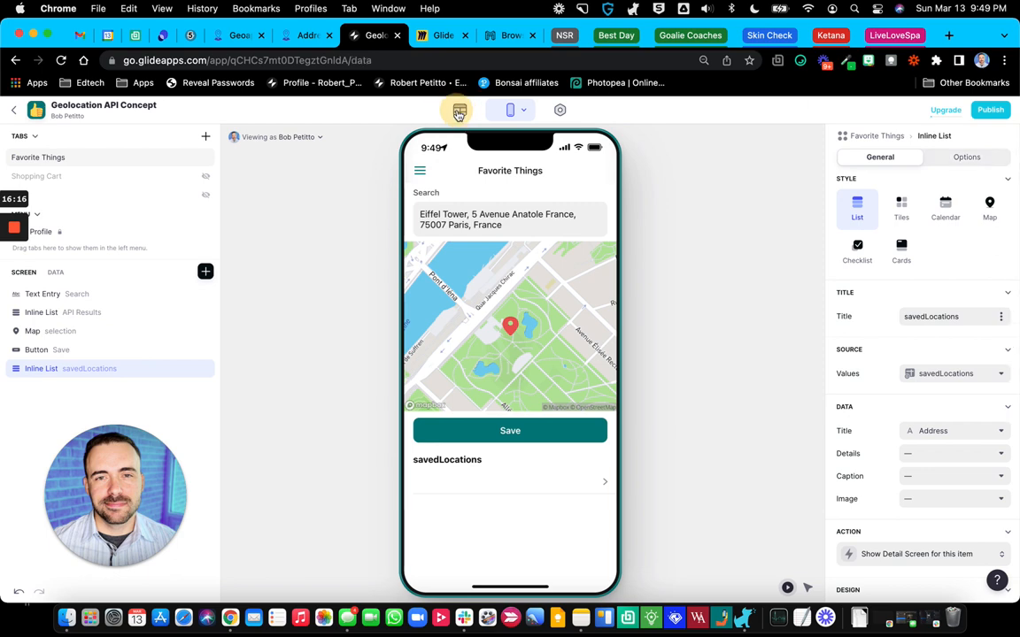
{"action": "left_click", "coordinate": [461, 110]}
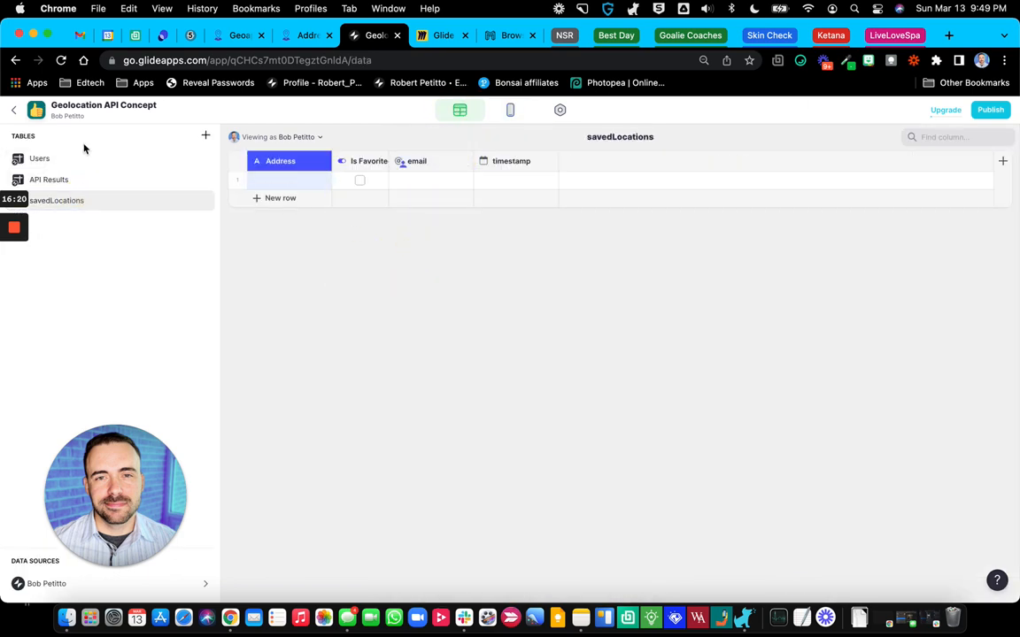
{"action": "left_click", "coordinate": [39, 157]}
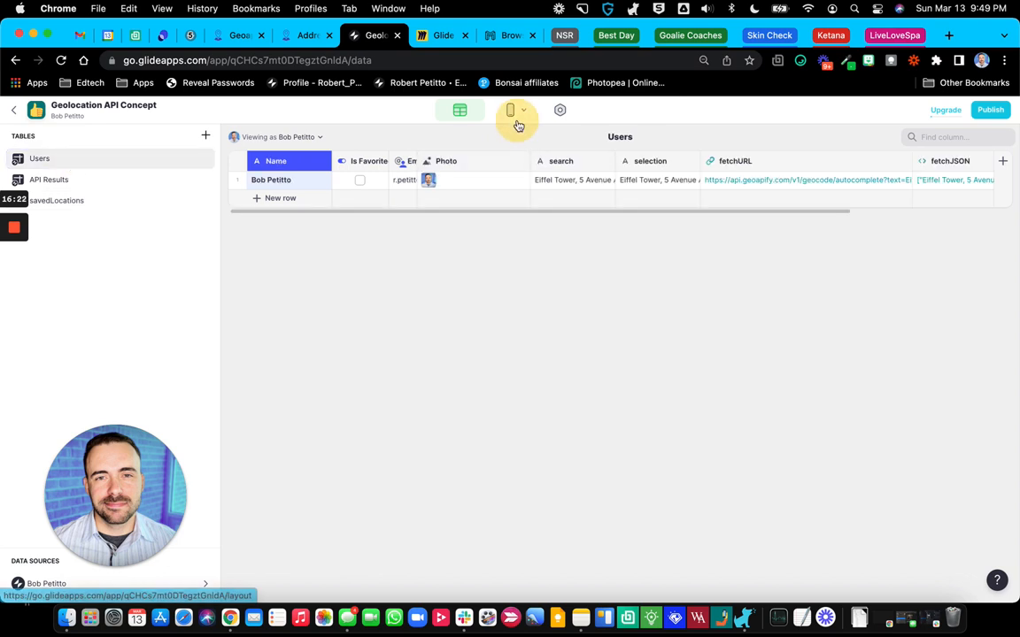
{"action": "left_click", "coordinate": [510, 109]}
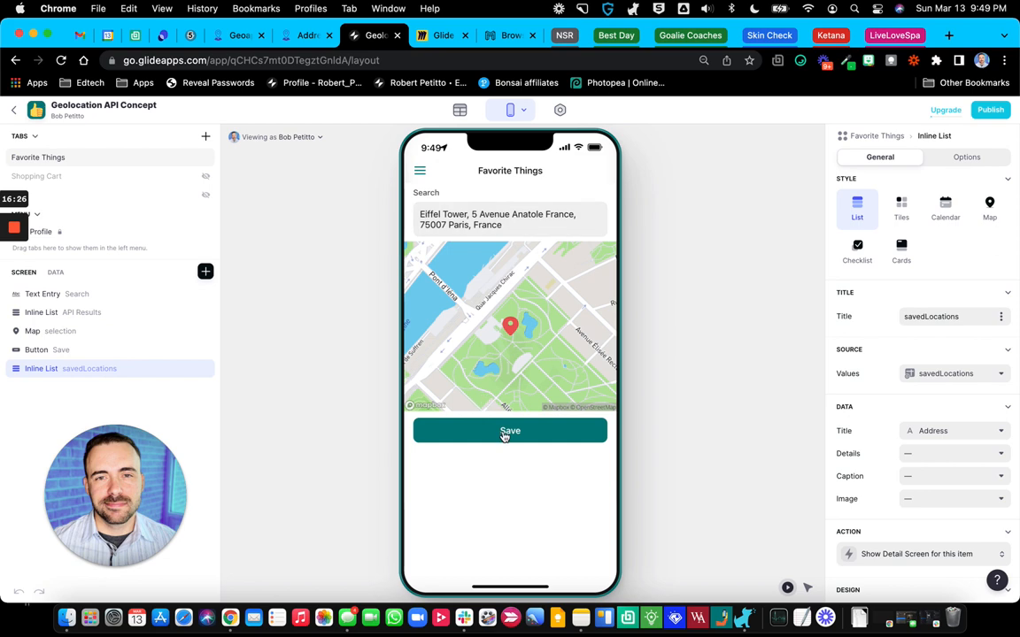
Step: Save the Eiffel Tower address and show savedLocations as a Tiles inline list
{"action": "left_click", "coordinate": [510, 432]}
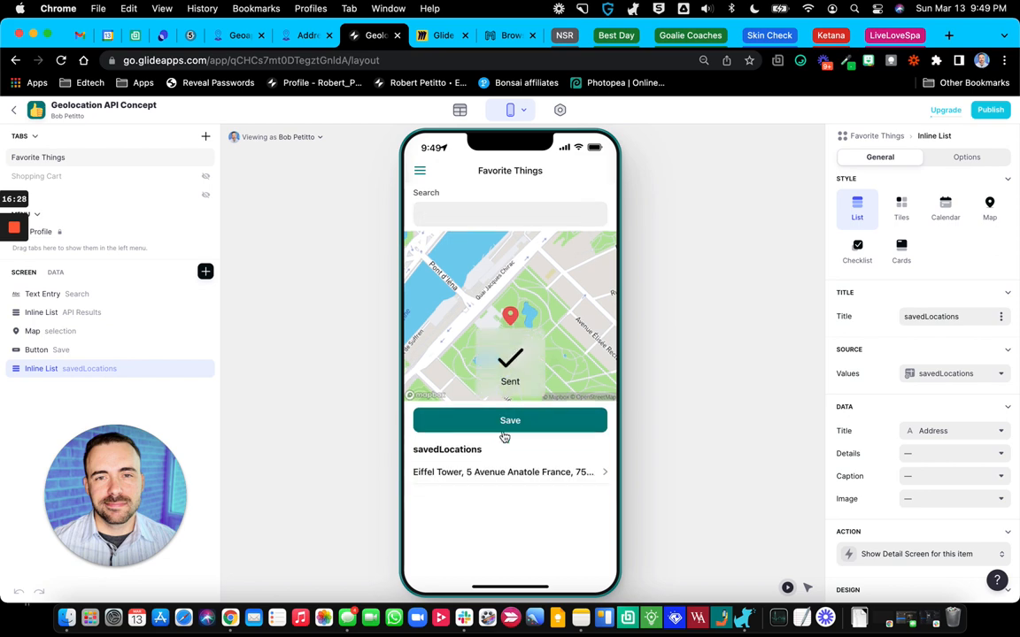
{"action": "left_click", "coordinate": [899, 209]}
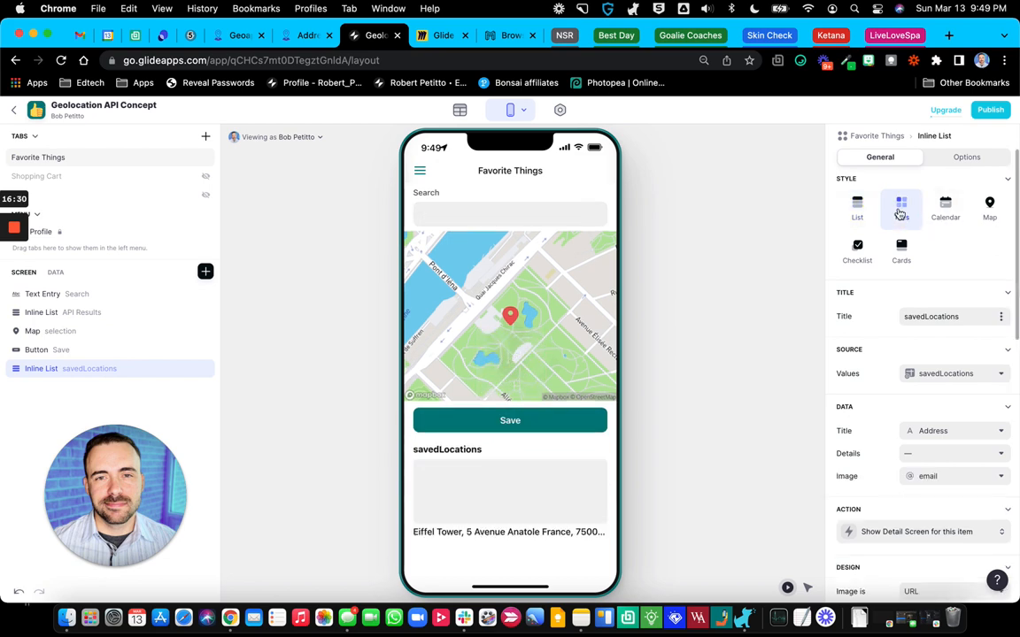
{"action": "scroll", "scroll_direction": "down", "scroll_amount": 3}
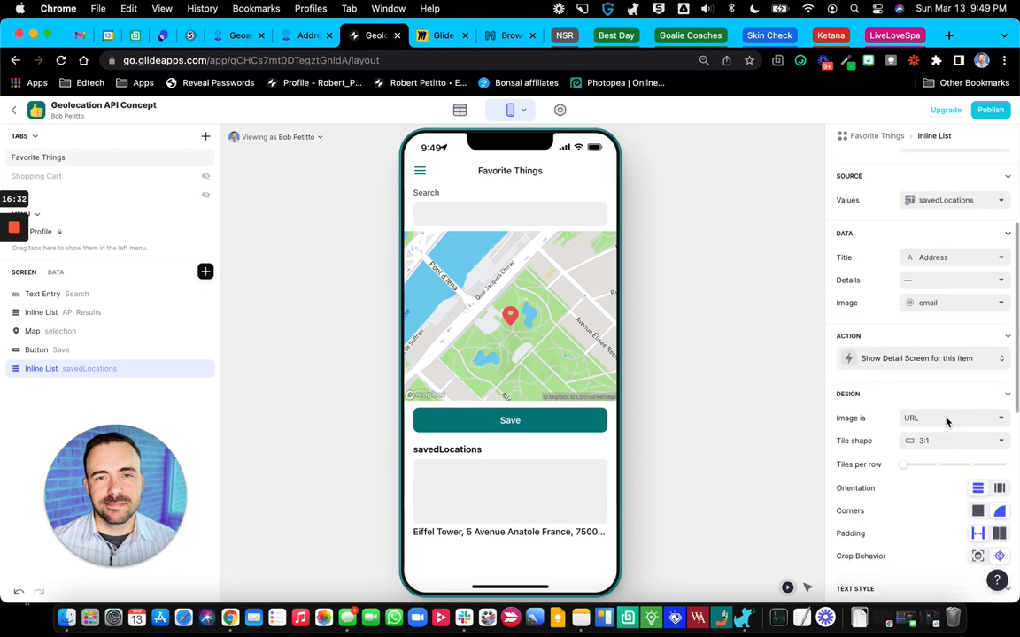
{"action": "left_click", "coordinate": [953, 303]}
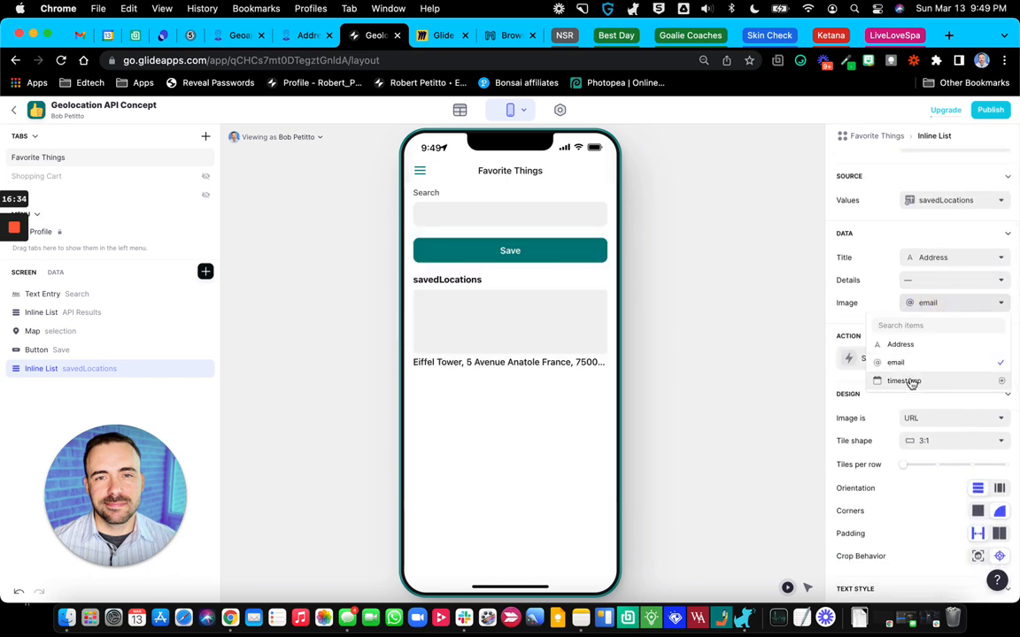
Step: Set the tile image to Address rendered as Map from address, with Square tile shape
{"action": "left_click", "coordinate": [899, 343]}
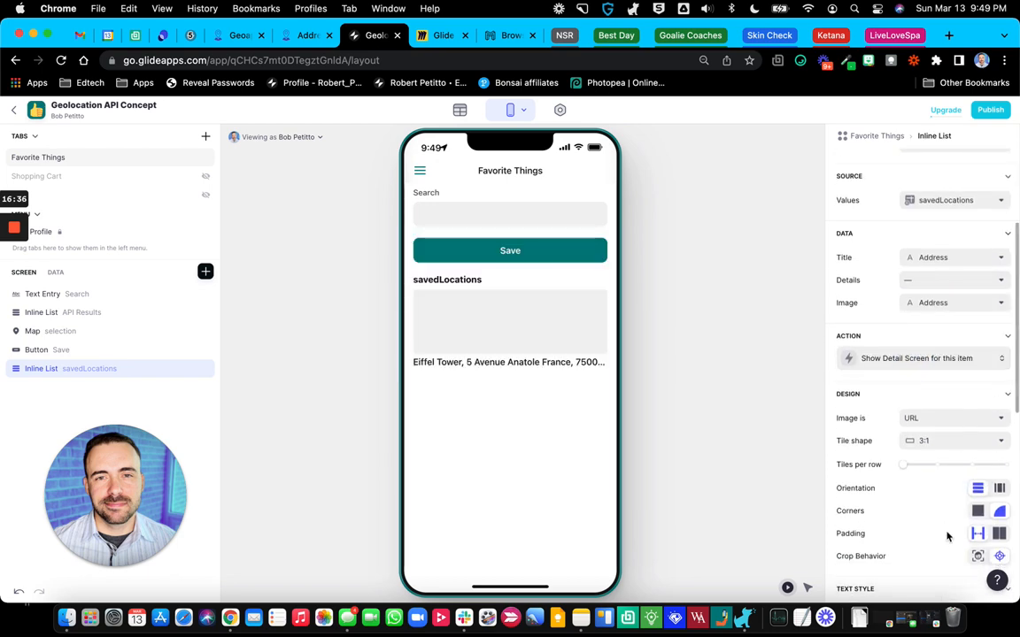
{"action": "left_click", "coordinate": [952, 418]}
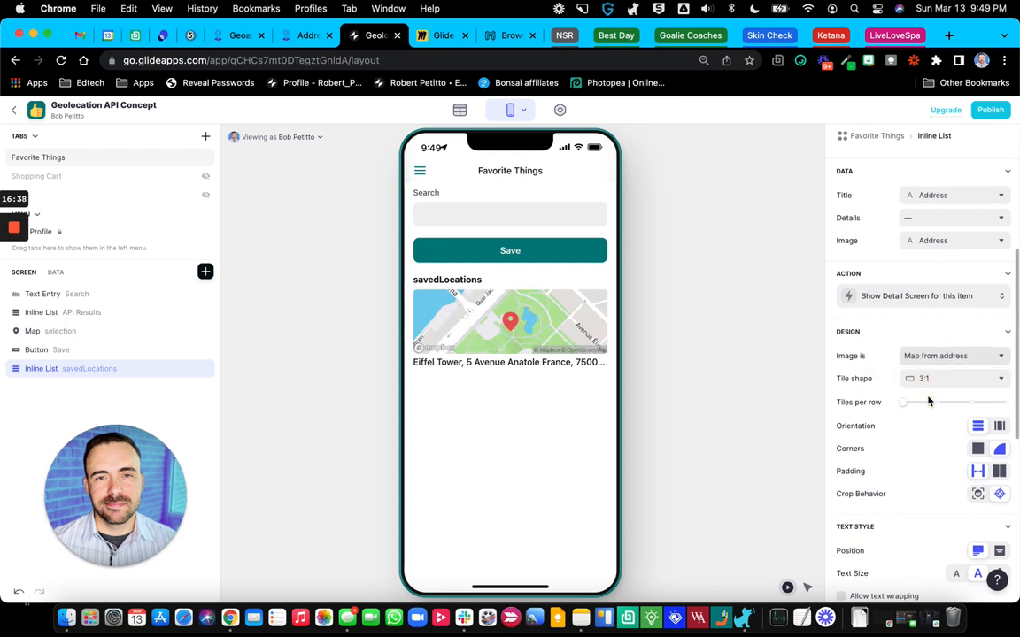
{"action": "mouse_move", "coordinate": [598, 385]}
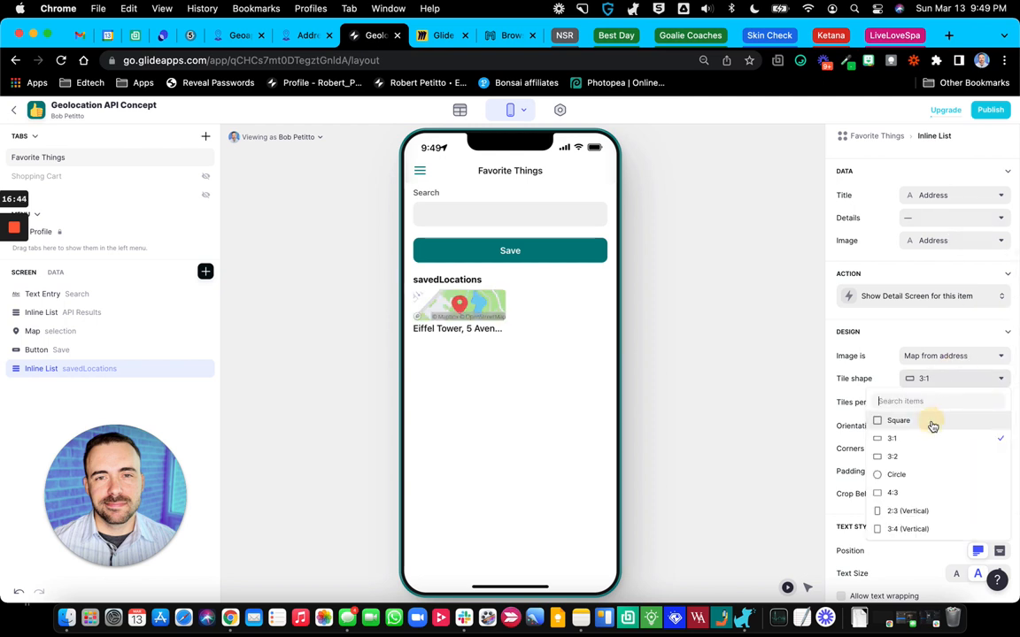
{"action": "left_click", "coordinate": [897, 421]}
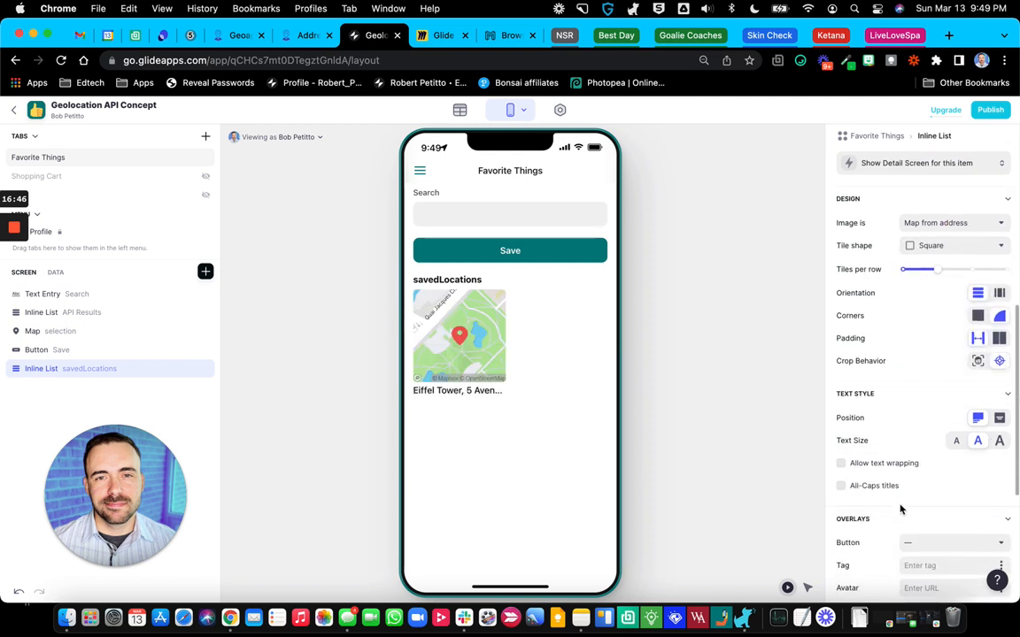
{"action": "left_click", "coordinate": [839, 464]}
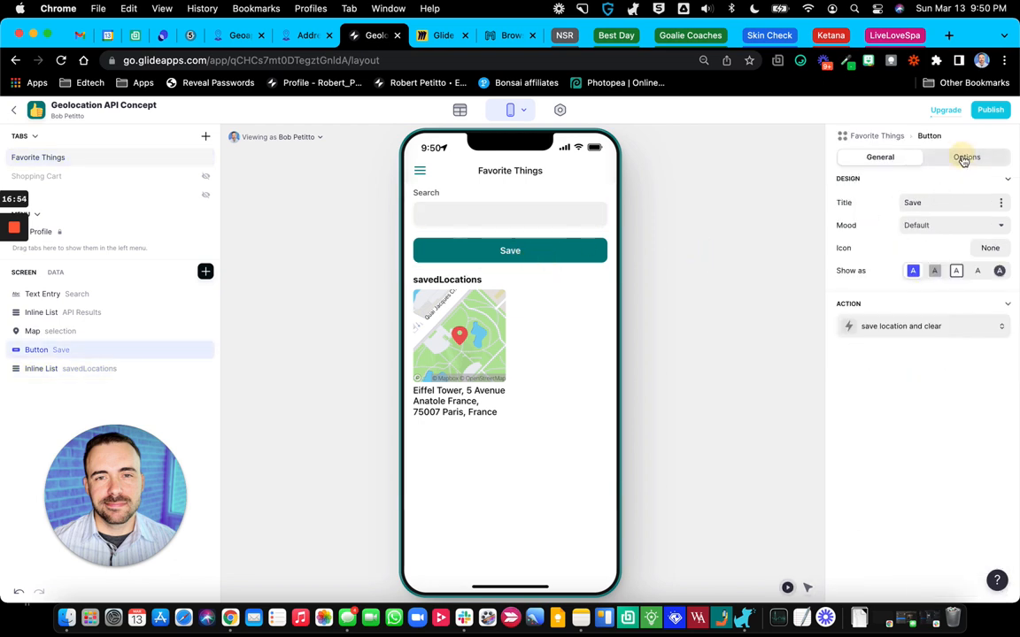
Step: Search 'wrigley field', pick the Chicago result and save it to savedLocations
{"action": "left_click", "coordinate": [967, 156]}
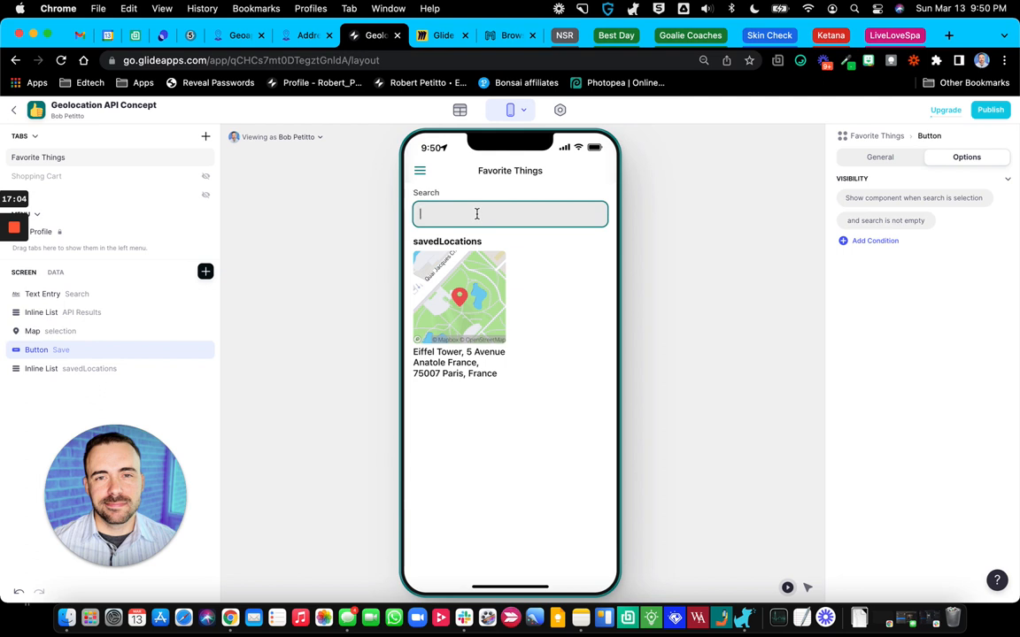
{"action": "type", "text": "wrigley fi"}
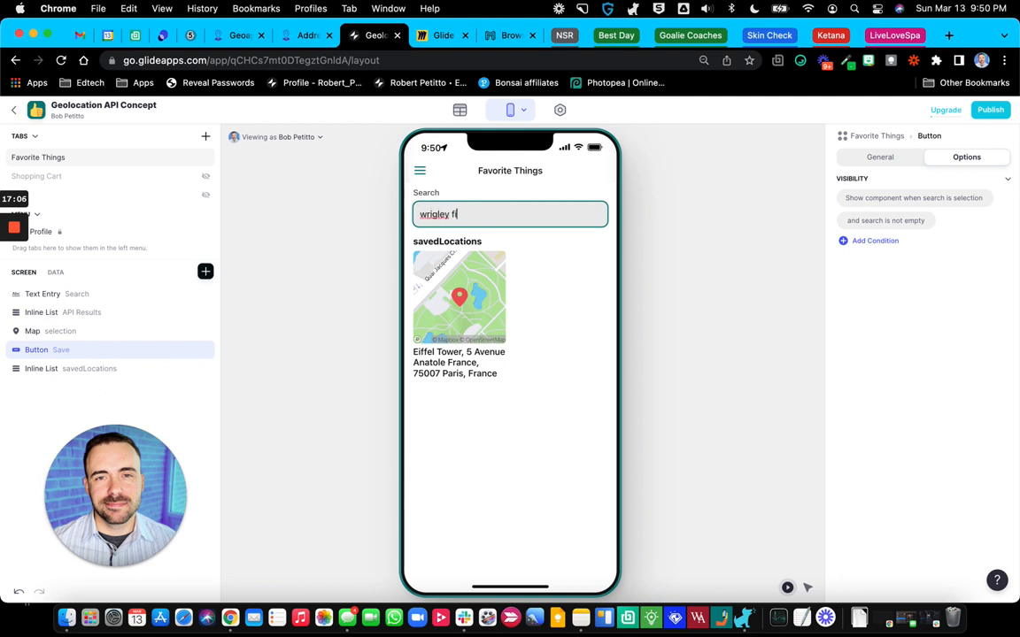
{"action": "type", "text": "eld"}
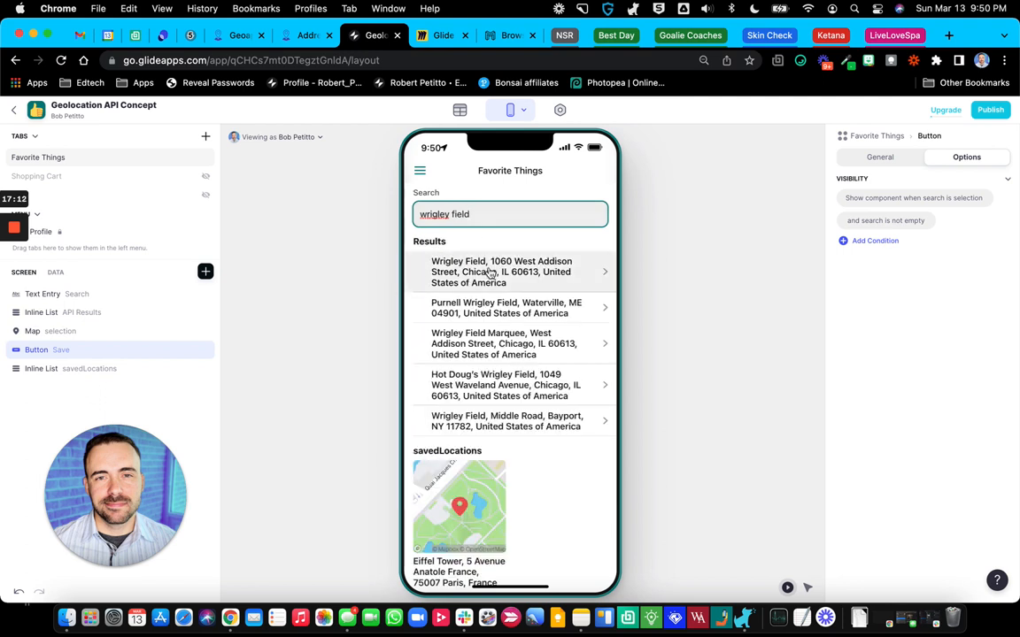
{"action": "left_click", "coordinate": [501, 272]}
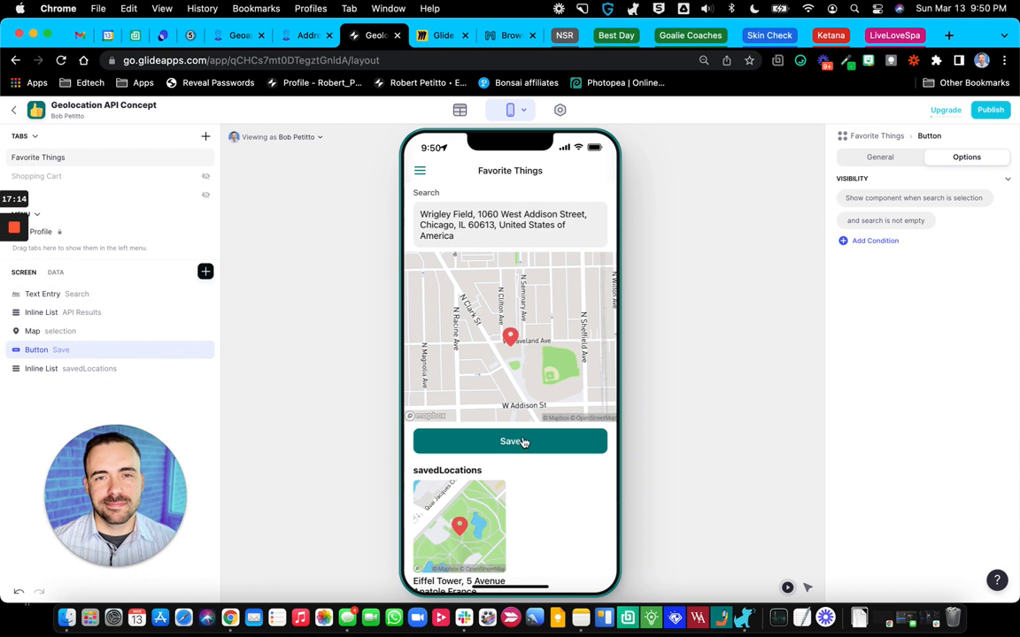
{"action": "left_click", "coordinate": [510, 441]}
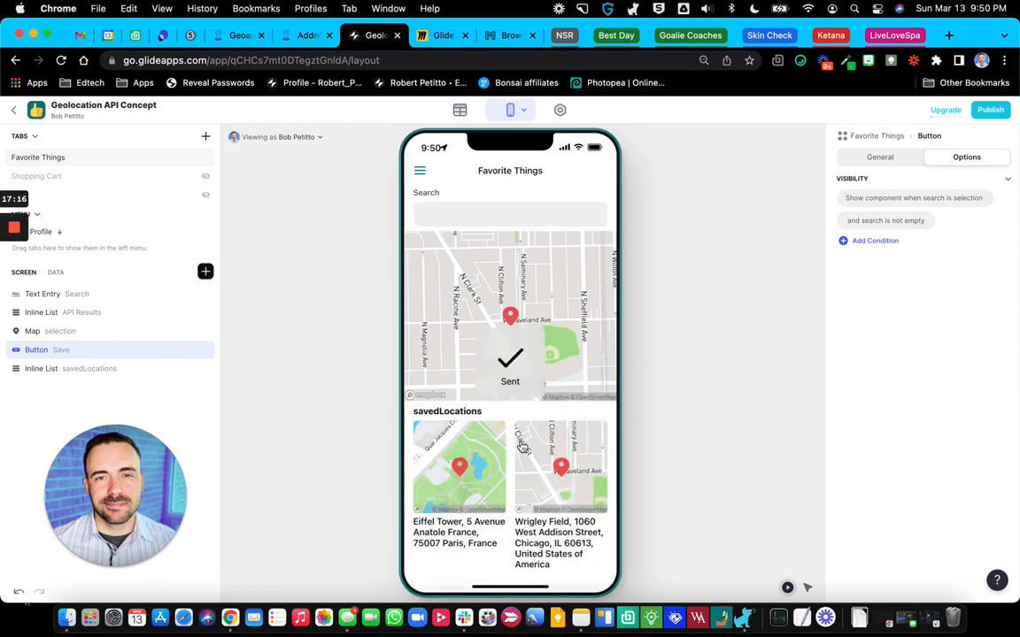
{"action": "left_click", "coordinate": [43, 294]}
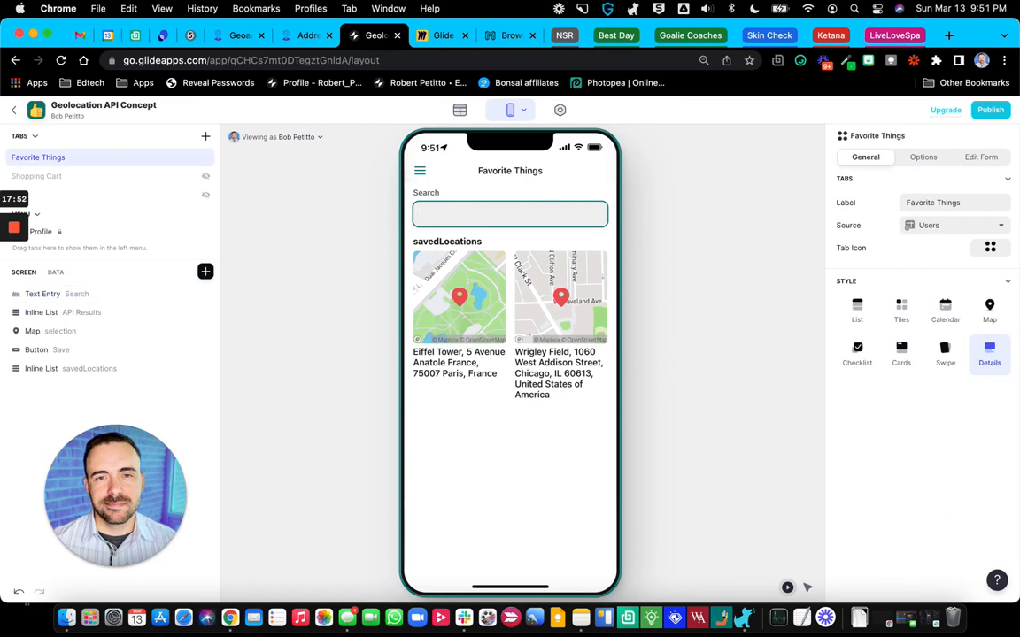
Step: Search 'times square', pick the West 42nd Street result and save it as a third tile
{"action": "type", "text": "times square"}
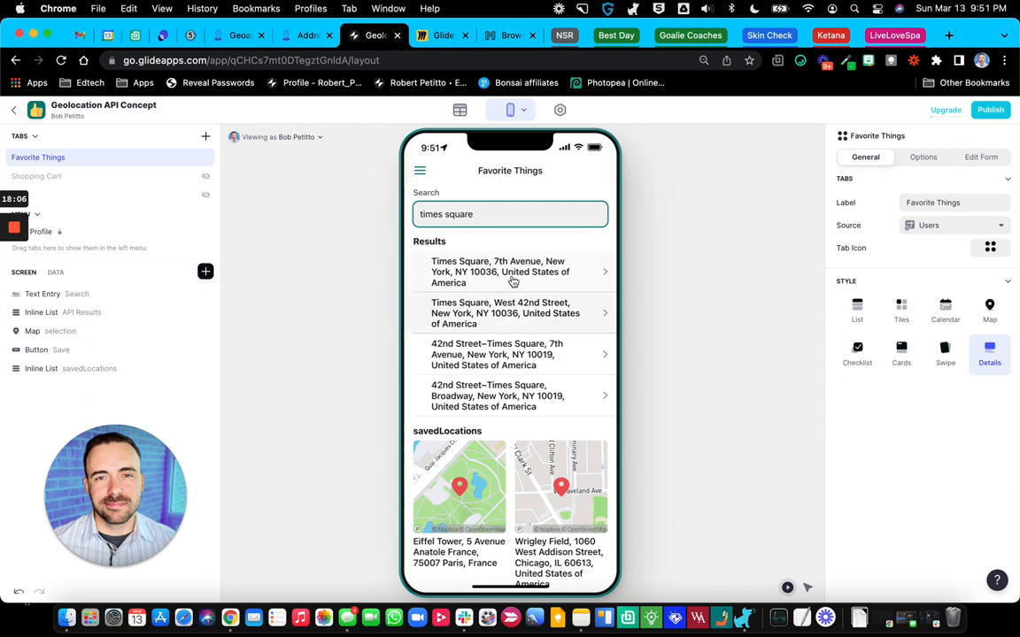
{"action": "mouse_move", "coordinate": [511, 311]}
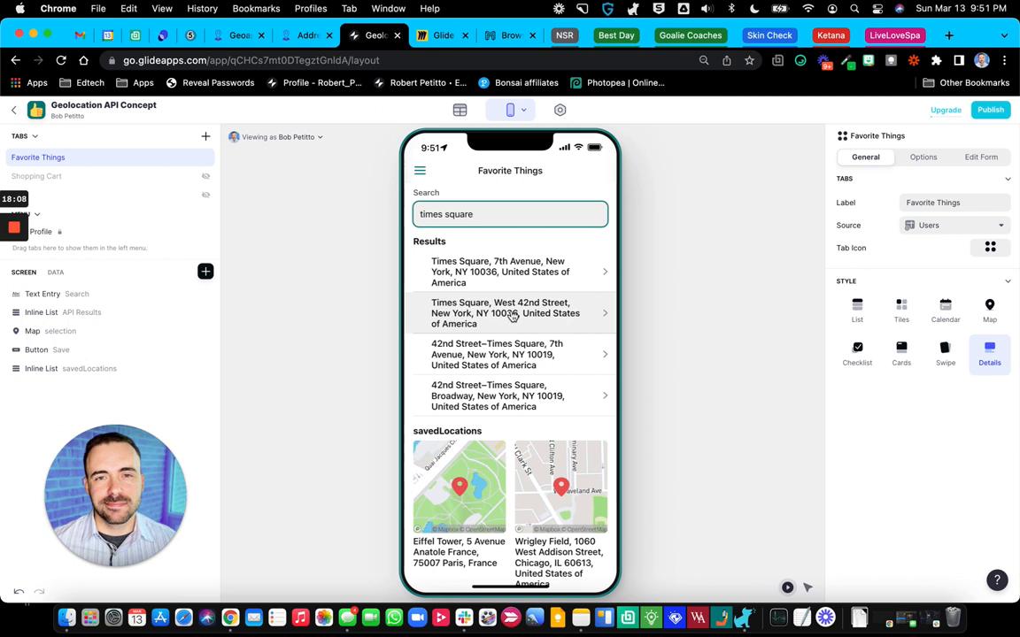
{"action": "left_click", "coordinate": [510, 312]}
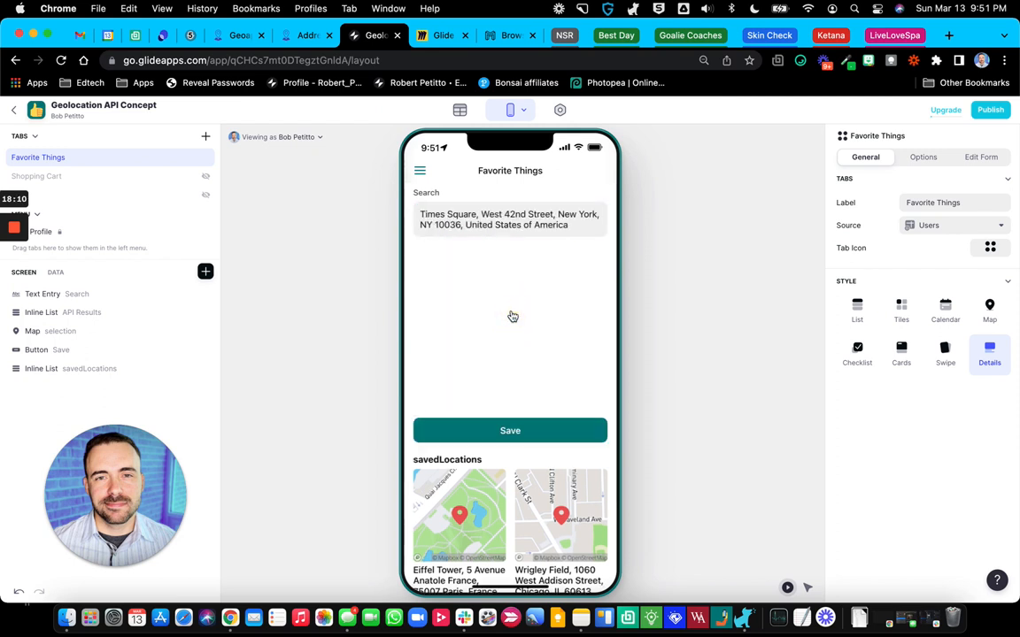
{"action": "left_click", "coordinate": [510, 430]}
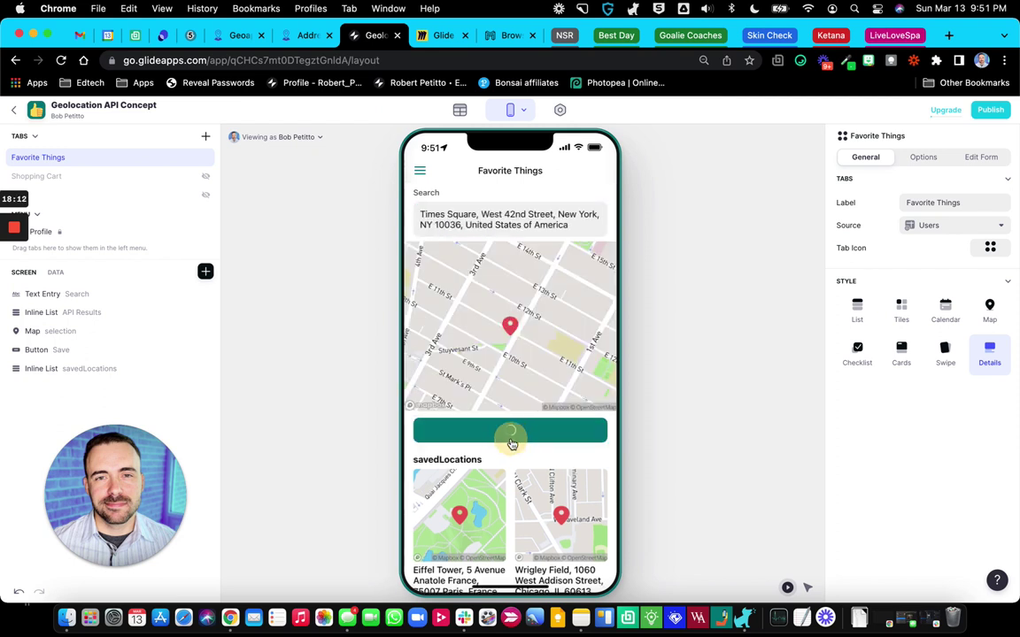
{"action": "scroll", "scroll_direction": "down", "scroll_amount": 3}
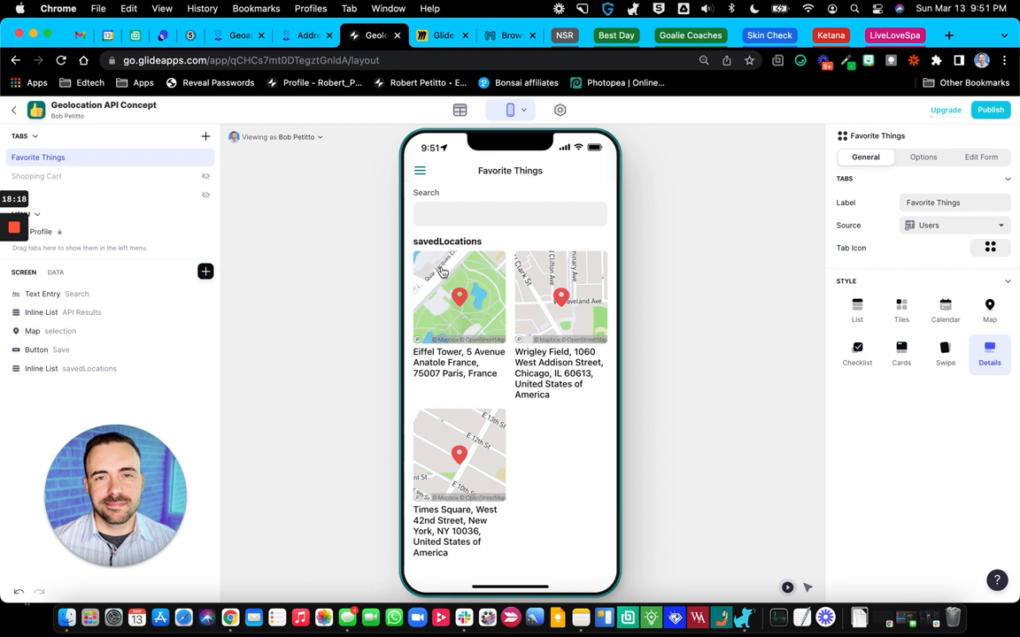
{"action": "mouse_move", "coordinate": [378, 322]}
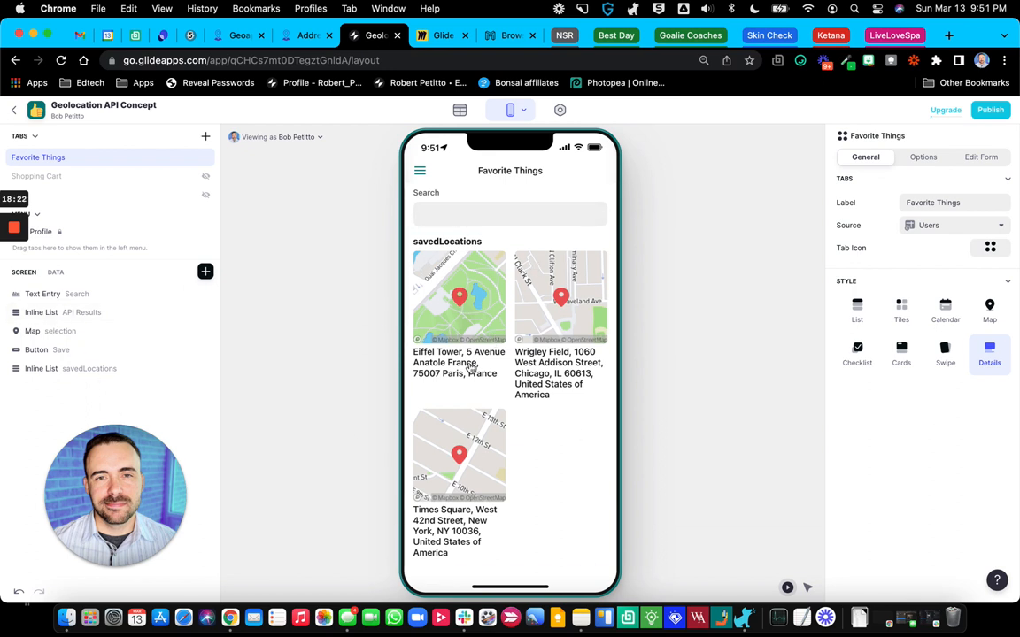
{"action": "mouse_move", "coordinate": [14, 227]}
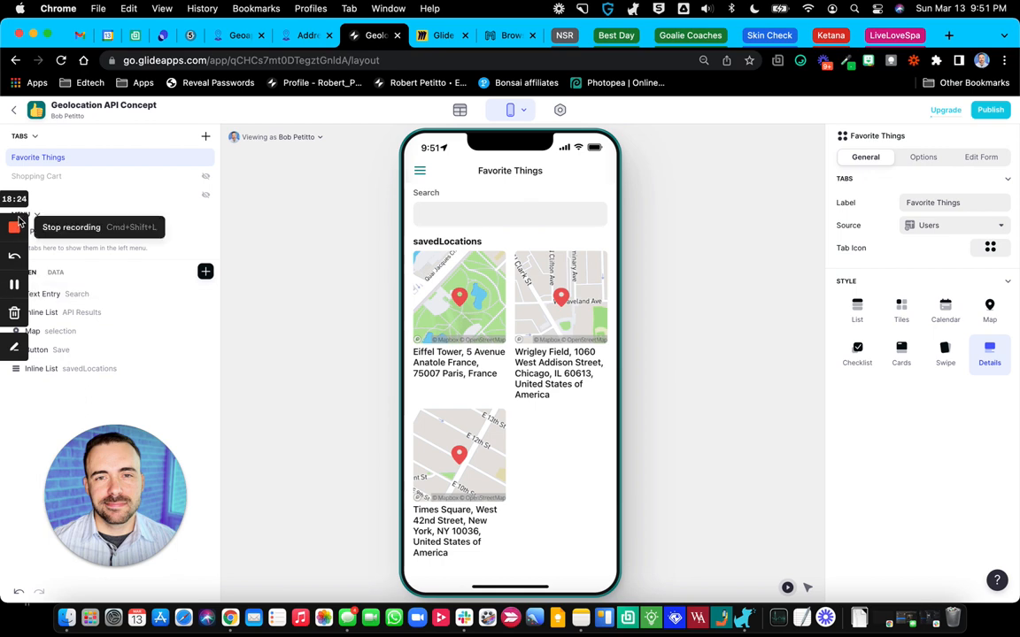